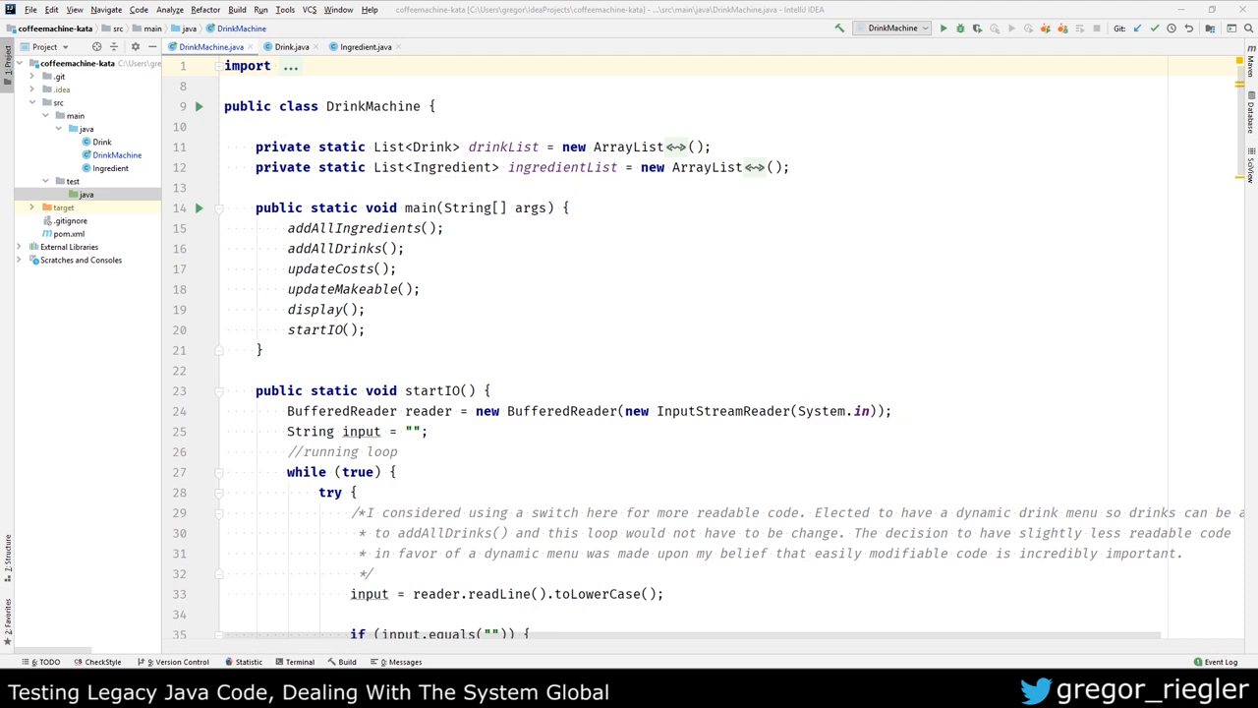
Step: Run DrinkMachine and enlarge the run console output area
scroll(down, 3)
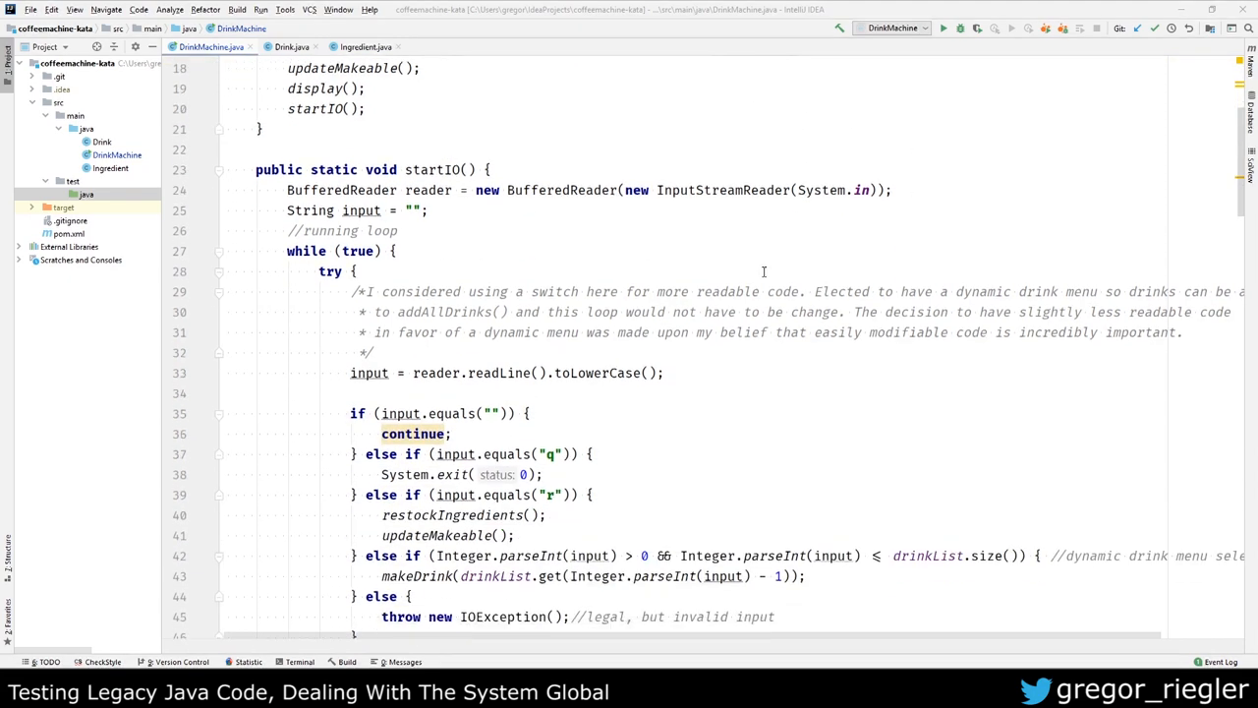
scroll(down, 3)
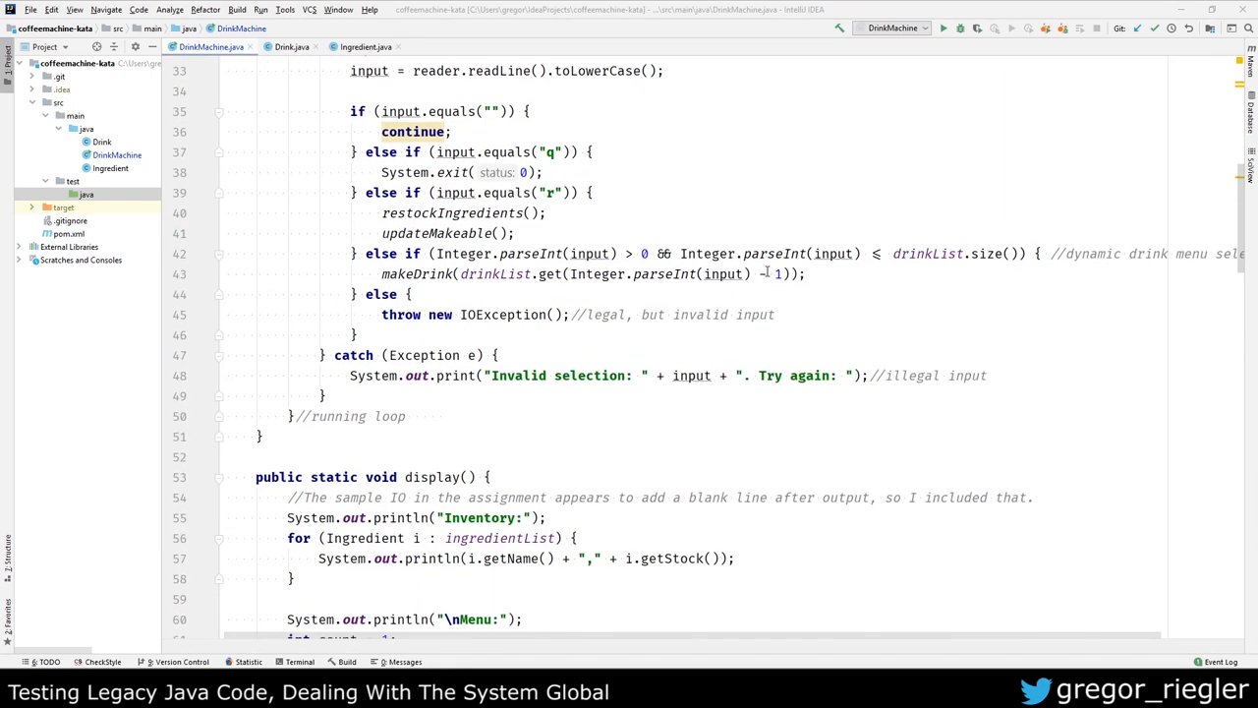
scroll(up, 3)
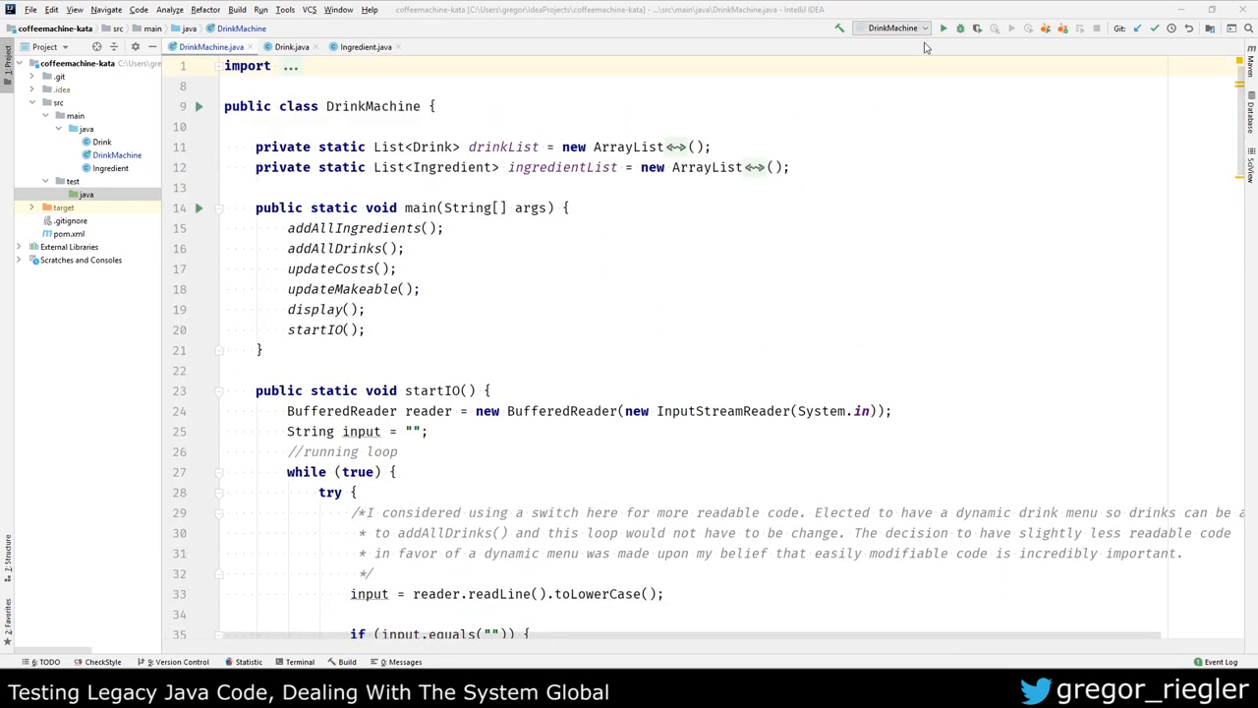
click(944, 27)
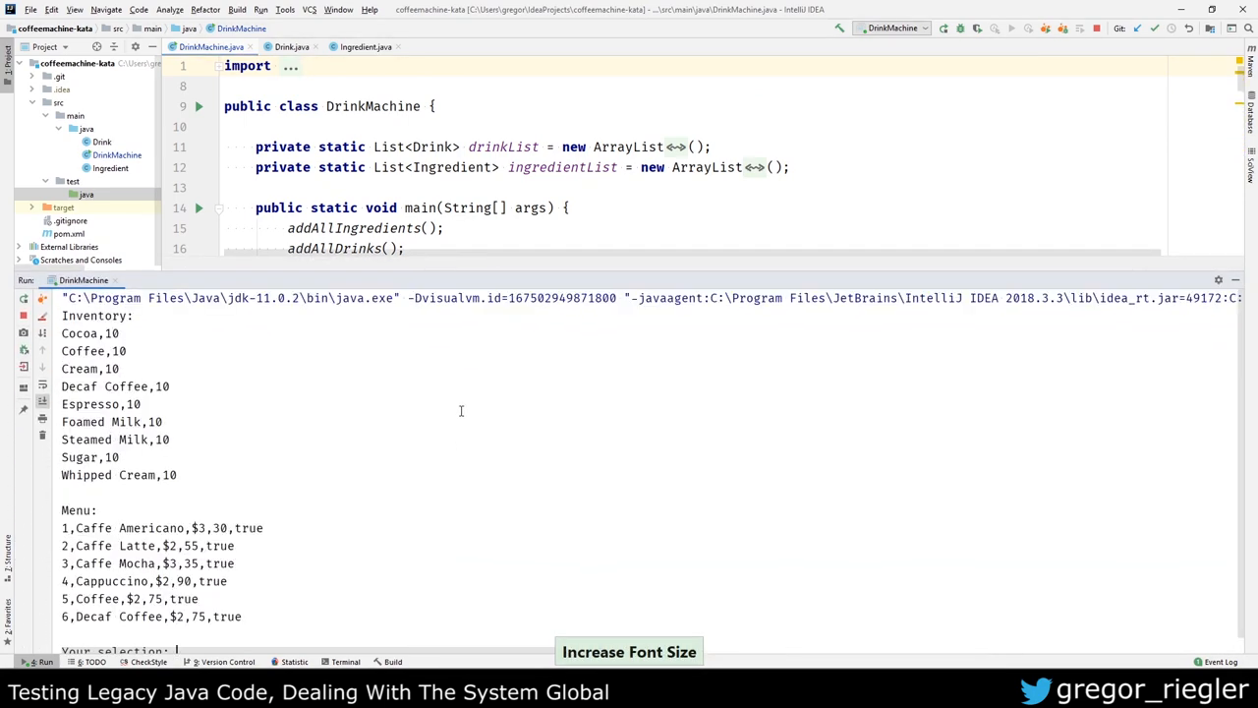
drag(507, 275, 507, 213)
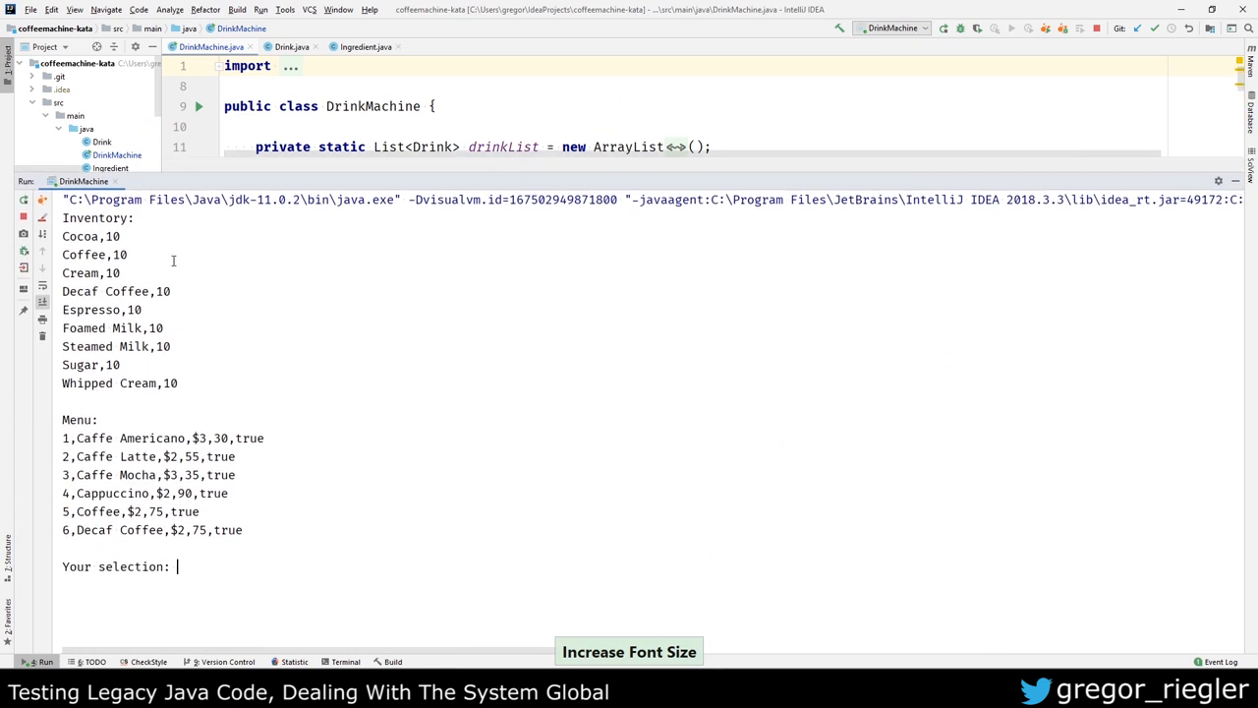
mouse_move(181, 376)
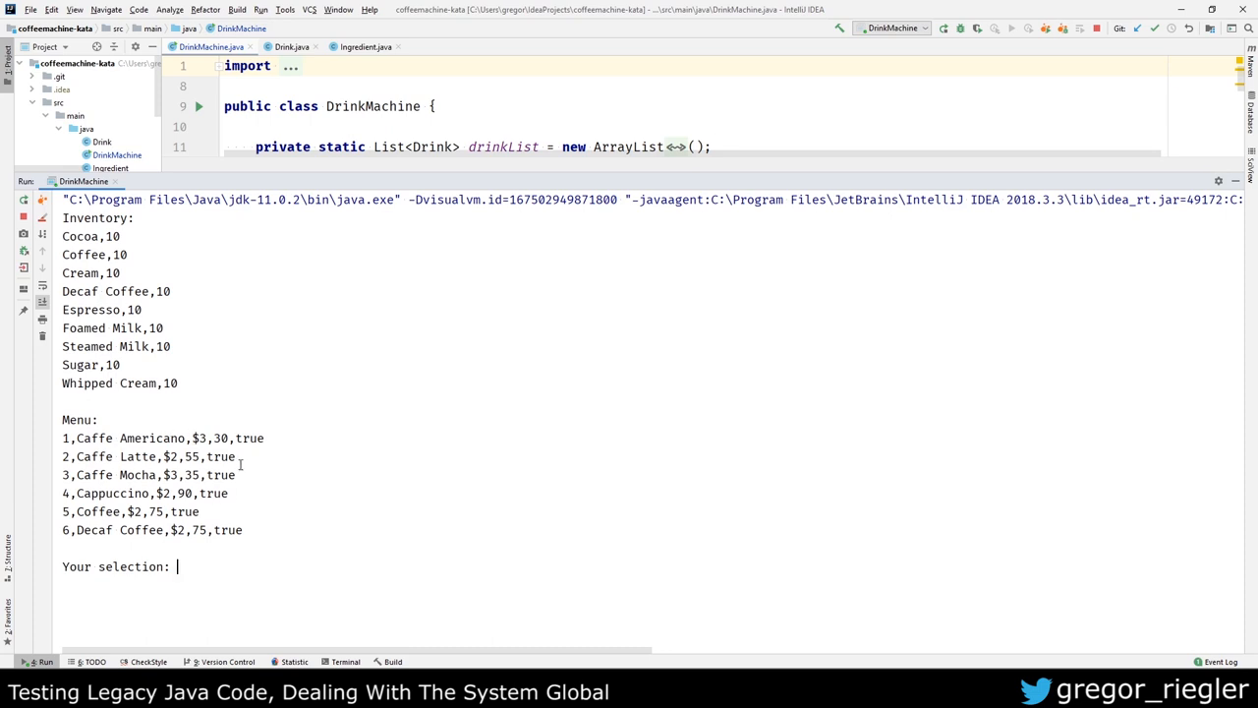
mouse_move(558, 512)
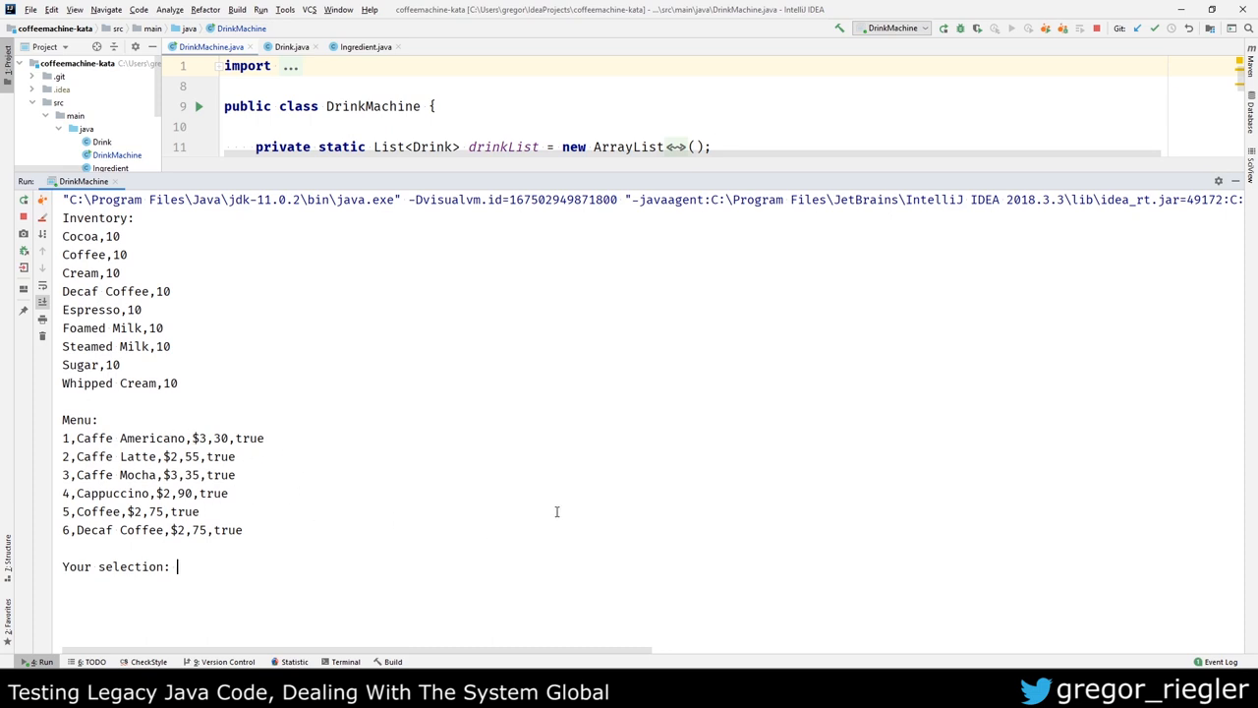
Step: Order drinks 2 and 4 at the console so their ingredients are dispensed
text(2)
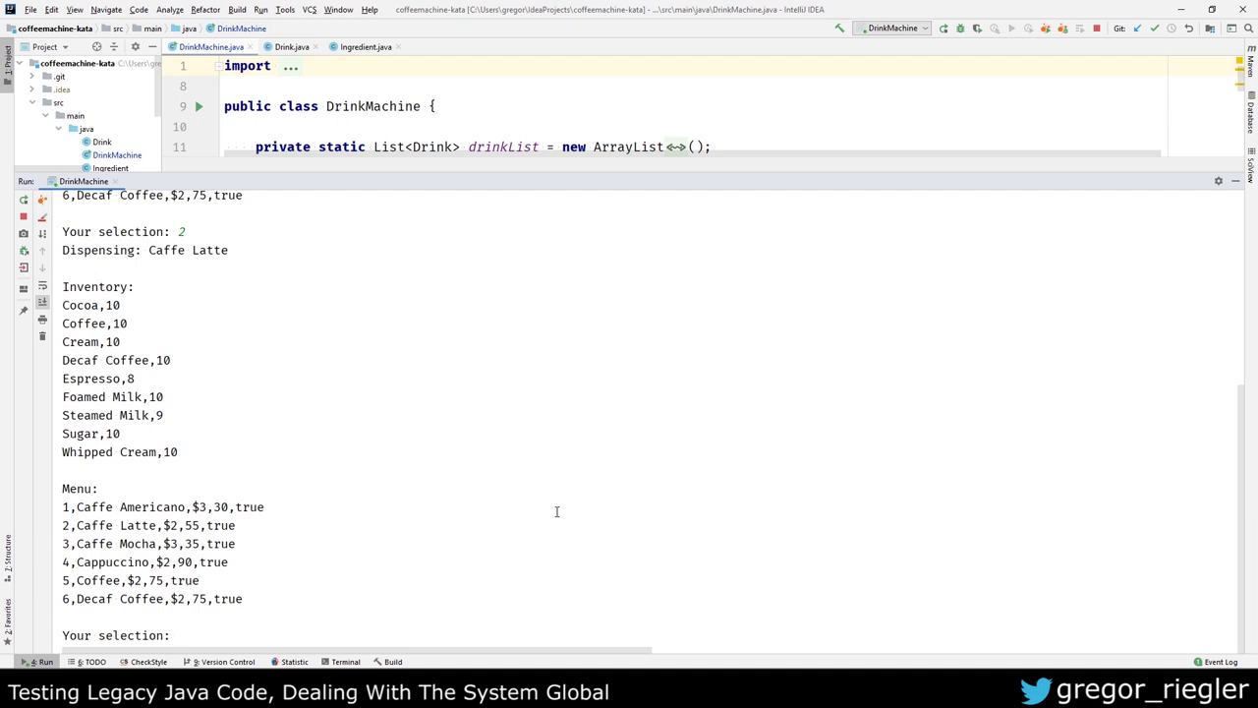
text(4)
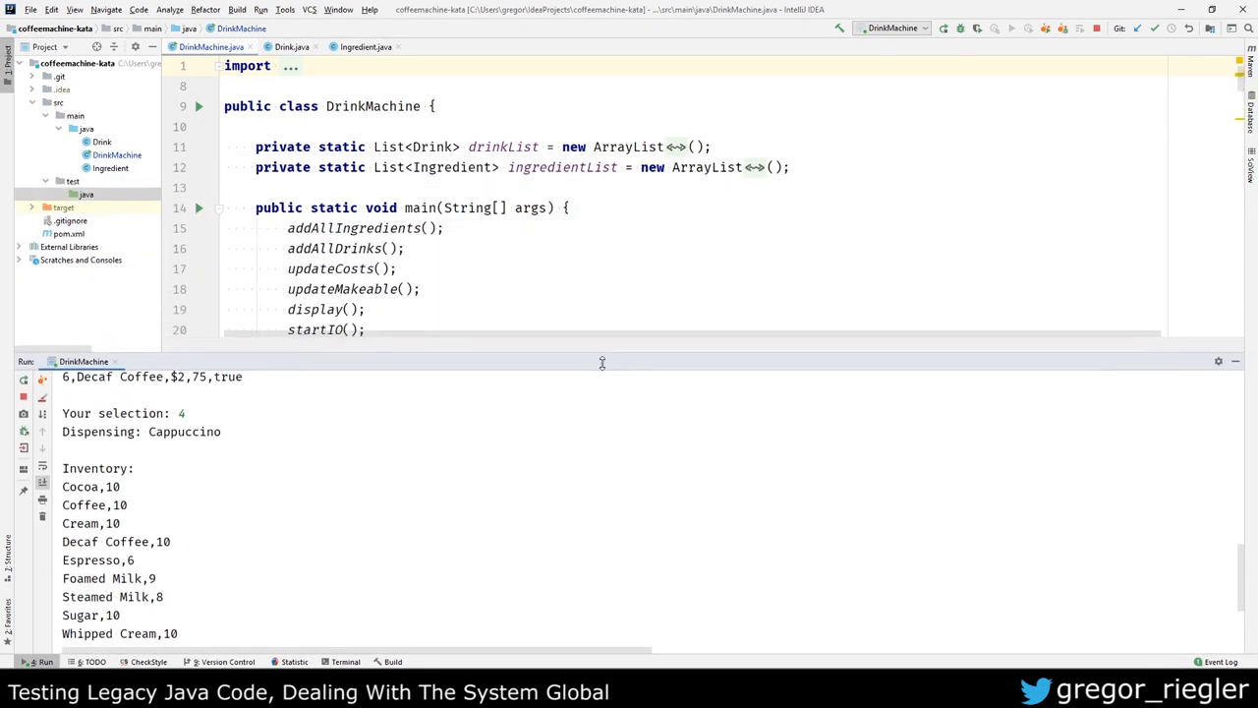
scroll(down, 3)
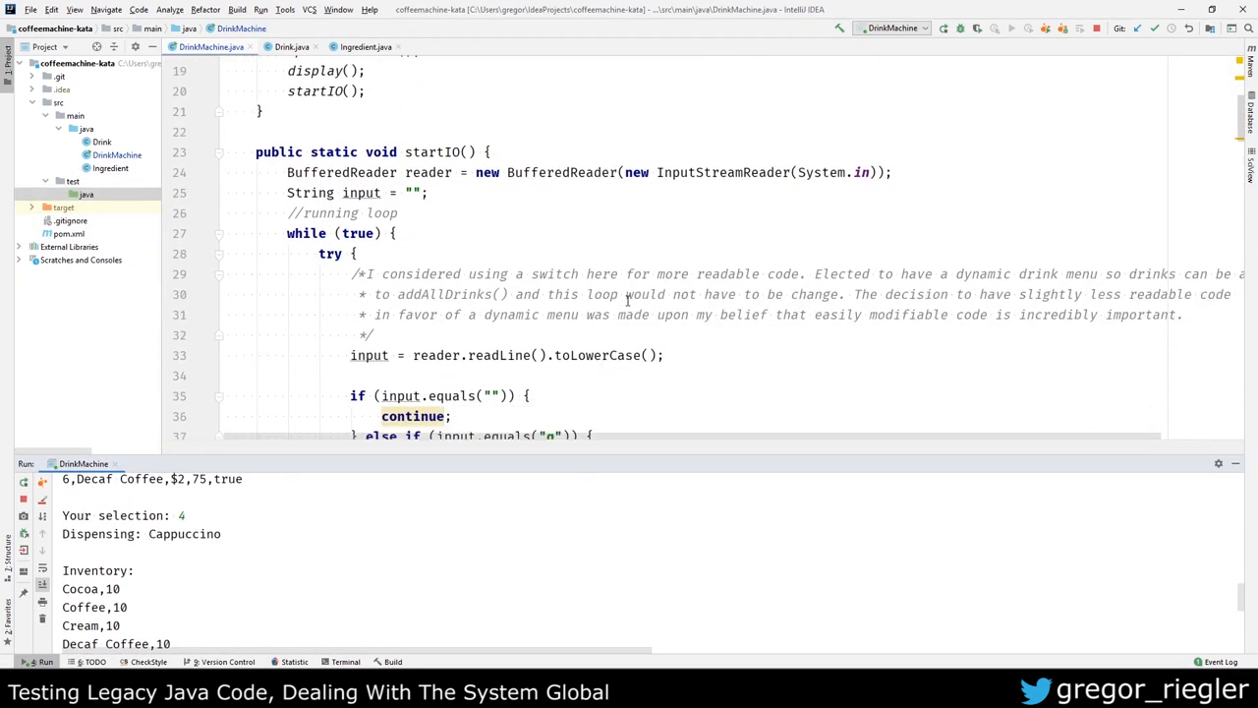
scroll(down, 3)
text(q)
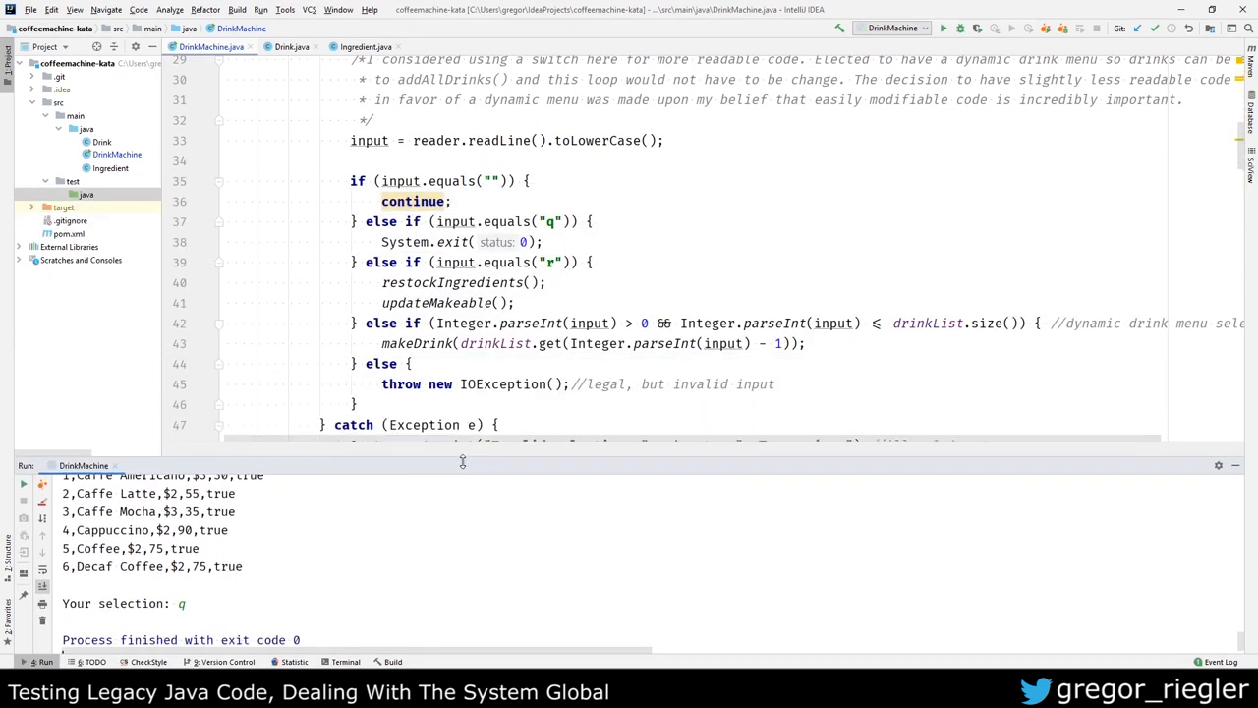
Step: Scroll to the top of DrinkMachine.java and focus the class declaration
scroll(down, 3)
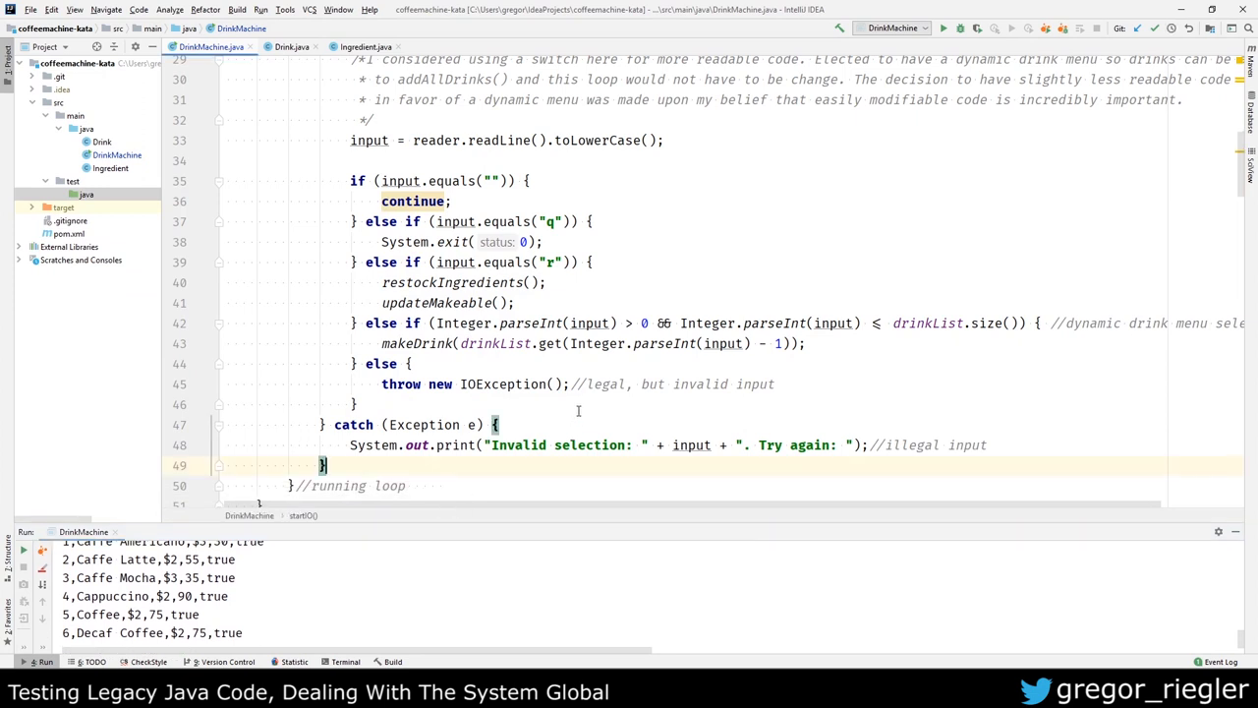
mouse_move(580, 401)
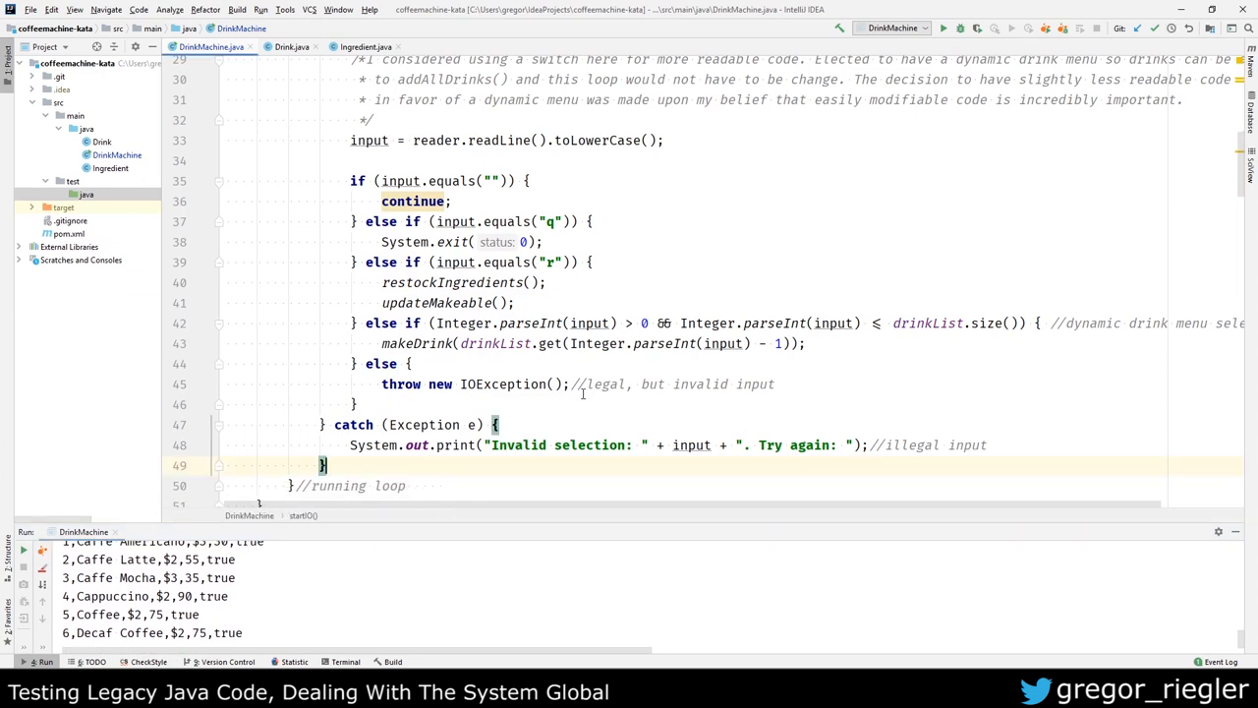
scroll(up, 3)
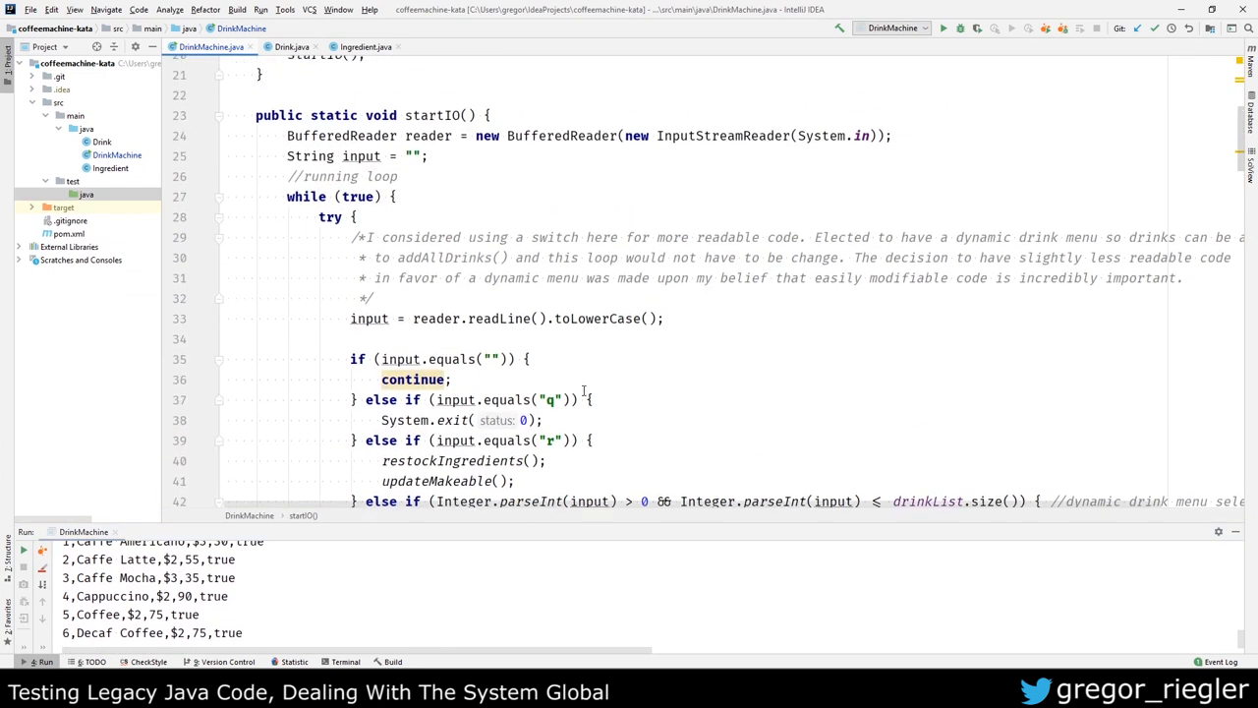
scroll(up, 3)
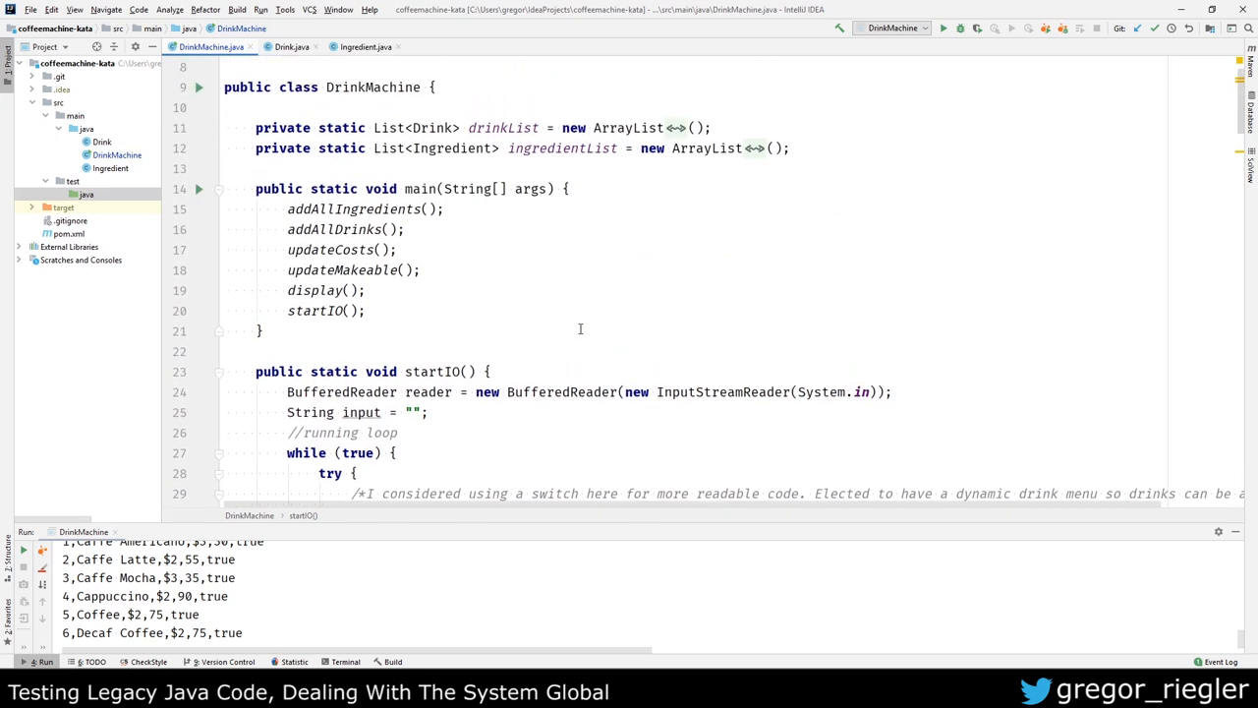
scroll(up, 3)
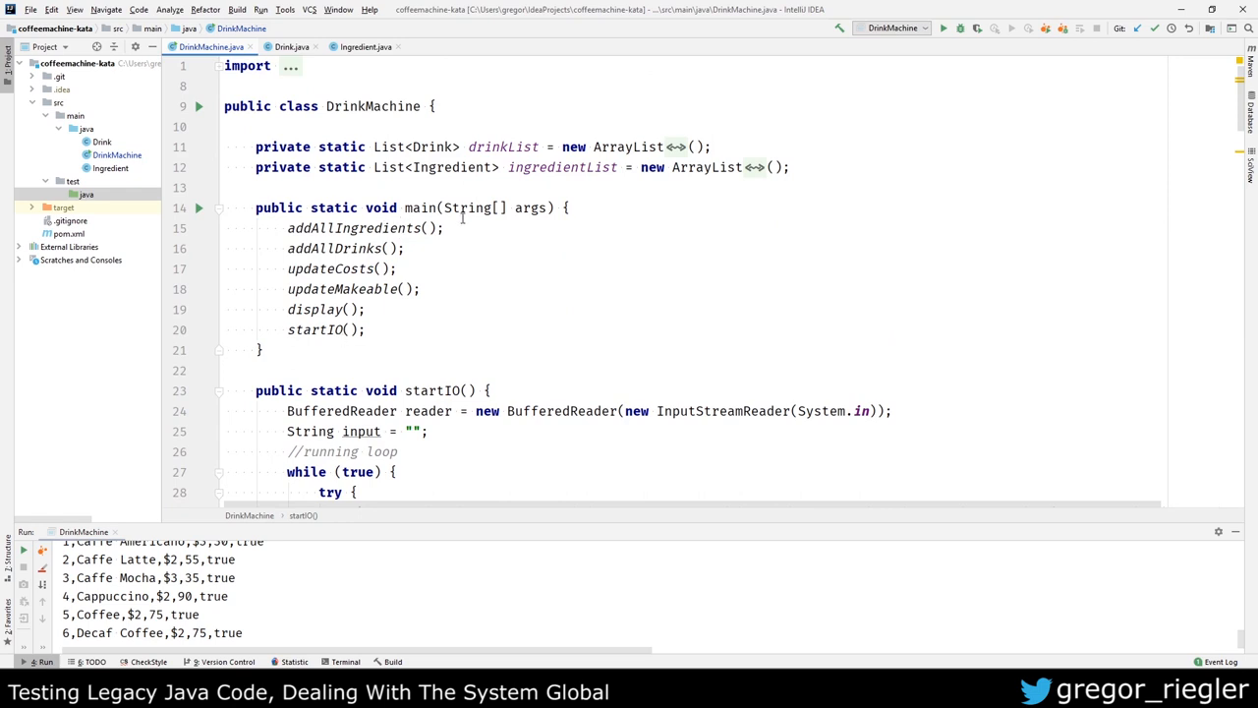
click(372, 106)
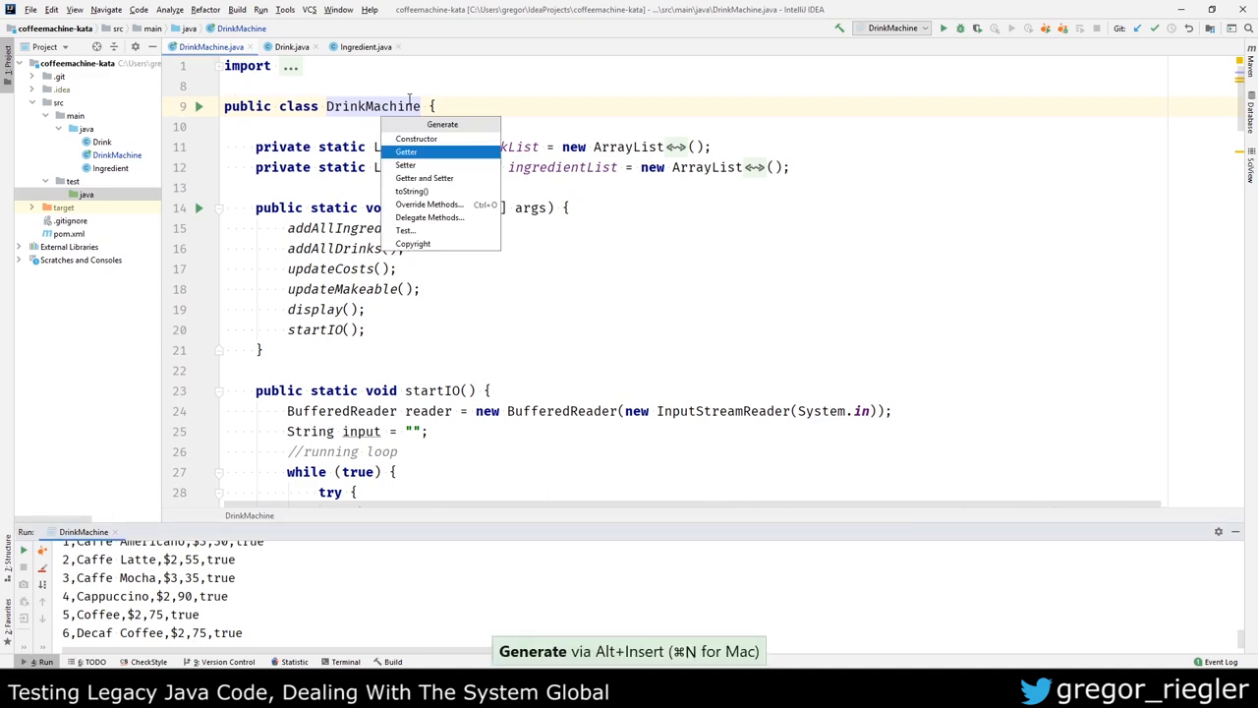
Step: Create the DrinkMachineTest class and generate a test method stub in it
click(405, 230)
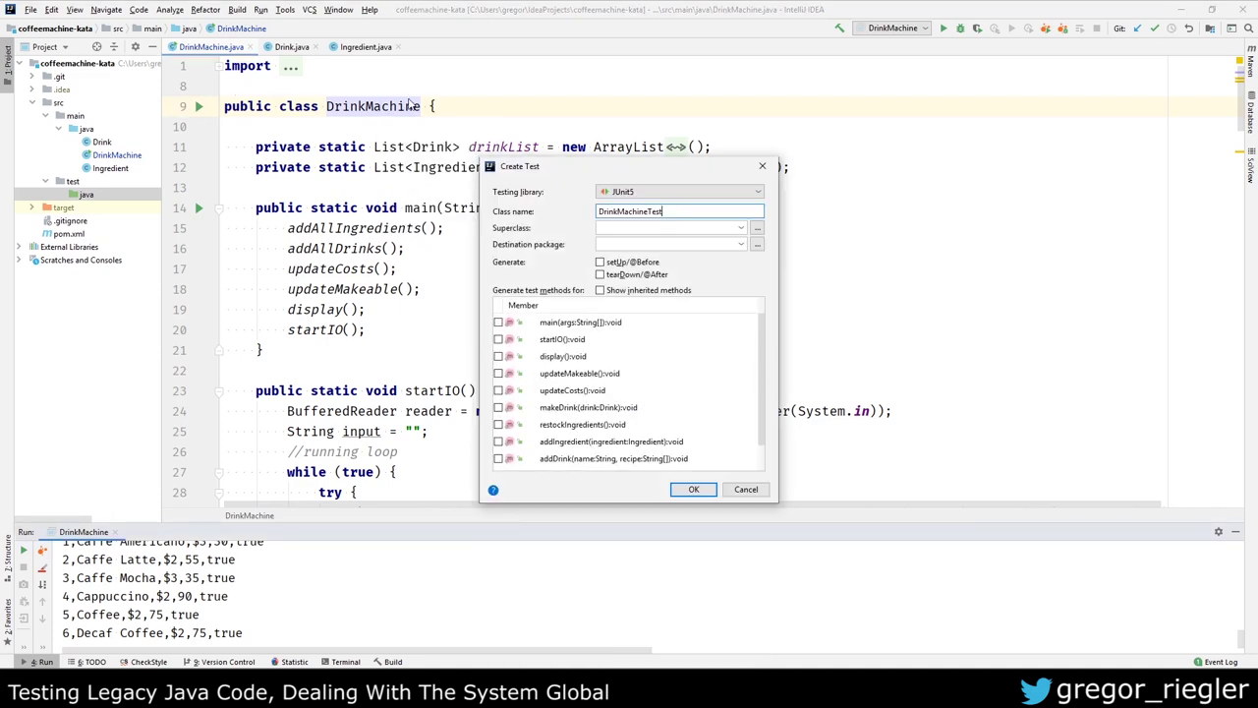
click(694, 487)
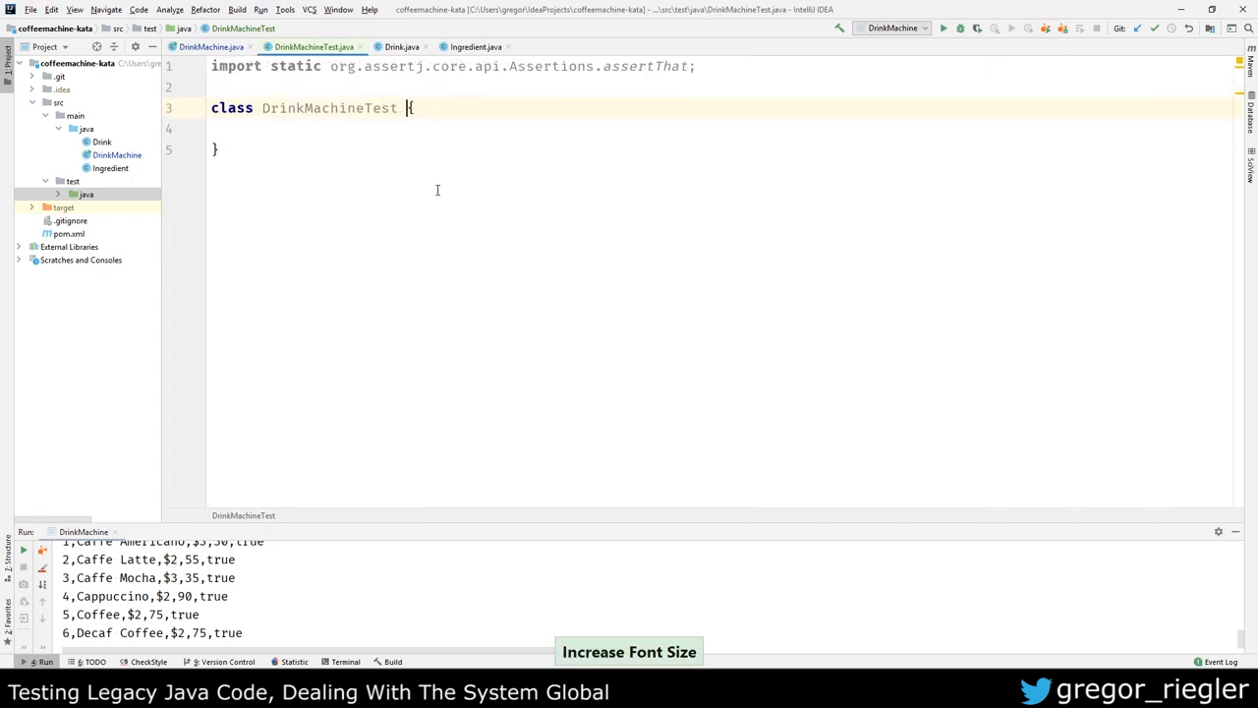
key(alt+insert)
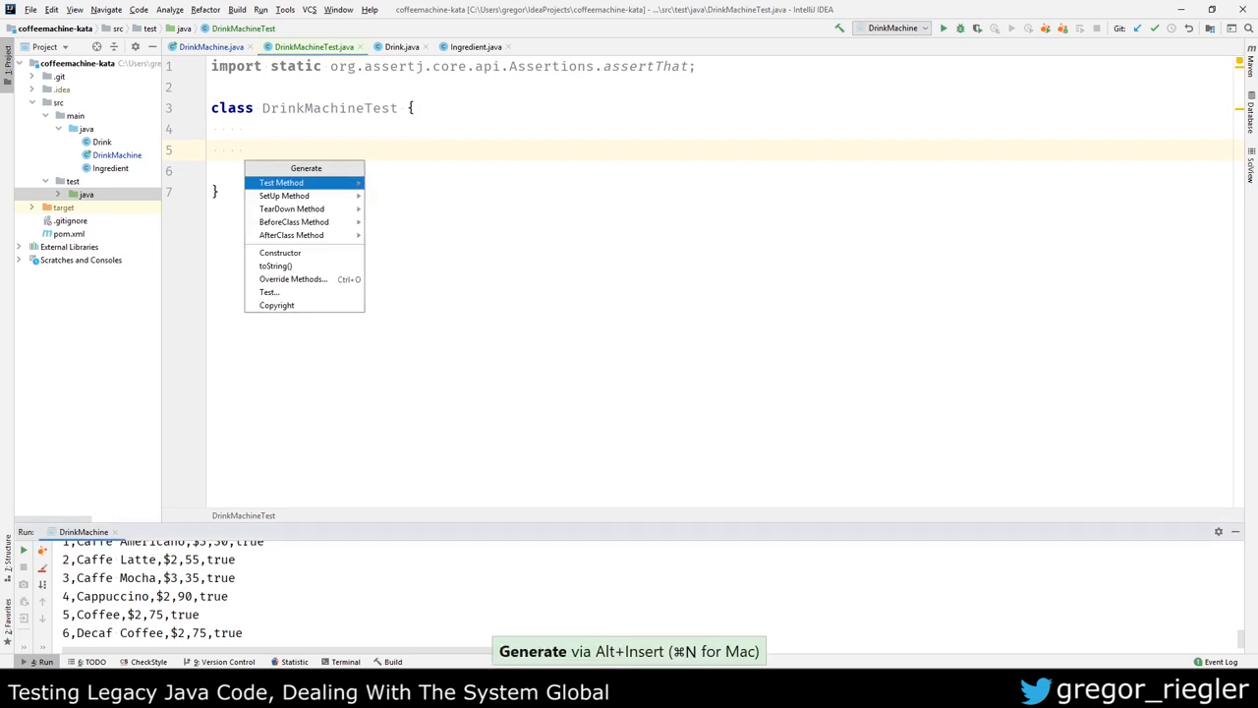
click(283, 181)
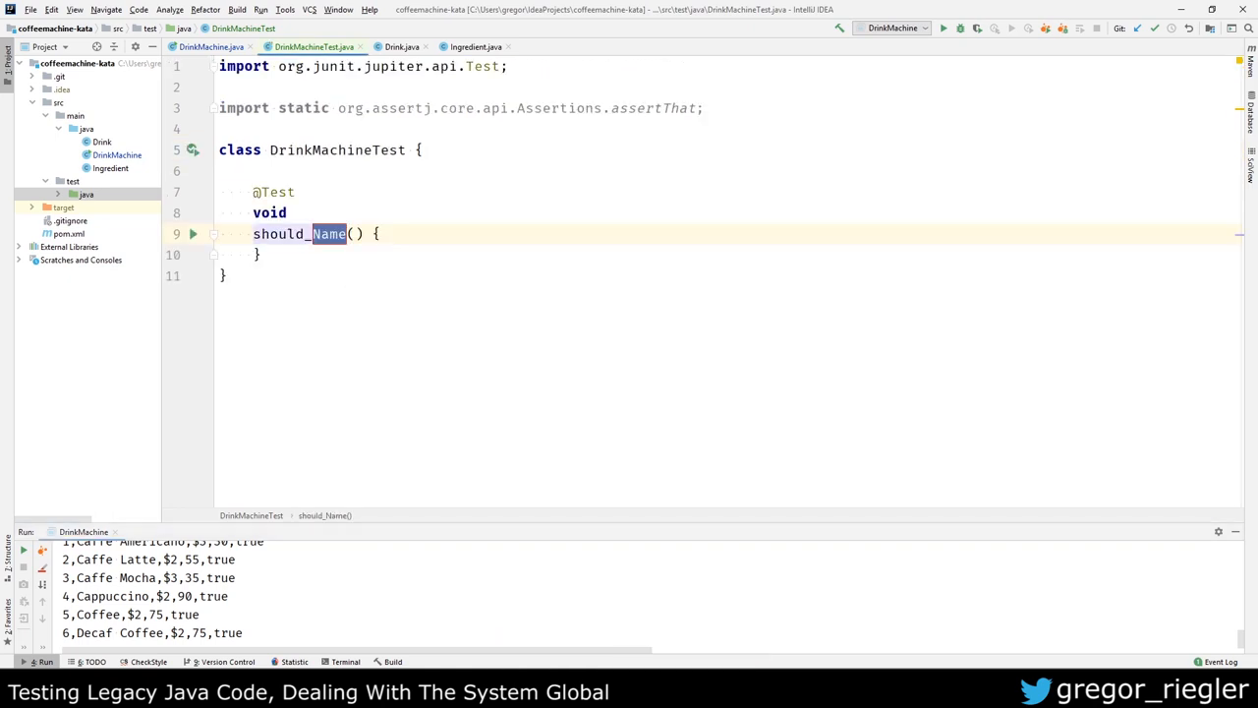
key(Return)
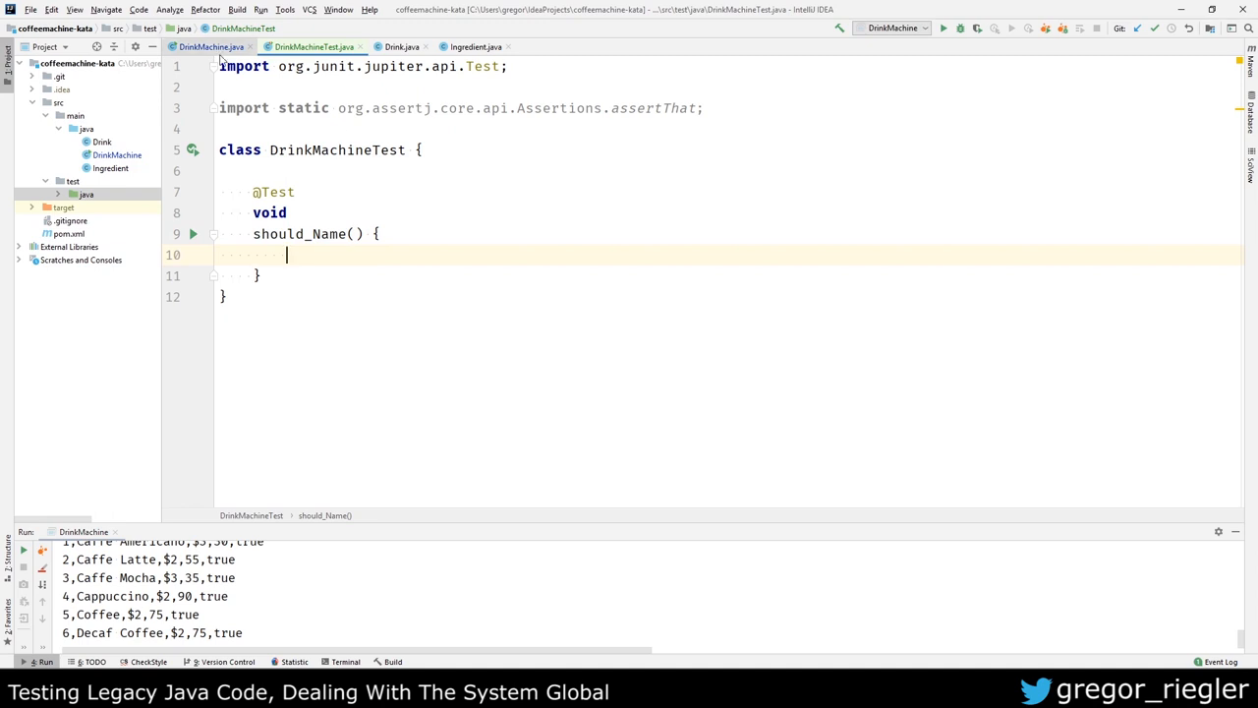
mouse_move(503, 163)
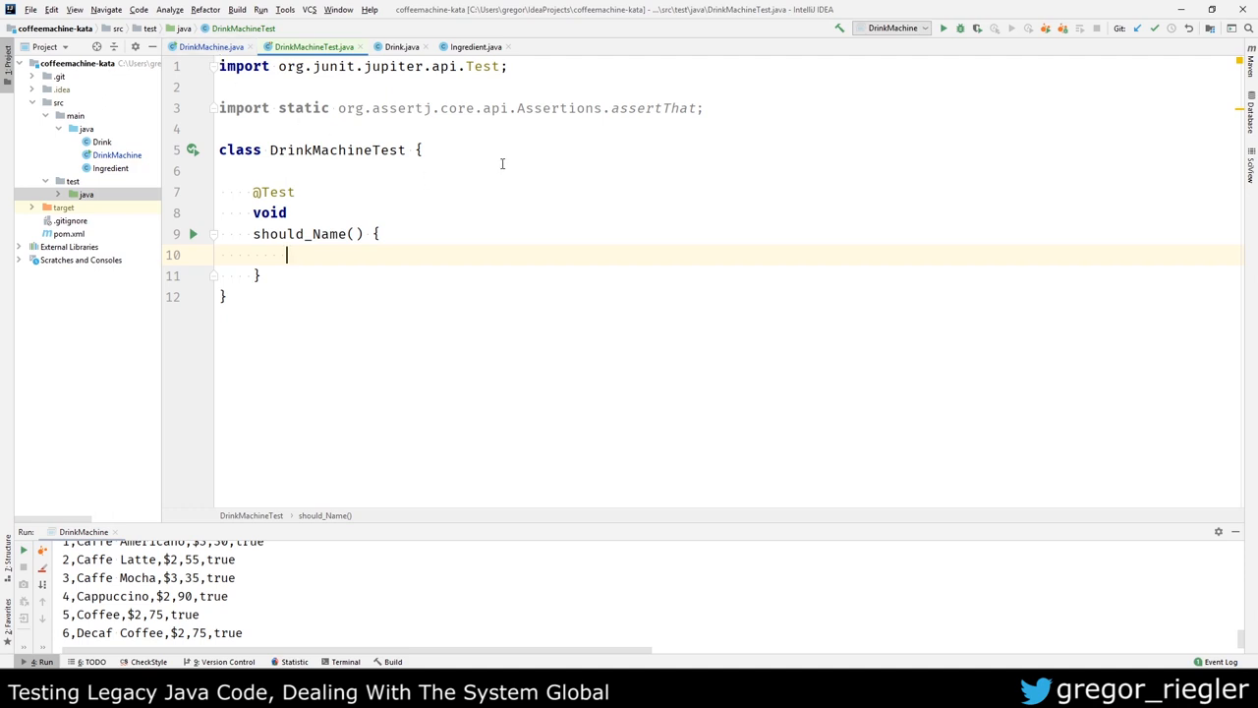
Step: Write the test body calling DrinkMachine.main(new String[]{})
text(DrinkMachine.main();)
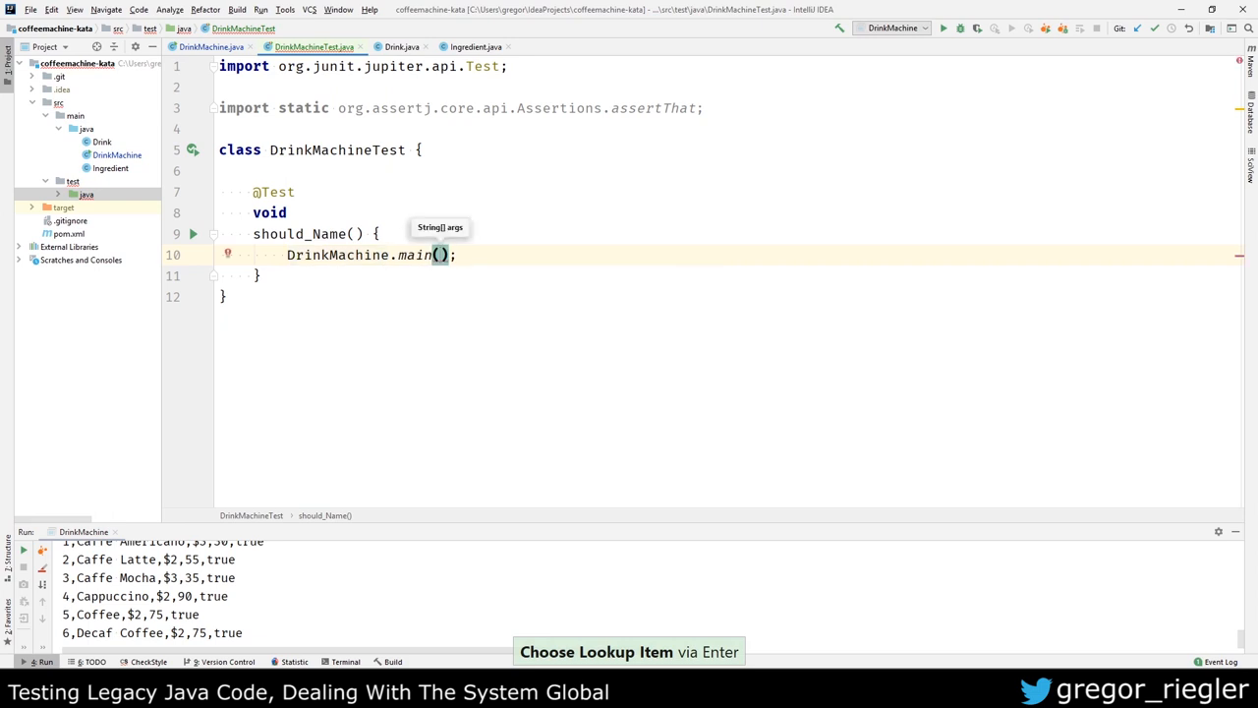
text(new String[]{)
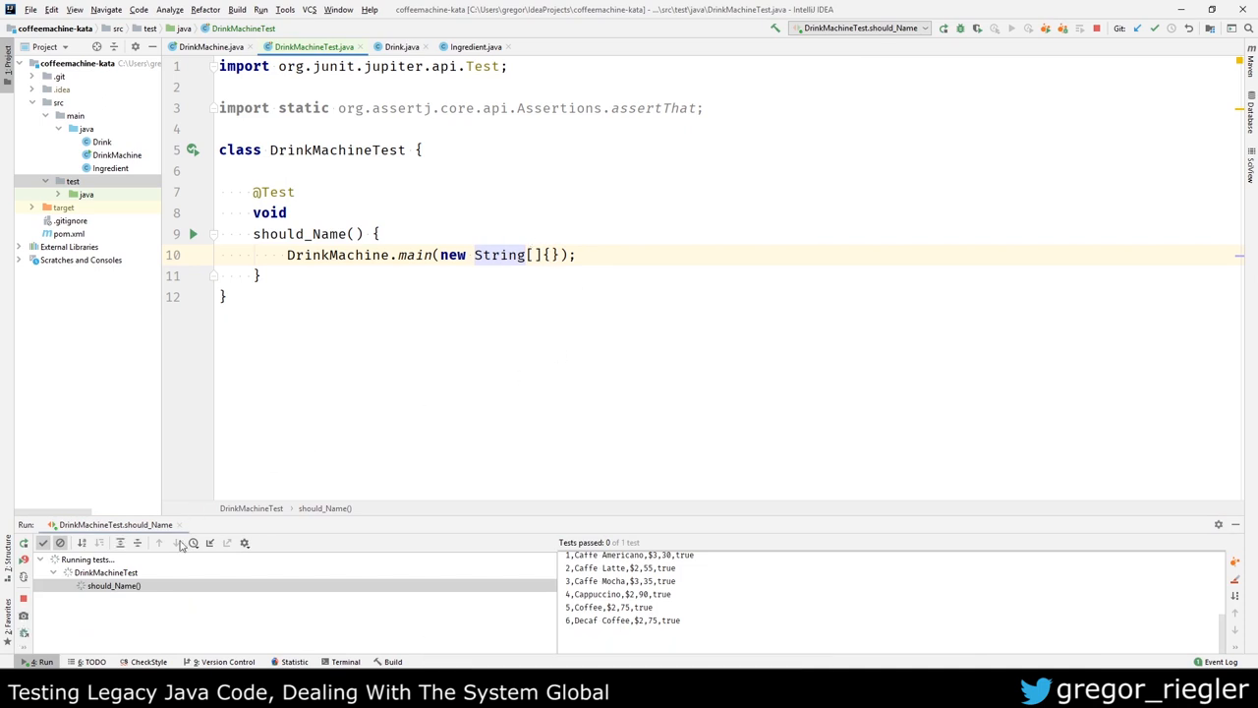
mouse_move(107, 594)
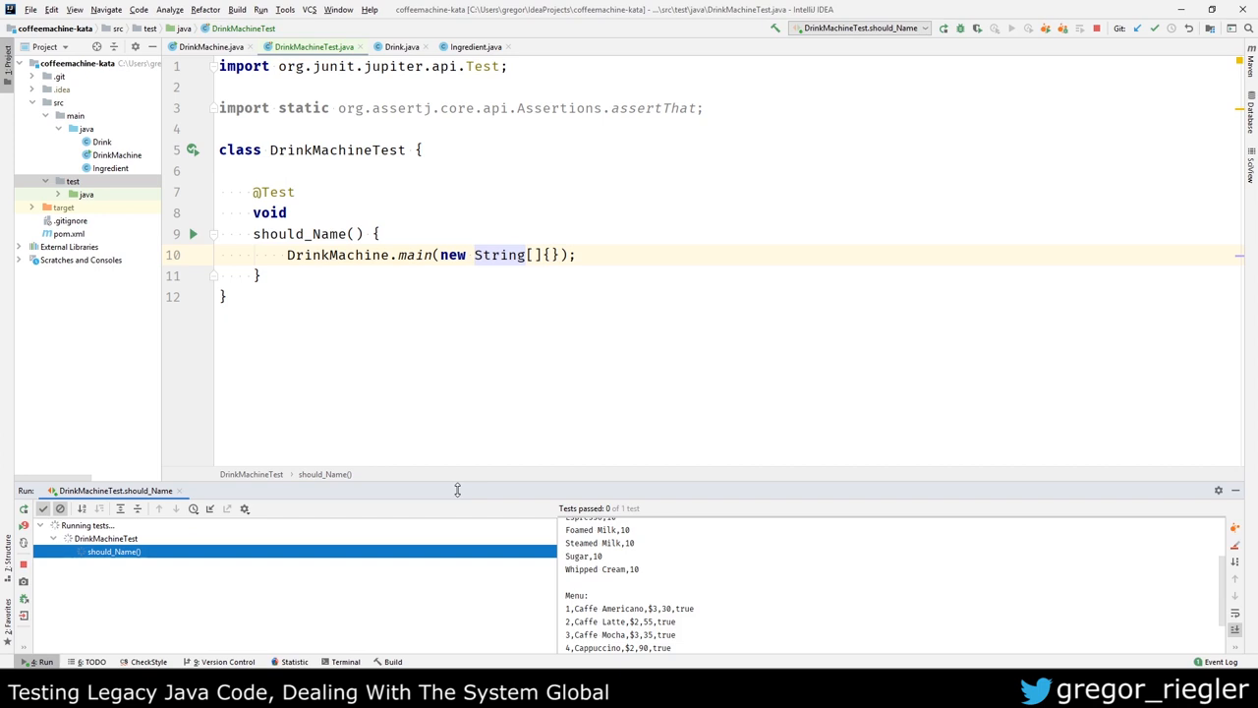
mouse_move(28, 567)
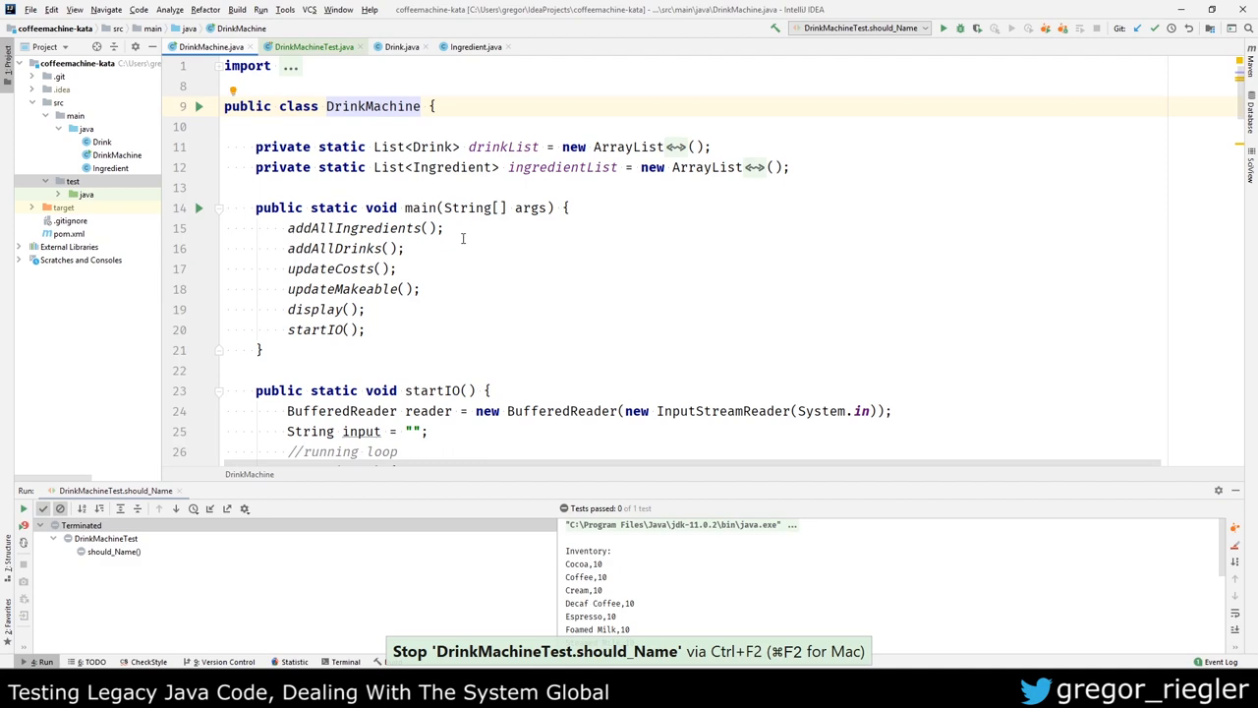
scroll(down, 3)
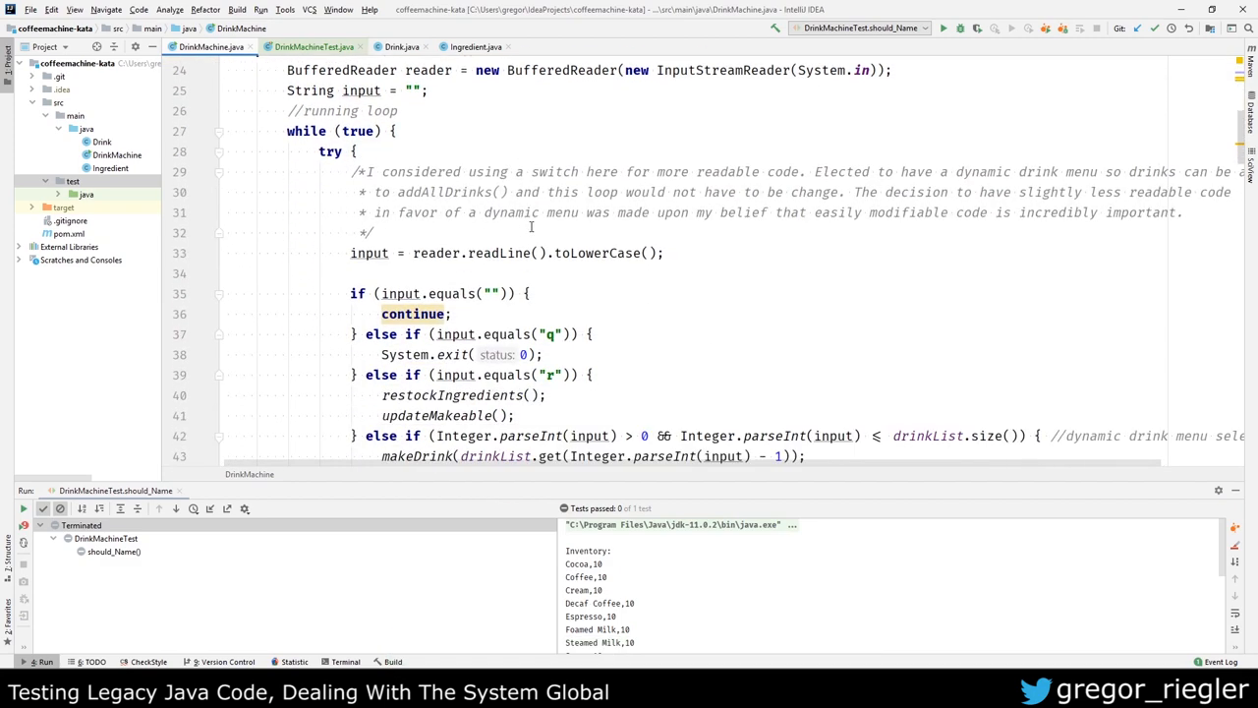
scroll(up, 3)
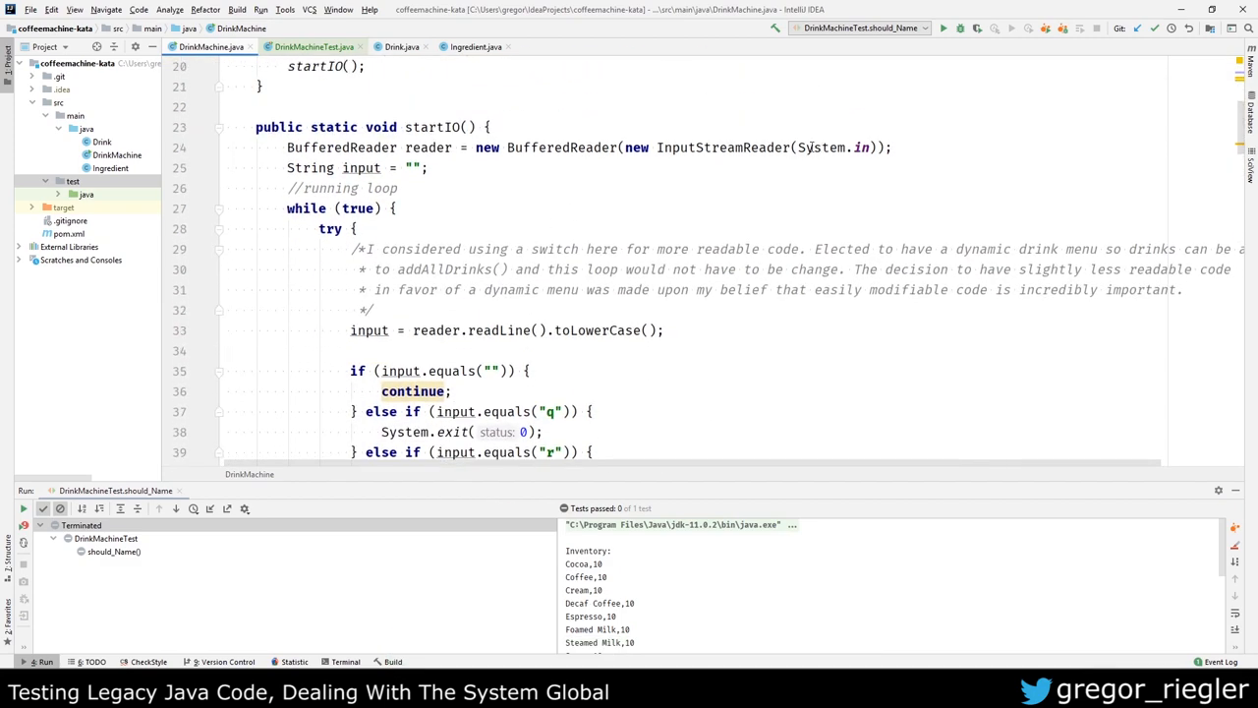
double_click(832, 124)
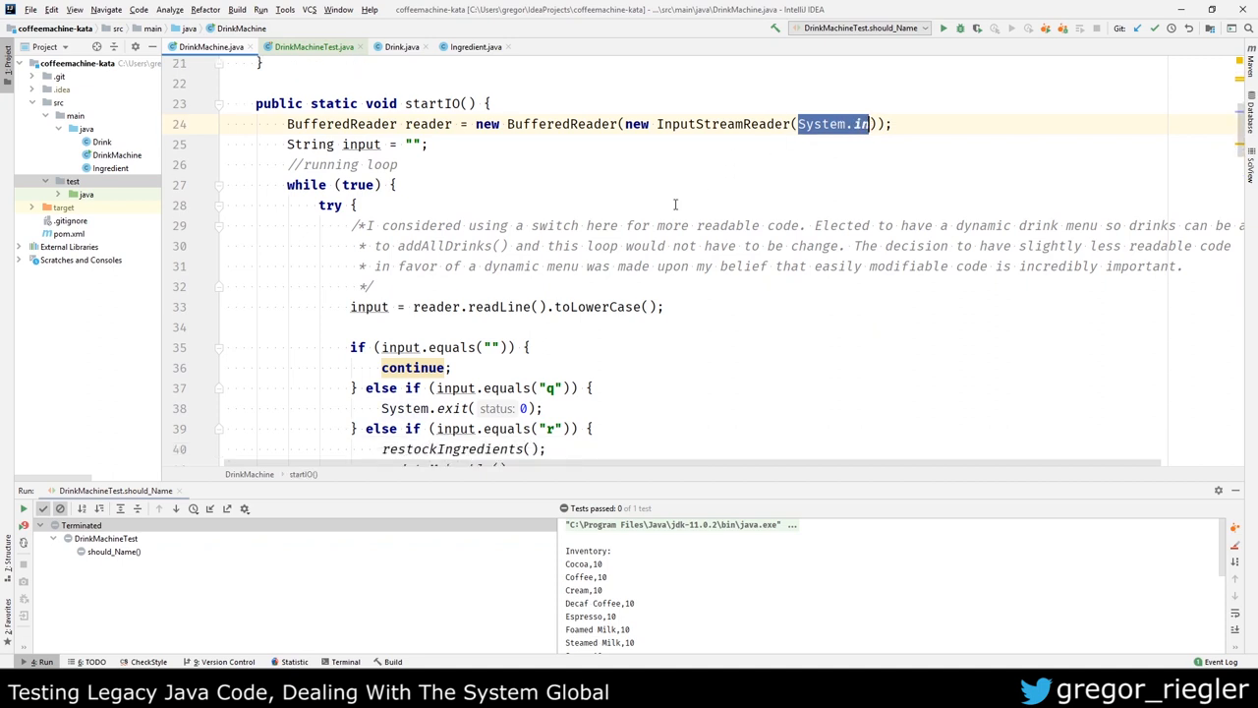
scroll(up, 3)
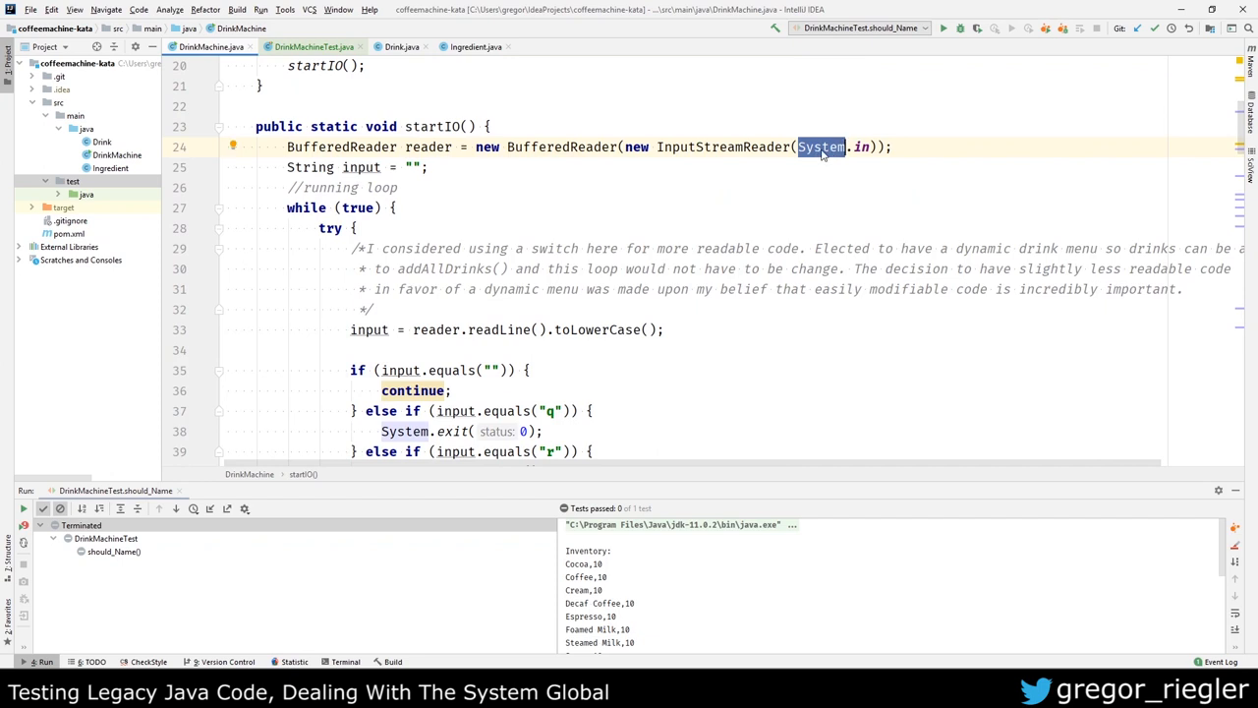
mouse_move(829, 156)
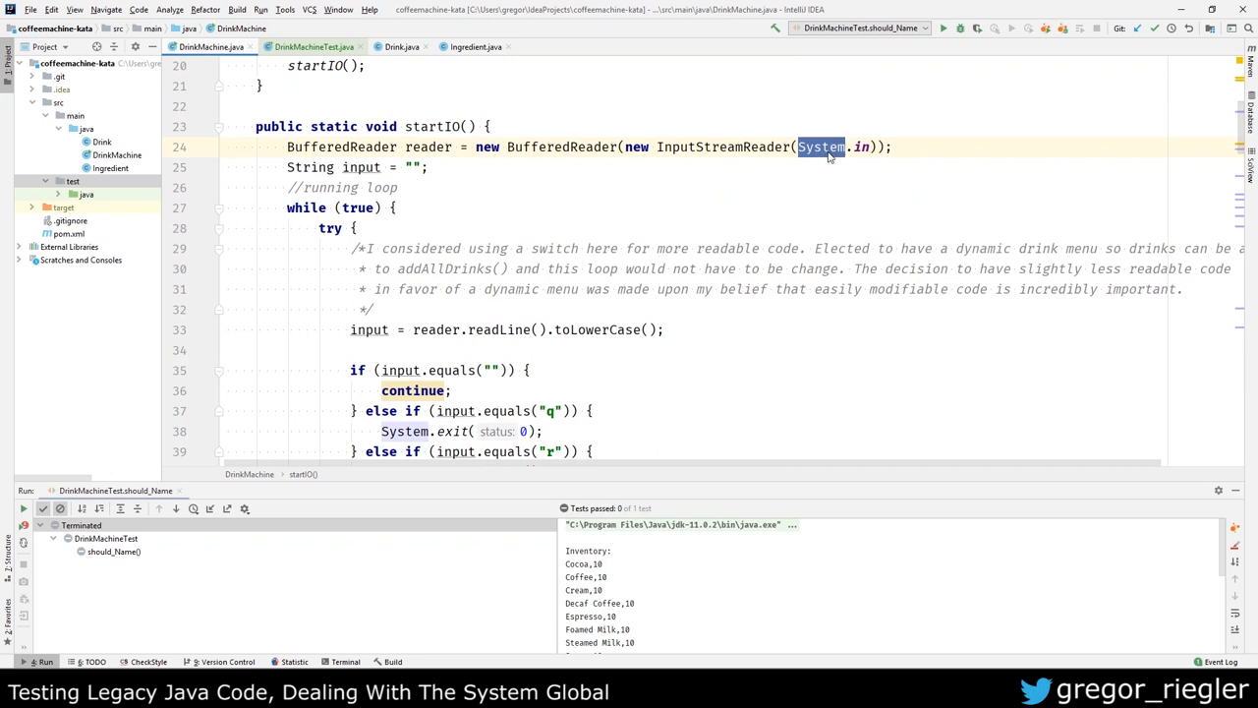
scroll(up, 3)
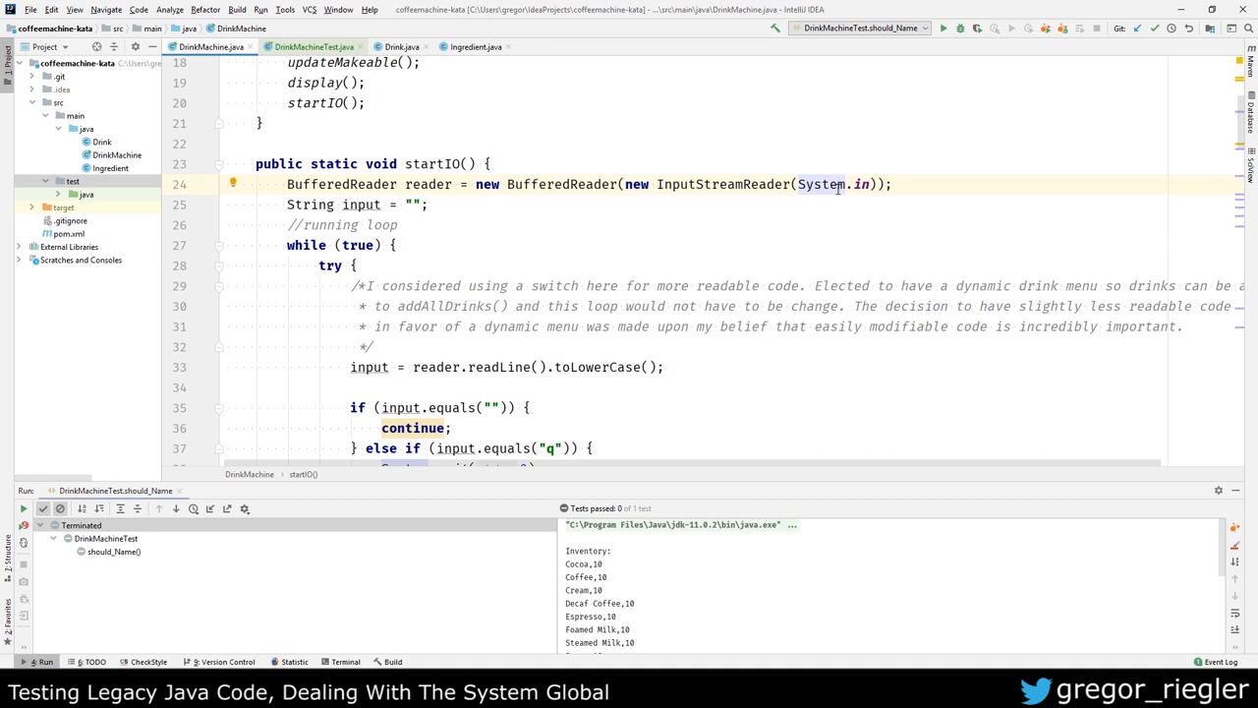
Step: Feed "q\n" via System.setIn(new ByteArrayInputStream(bytes)) with bytes extracted as a variable, and run the test
click(313, 48)
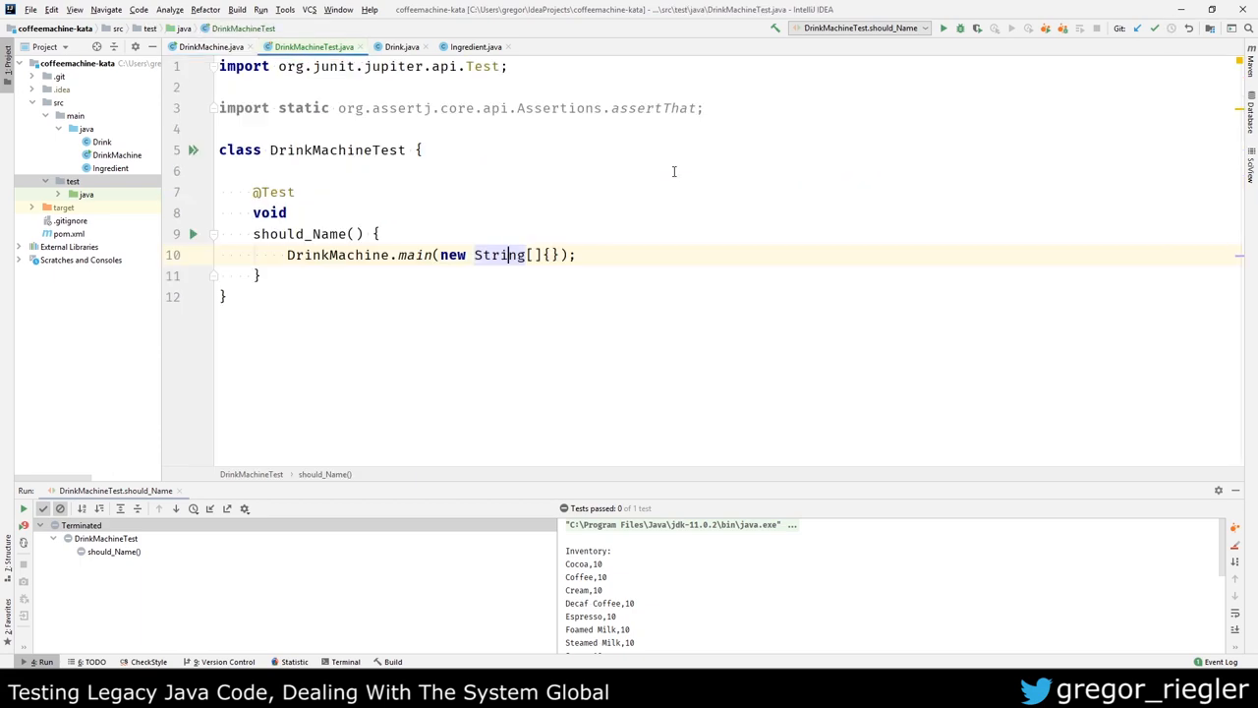
text(S)
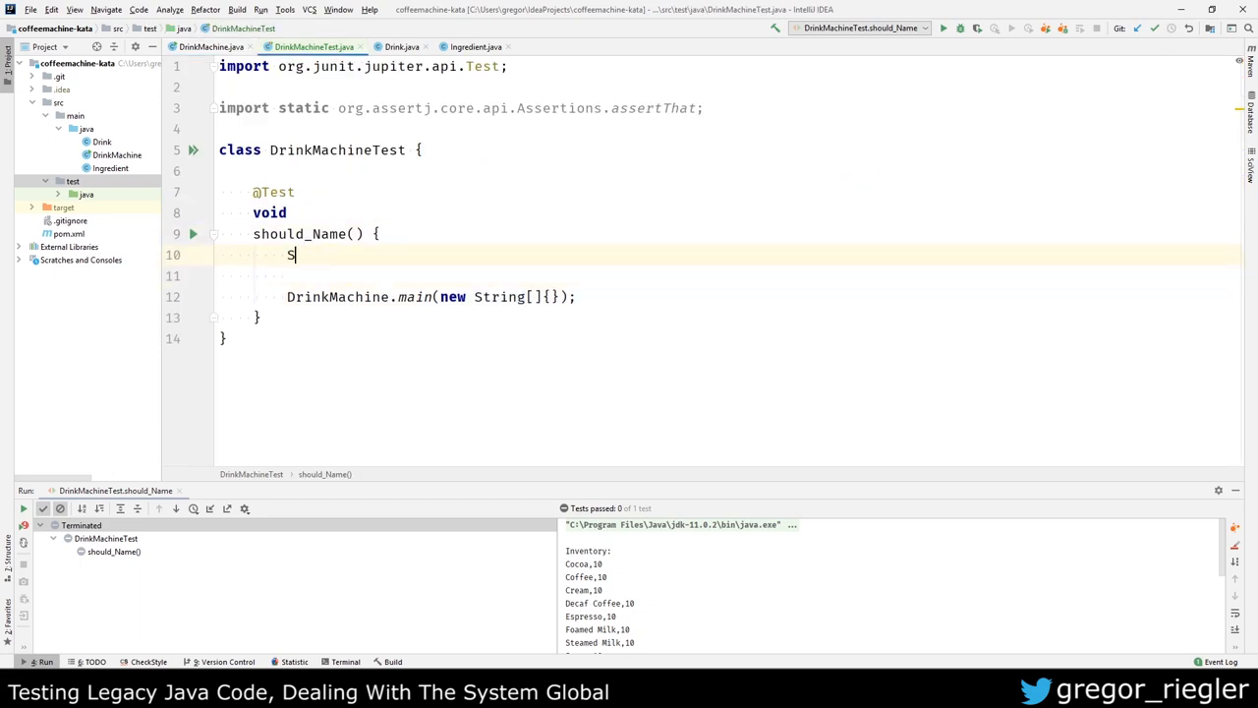
text(ystem.setIn();)
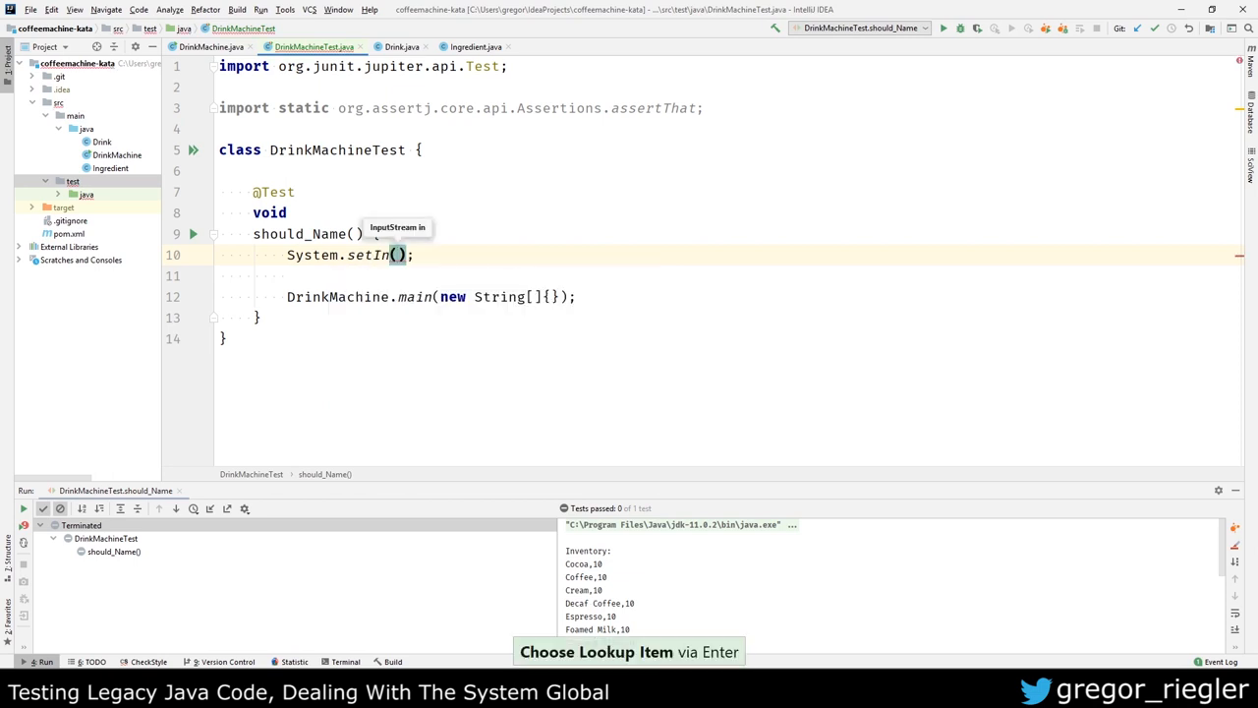
text(new Byte)
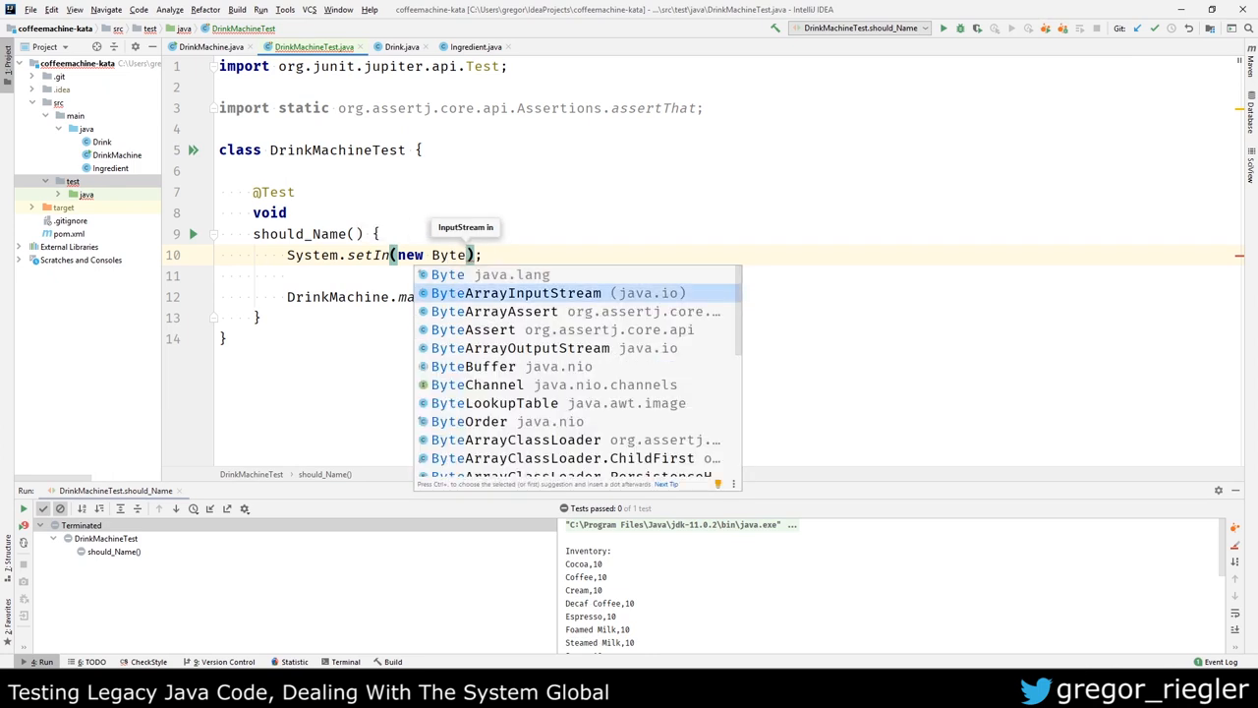
click(534, 293)
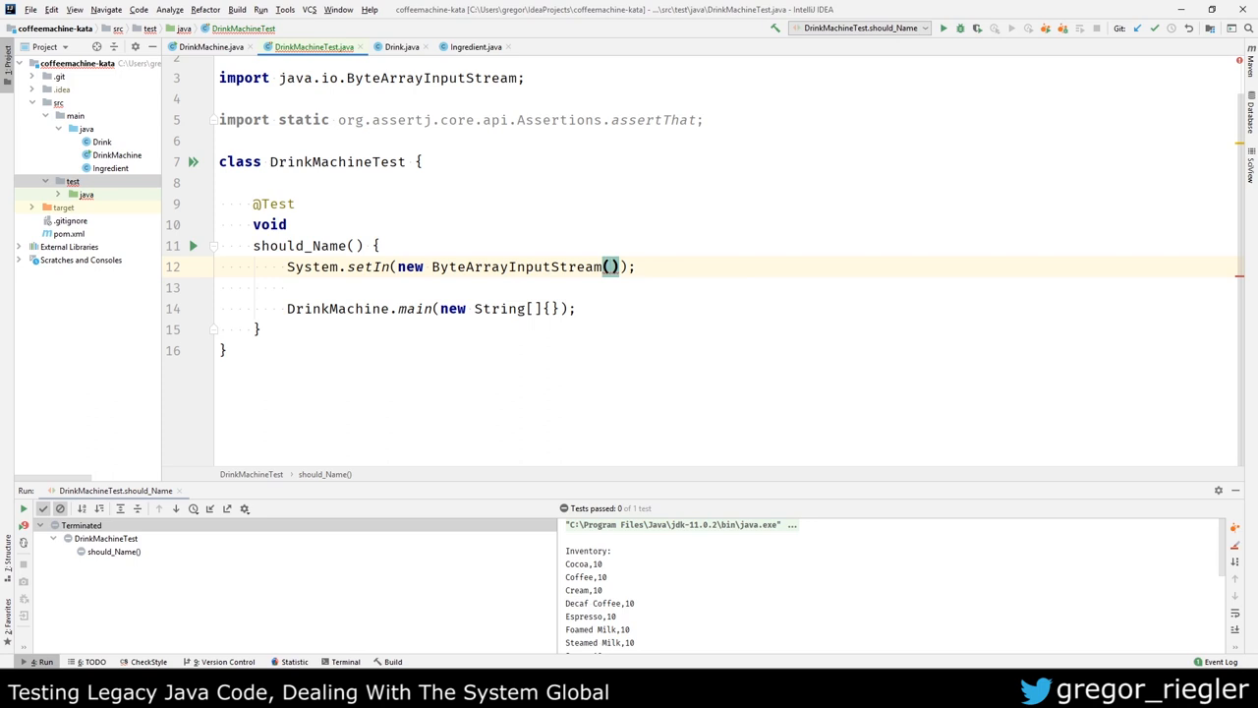
text(commands)
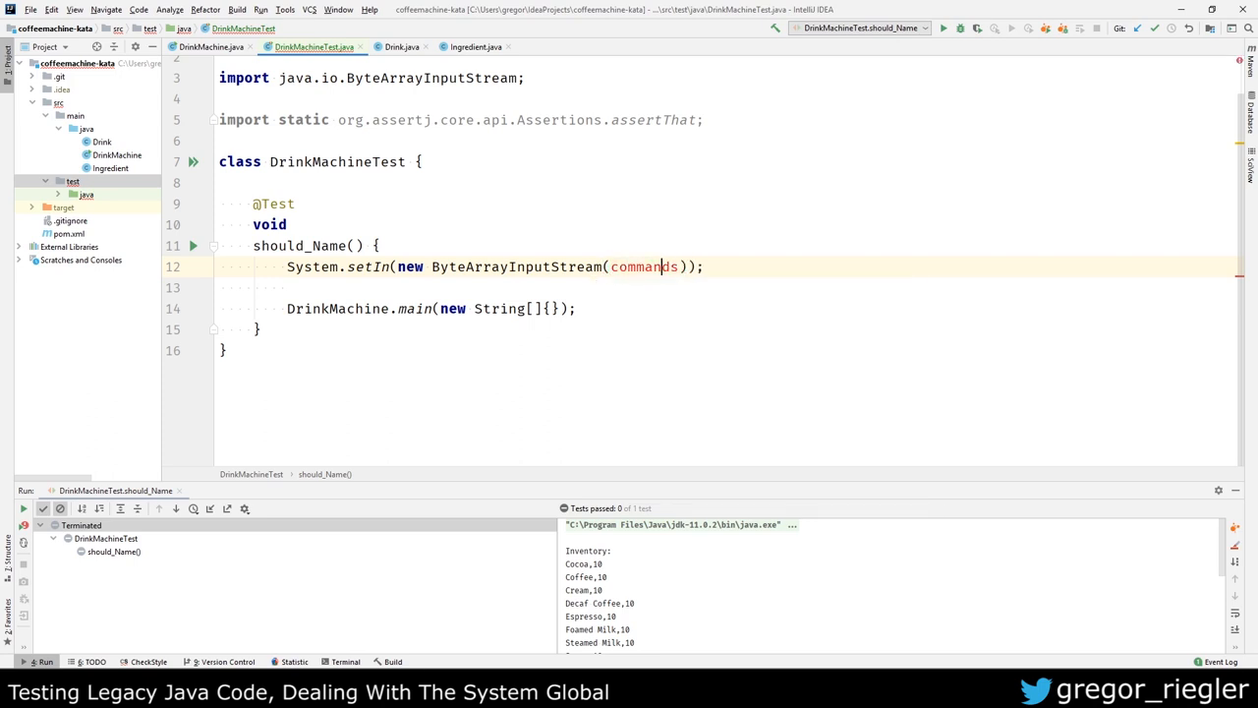
text(buf:)
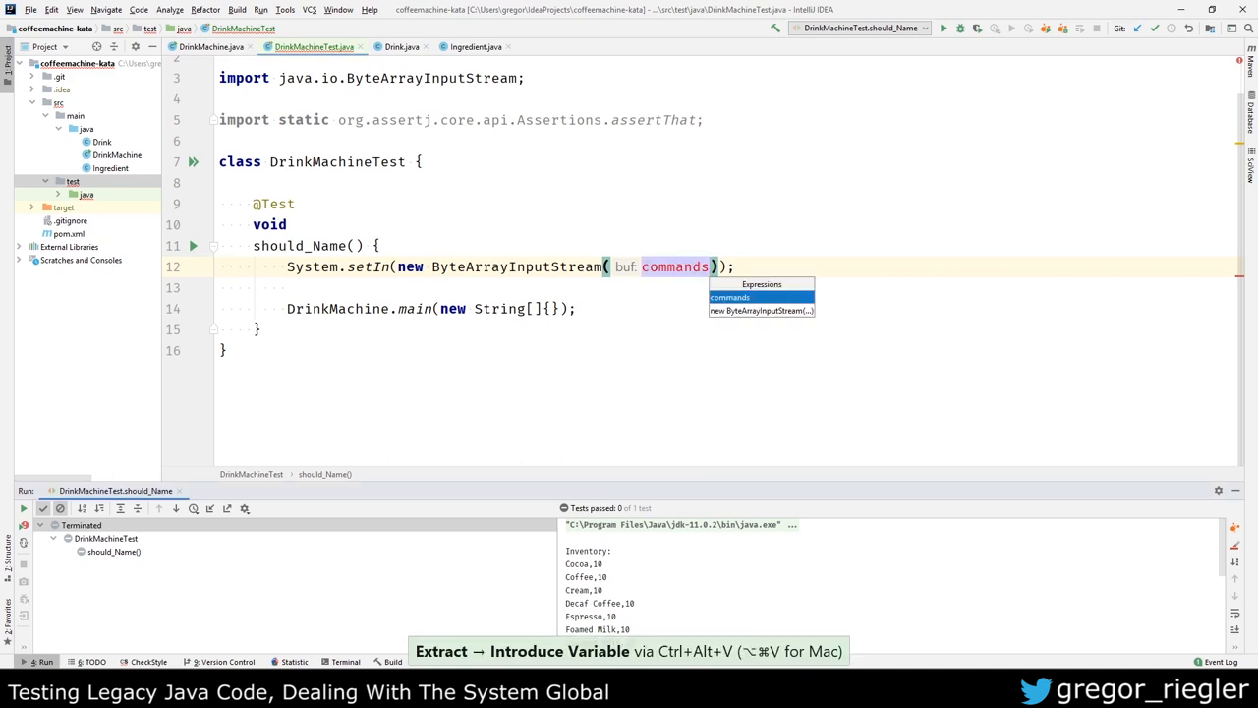
click(729, 296)
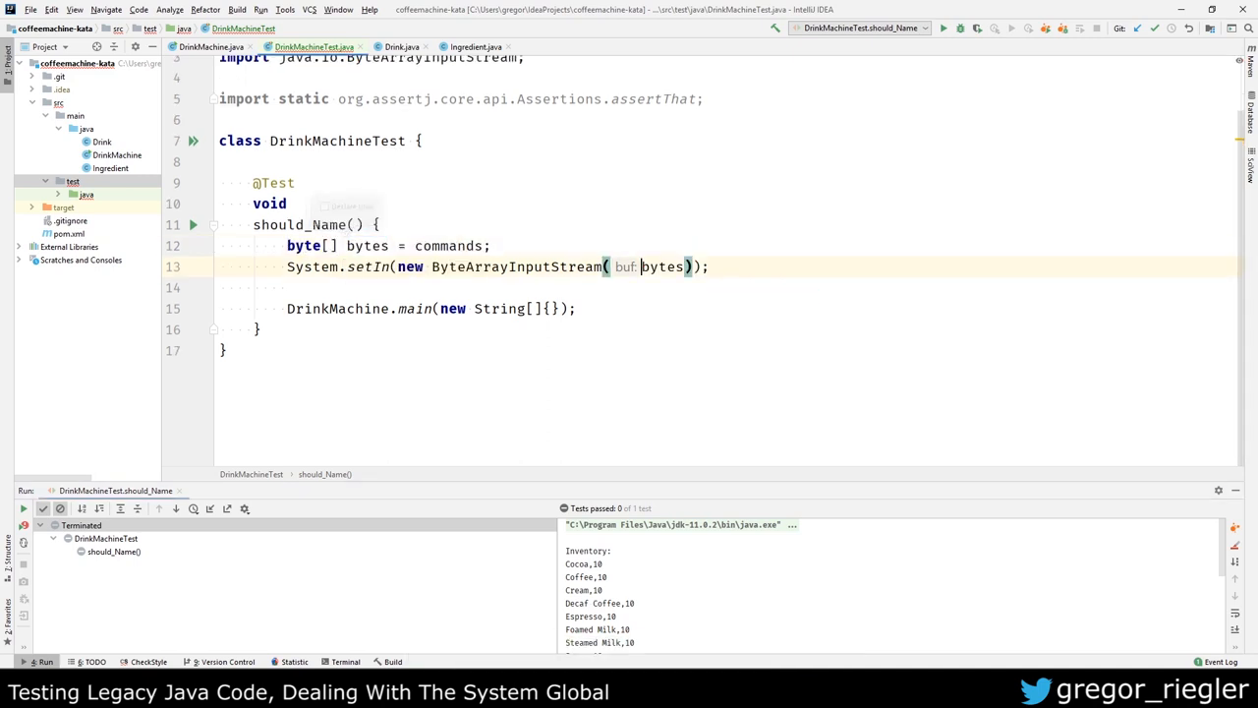
key(shift+ctrl+Left)
text("q\)
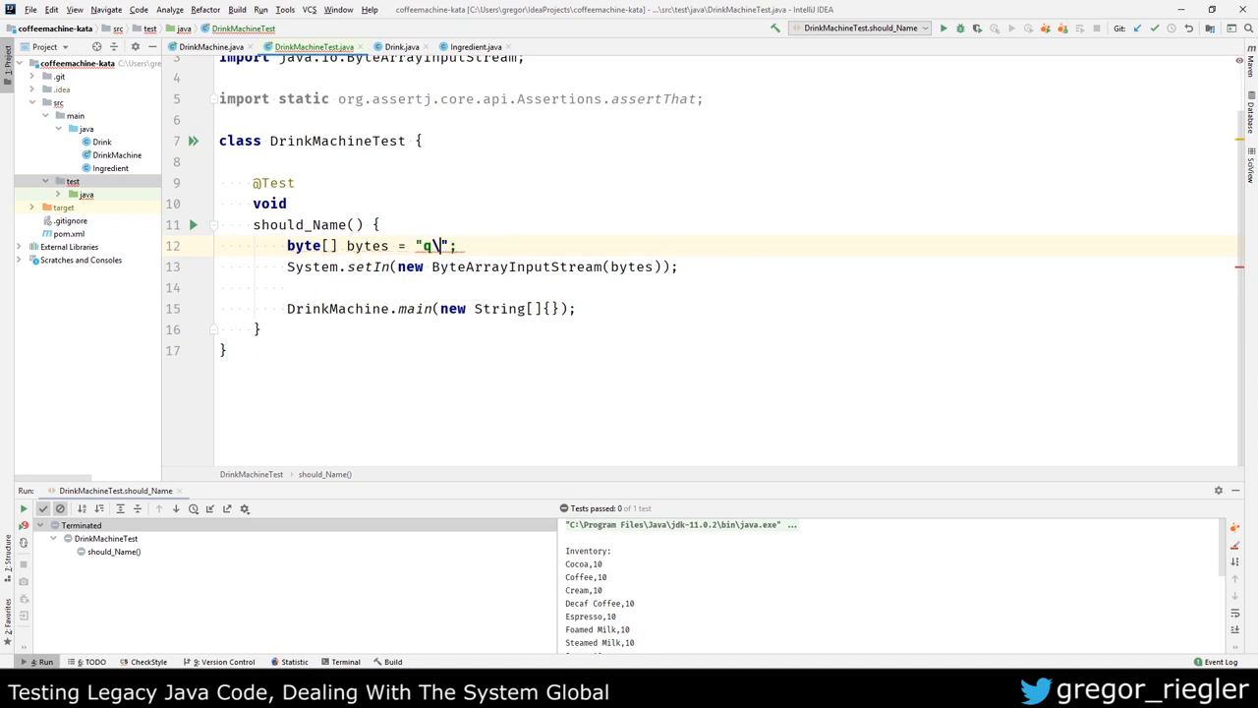
text(n)
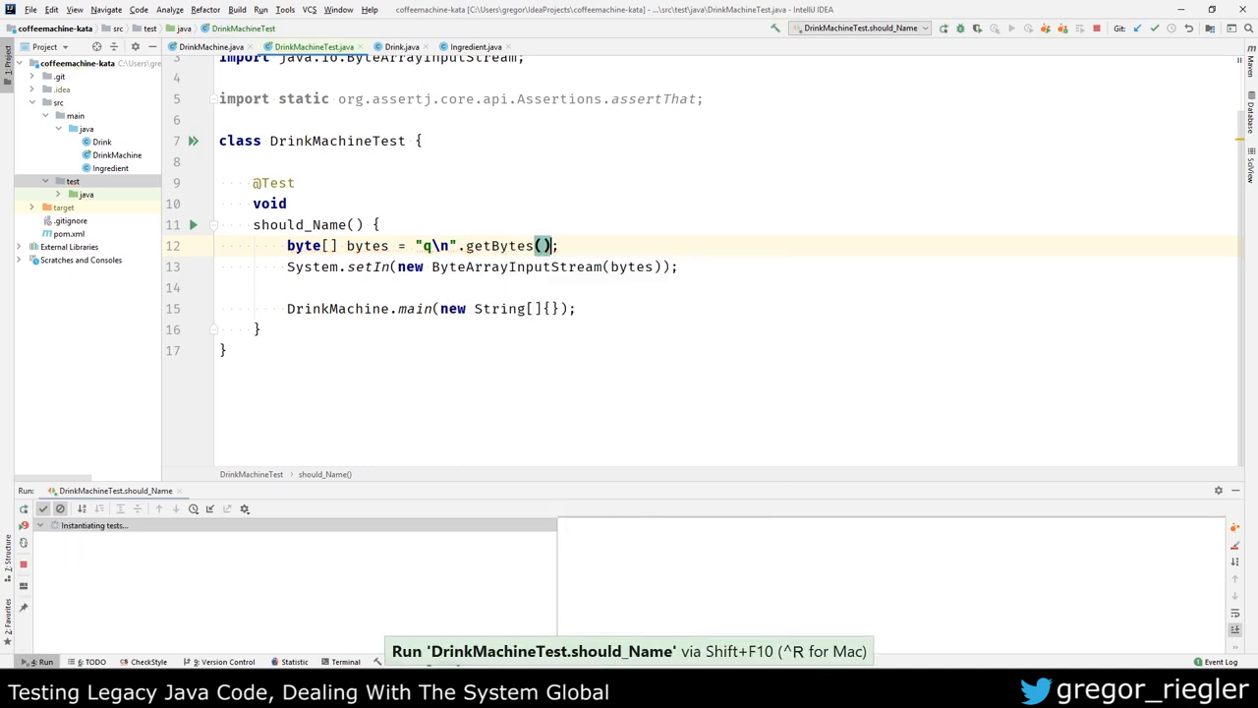
click(942, 27)
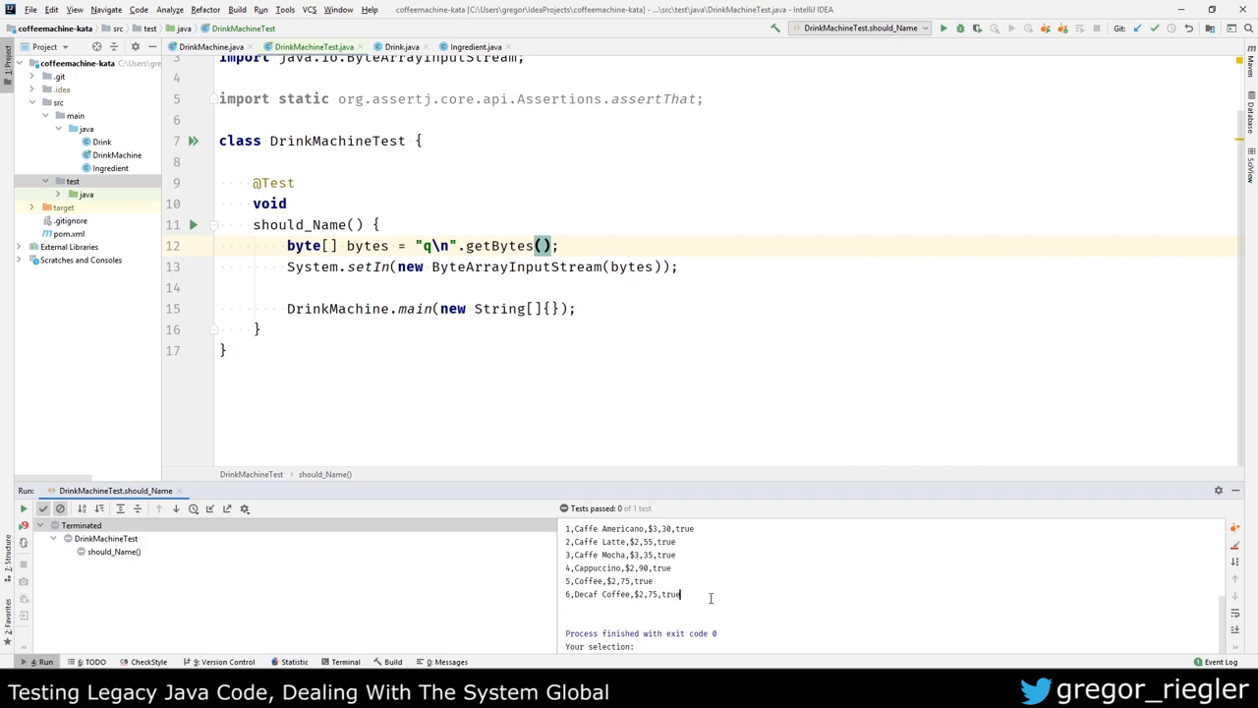
Step: Redirect System.out to a ByteArrayOutputStream output via PrintStream and assert output is empty
key(Enter)
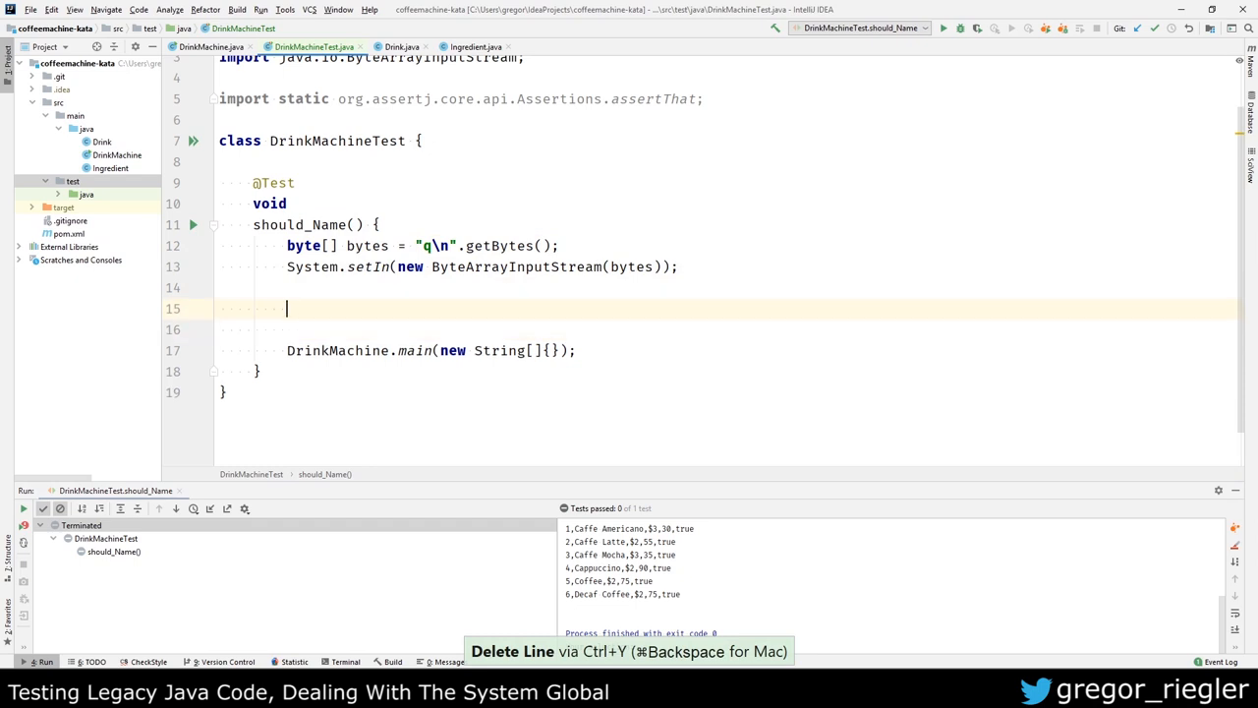
text(ByteArrayOutputStream)
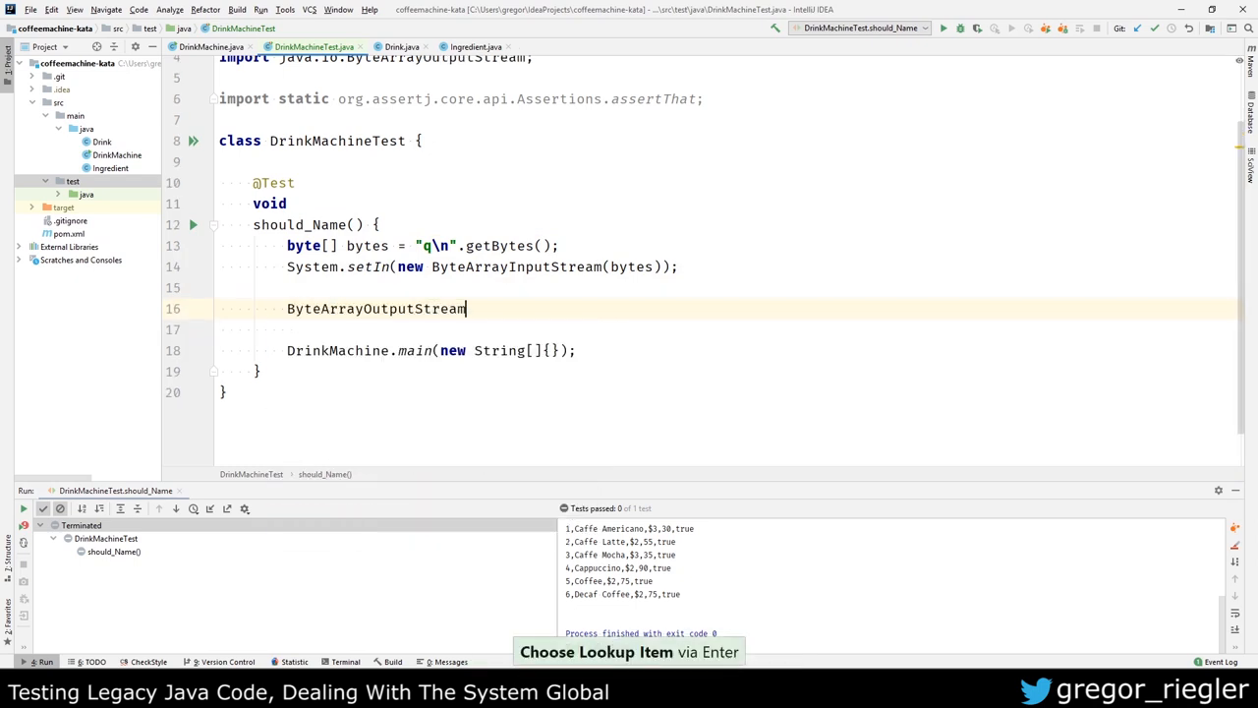
text(output = new ByteArrayOutputStream();)
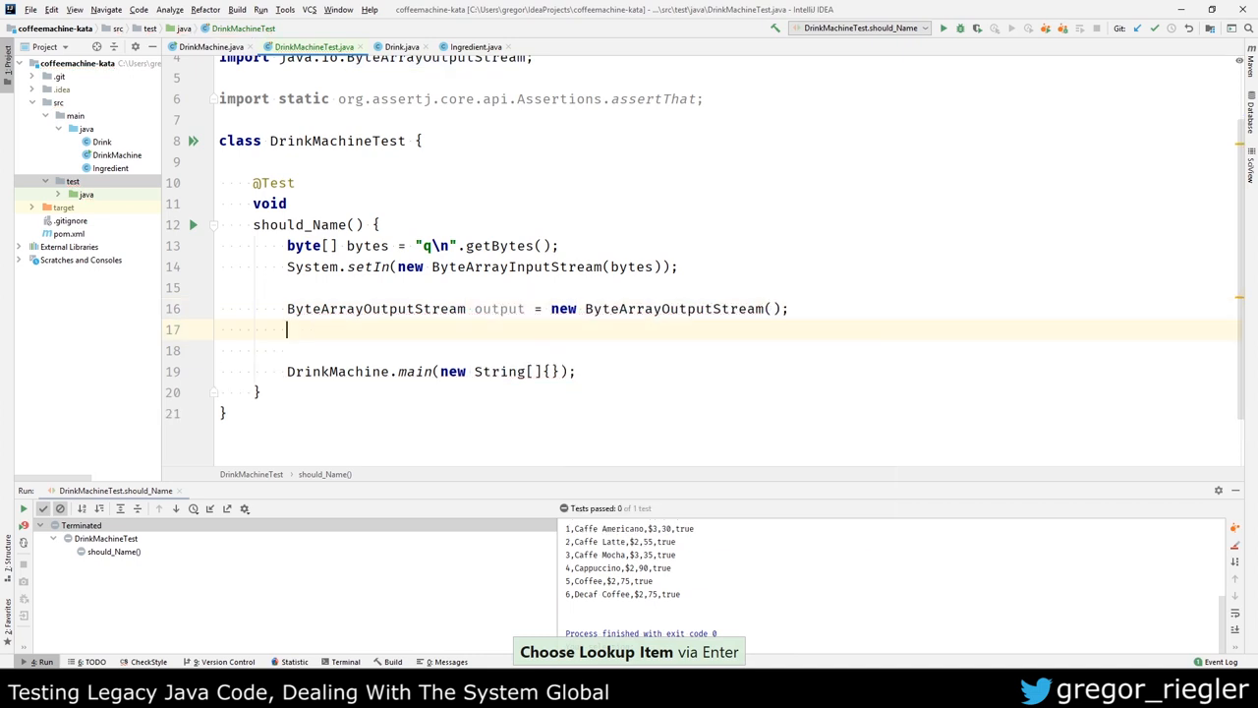
text(System.setOut();)
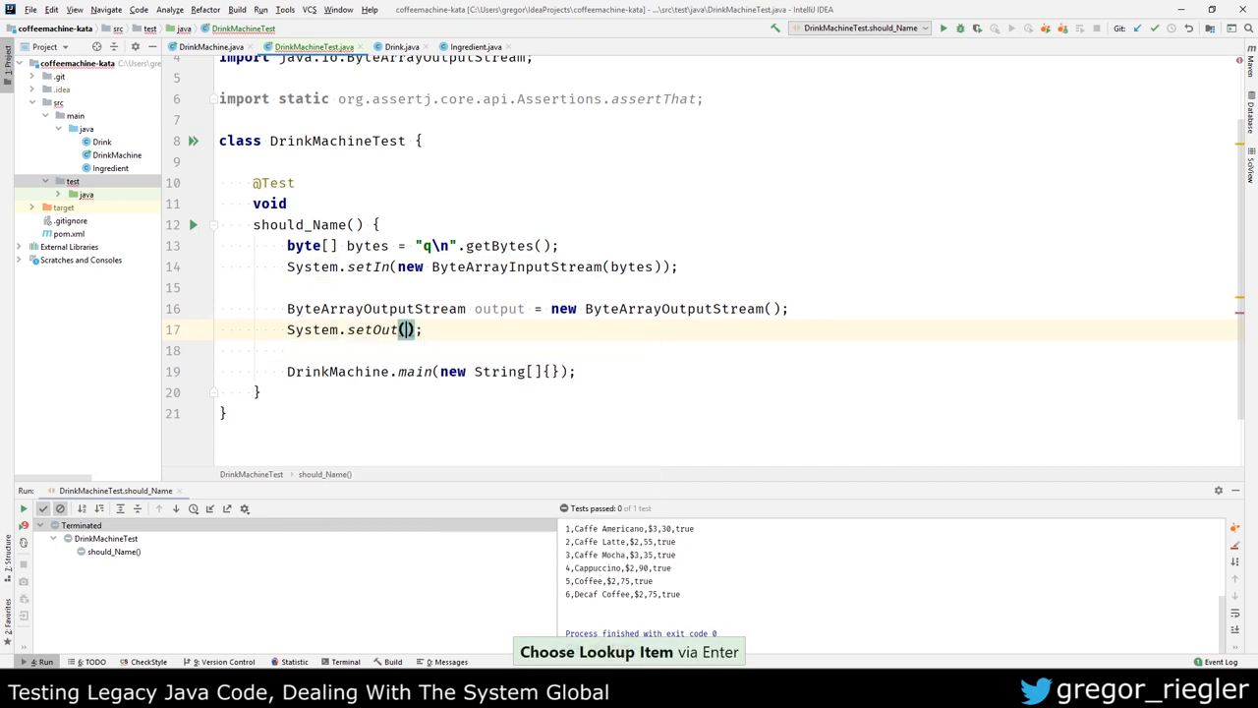
text(new PrintStream(ou)
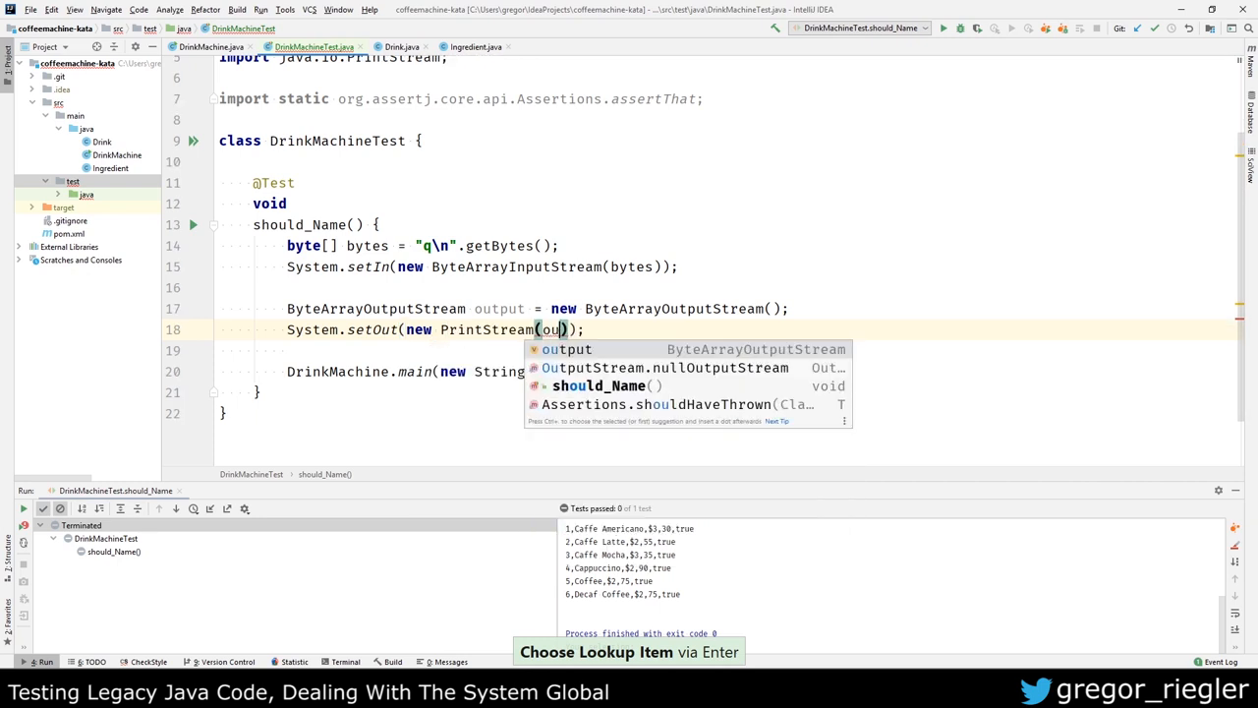
key(Enter)
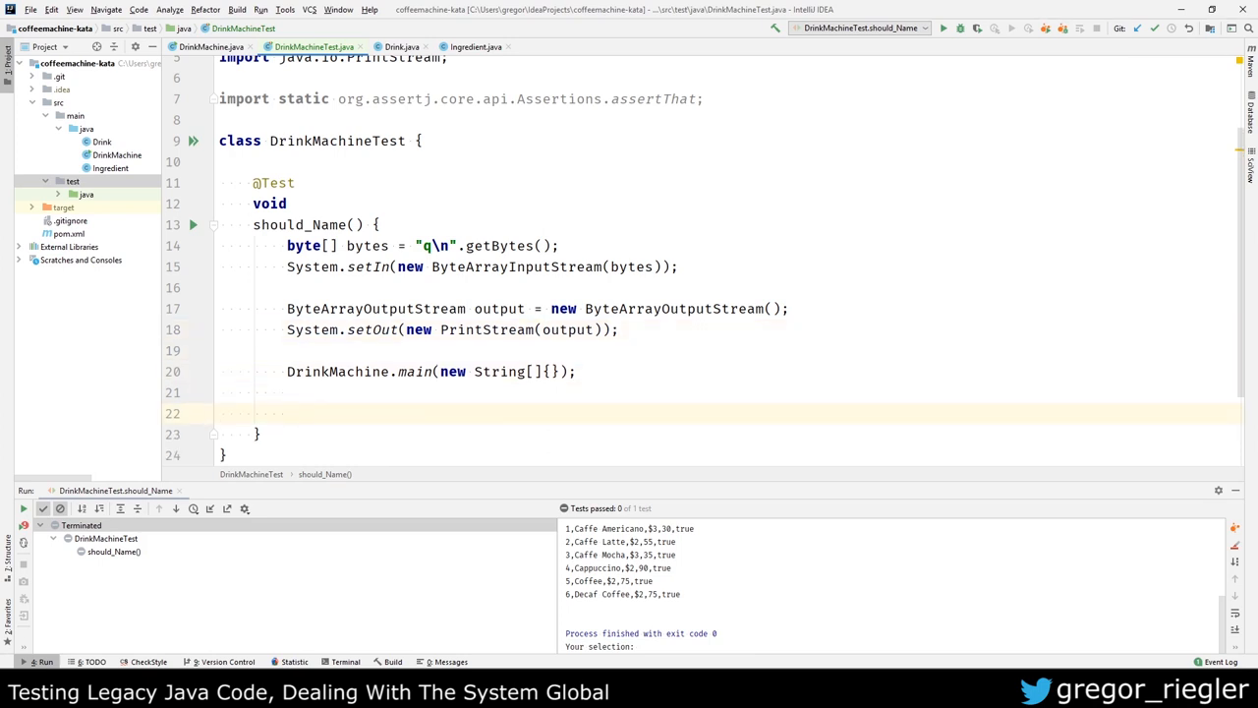
text(assertThat()
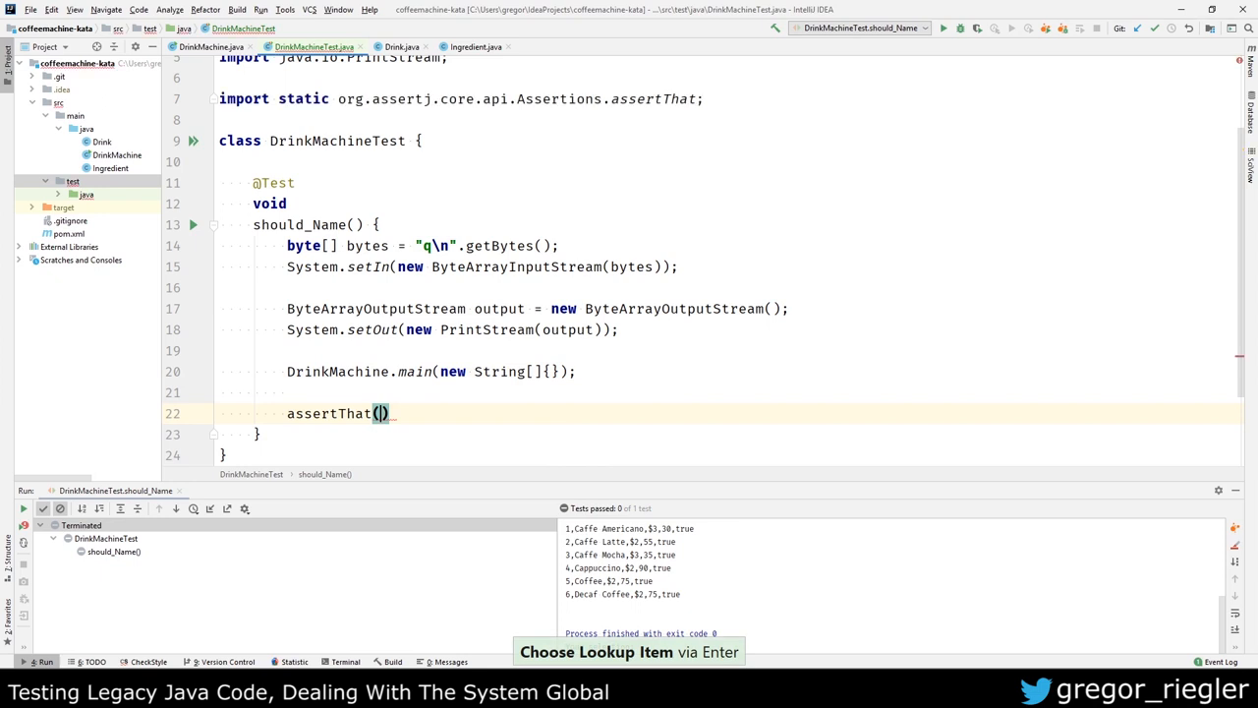
text(output)
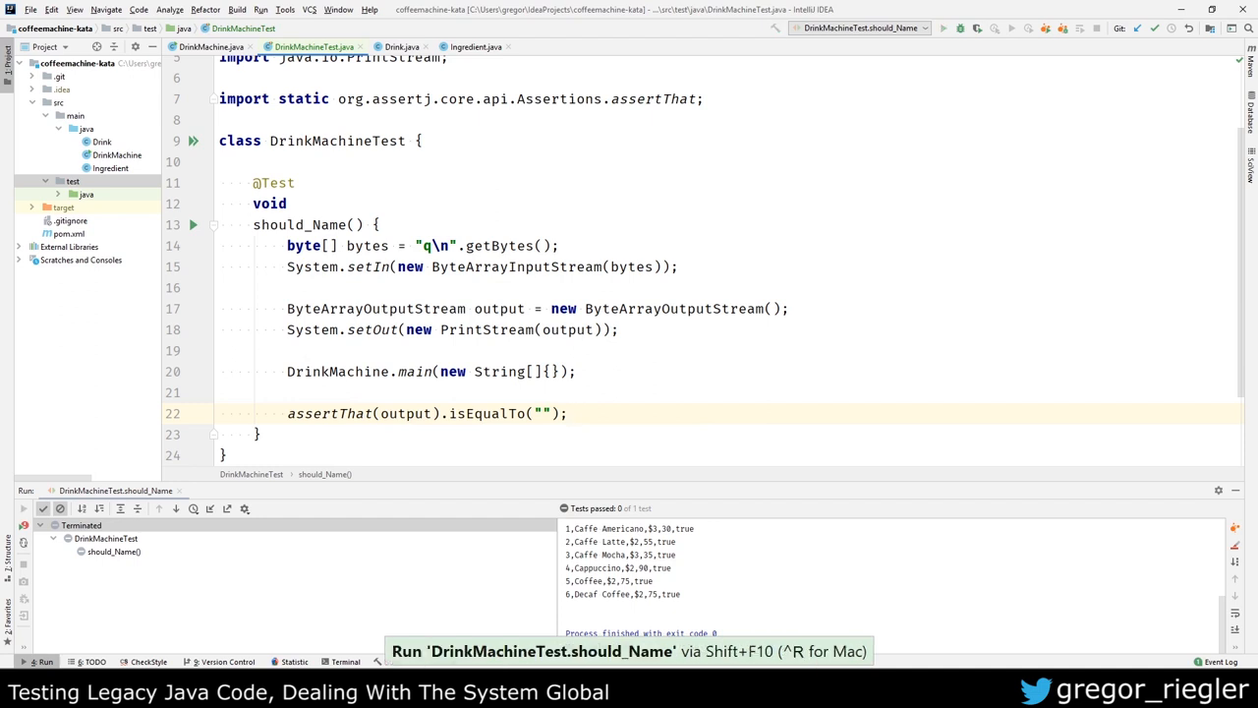
Step: Run the test with the empty-output assertion and focus DrinkMachine's System.exit(0) quit line
click(939, 27)
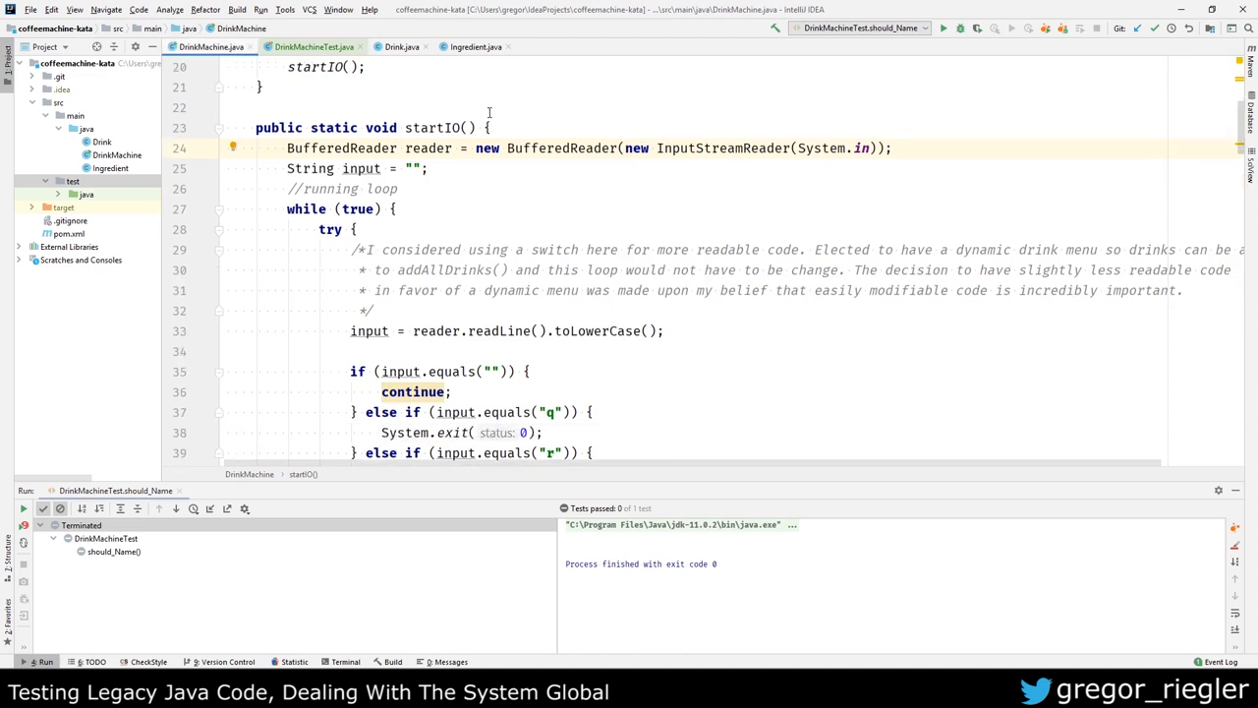
scroll(down, 3)
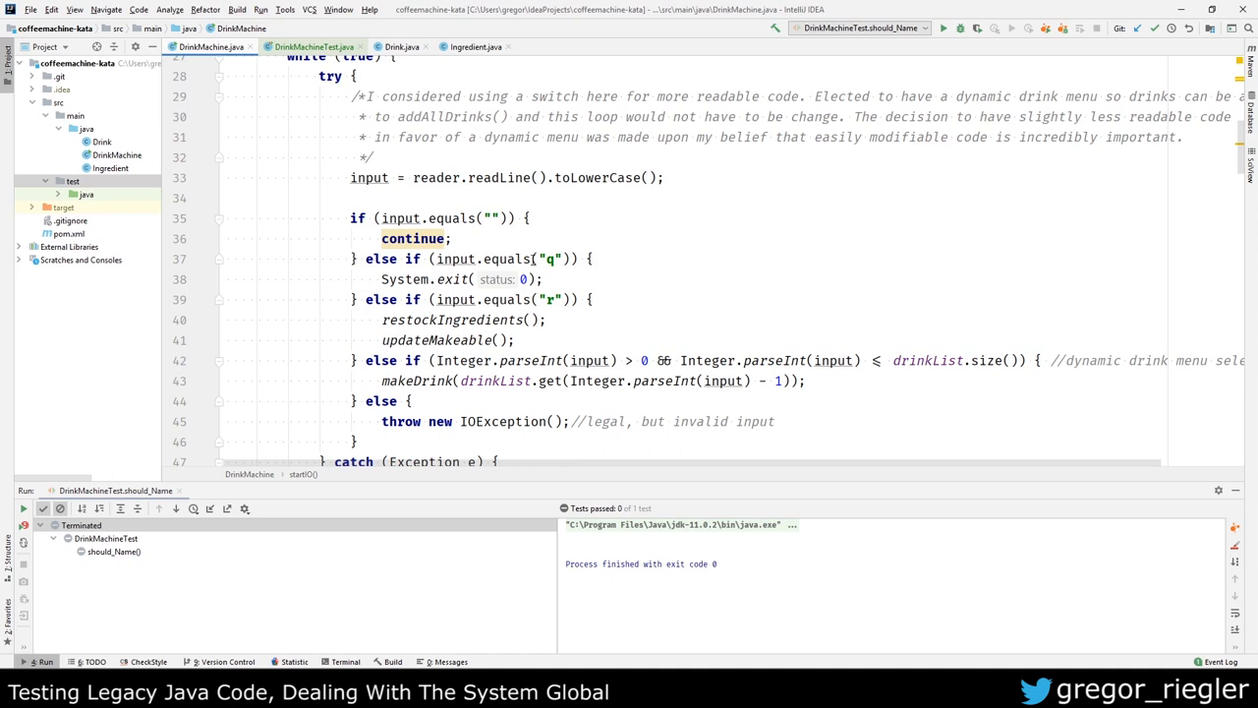
click(382, 279)
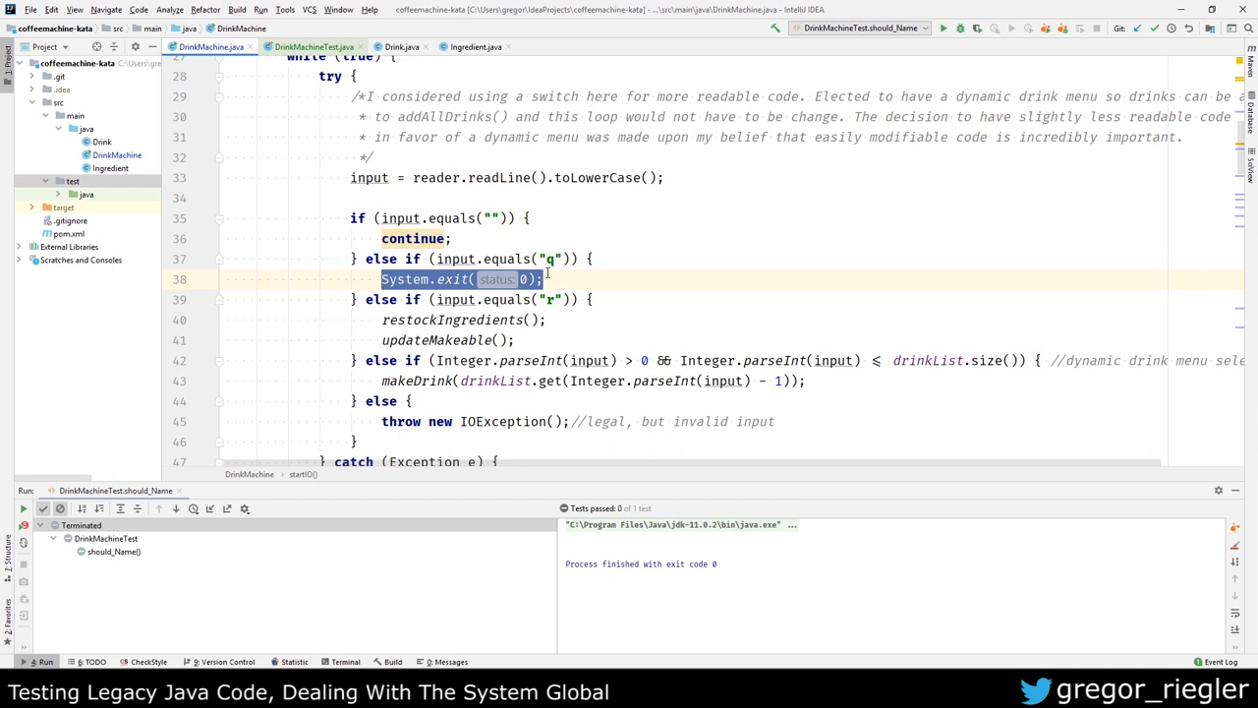
Step: Scroll through DrinkMachine's readLine input loop to inspect the quit branch
scroll(down, 3)
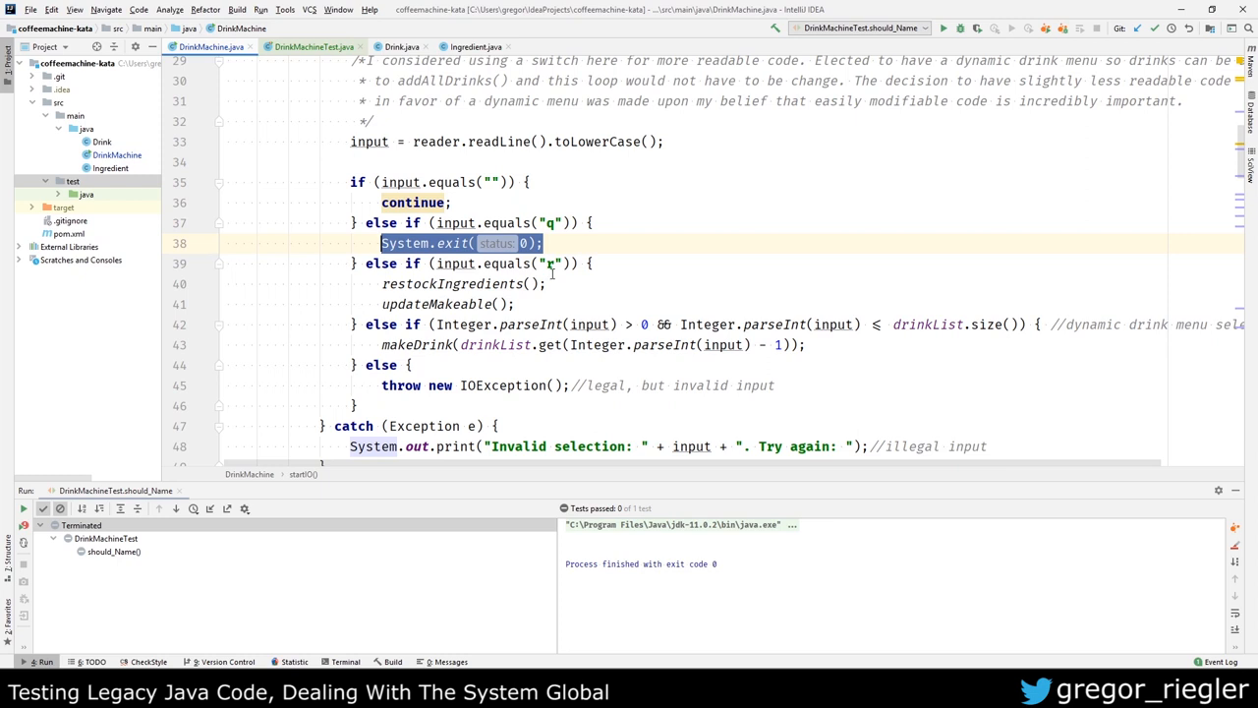
scroll(up, 3)
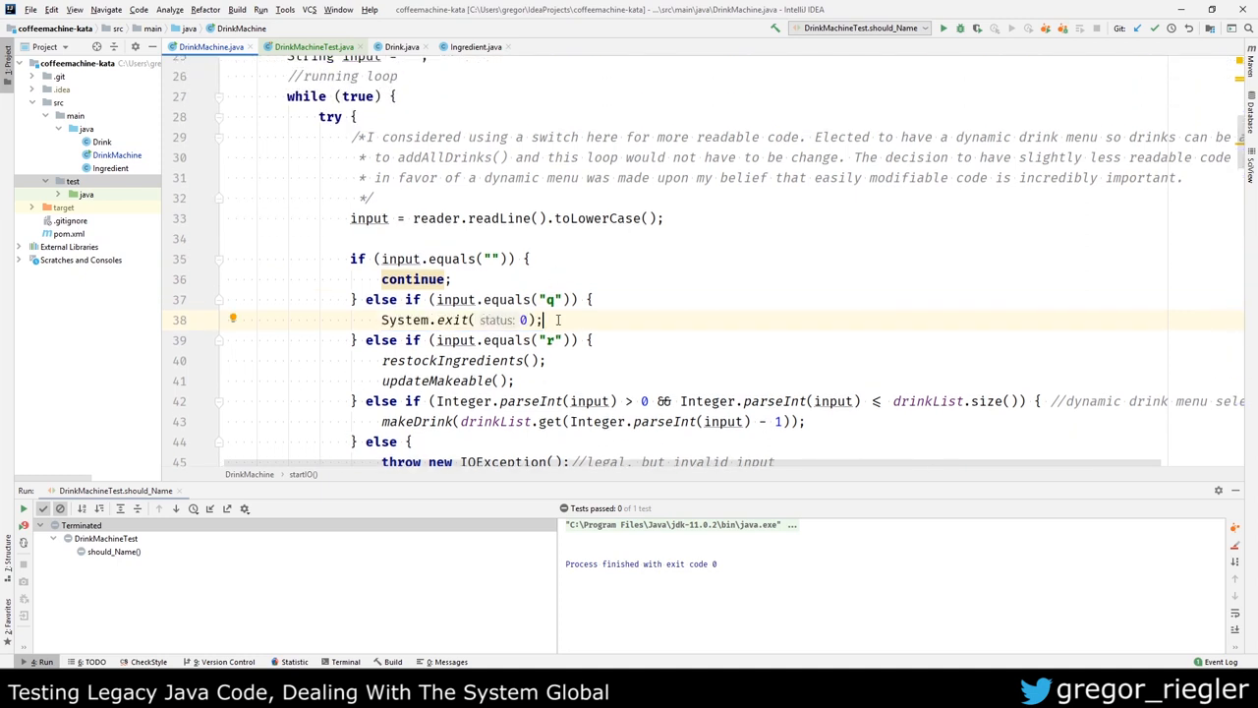
scroll(down, 3)
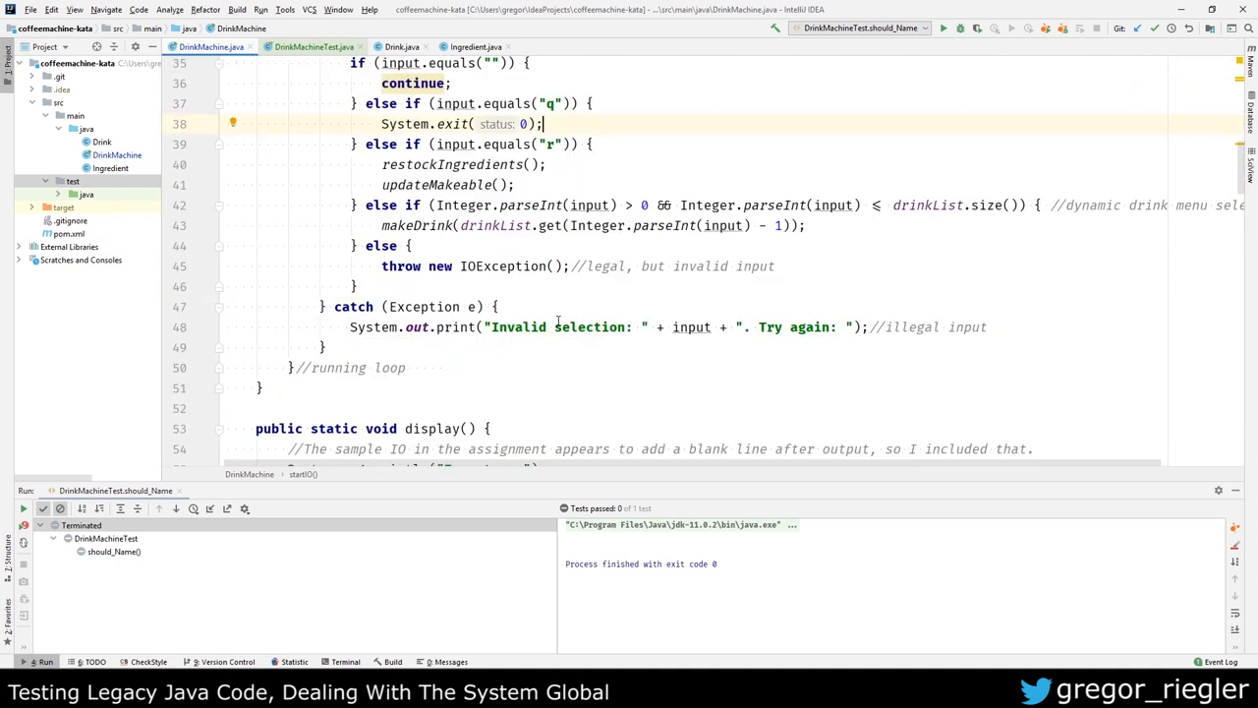
scroll(down, 3)
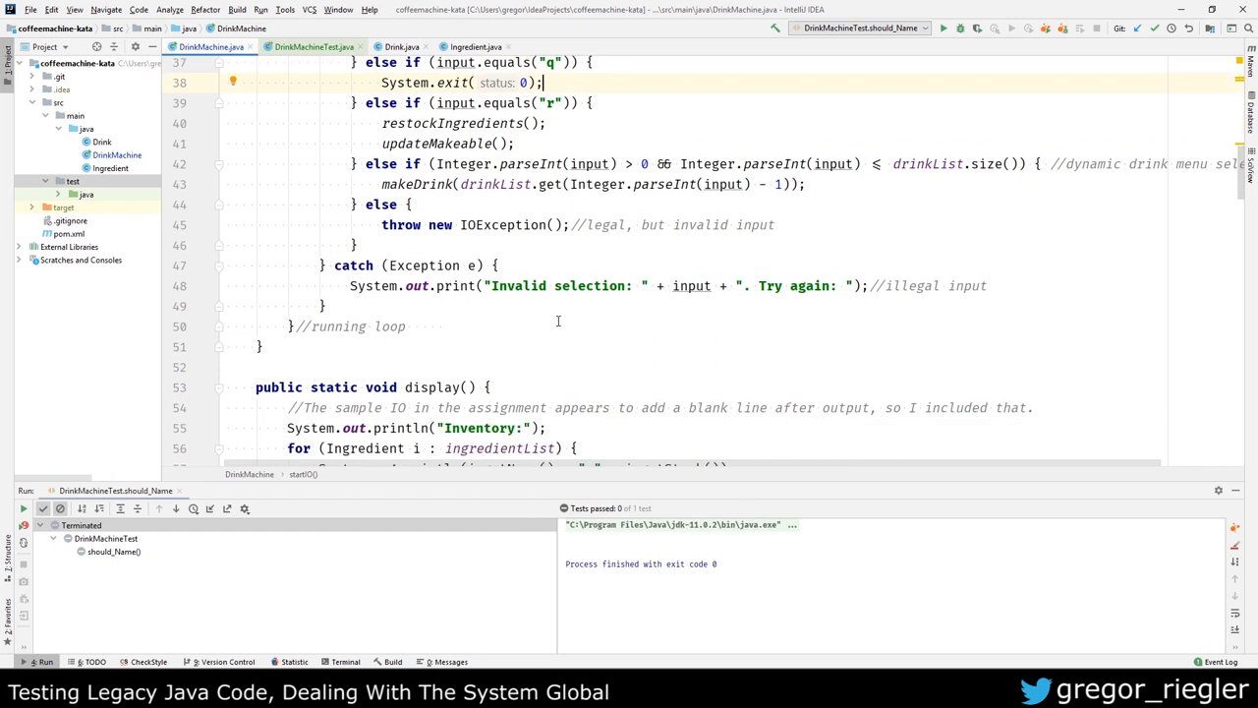
scroll(up, 3)
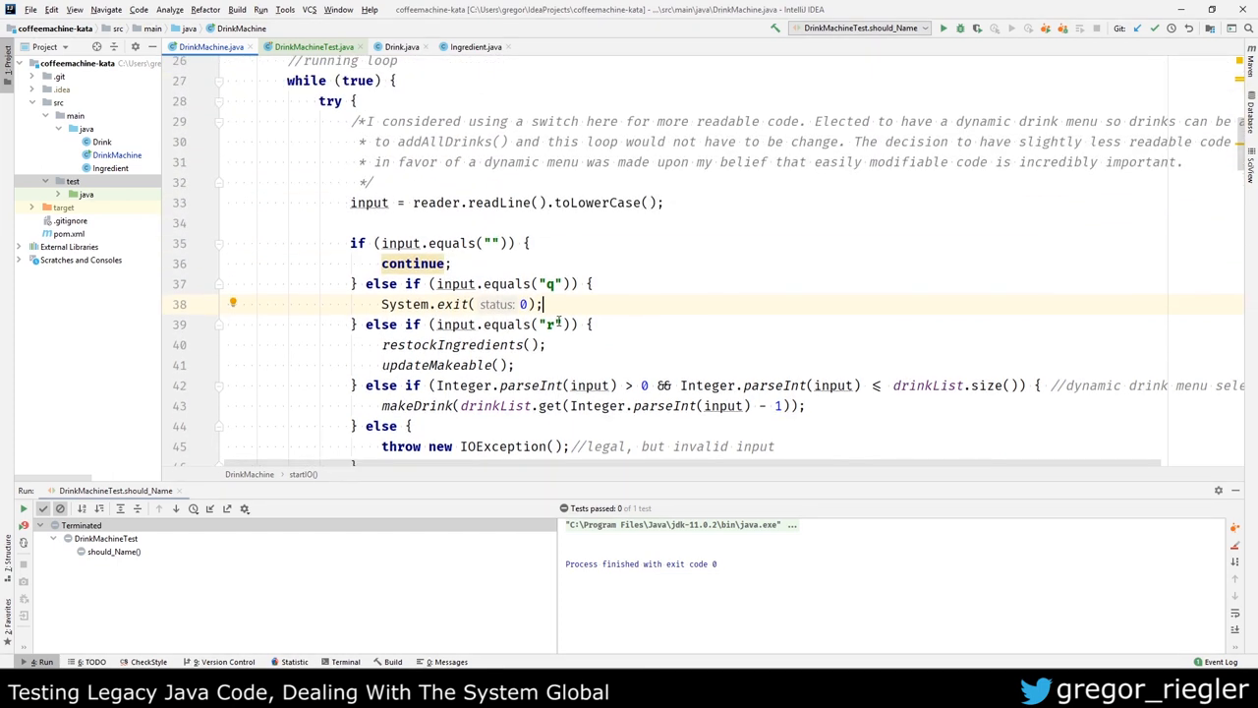
scroll(up, 3)
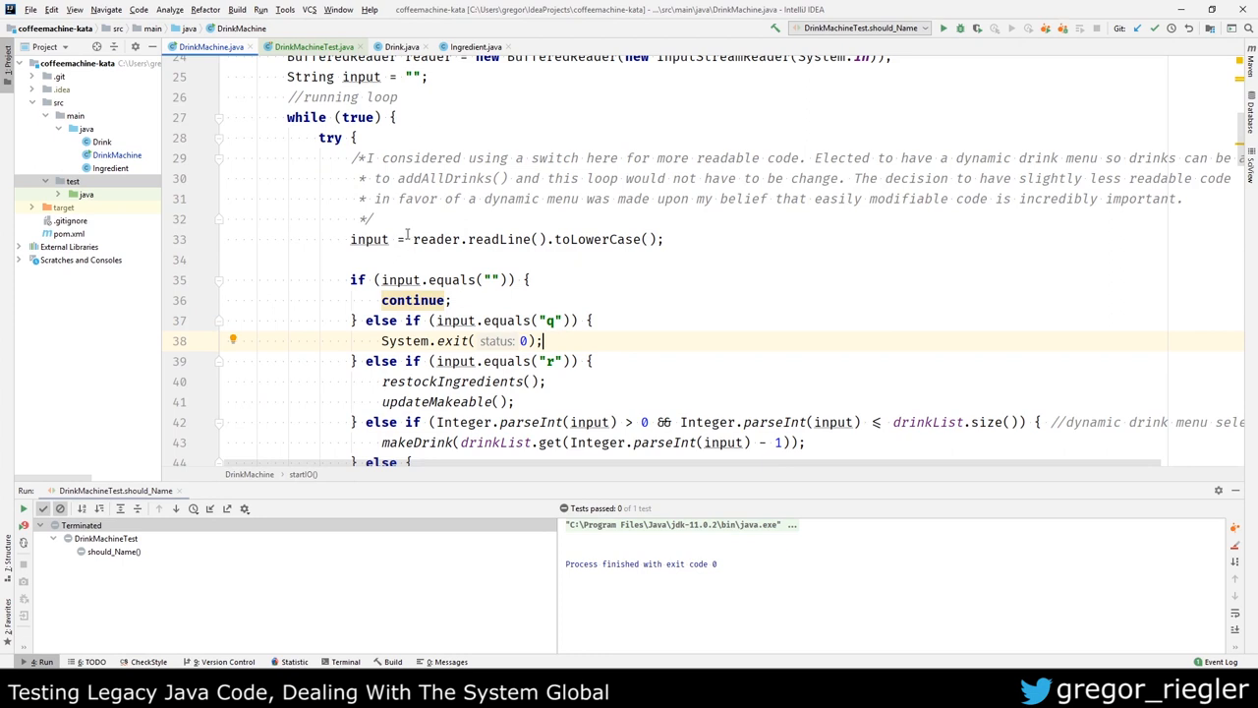
scroll(up, 3)
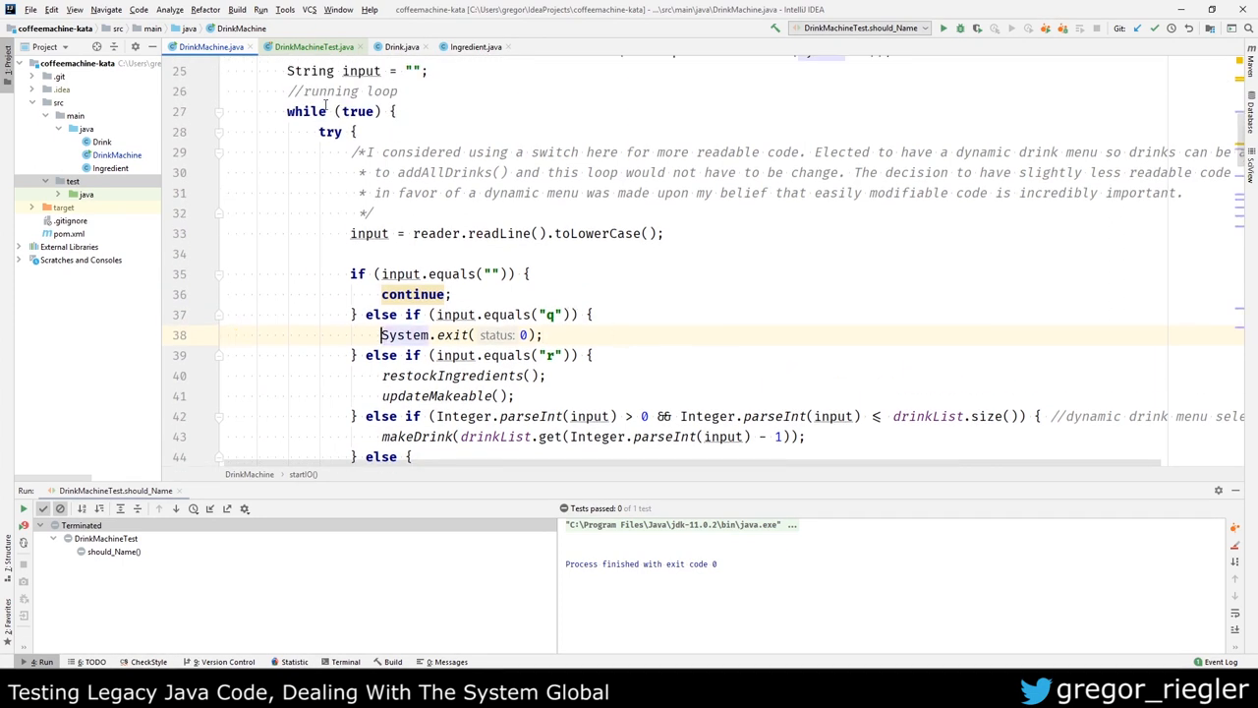
scroll(down, 3)
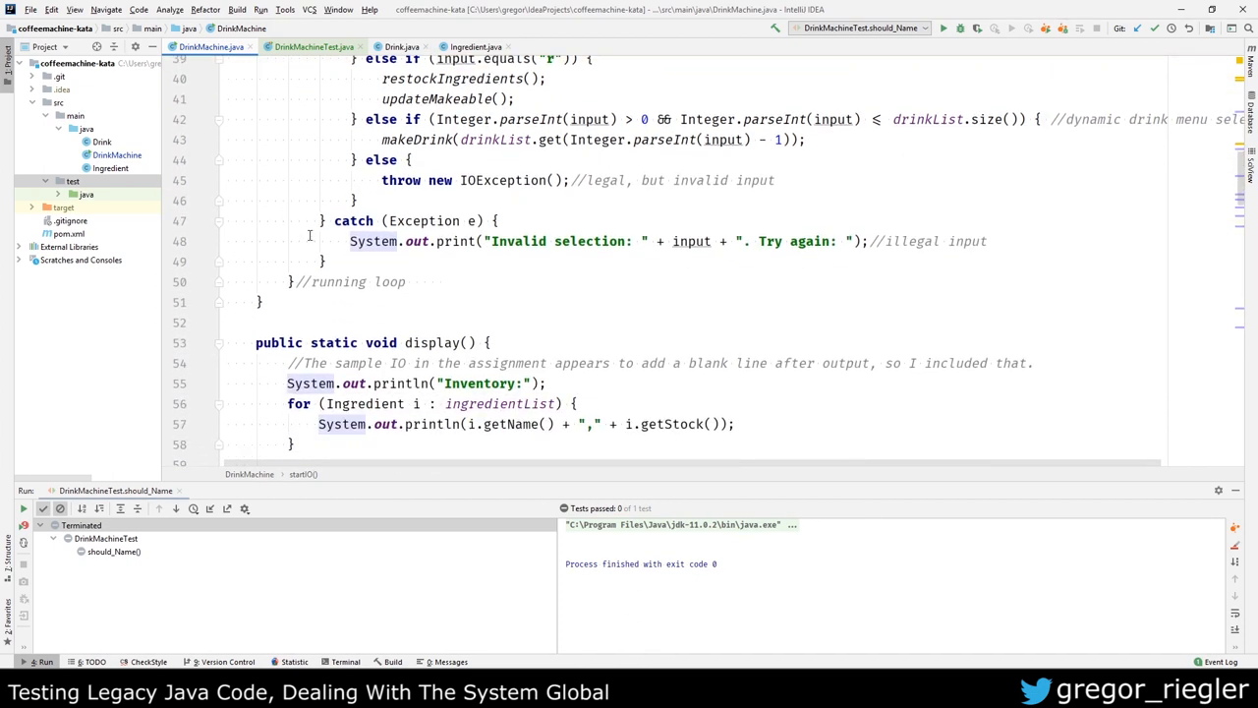
mouse_move(260, 311)
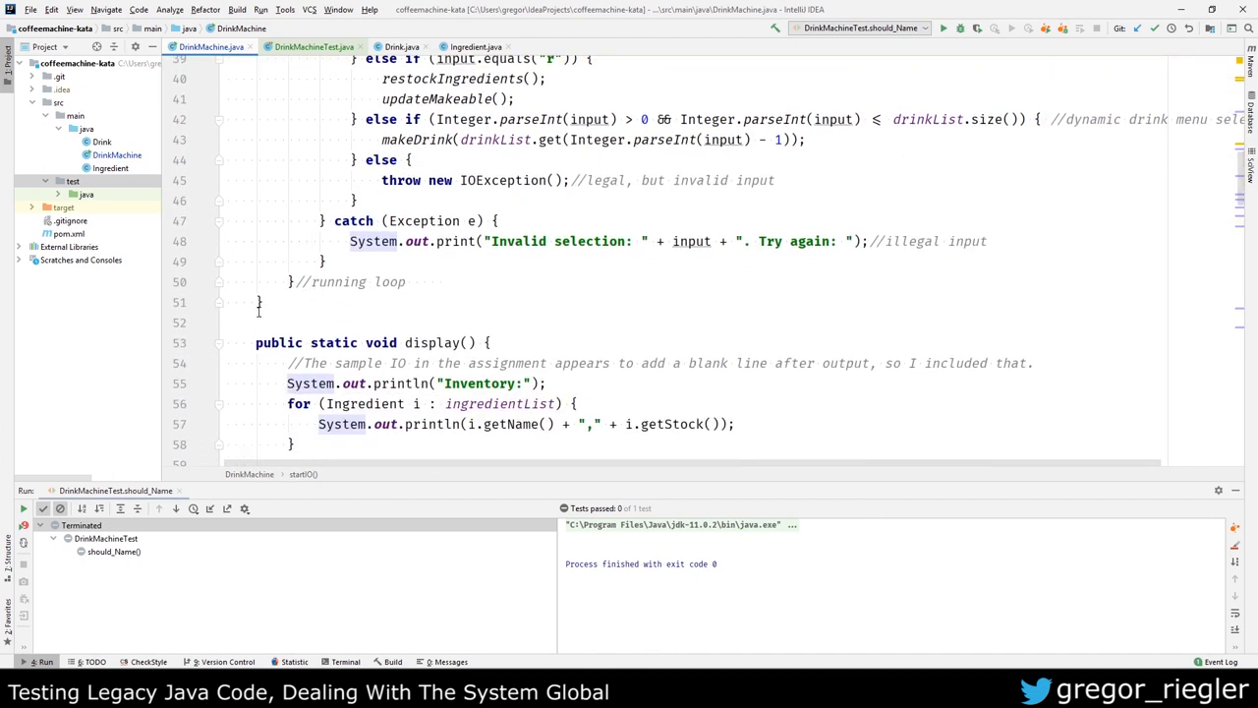
mouse_move(362, 287)
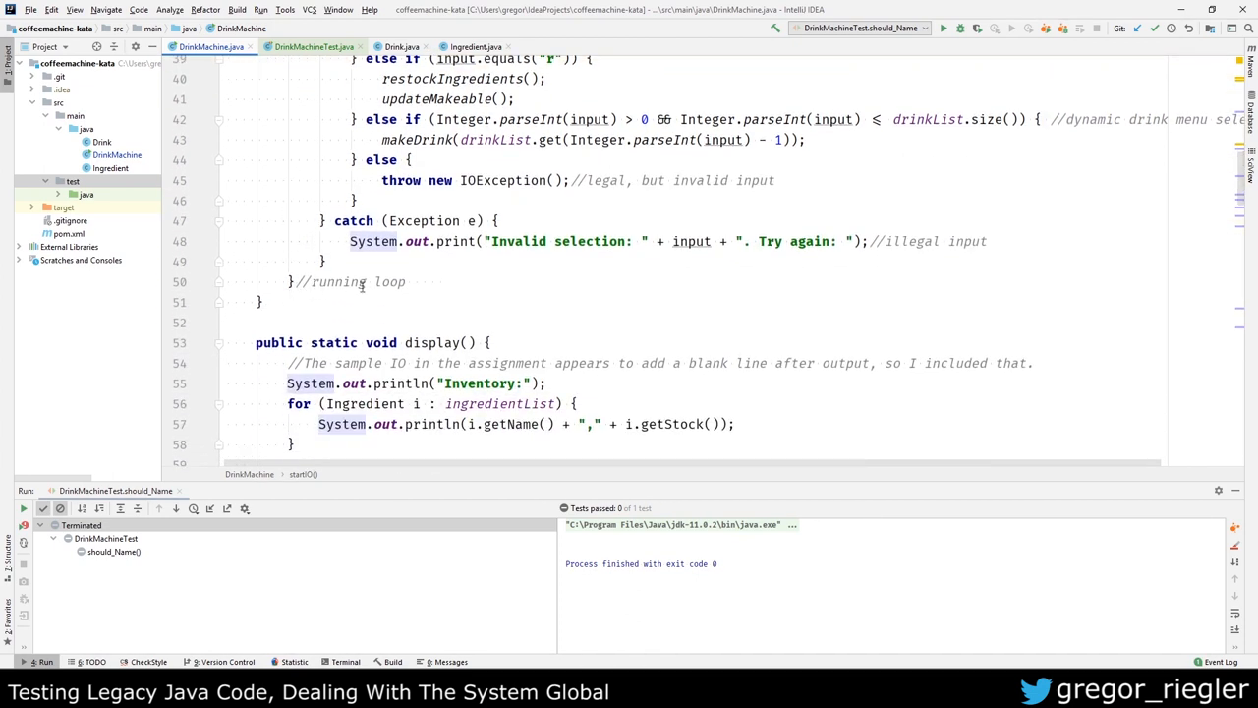
scroll(up, 3)
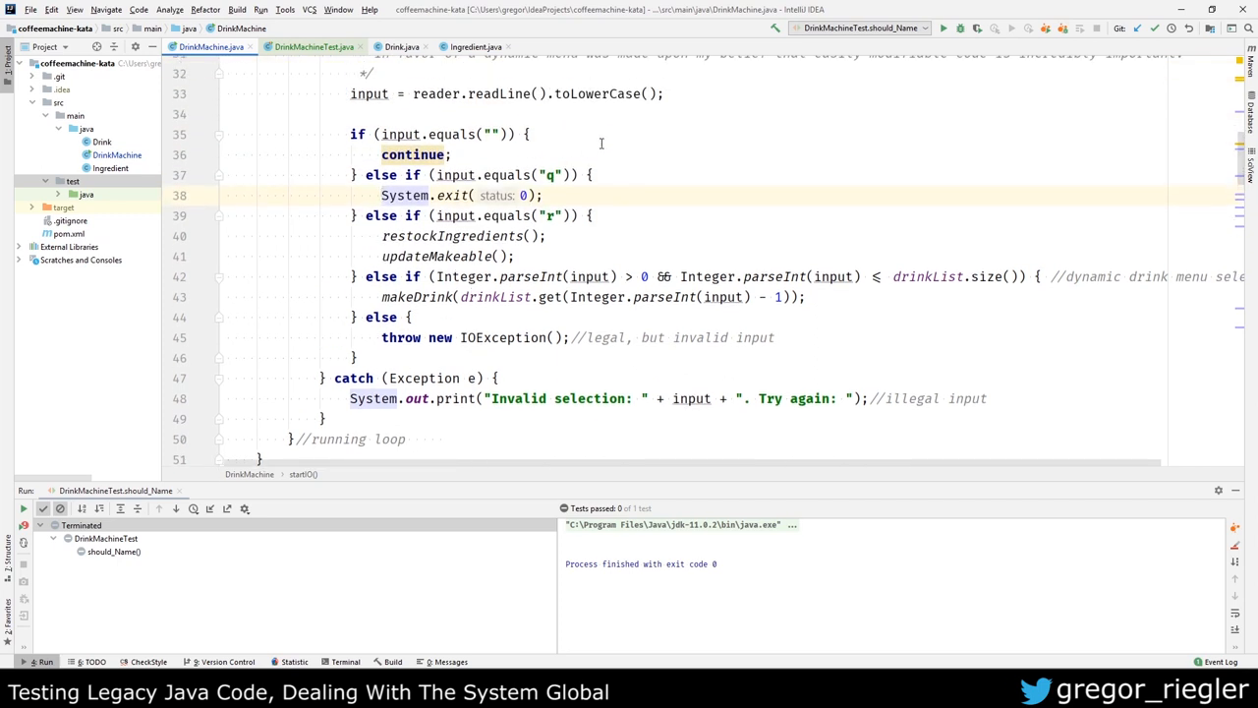
Step: Replace System.exit(0) with break; in the quit branch
double_click(452, 195)
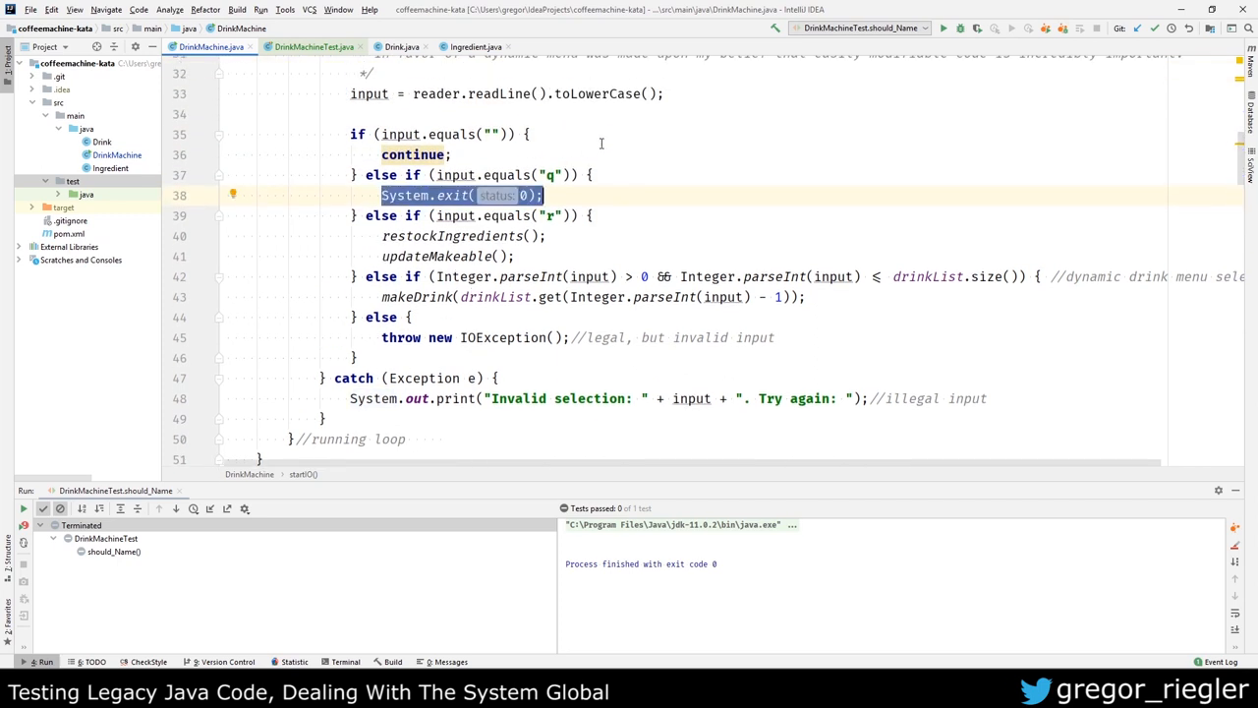
text(break;)
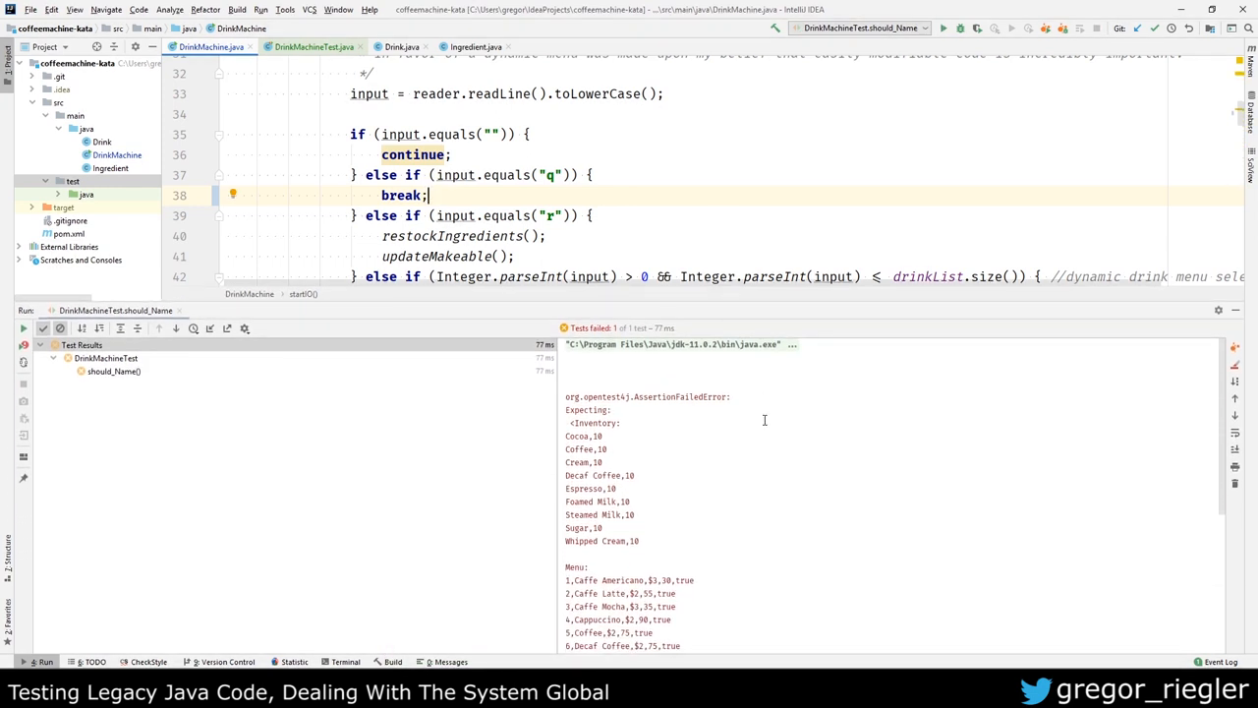
scroll(down, 3)
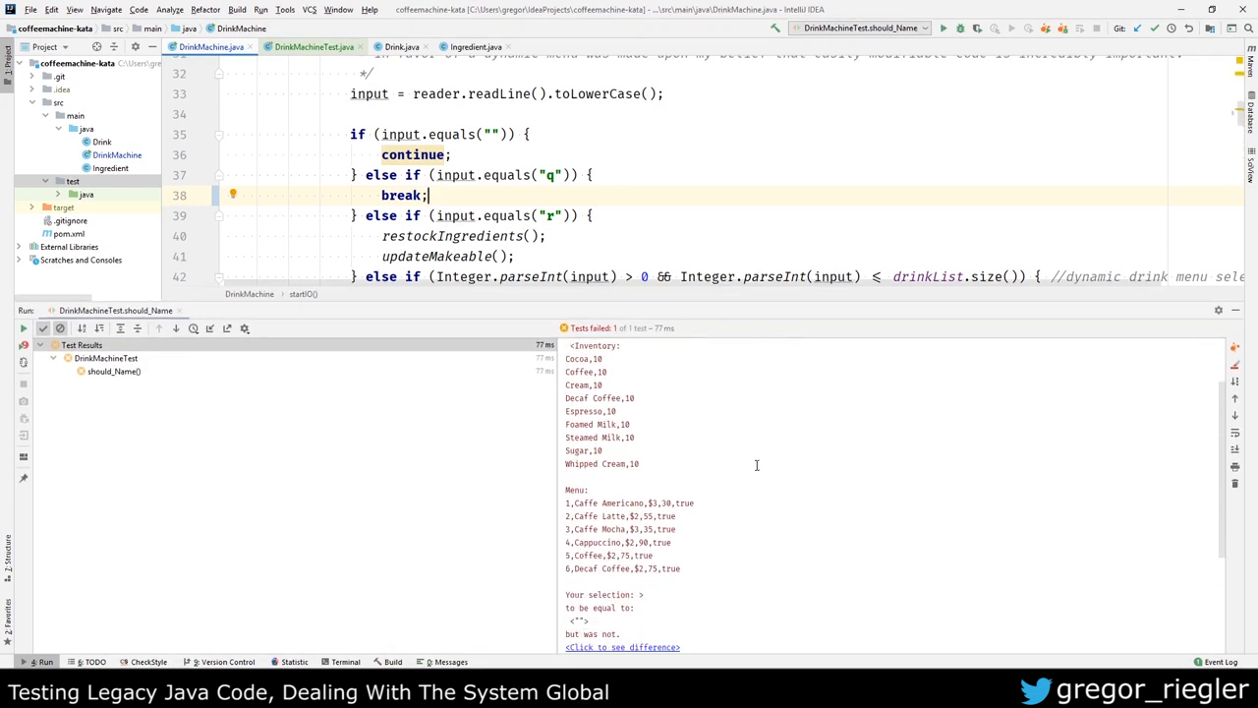
scroll(up, 3)
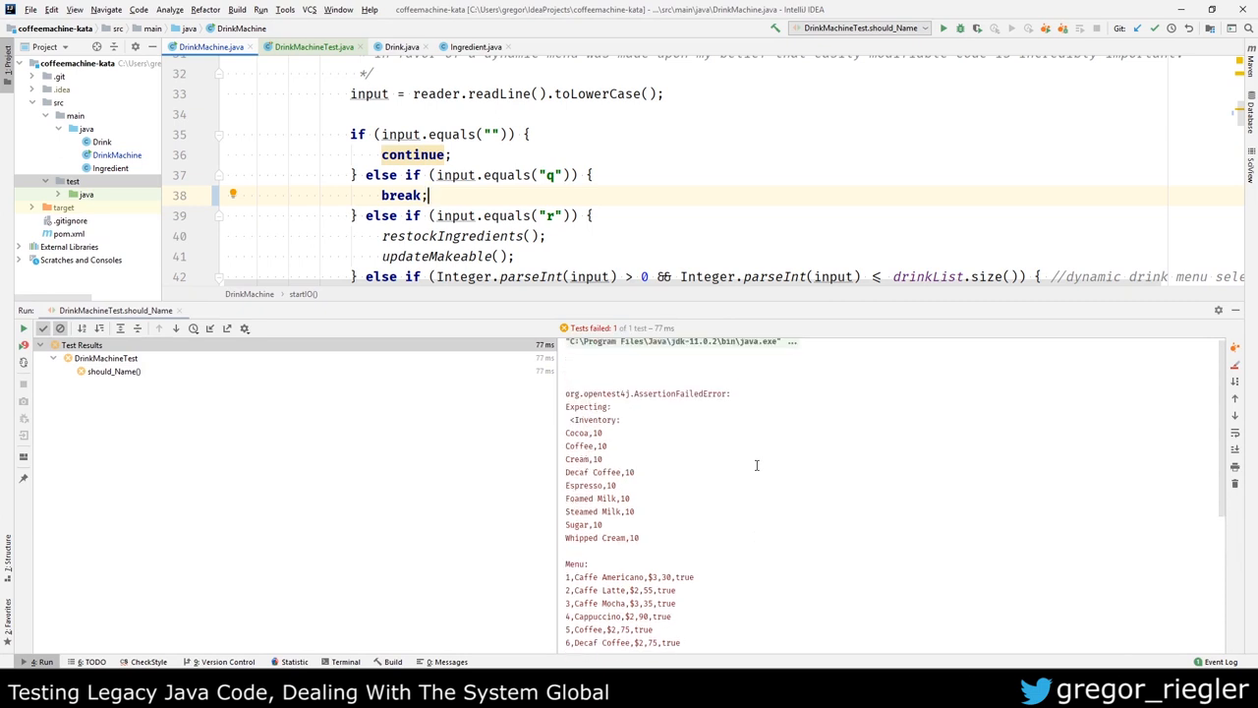
Step: Scroll through the AssertionFailedError output showing the captured inventory and menu
scroll(down, 3)
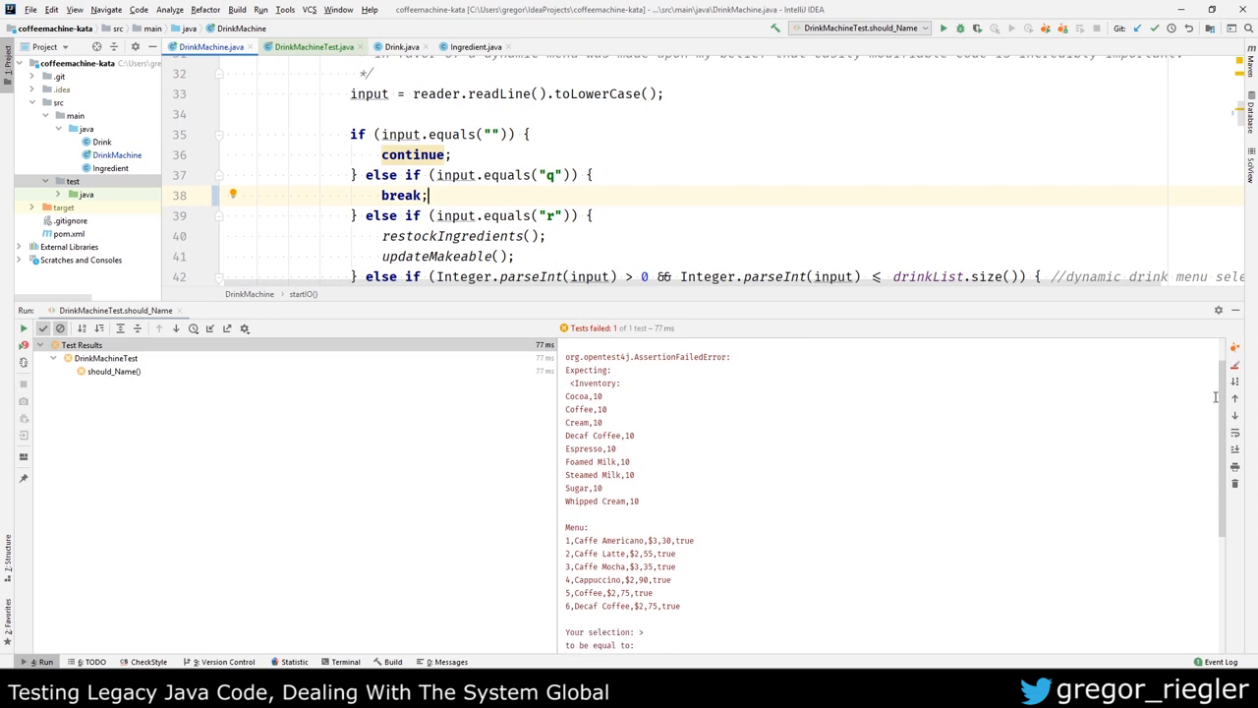
scroll(down, 3)
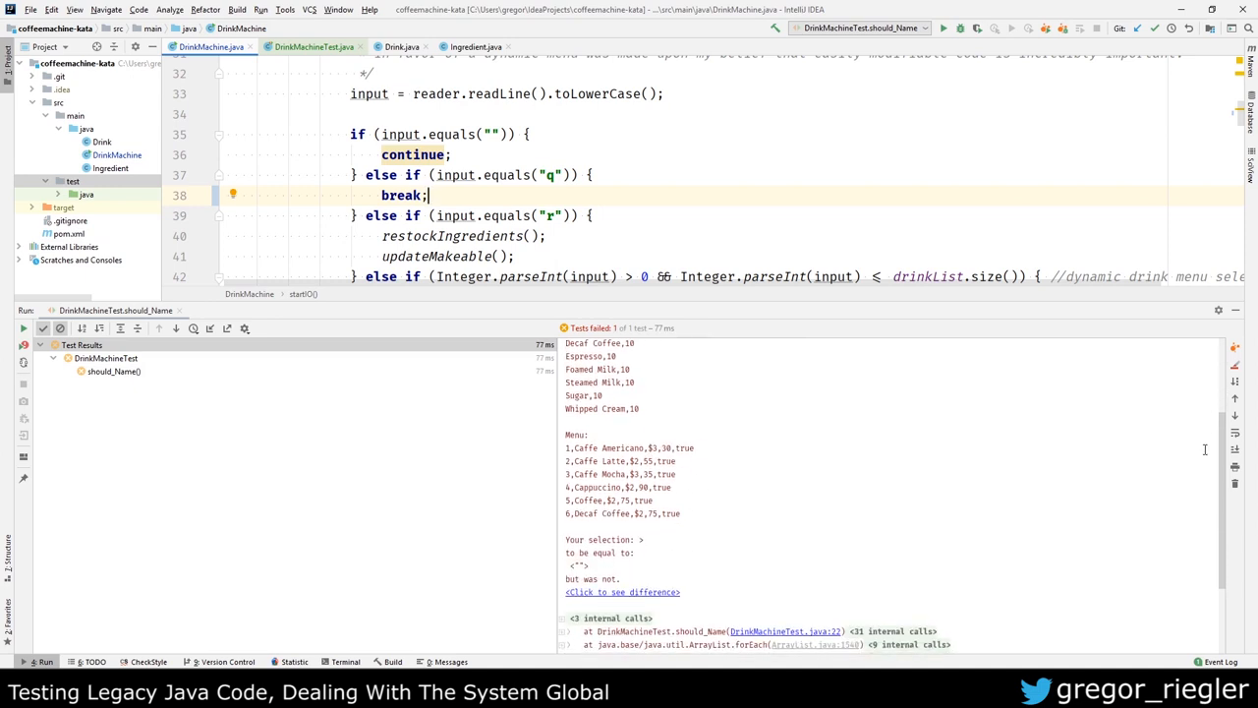
scroll(down, 3)
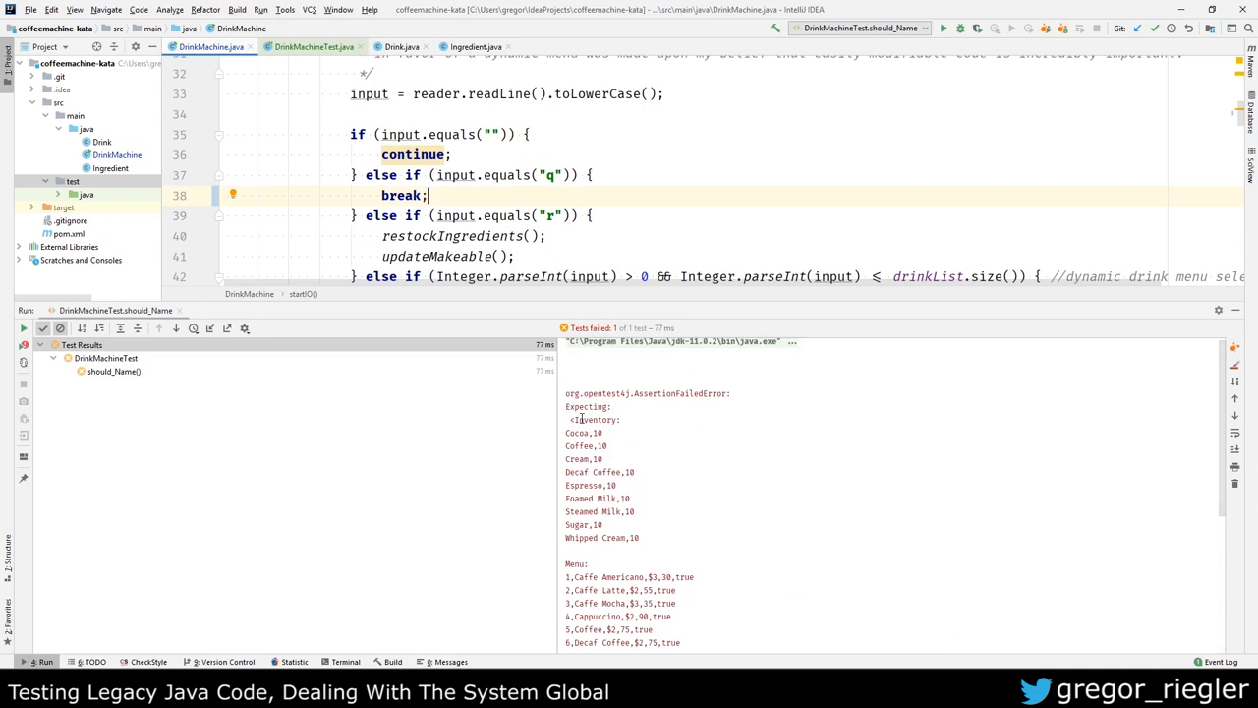
scroll(down, 3)
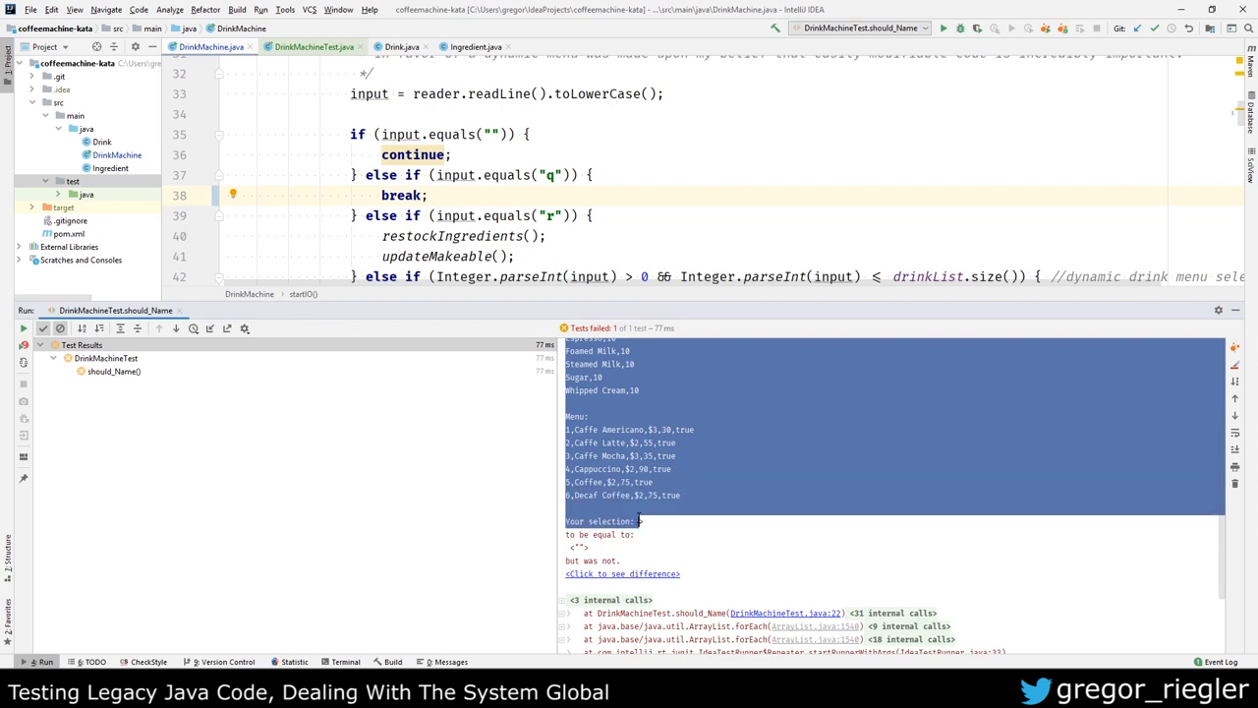
Step: Paste the captured Inventory/Menu output as the expected string and rerun DrinkMachineTest
click(313, 47)
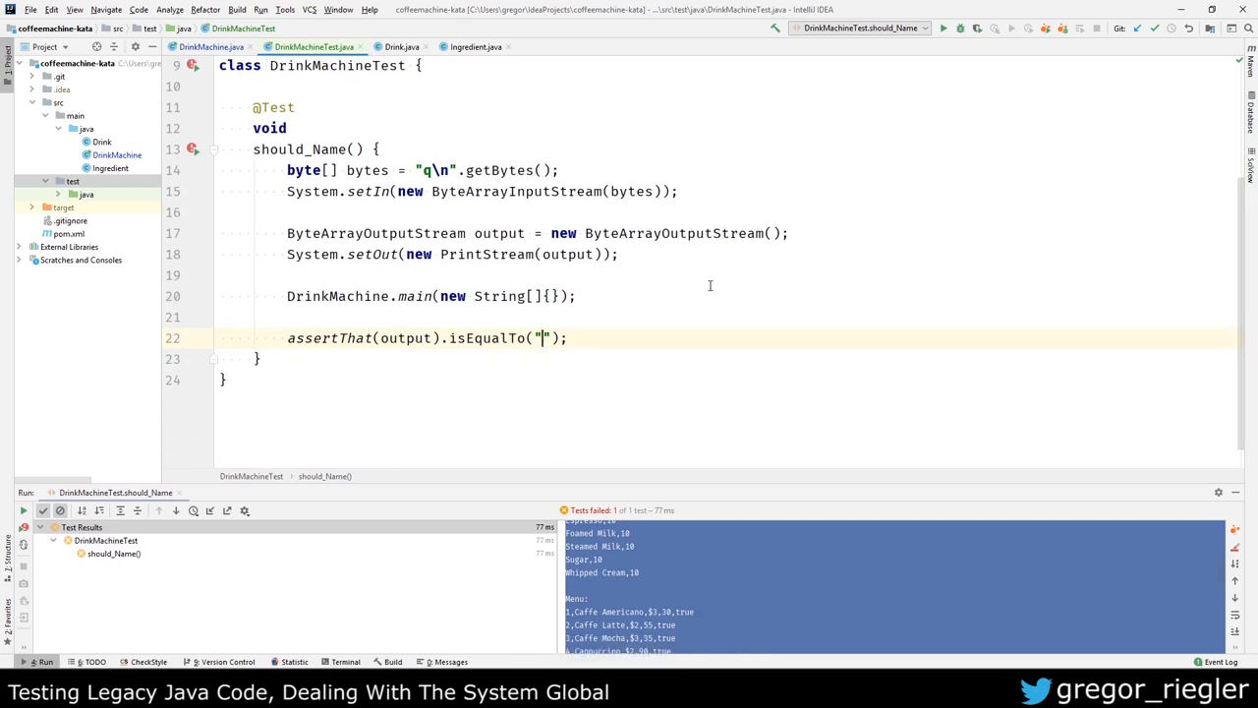
key(ctrl+v)
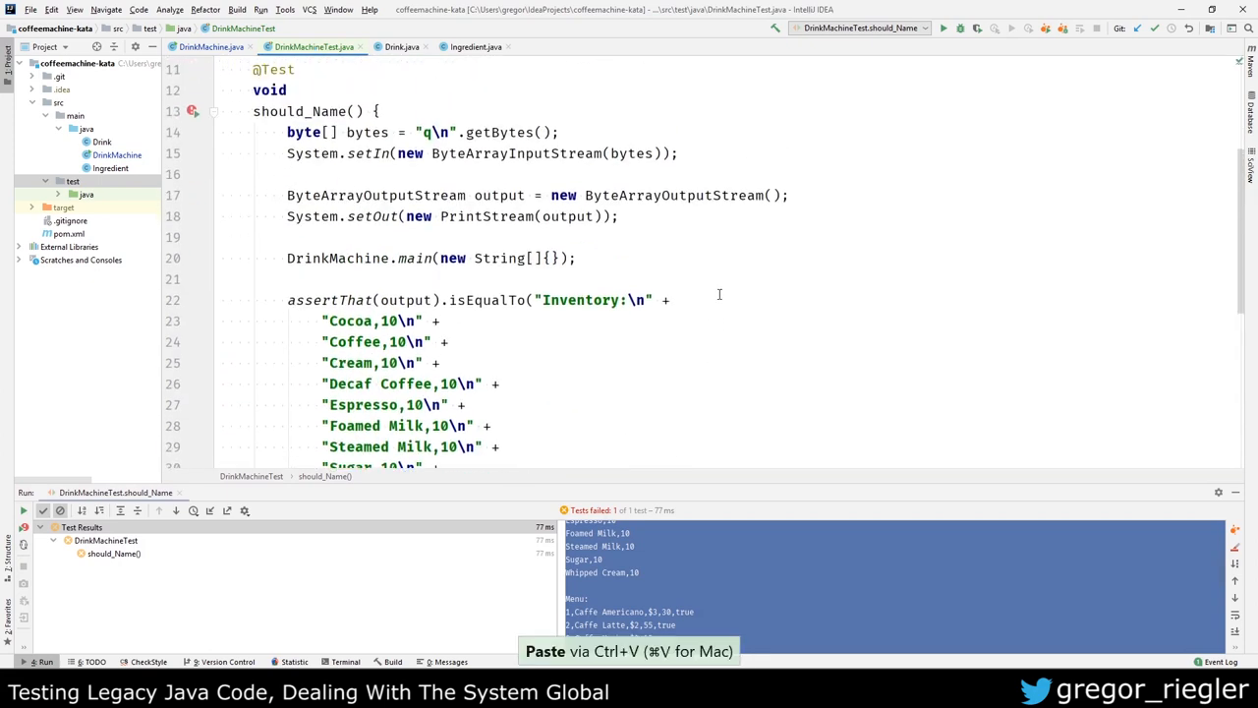
mouse_move(842, 141)
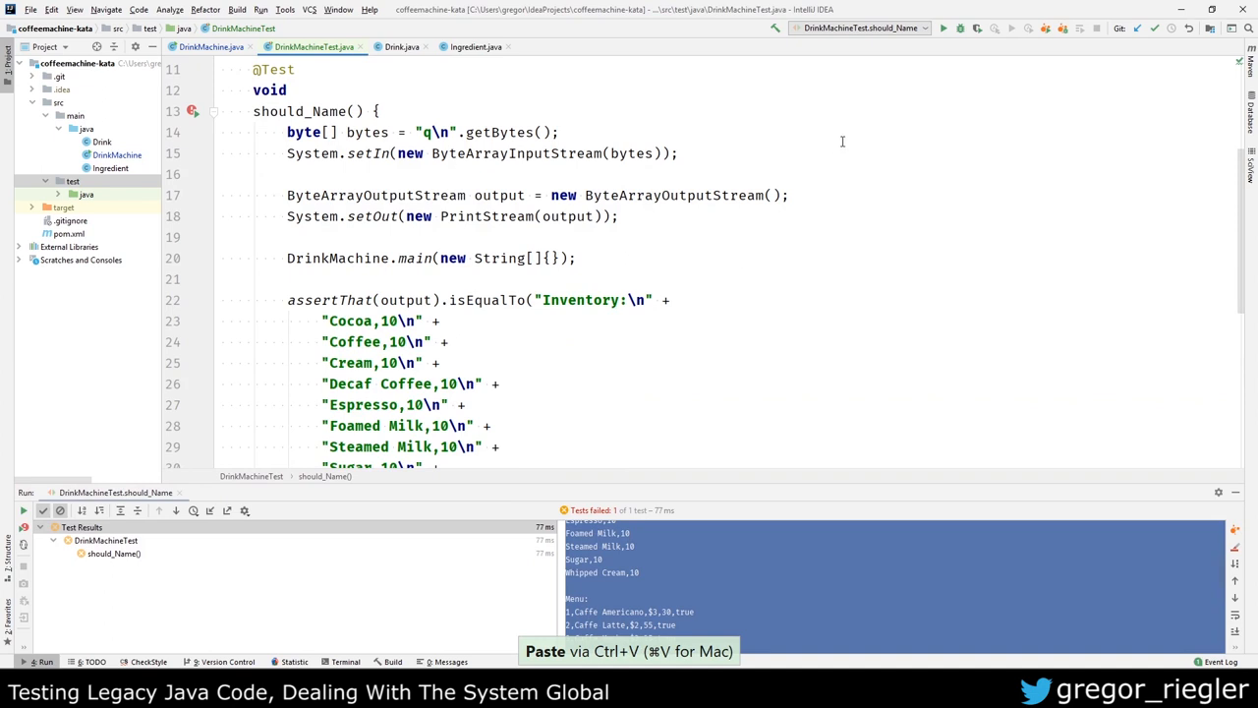
click(940, 28)
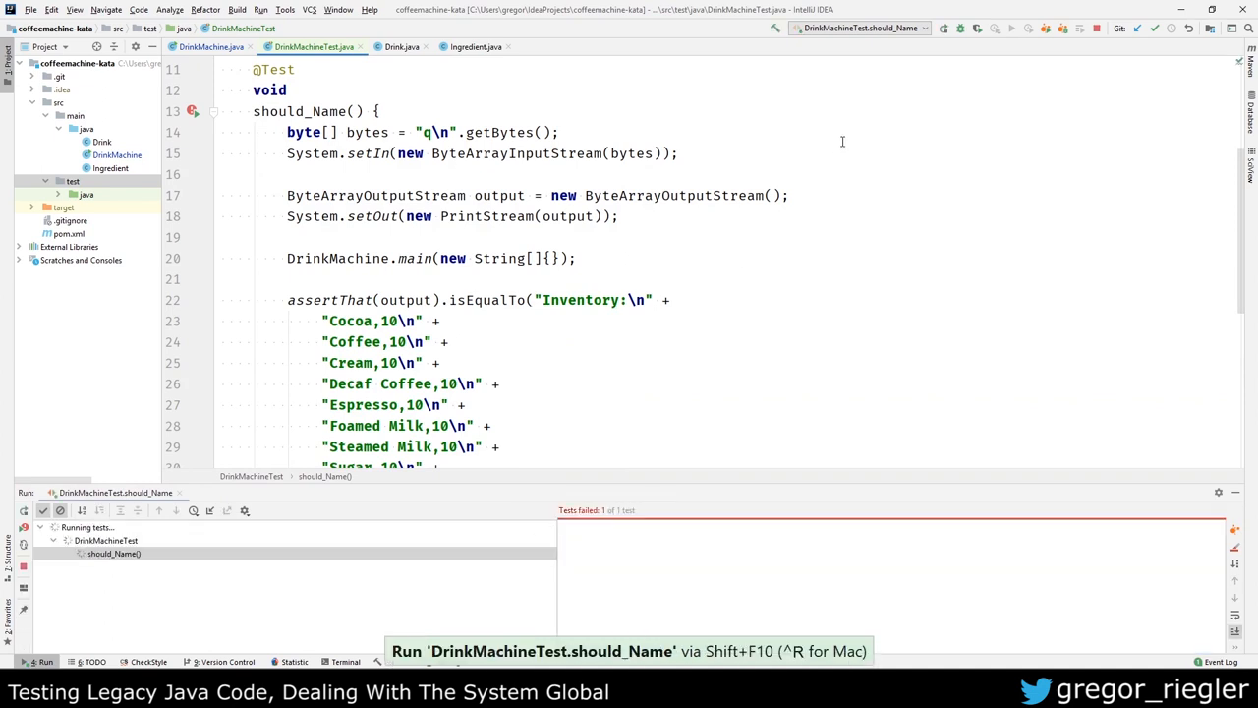
click(942, 27)
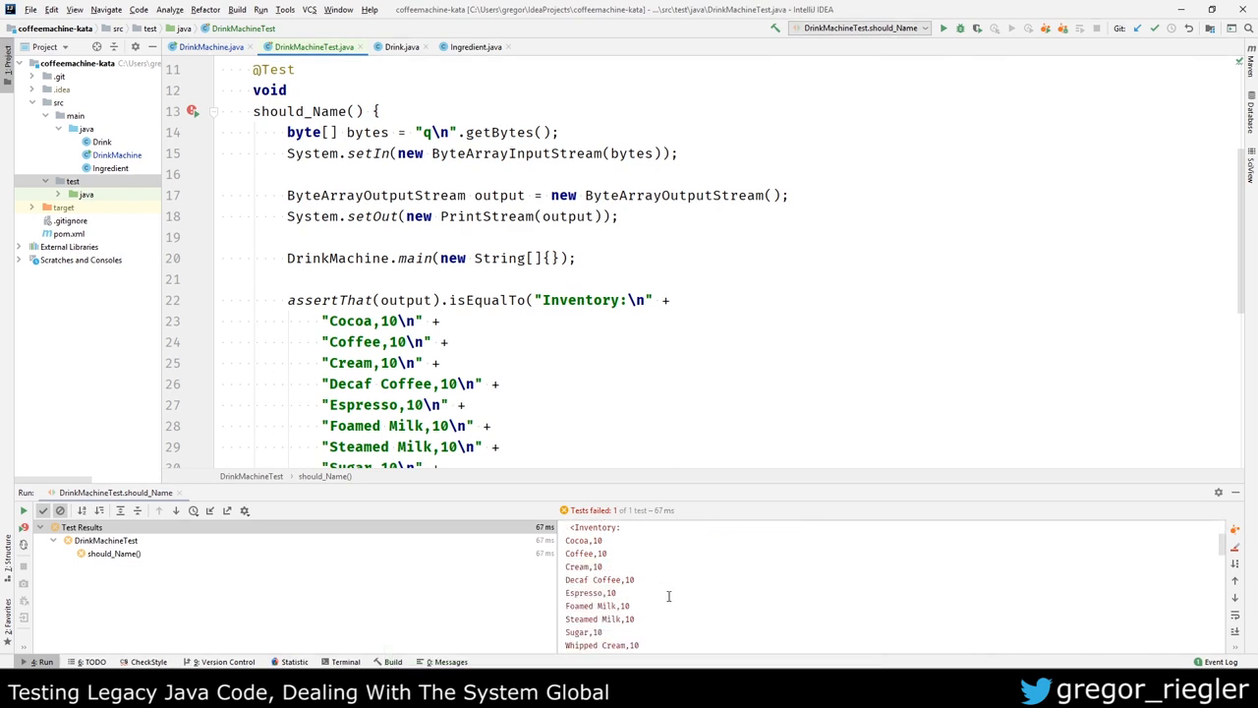
Step: Inspect the expected-versus-actual comparison showing only line-separator differences, then close it
scroll(down, 3)
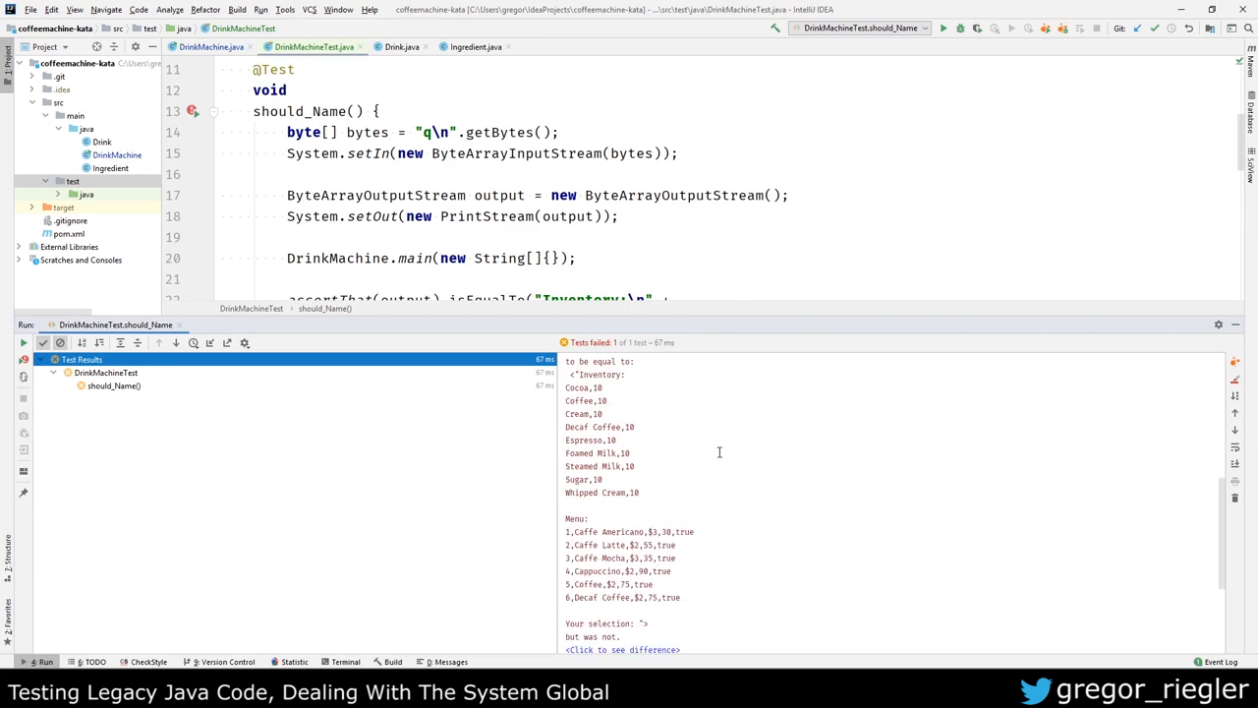
click(622, 648)
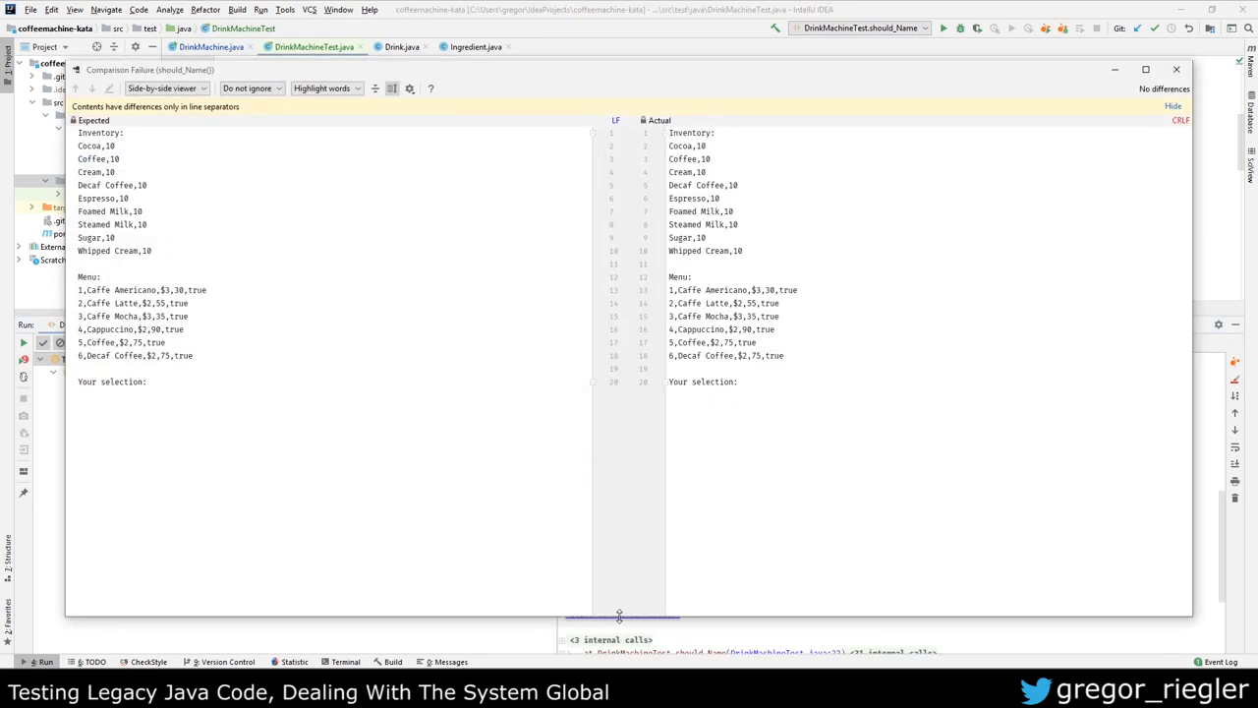
mouse_move(456, 357)
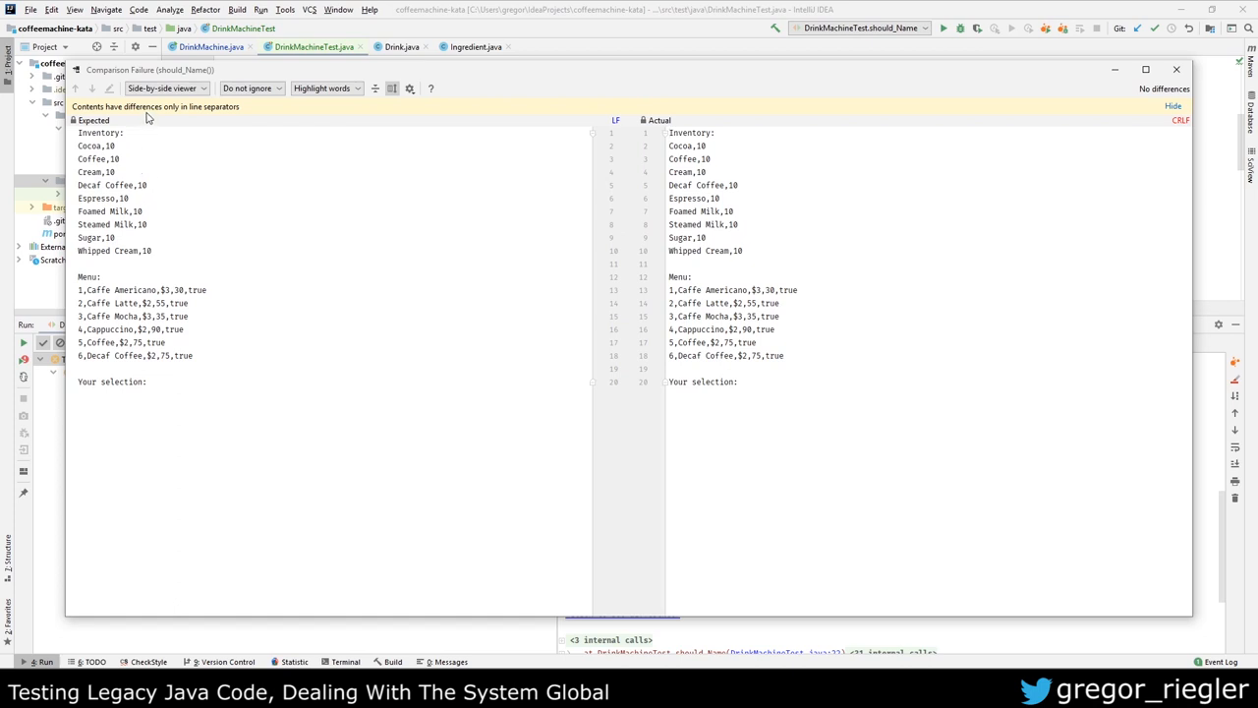
mouse_move(481, 134)
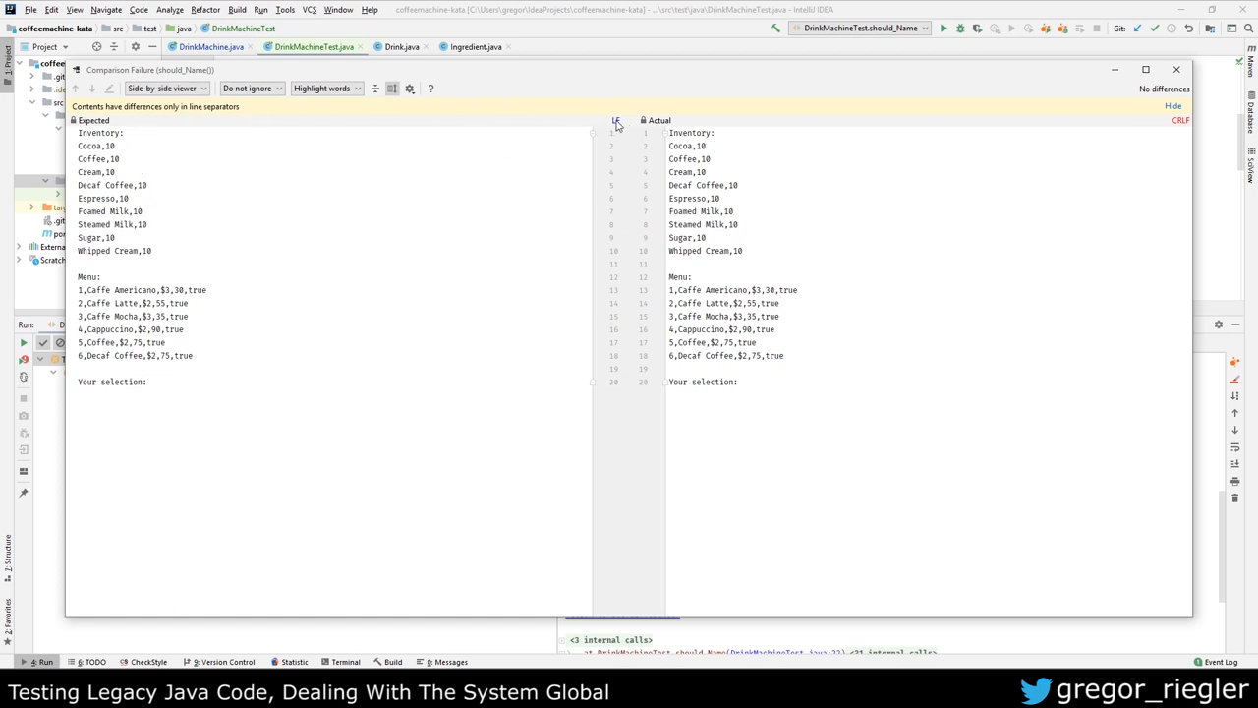
mouse_move(1176, 71)
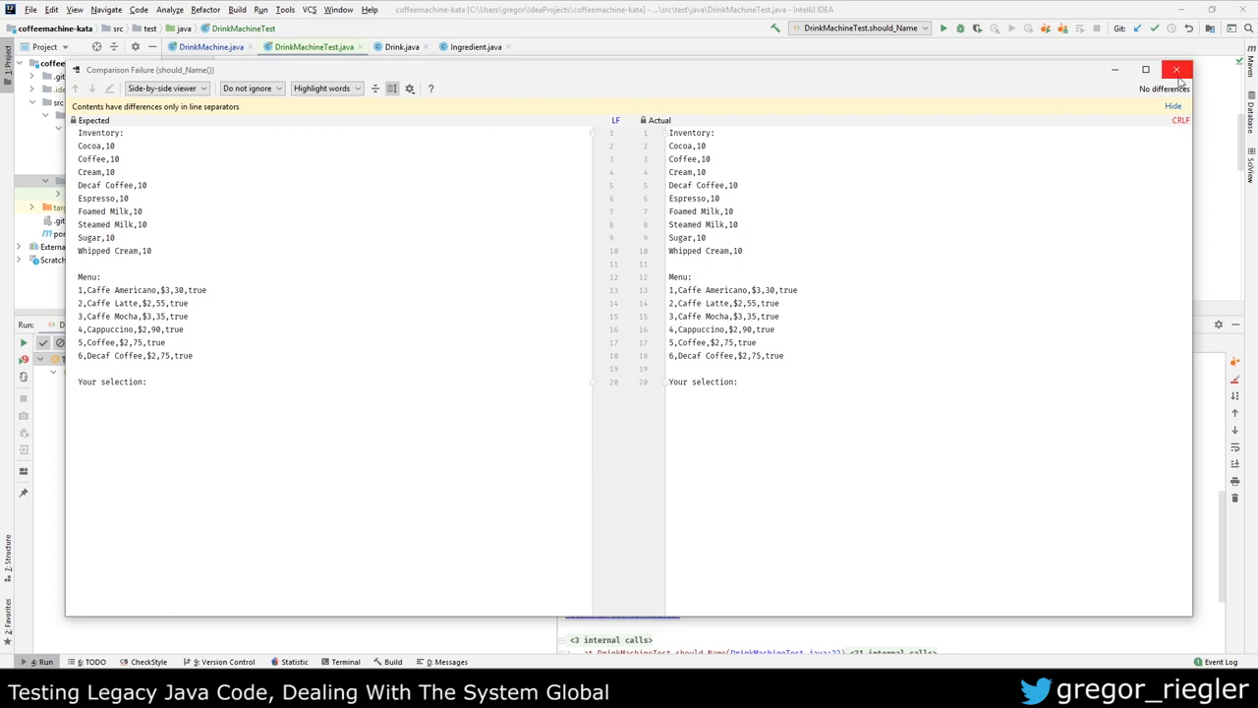
click(1176, 71)
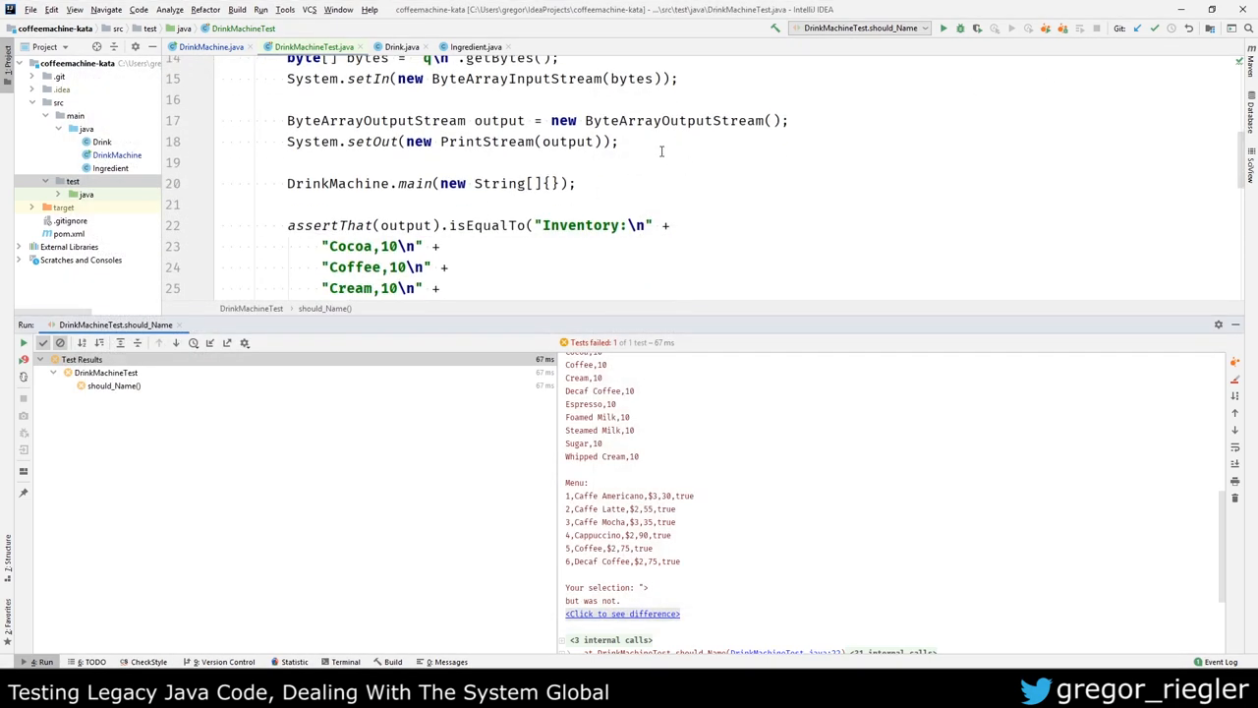
Step: Change the assertion to isEqualToNormalizingNewlines on output.toString()
double_click(485, 185)
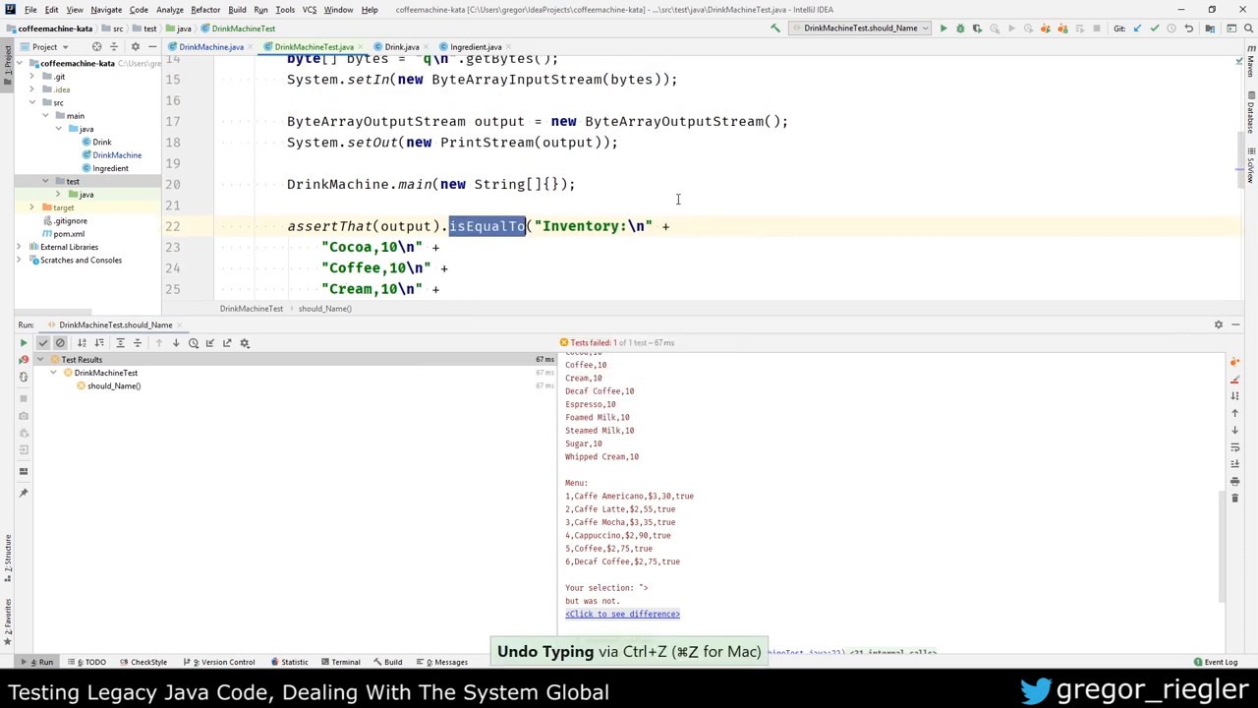
scroll(up, 3)
text(.toString()
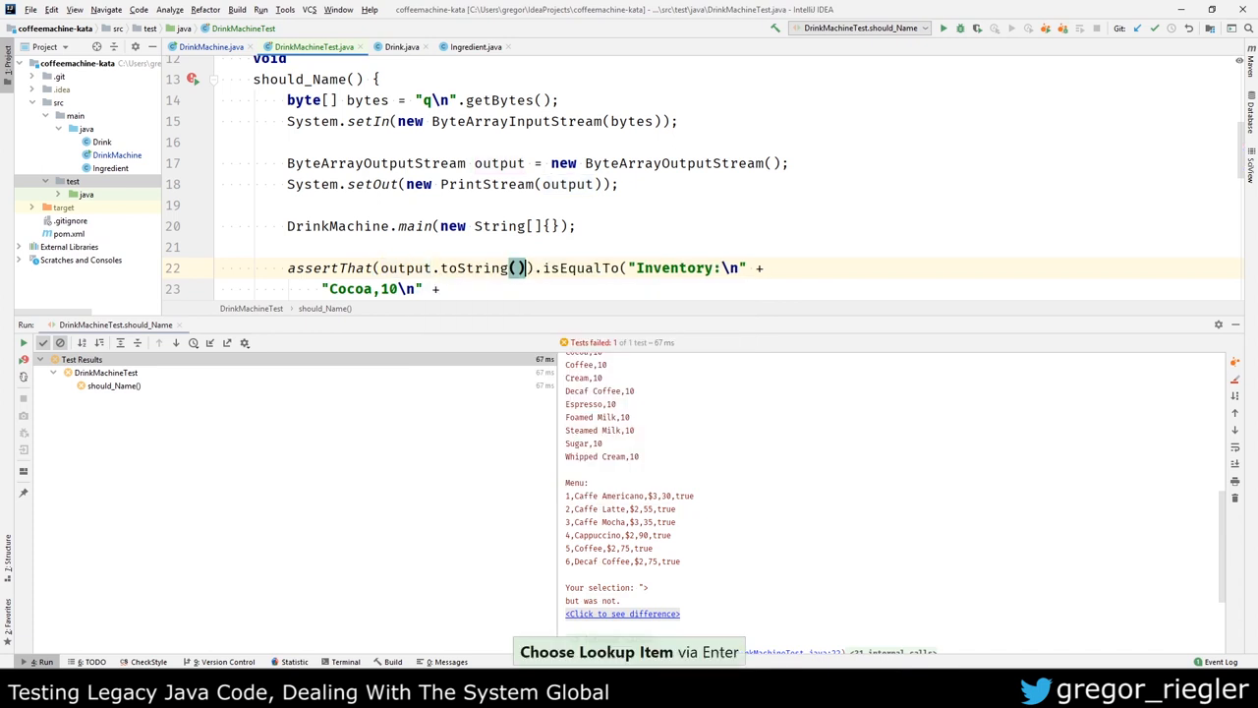
text(i)
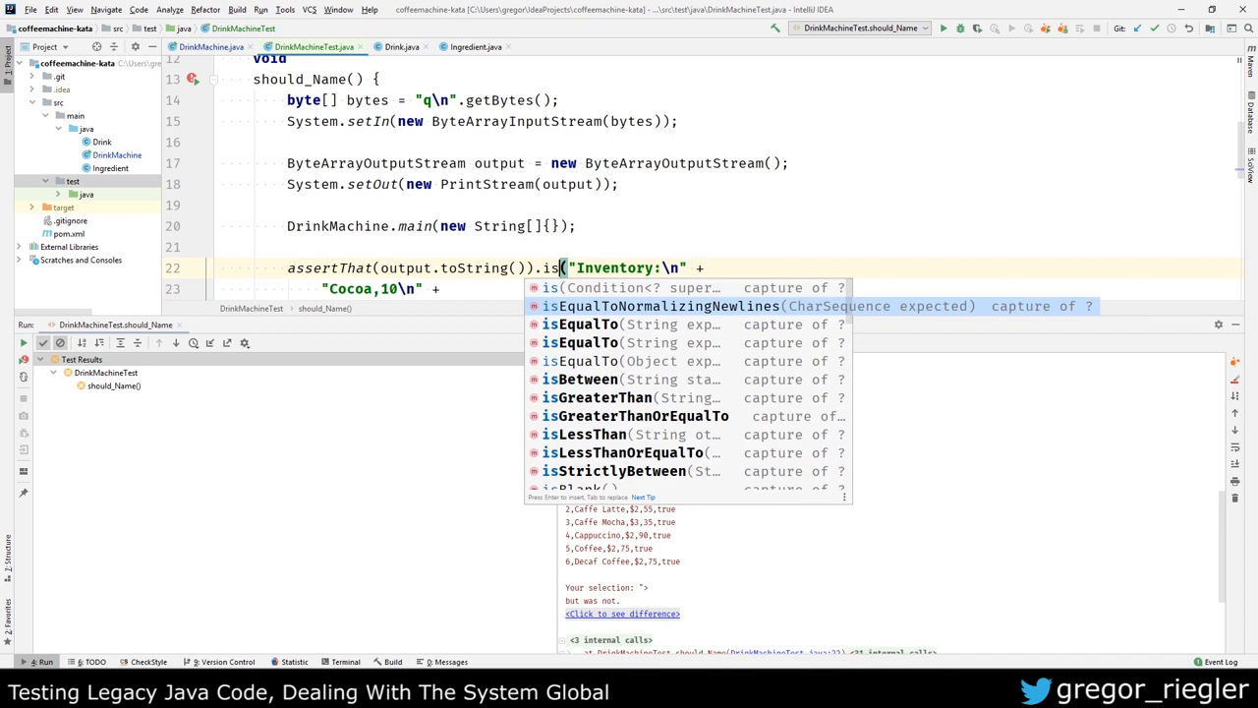
click(664, 306)
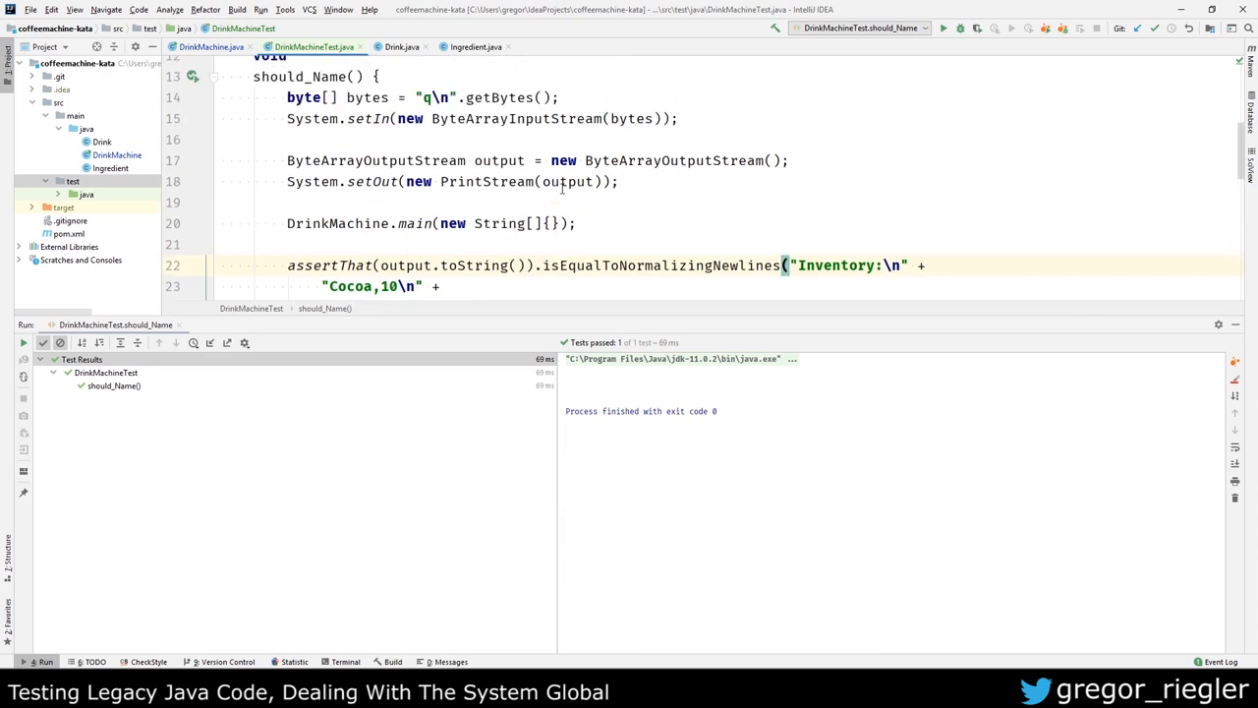
double_click(299, 146)
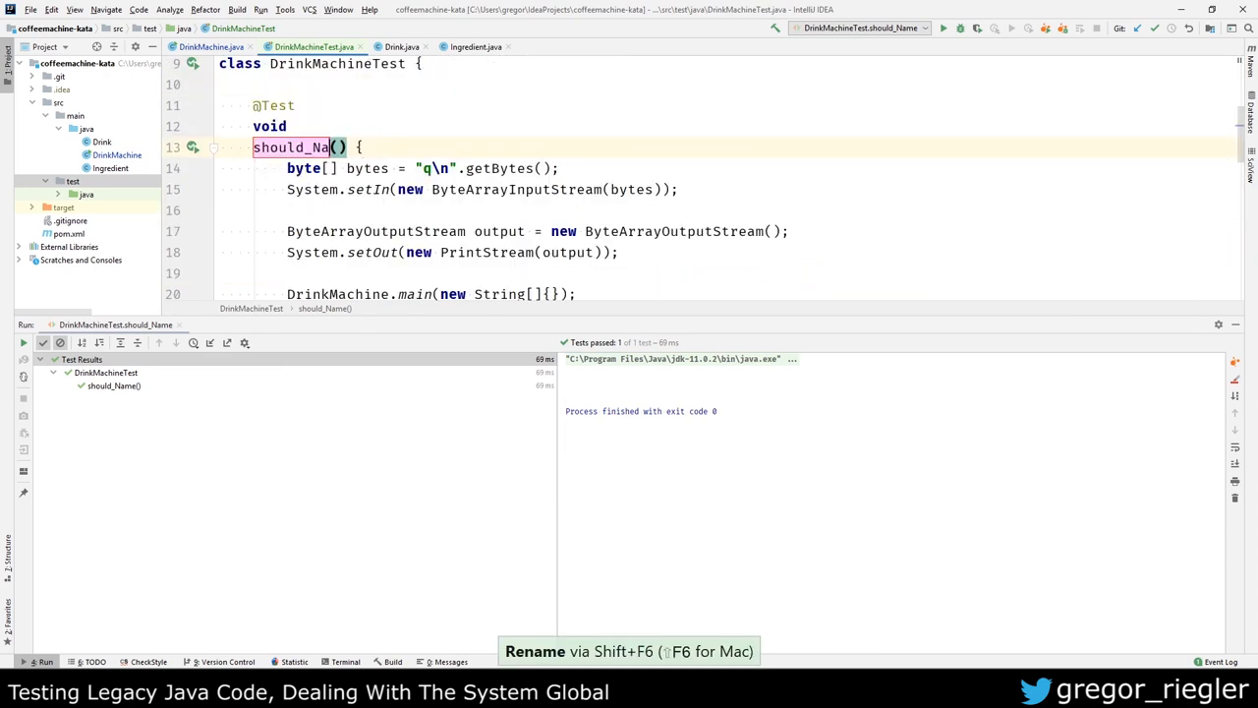
text(qui)
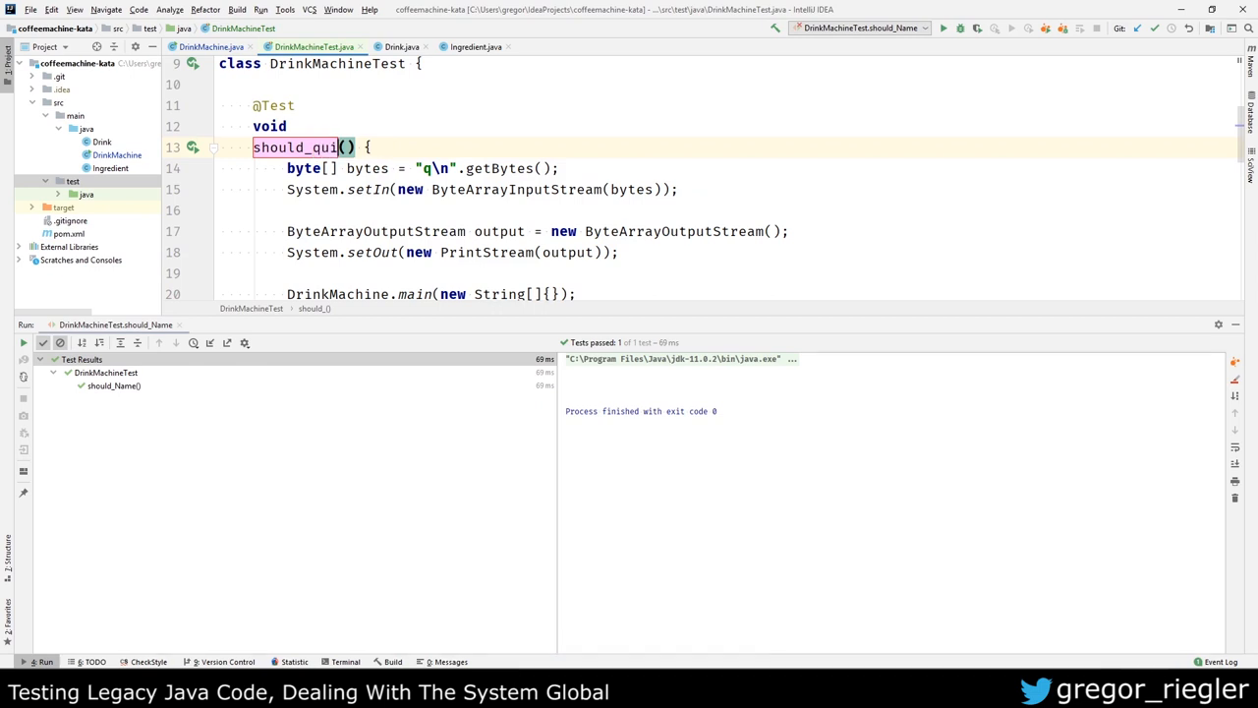
text(t)
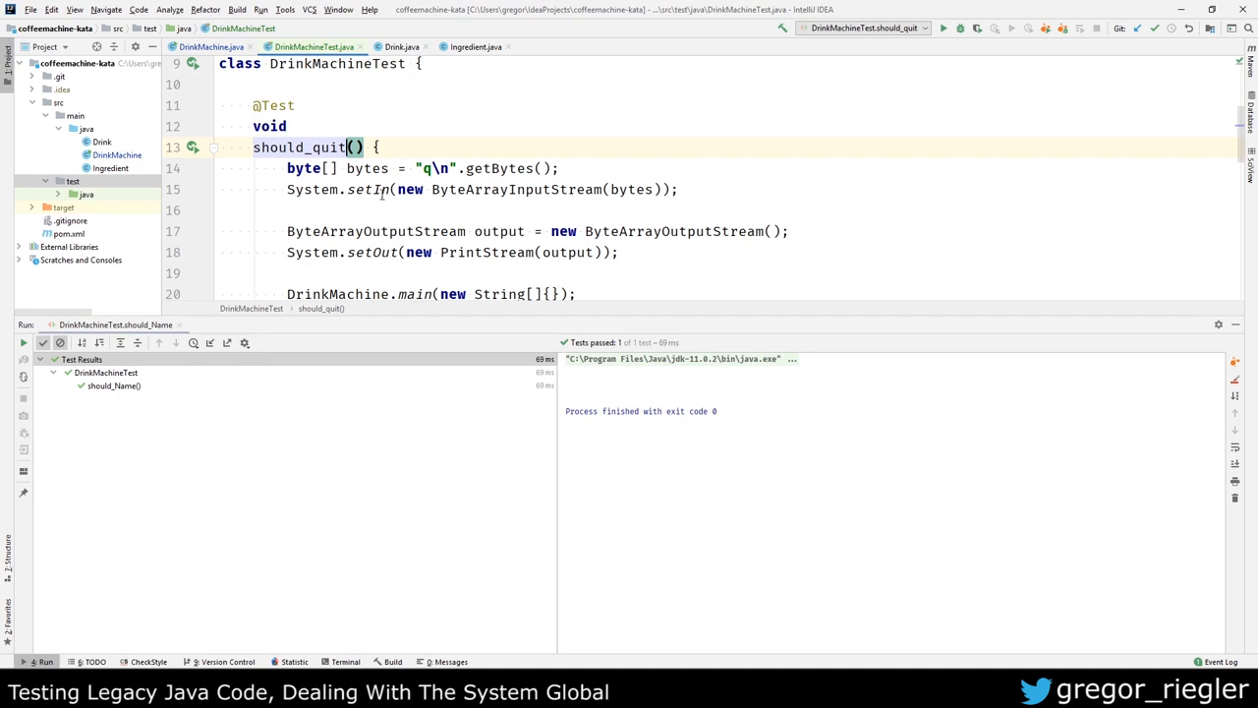
scroll(down, 3)
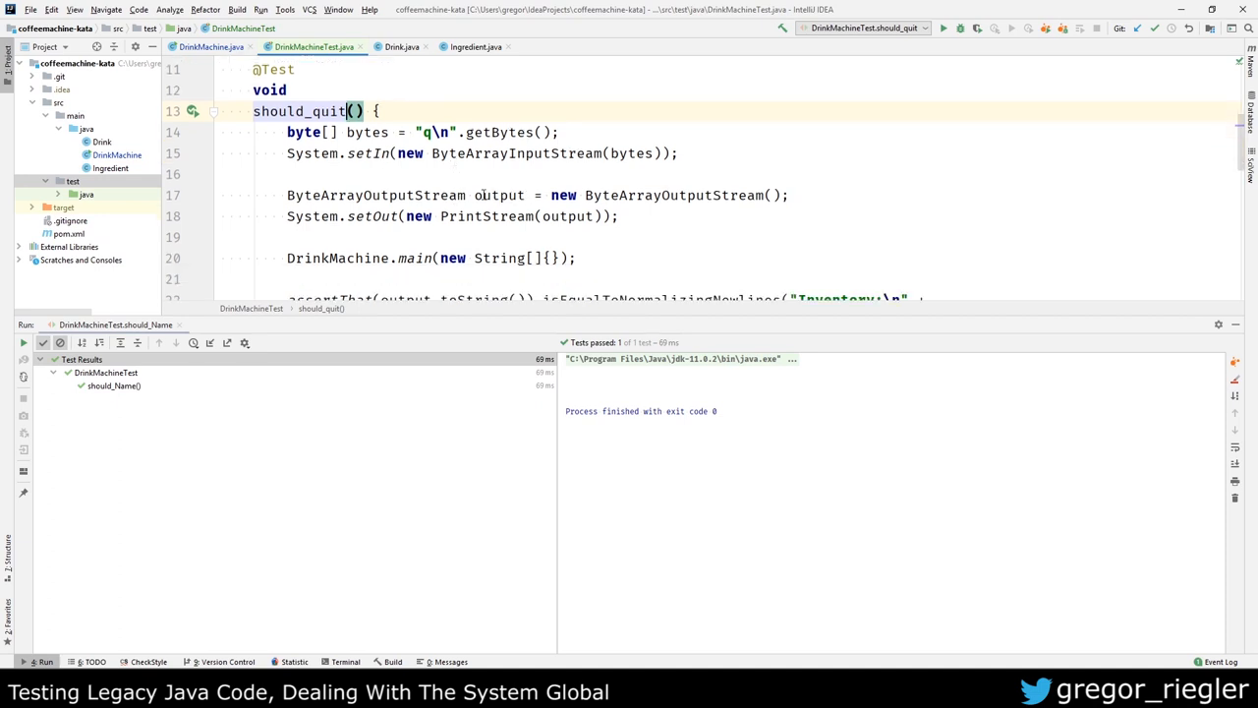
scroll(down, 3)
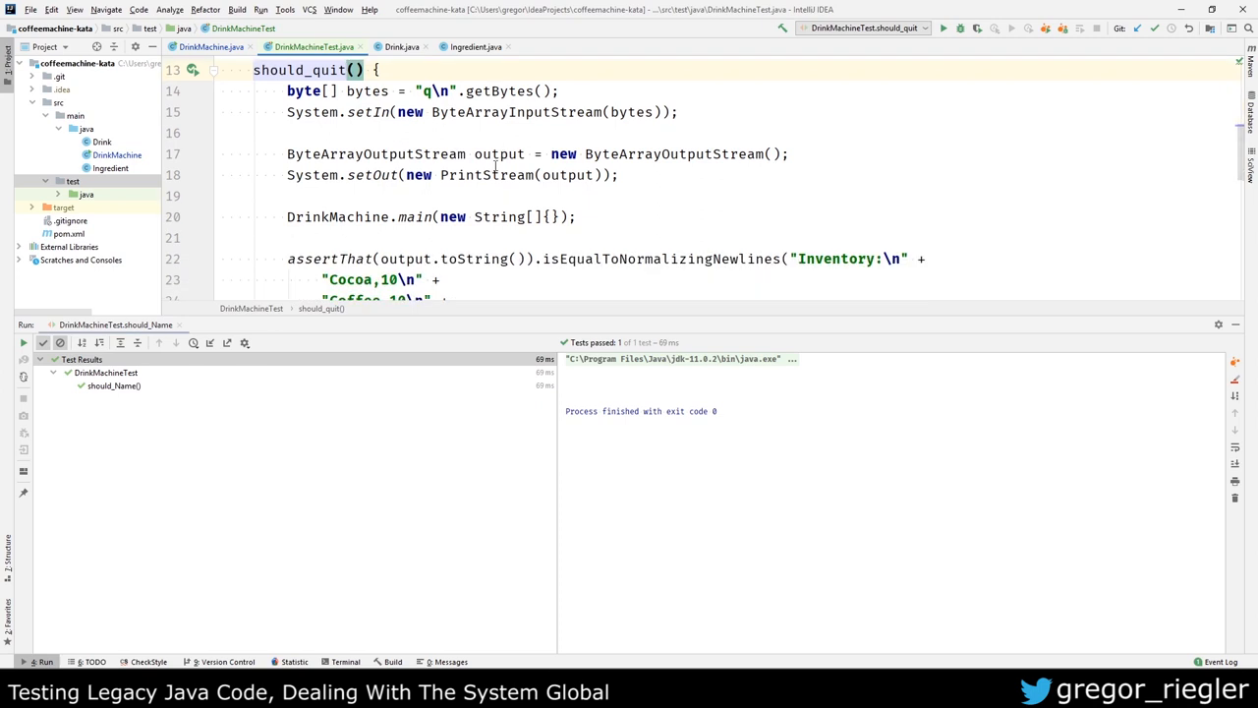
scroll(down, 3)
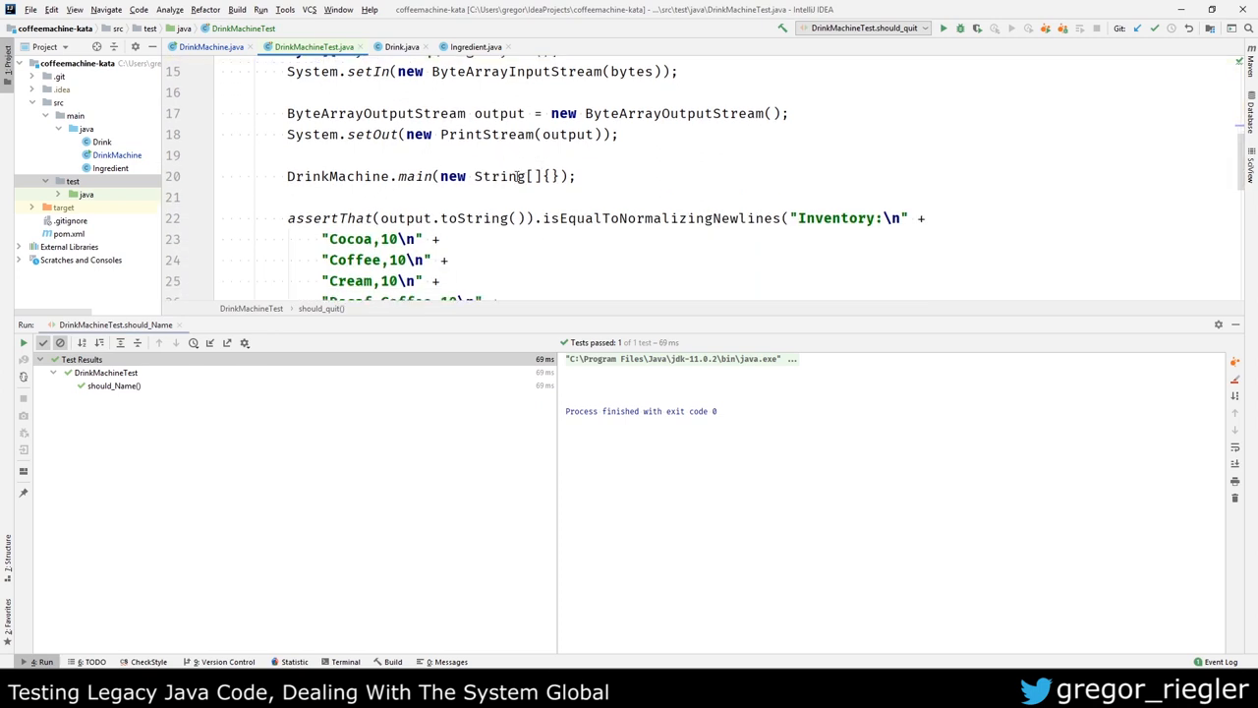
scroll(down, 3)
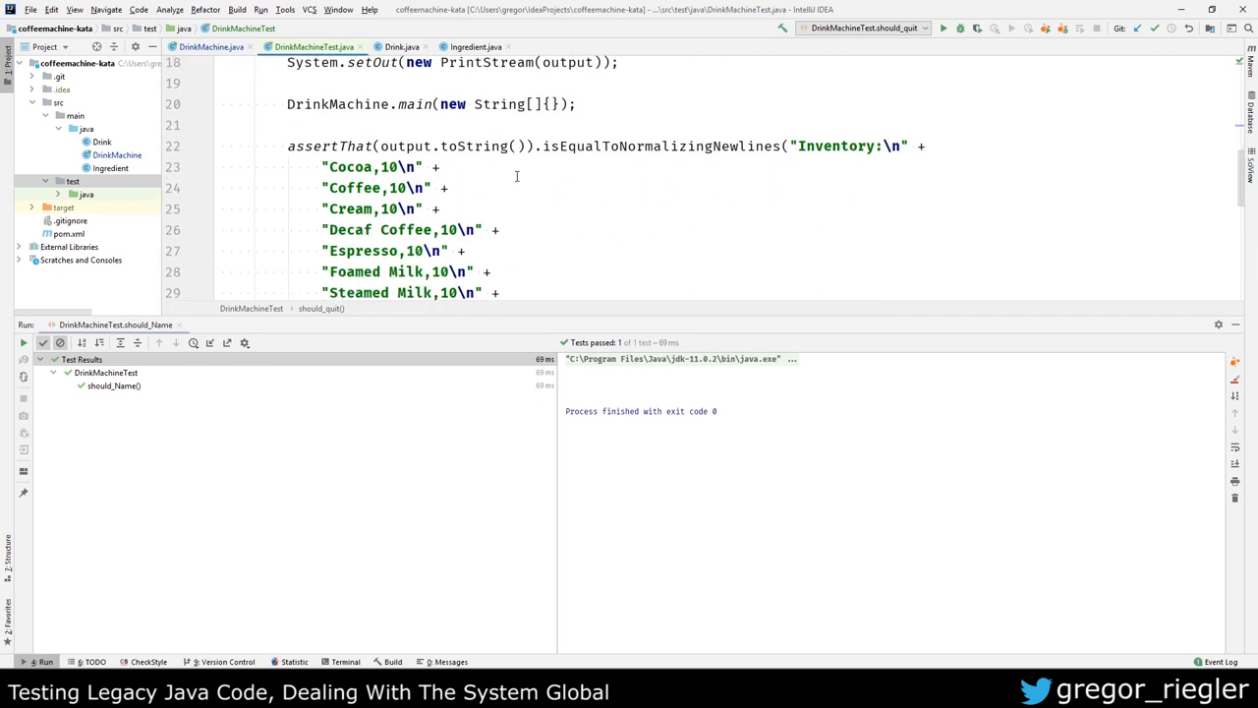
scroll(down, 3)
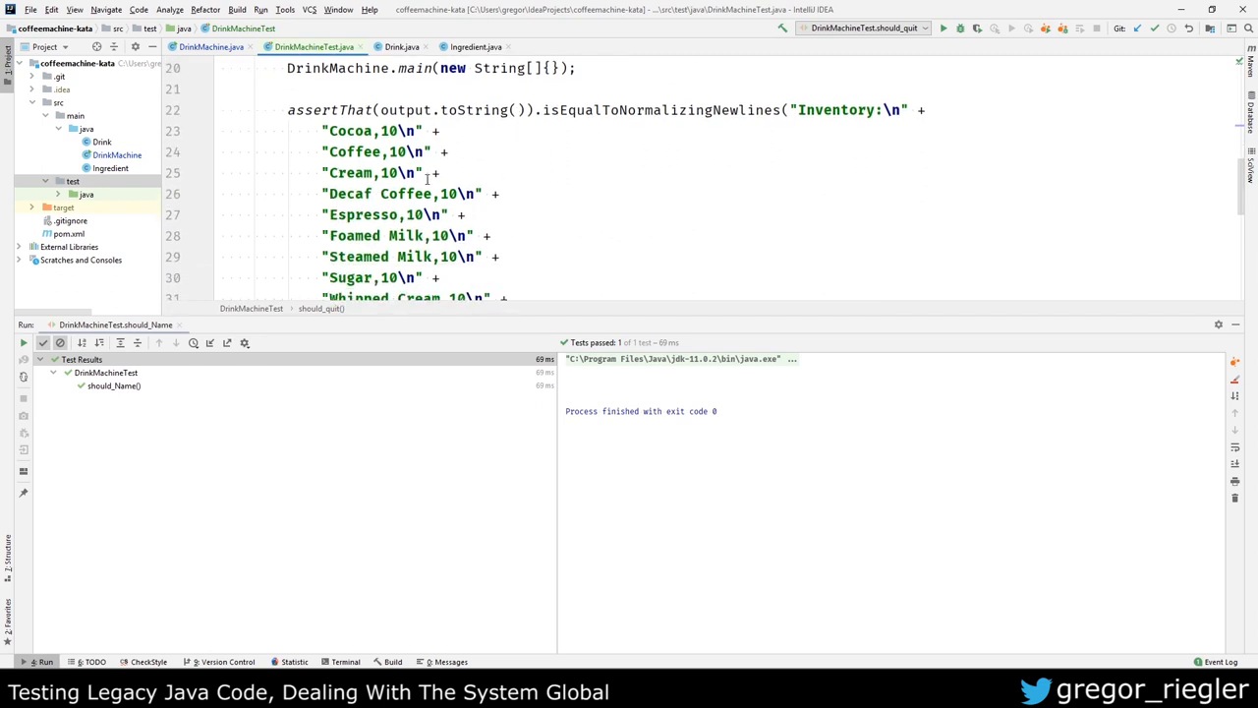
scroll(down, 3)
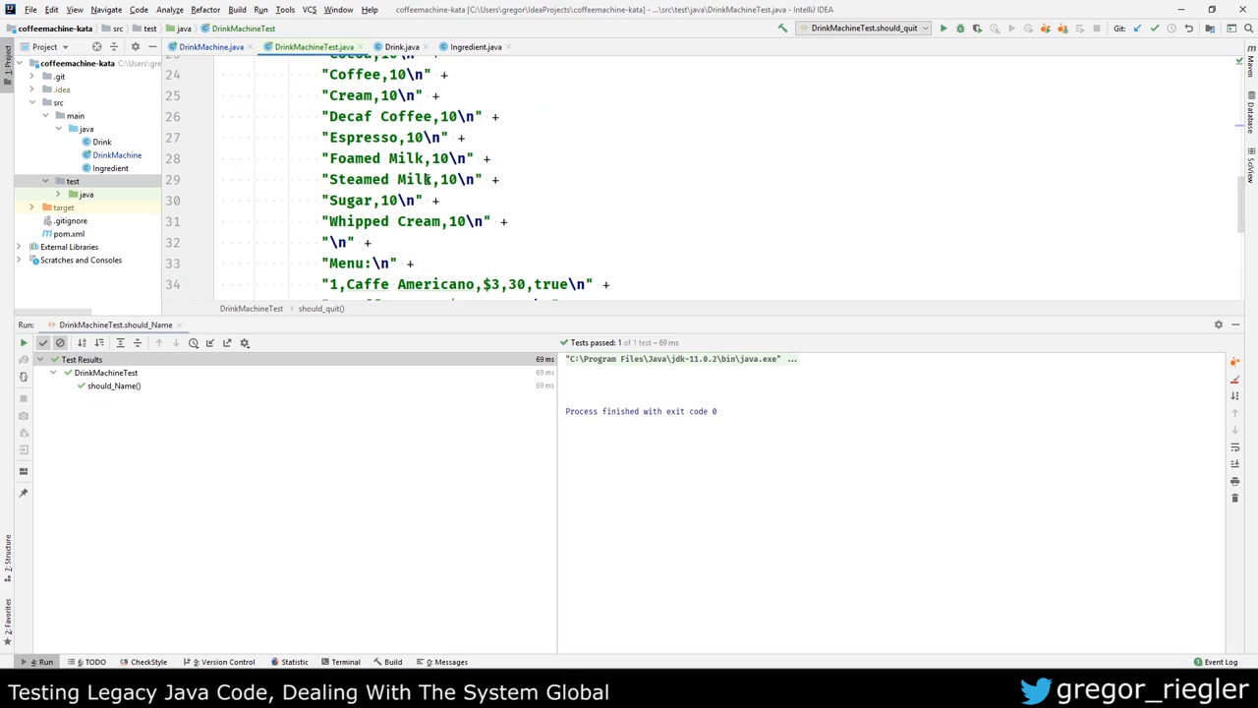
scroll(down, 3)
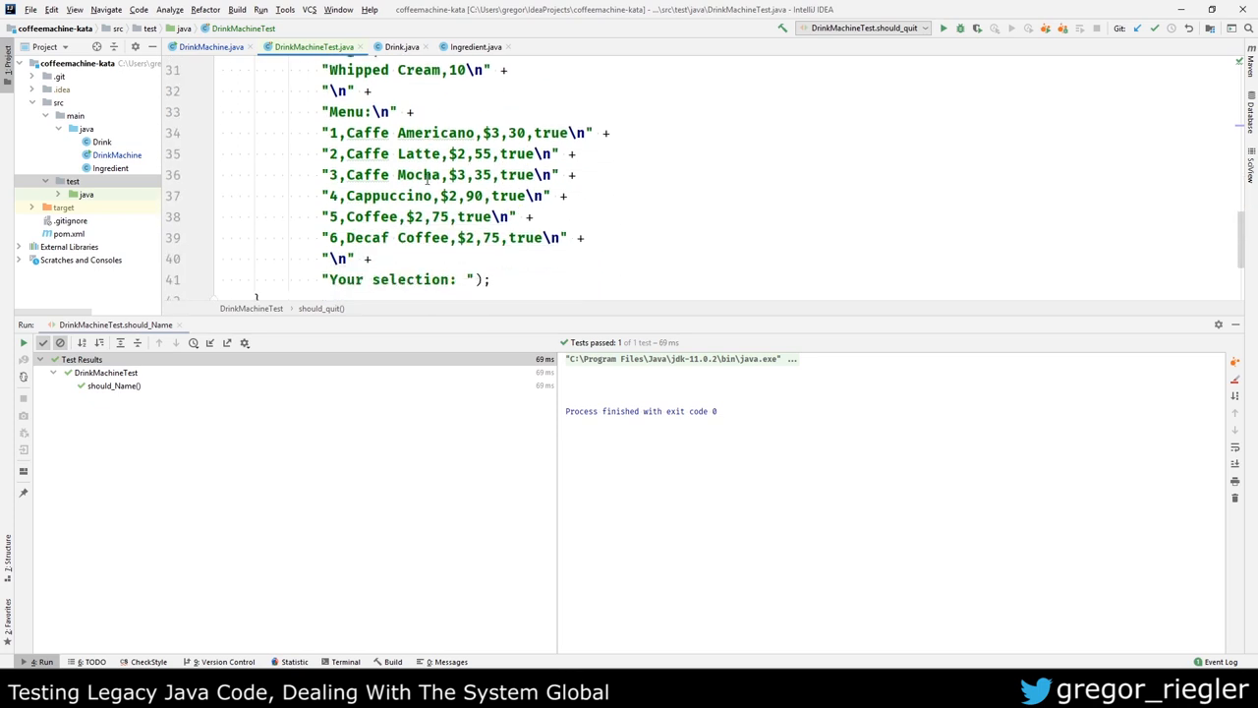
scroll(down, 3)
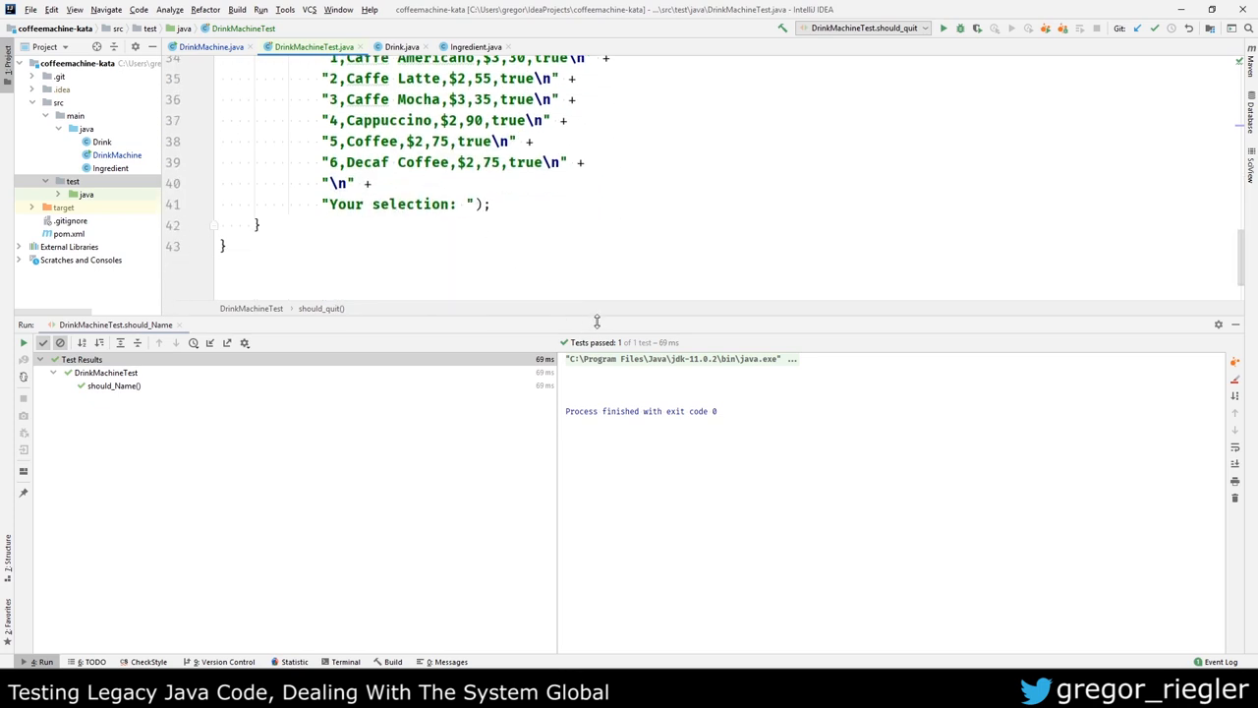
scroll(up, 3)
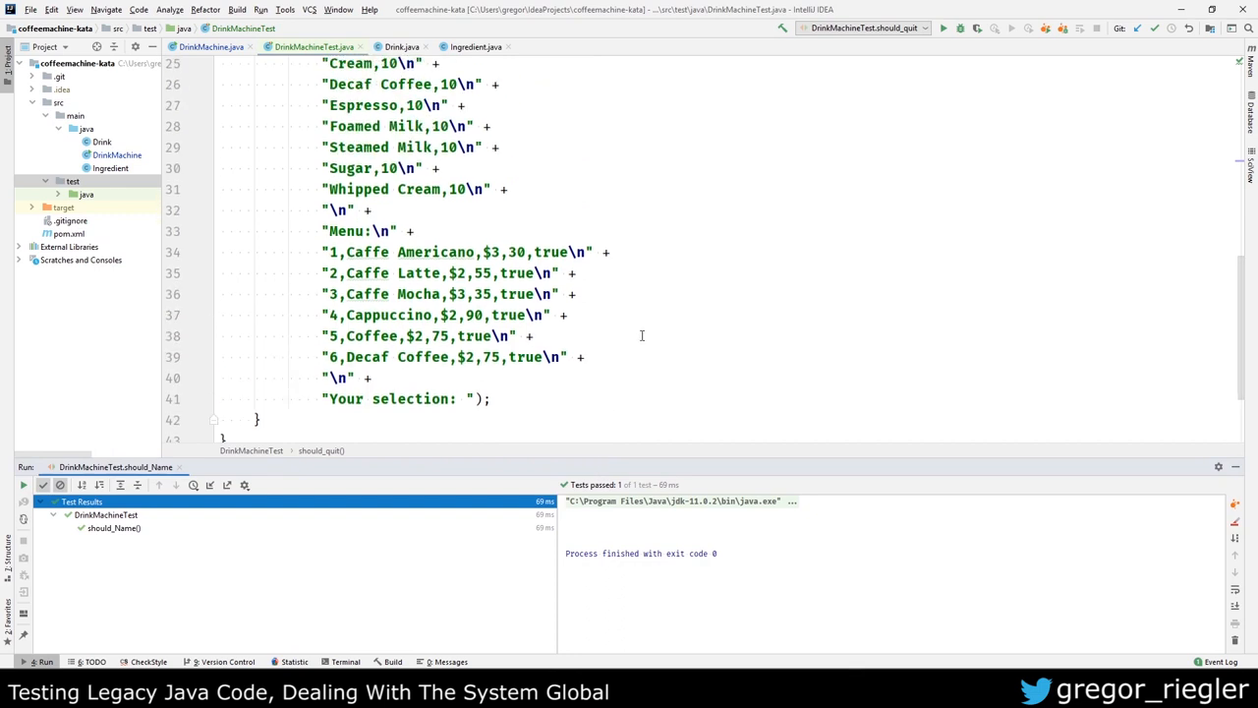
scroll(up, 3)
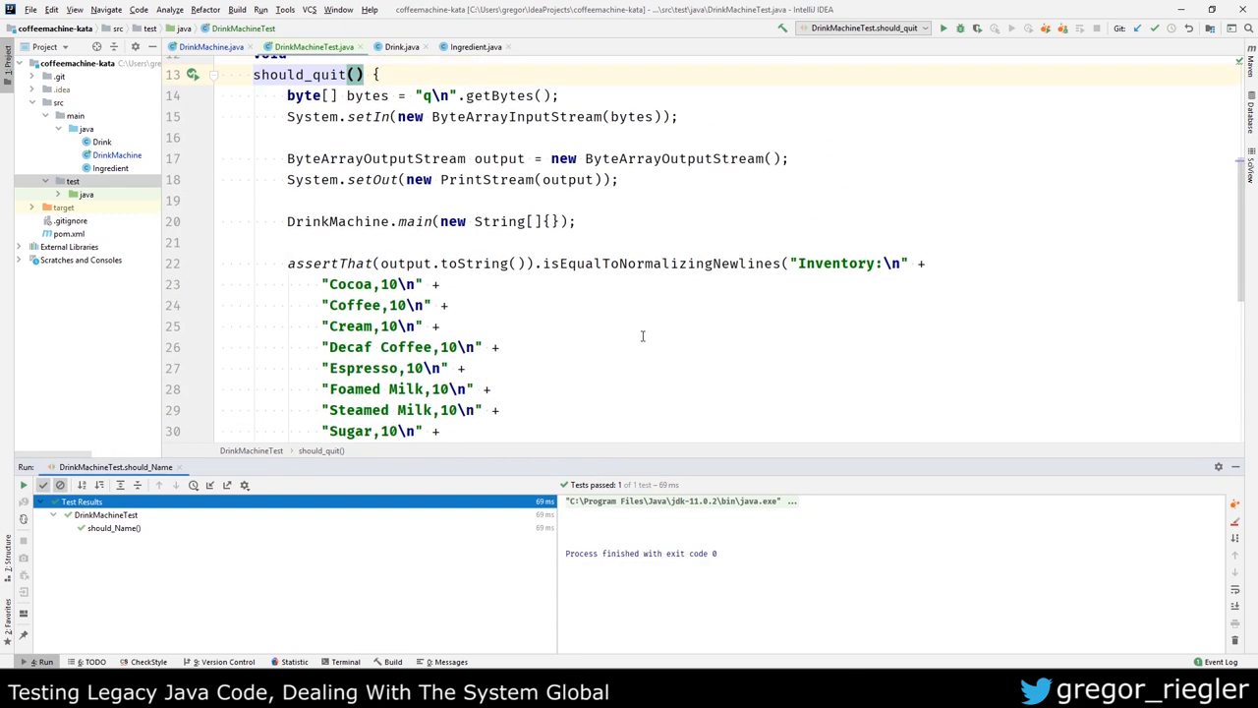
scroll(up, 3)
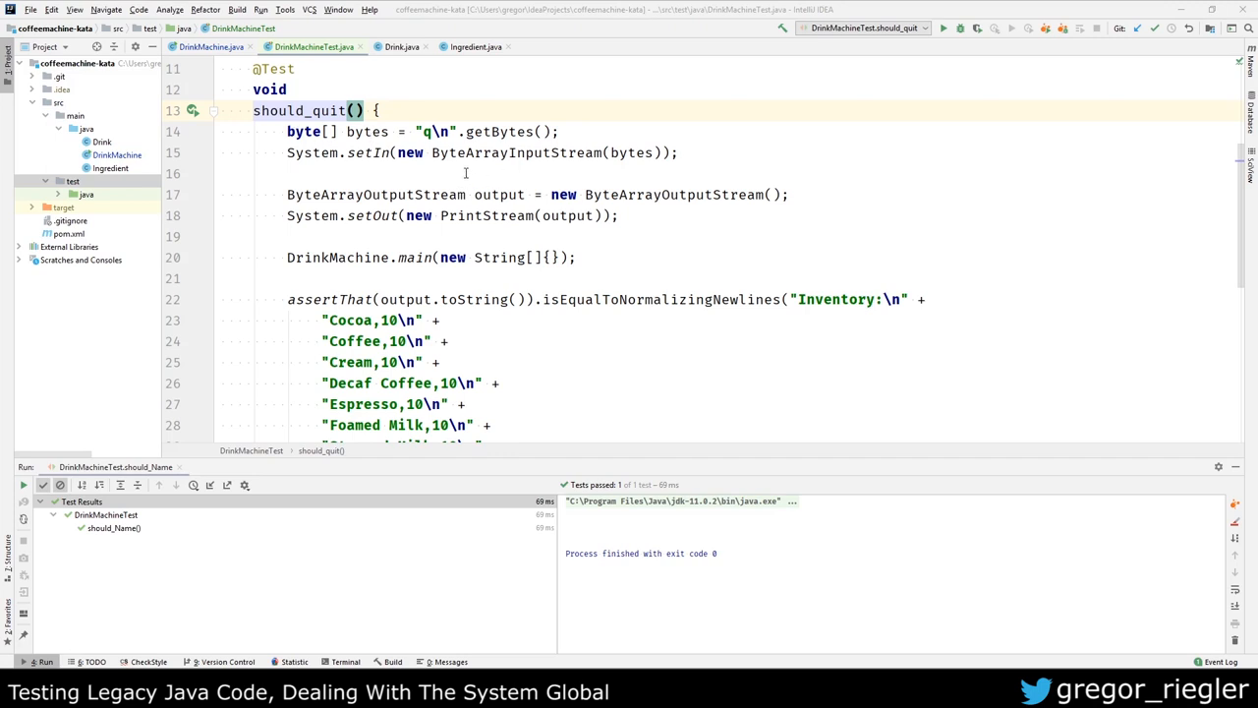
mouse_move(350, 173)
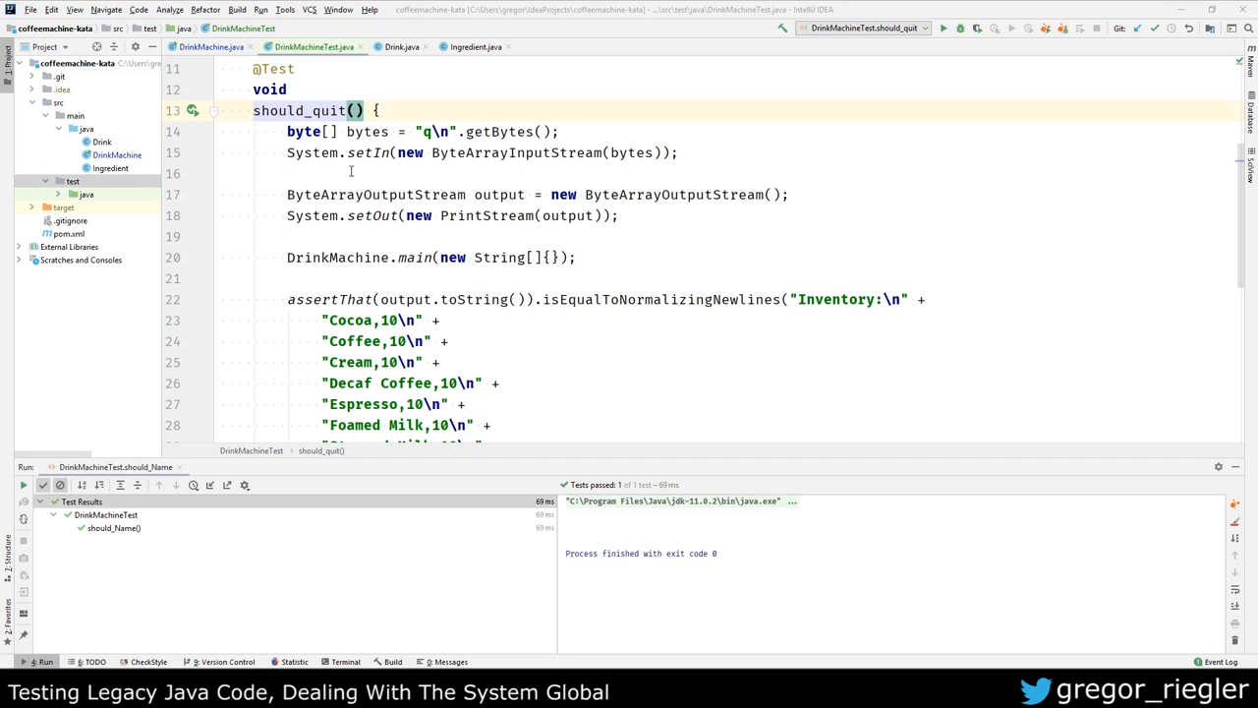
Step: Extract the stream setup and main call into a runCoffeeMachine method
drag(287, 132, 617, 214)
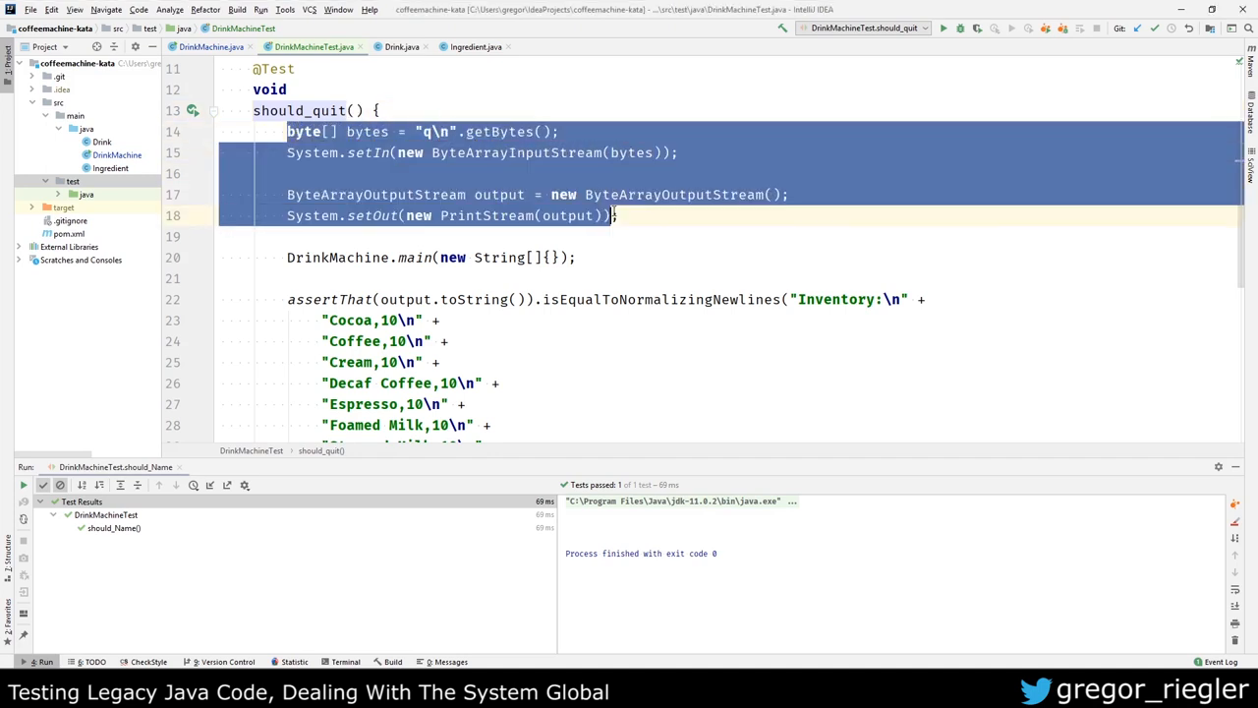
click(619, 256)
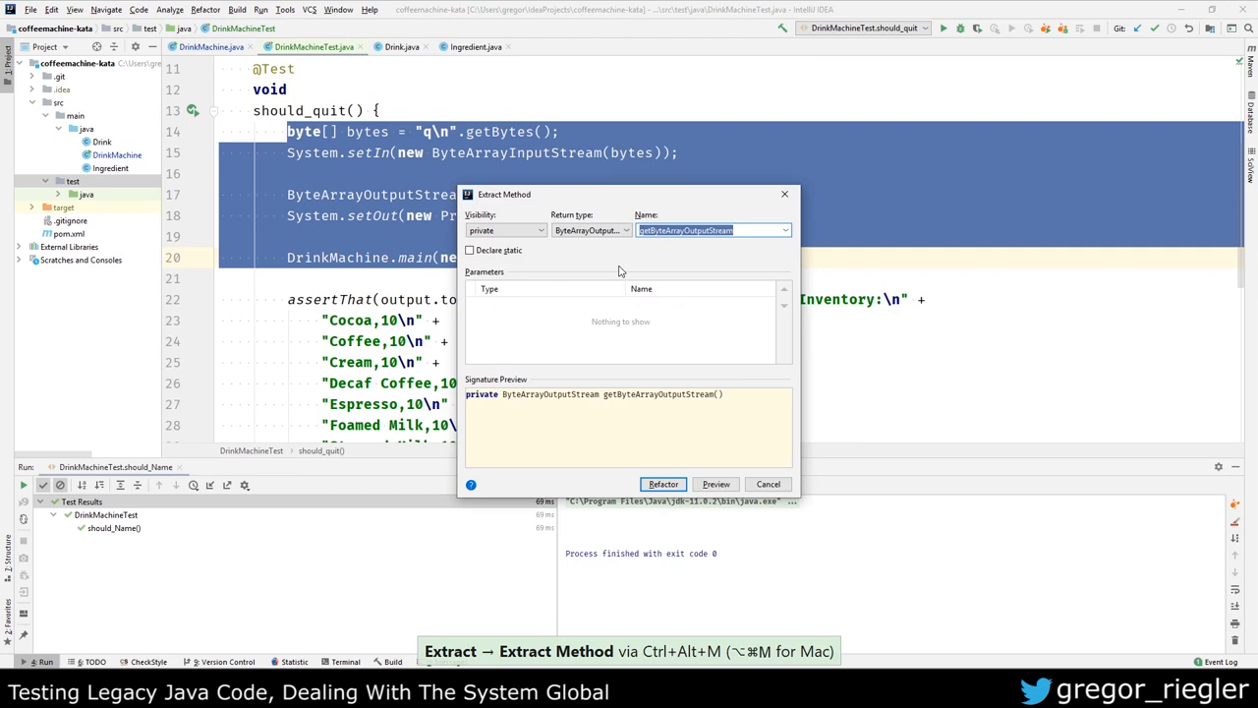
text(runCoff)
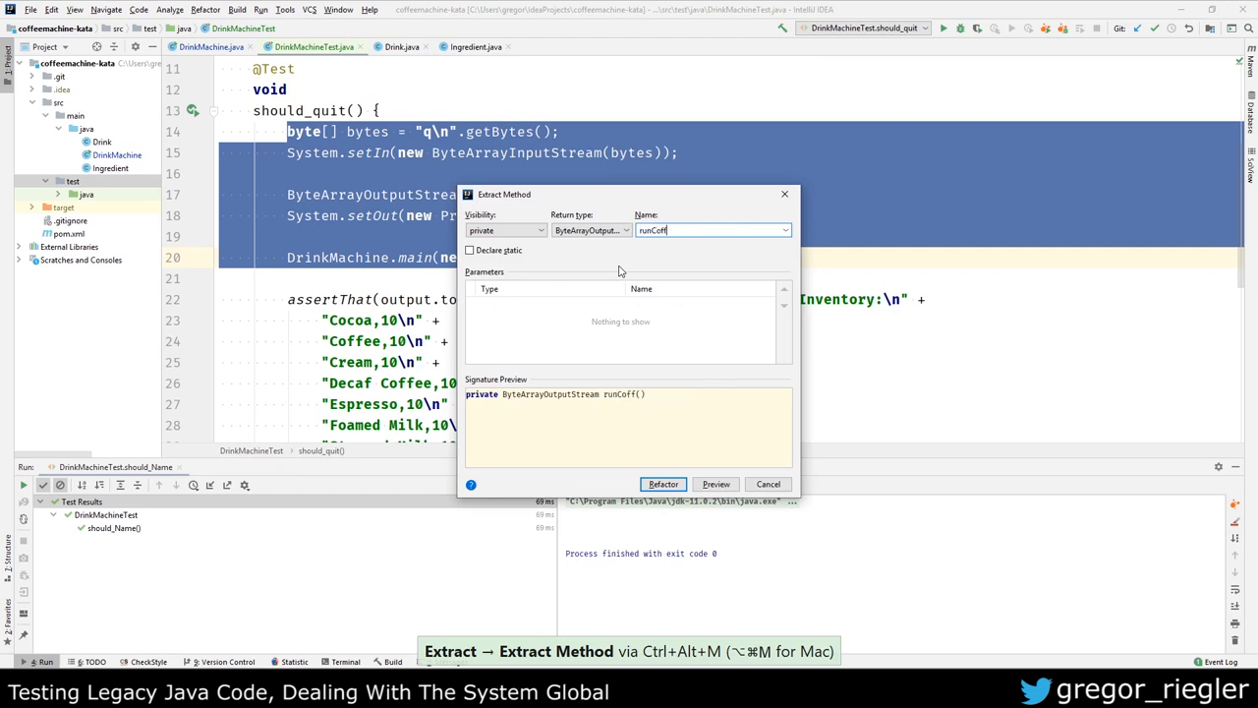
text(eeMachine)
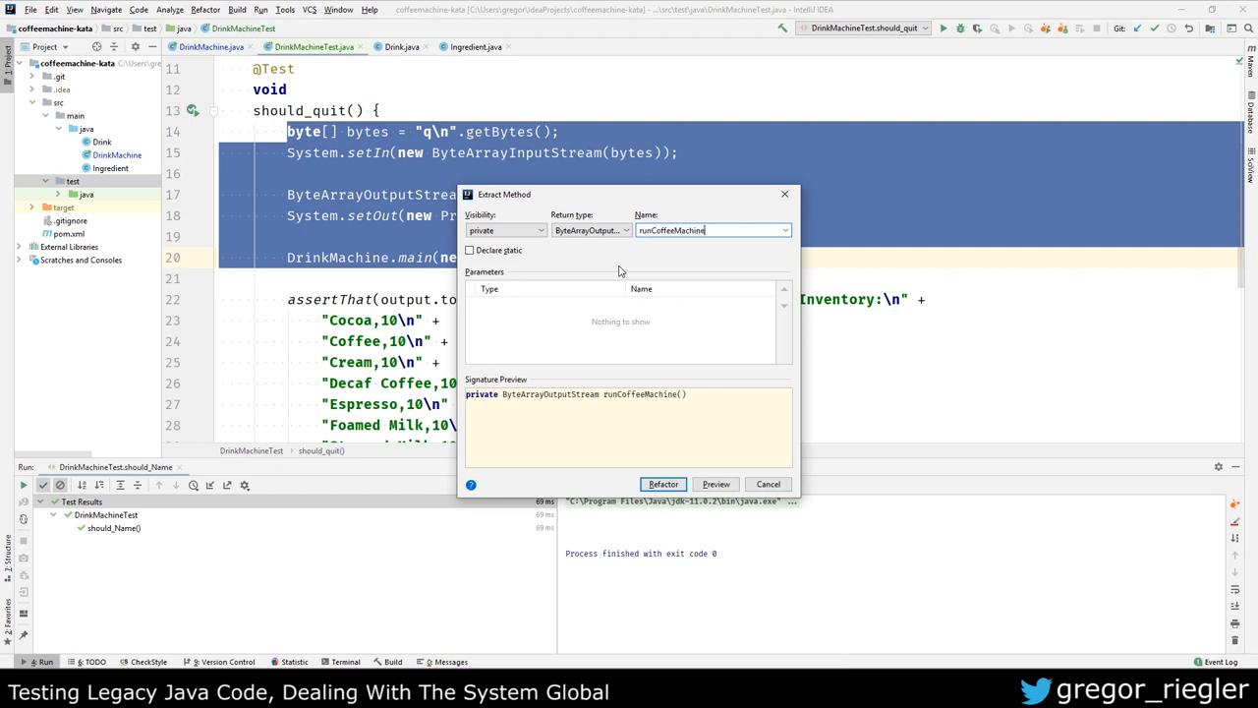
click(663, 484)
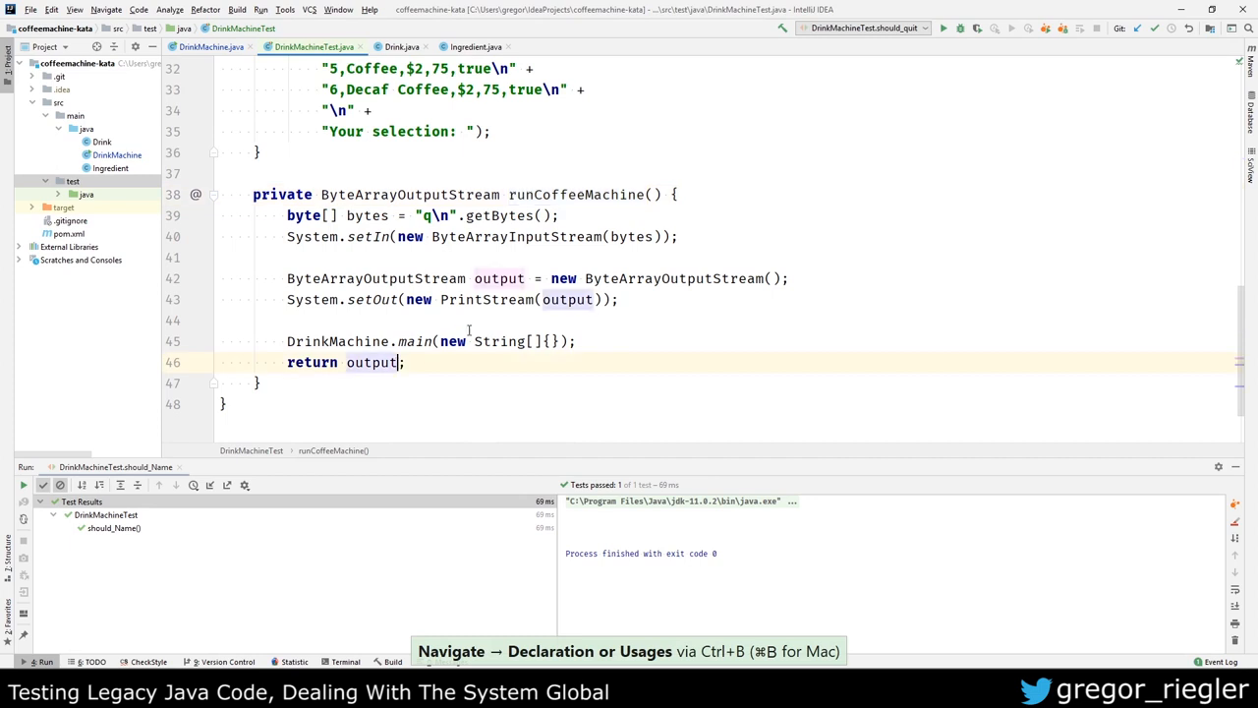
Step: Make runCoffeeMachine return output.toString() as a String and drop the redundant toString call
text(.toString())
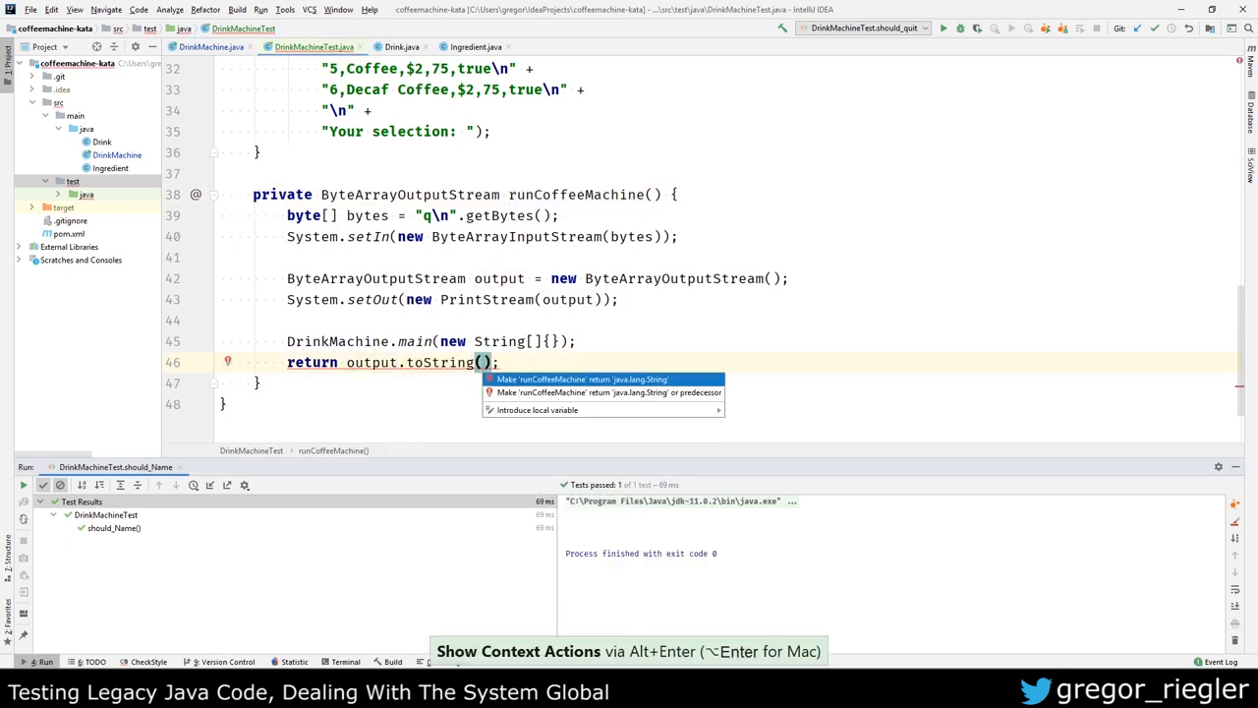
click(580, 380)
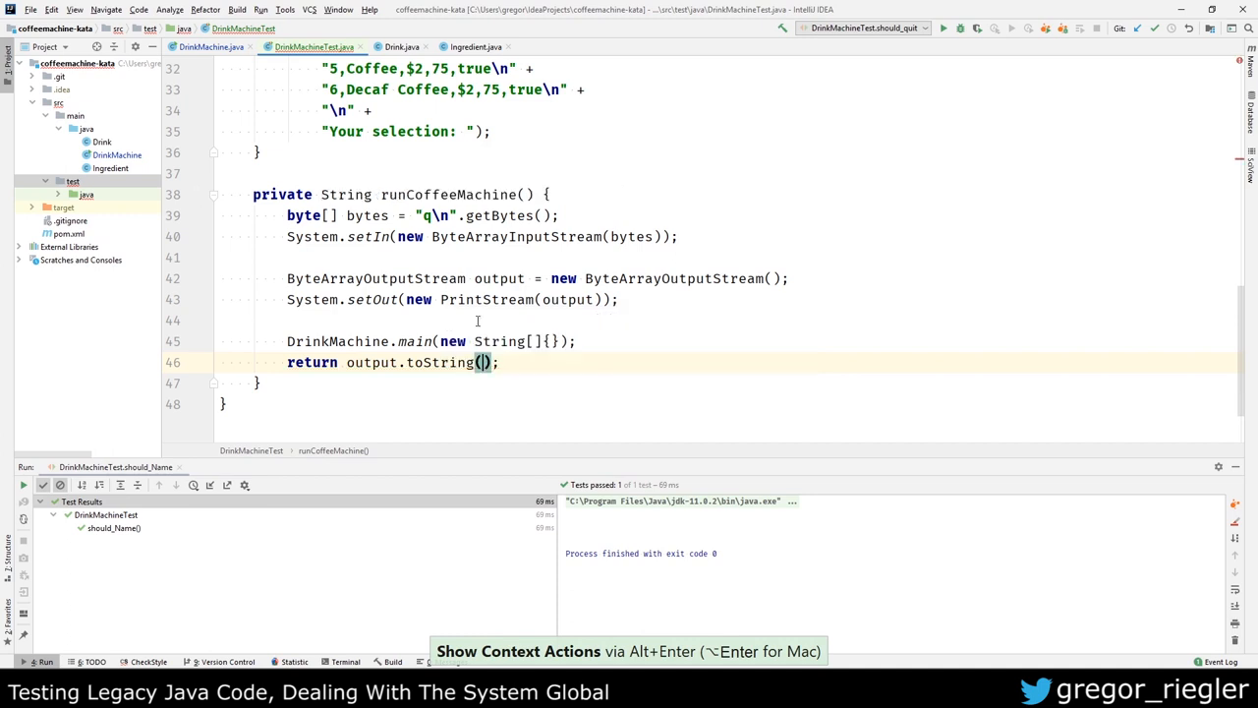
scroll(up, 3)
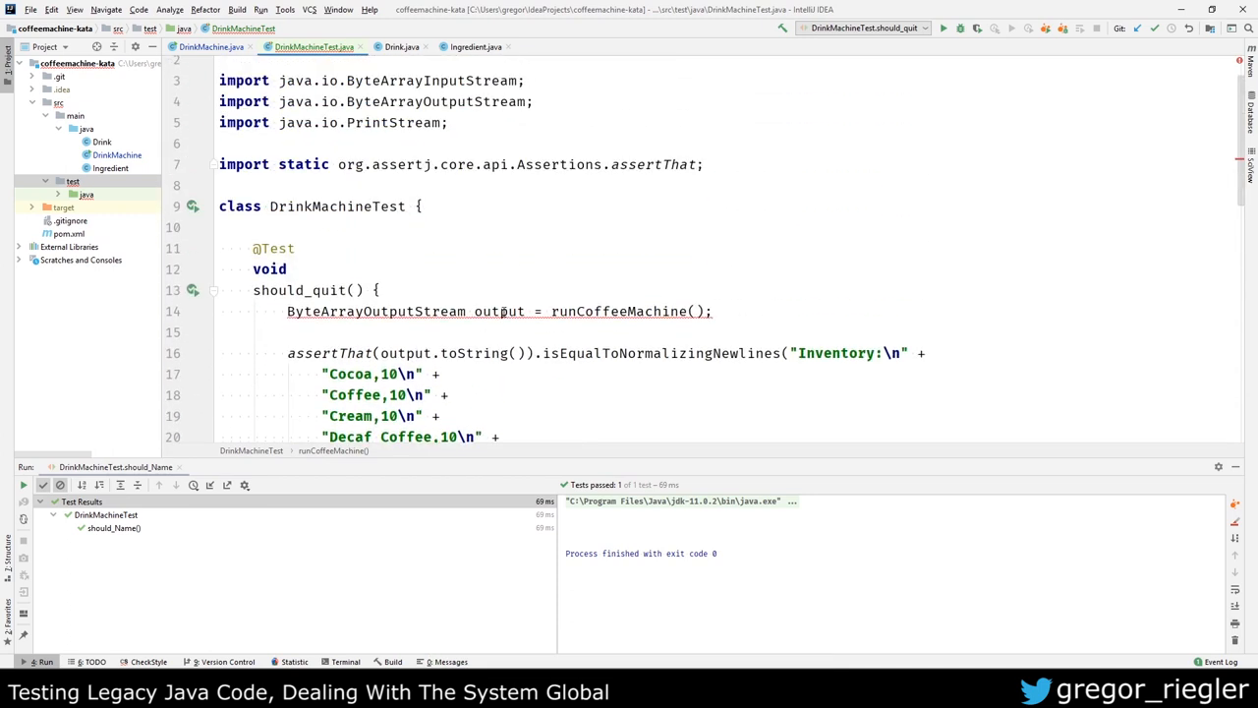
double_click(378, 311)
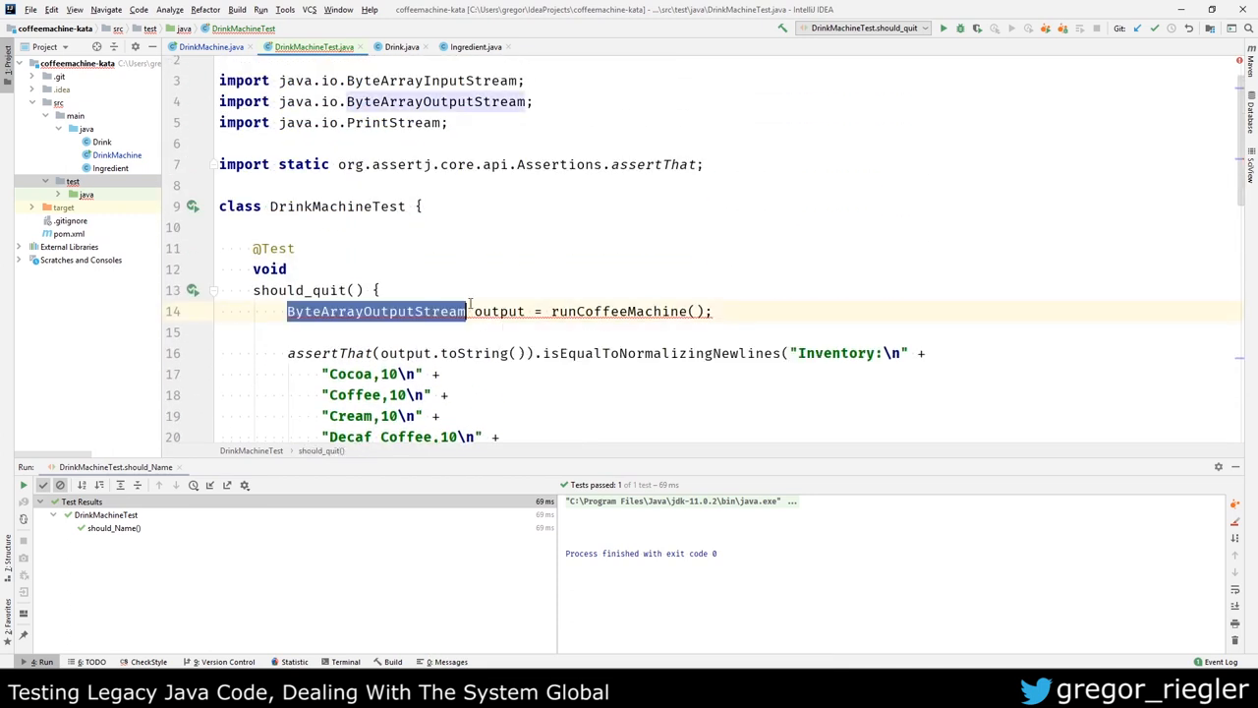
text(String)
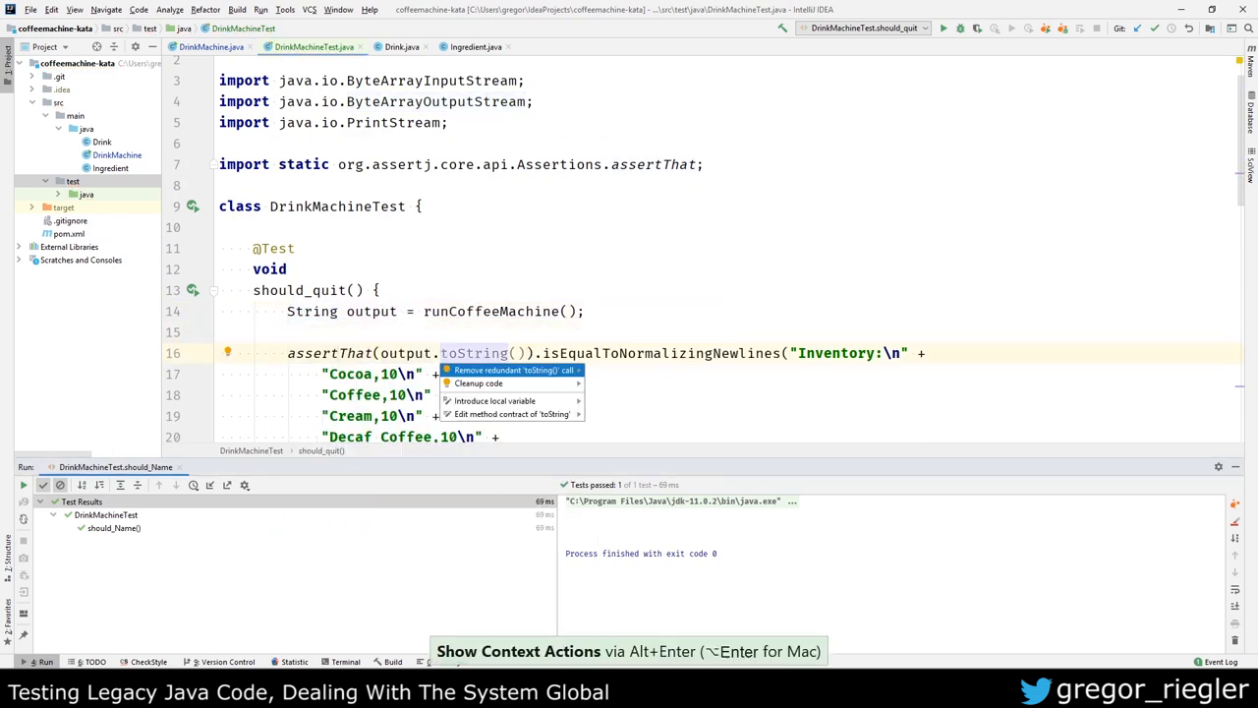
click(511, 370)
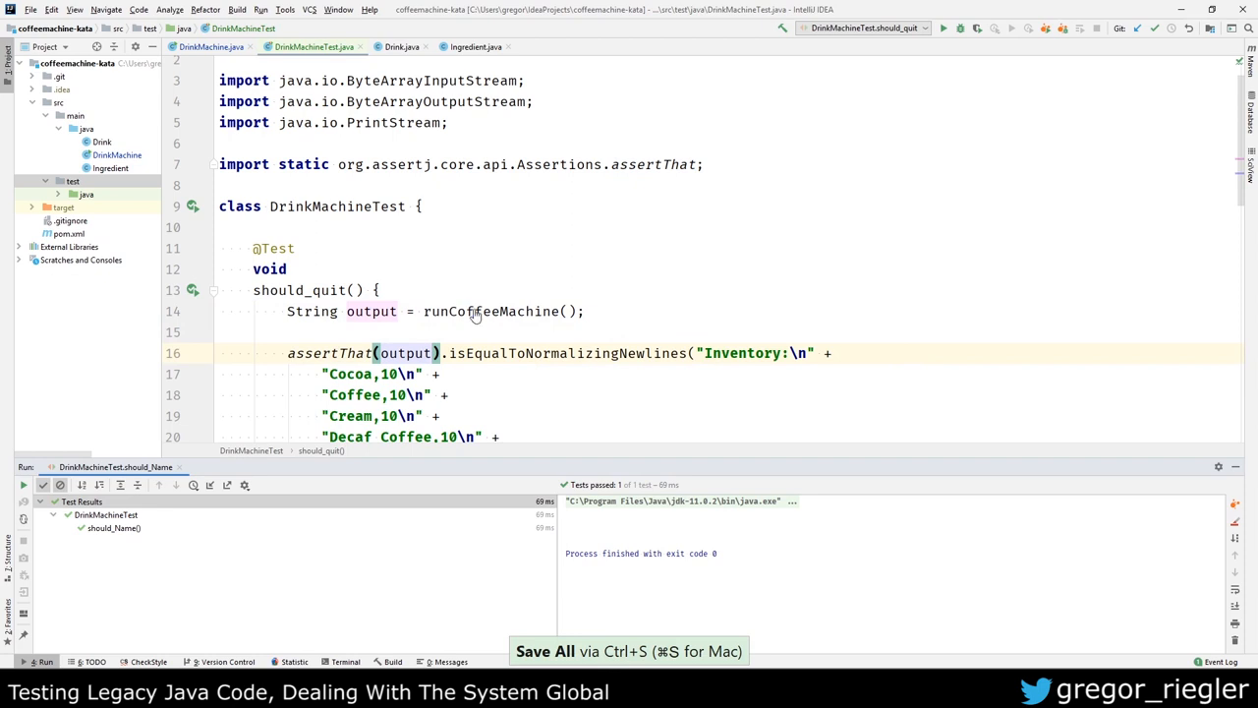
click(492, 311)
text("q\n")
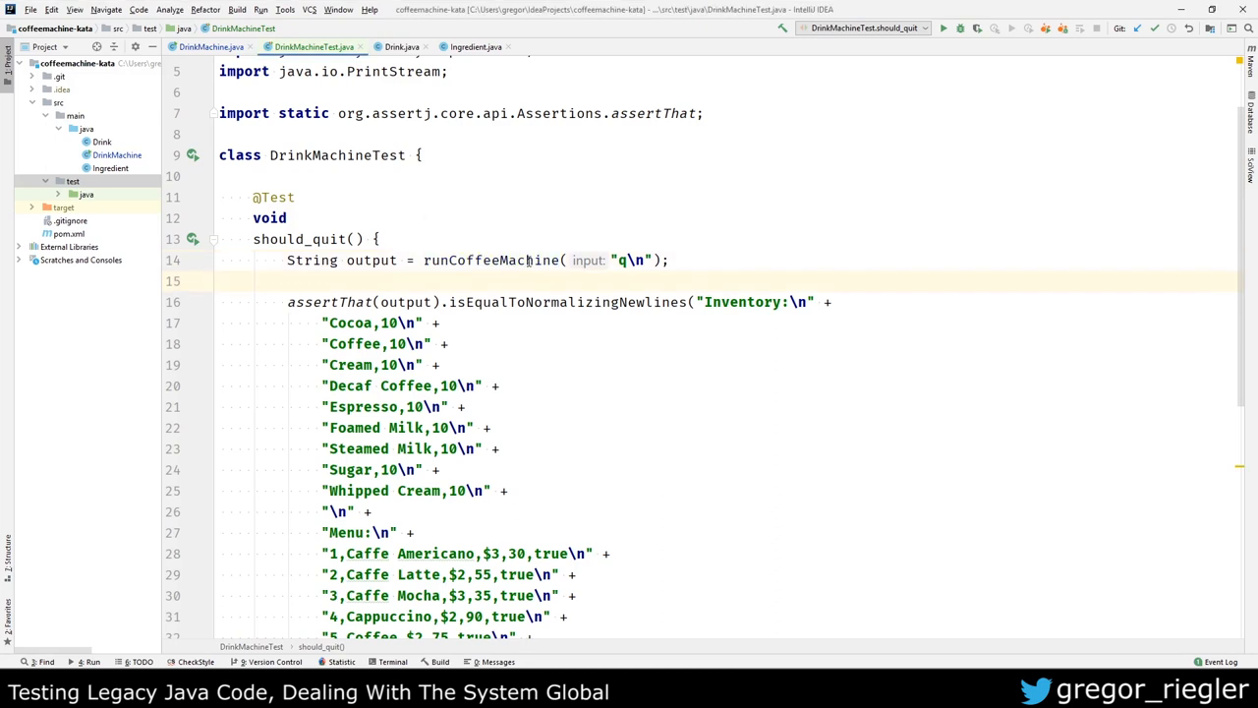
scroll(down, 3)
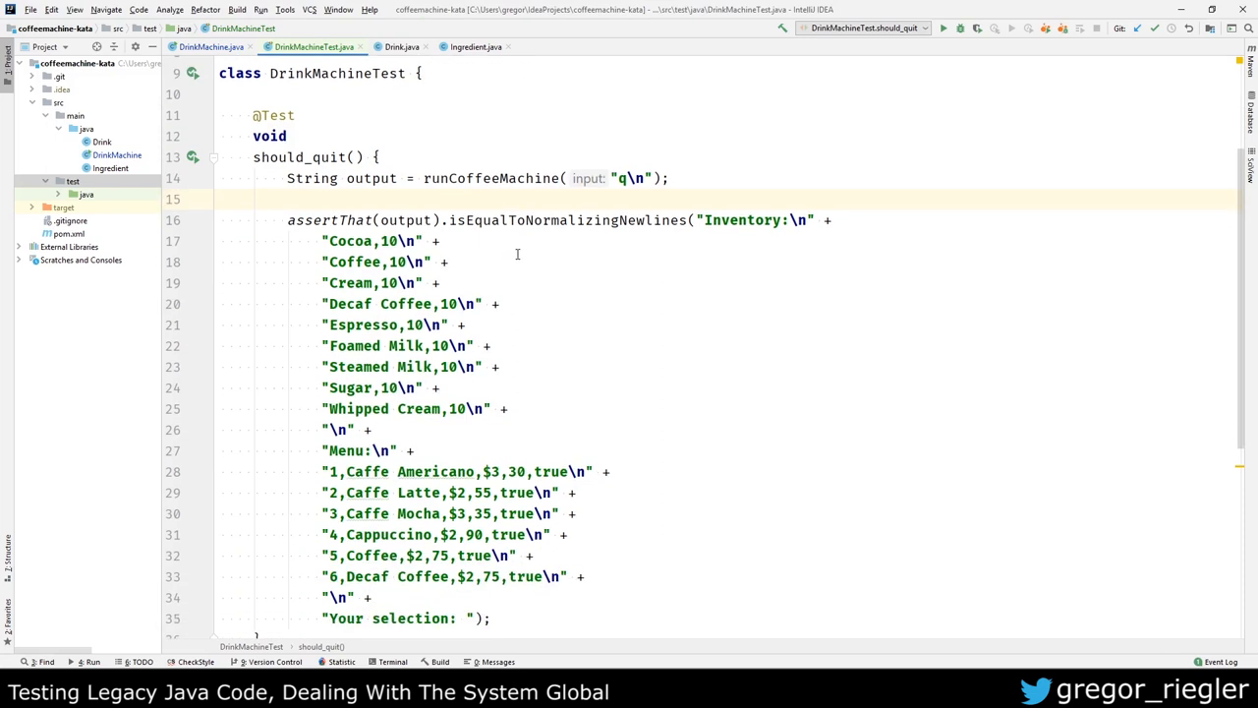
scroll(up, 3)
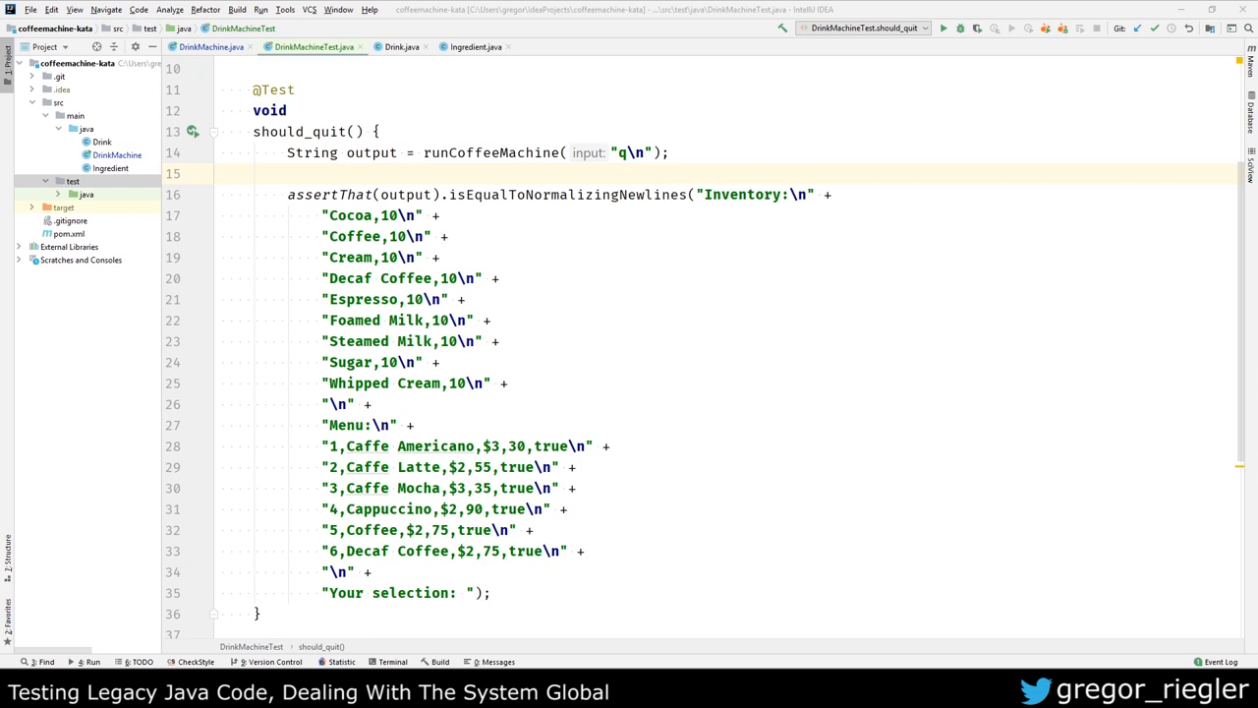
mouse_move(110, 236)
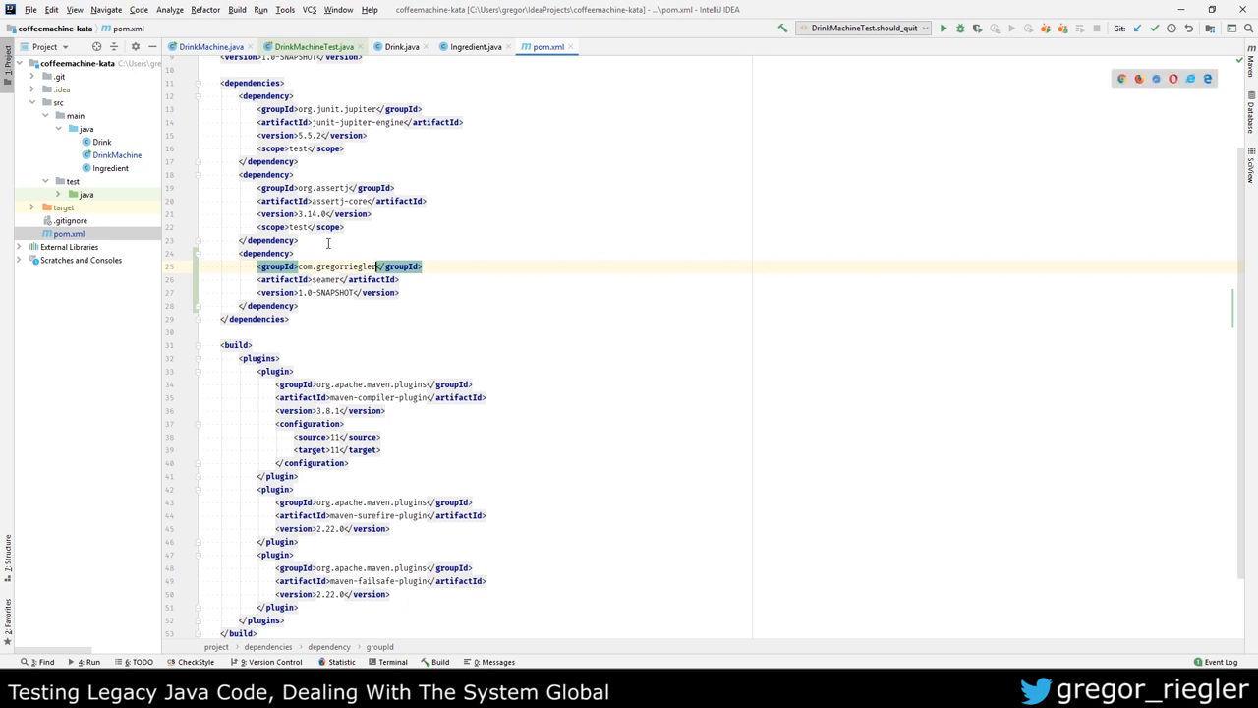
mouse_move(334, 246)
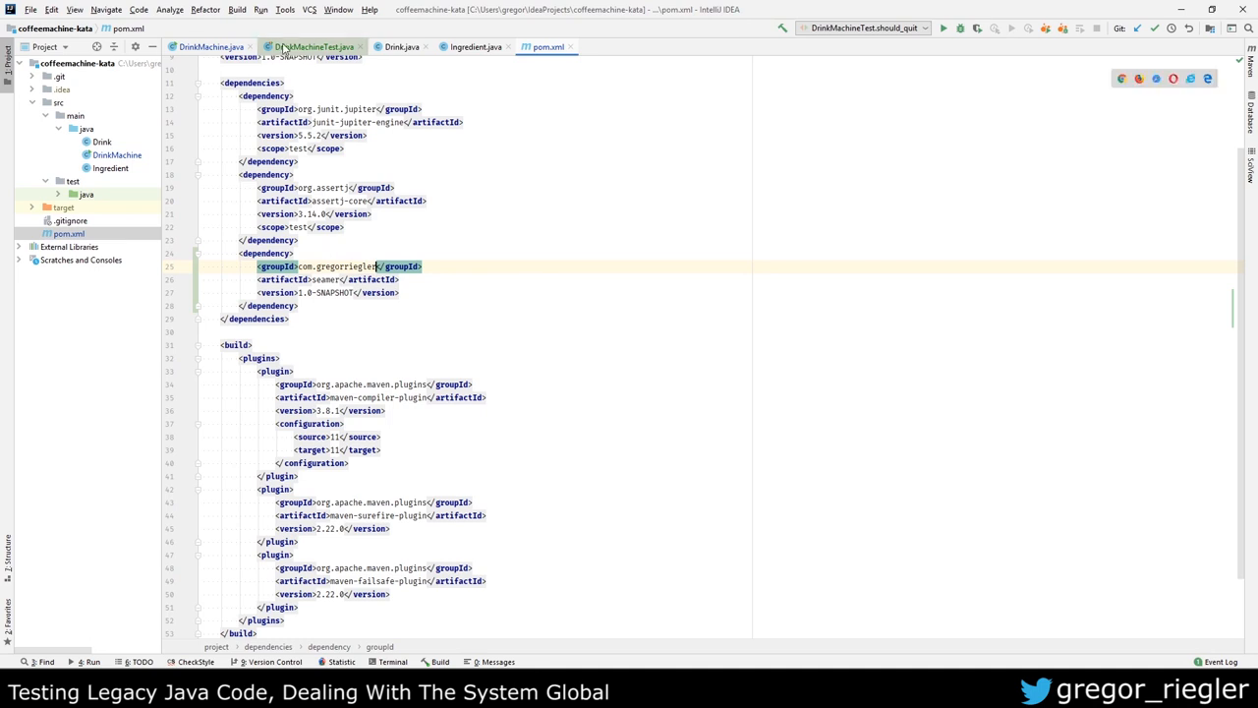
click(314, 47)
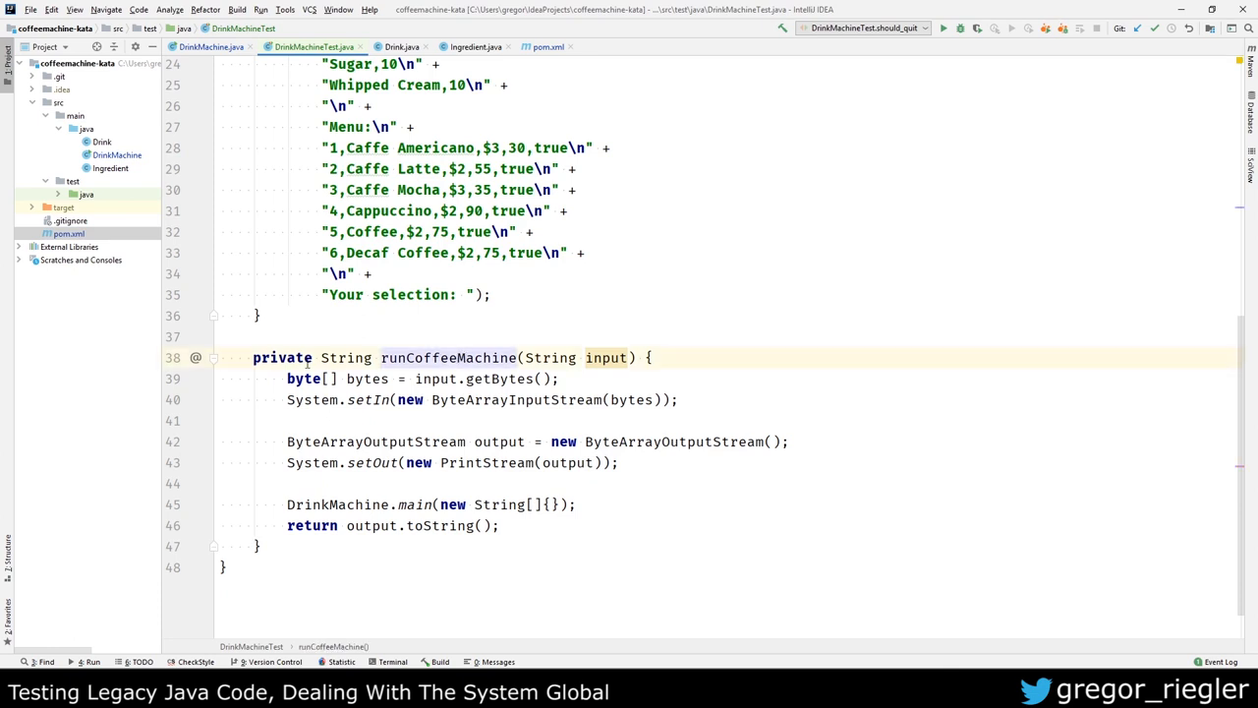
Step: Make runCoffeeMachine public static and move it into a new DrinkMachineRunner class
text(static)
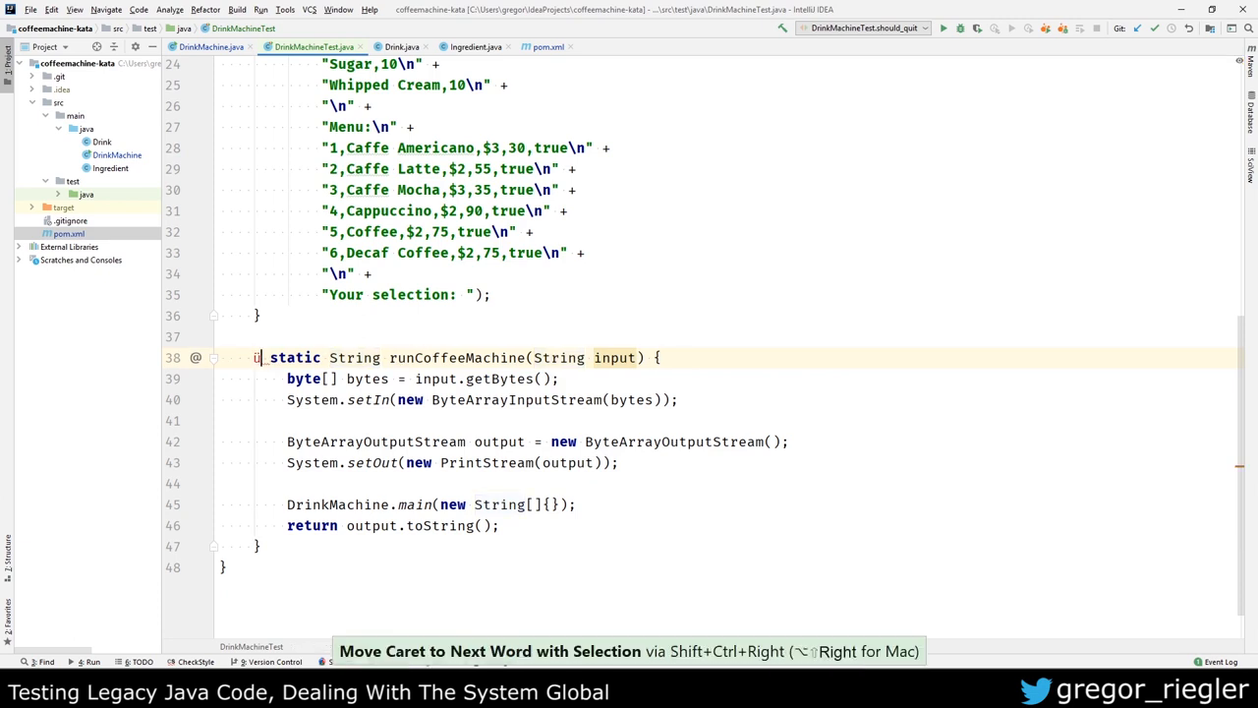
text(public)
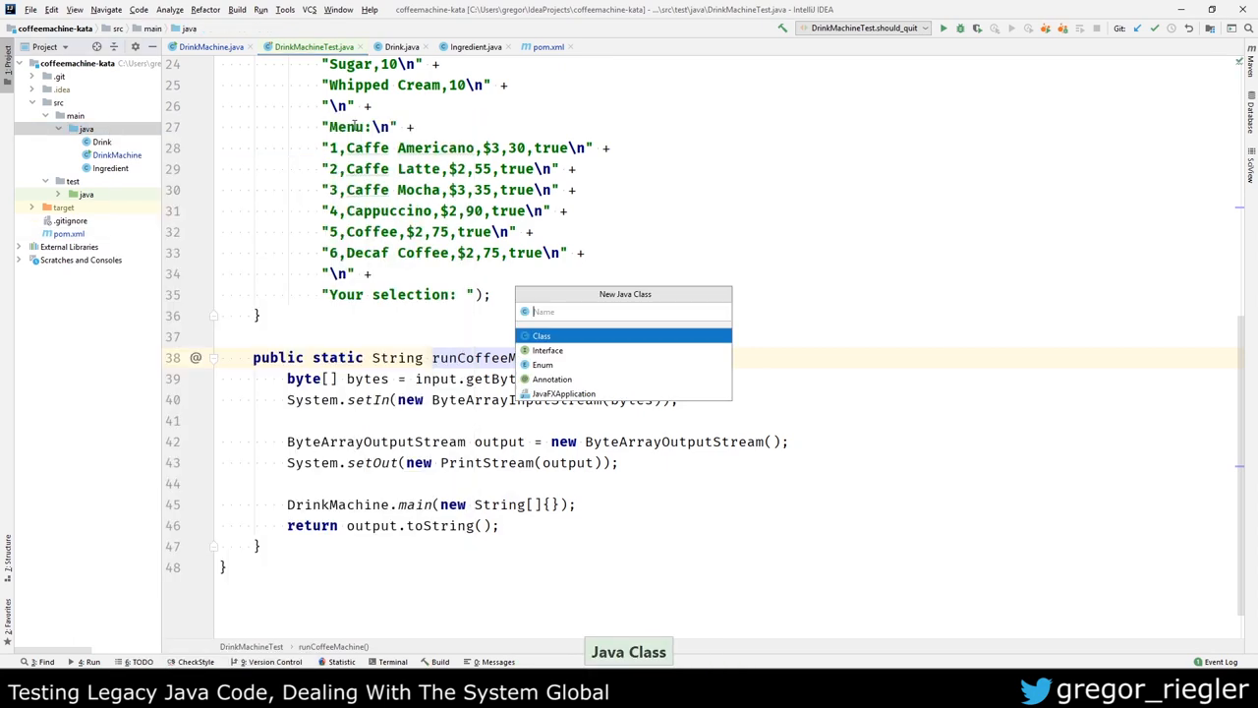
text(Drink)
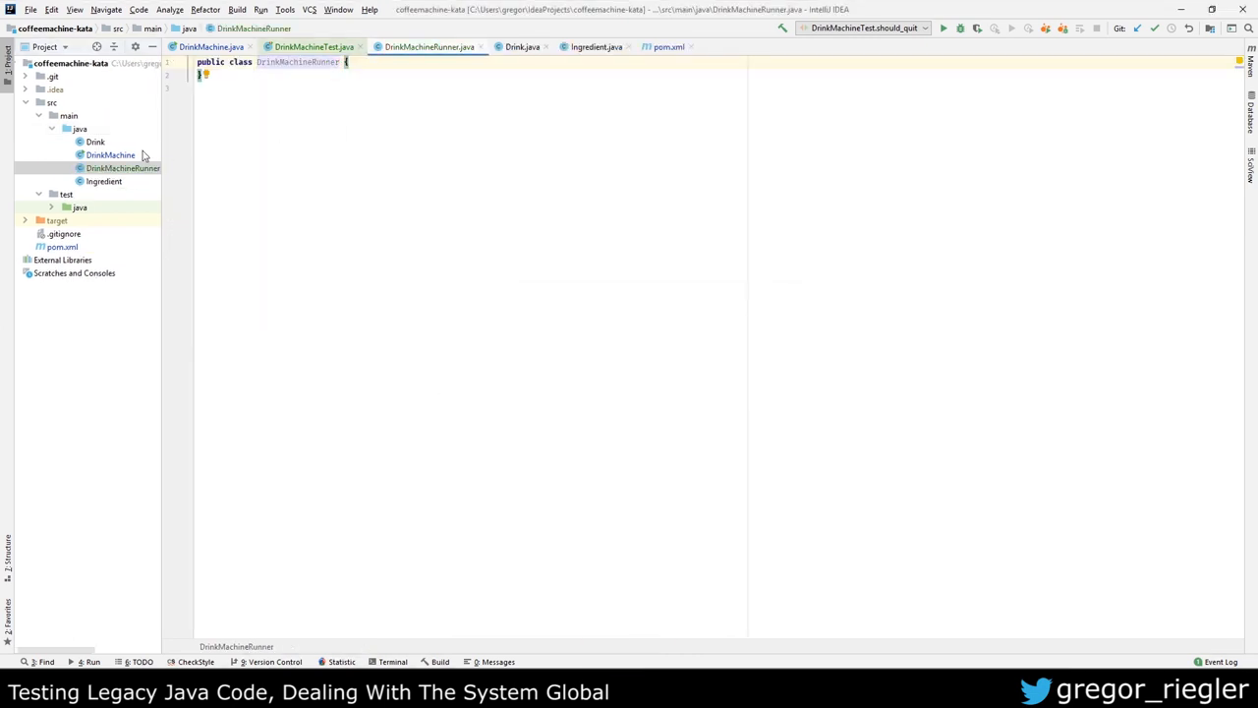
click(313, 47)
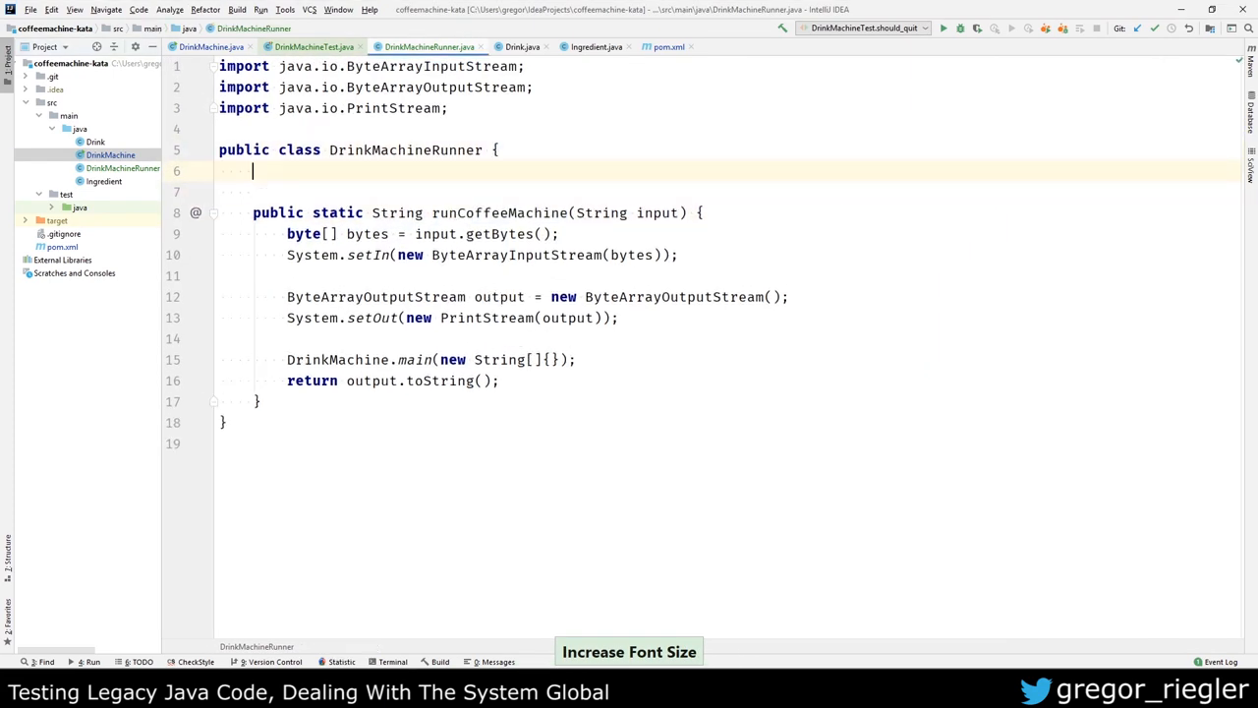
Step: Write main calling SeamerFactory.persist(seam, DrinkMachineRunner.class, "DrinkMachine")
text(psvm)
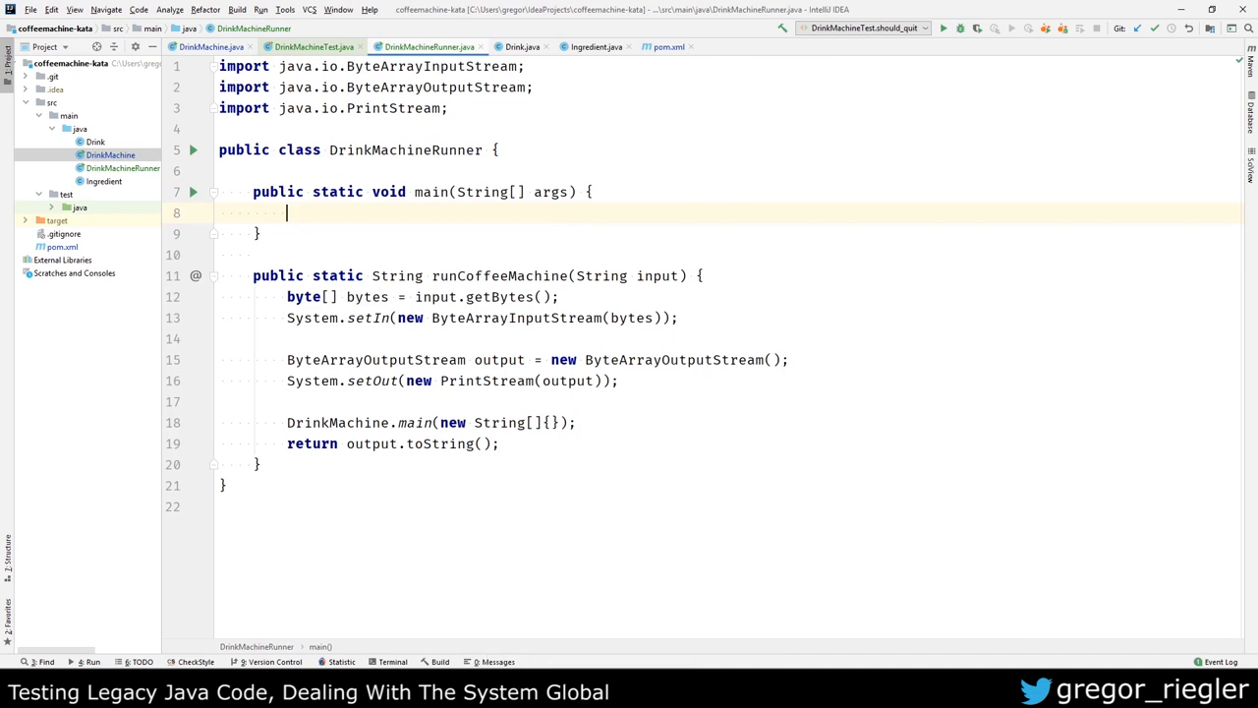
text(SeamerFactory)
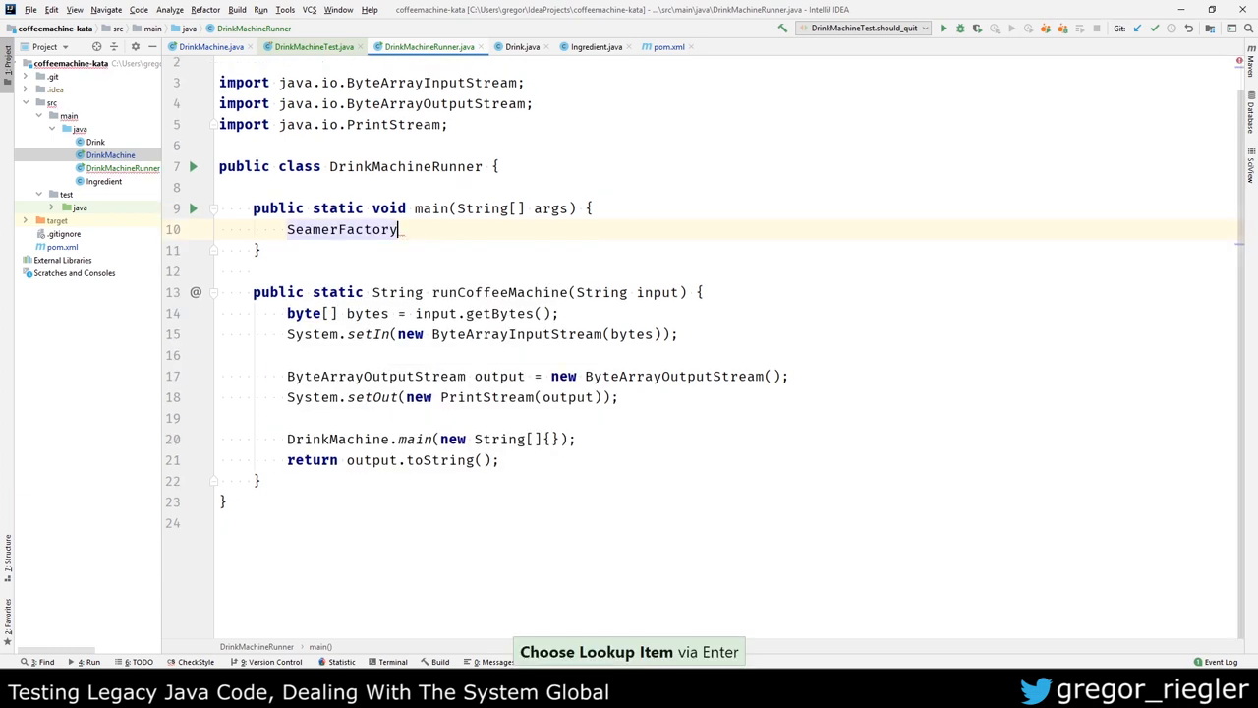
text(.persist()
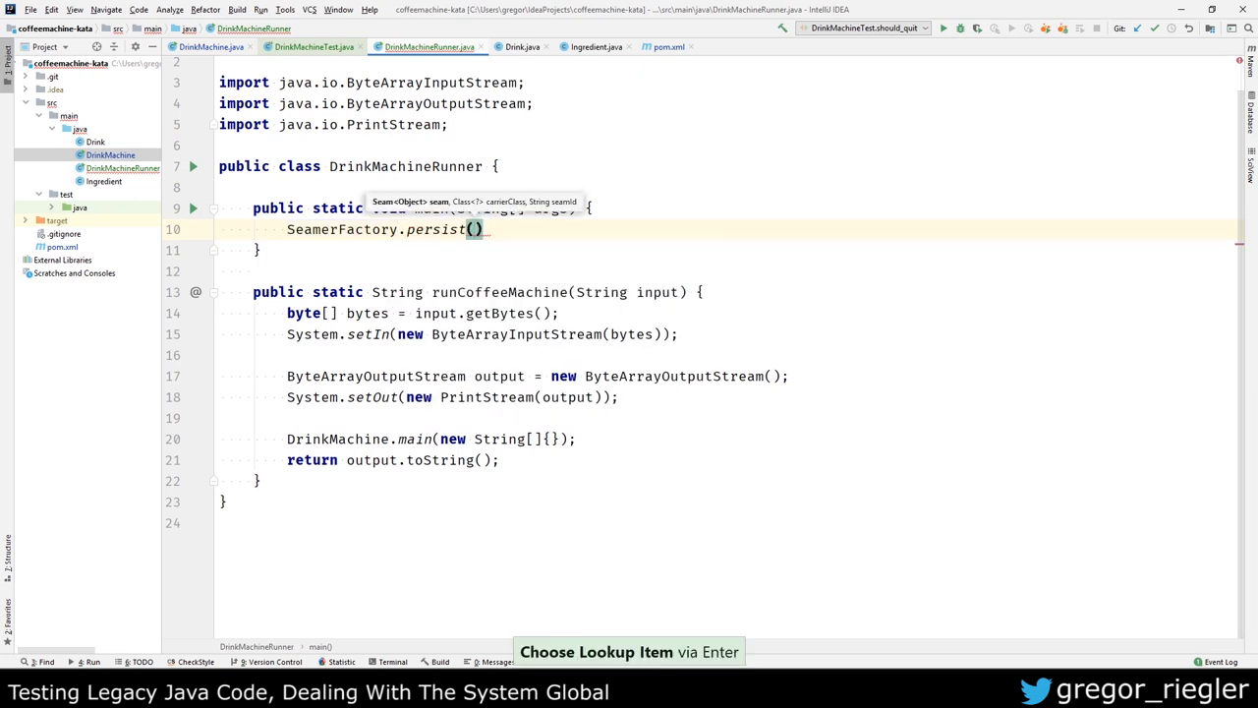
text(seam)
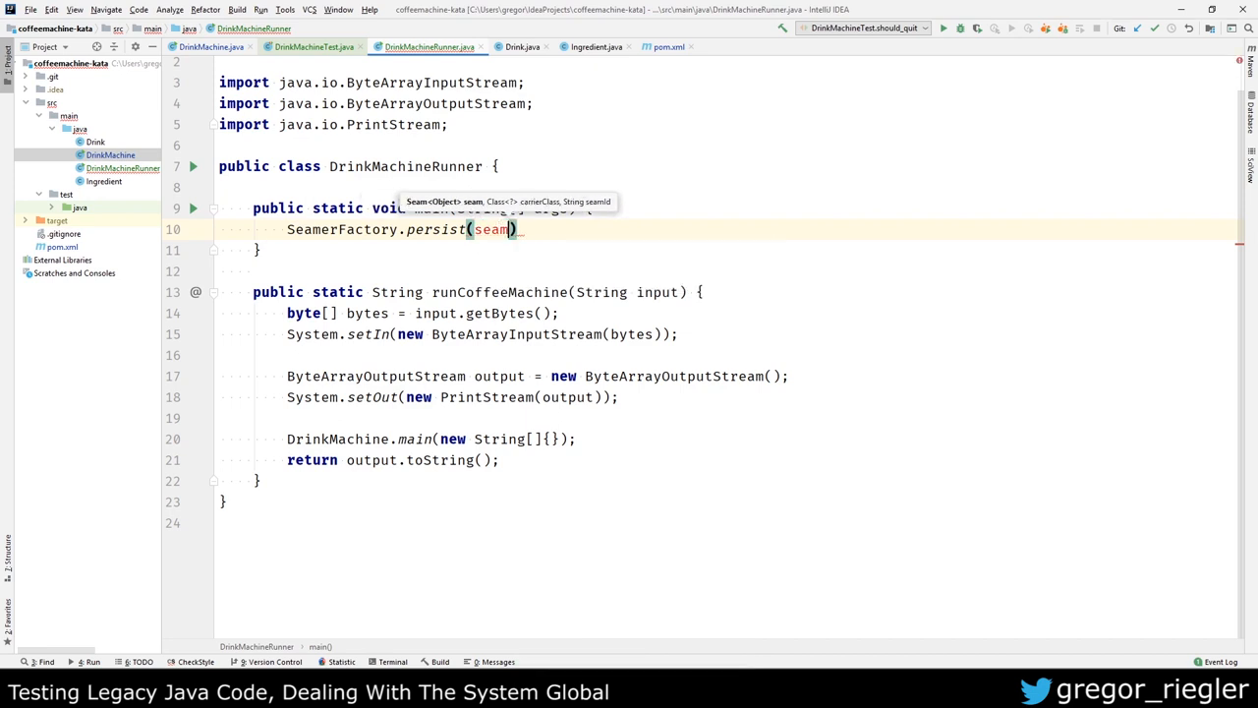
text(,)
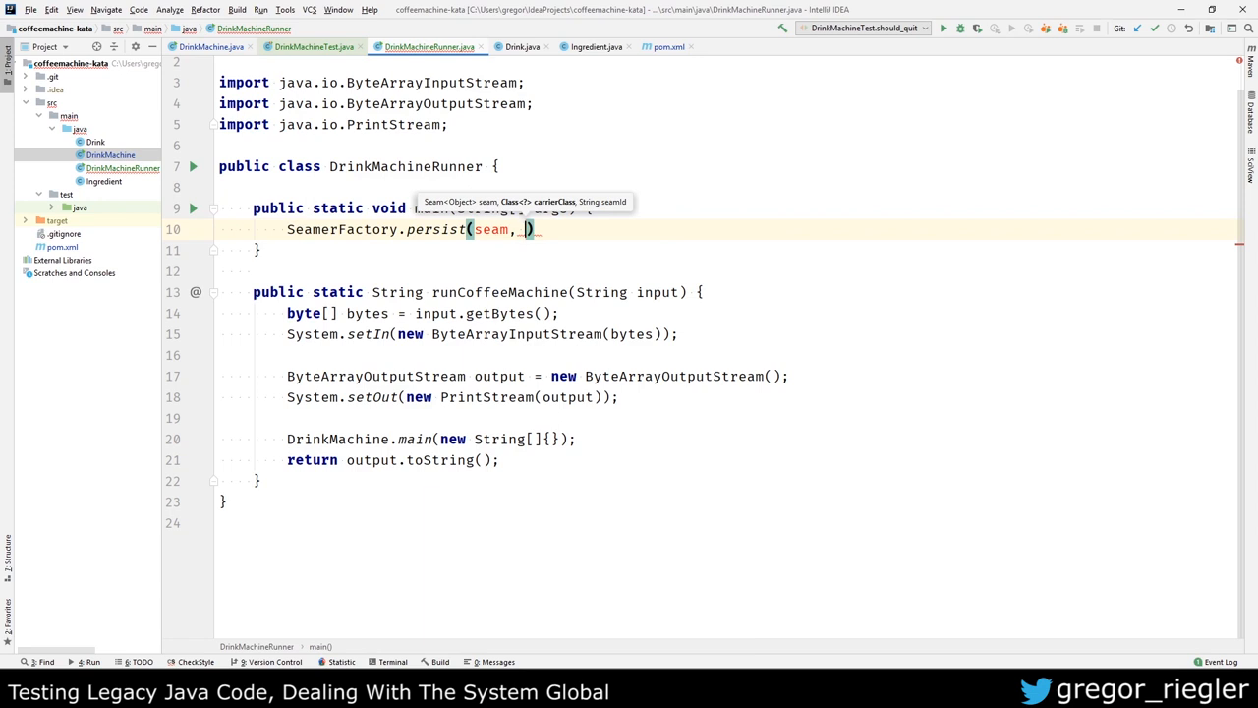
text(DrinkMachineRunner)
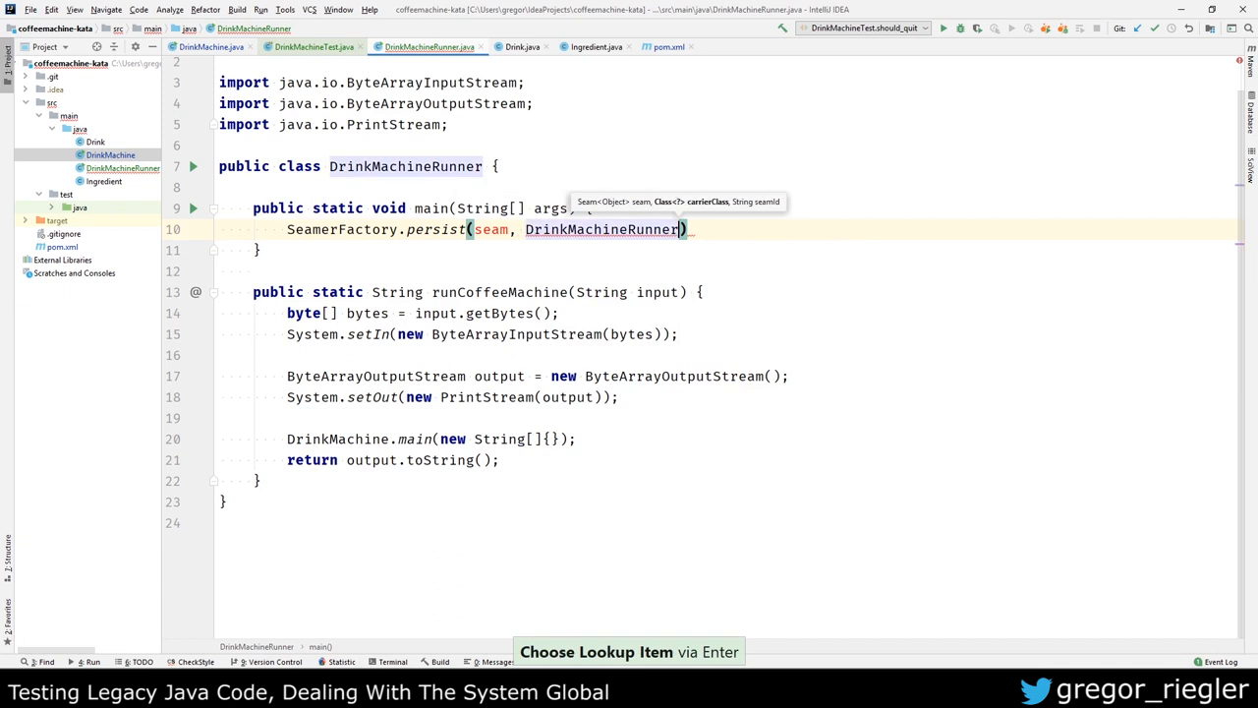
text(.class, ")
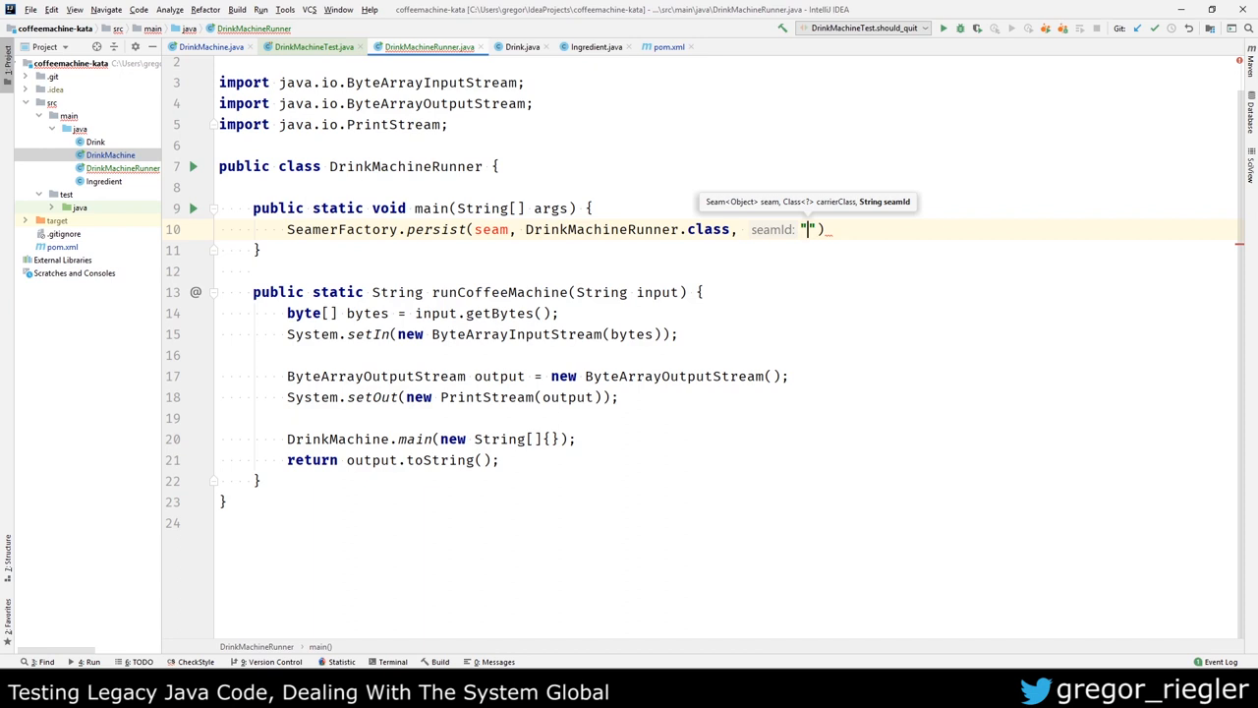
text(DrinkMachine)
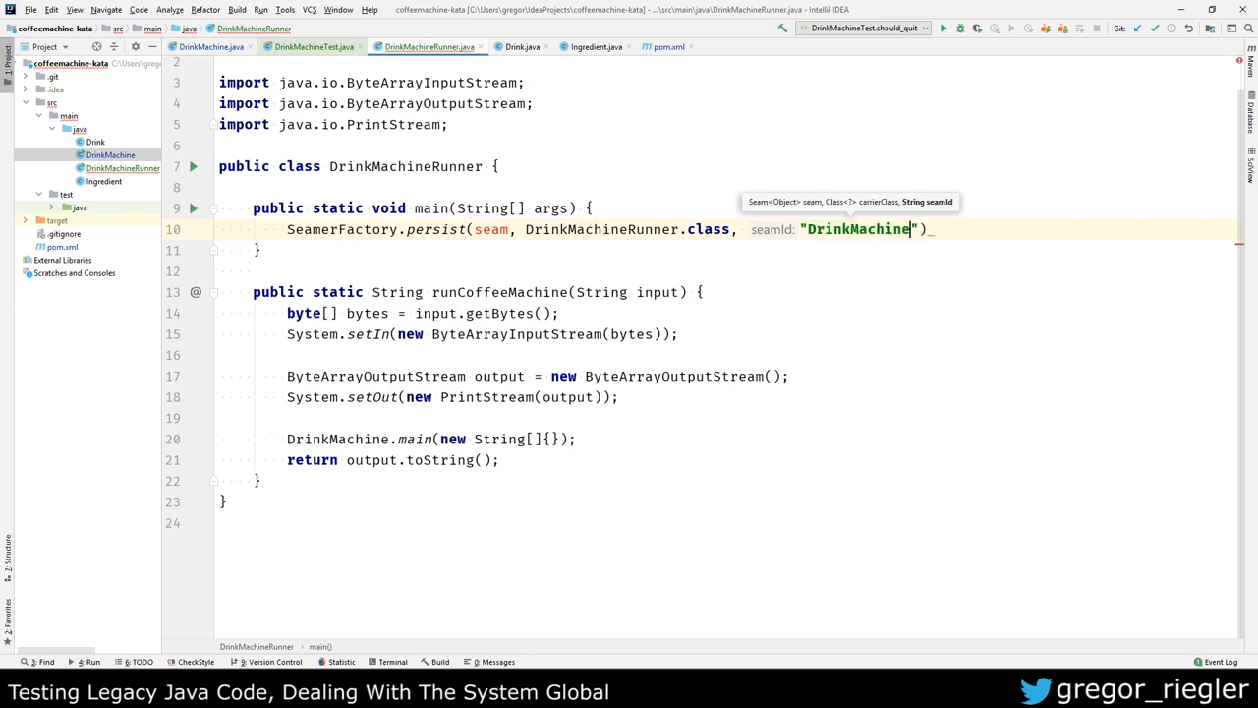
text(;)
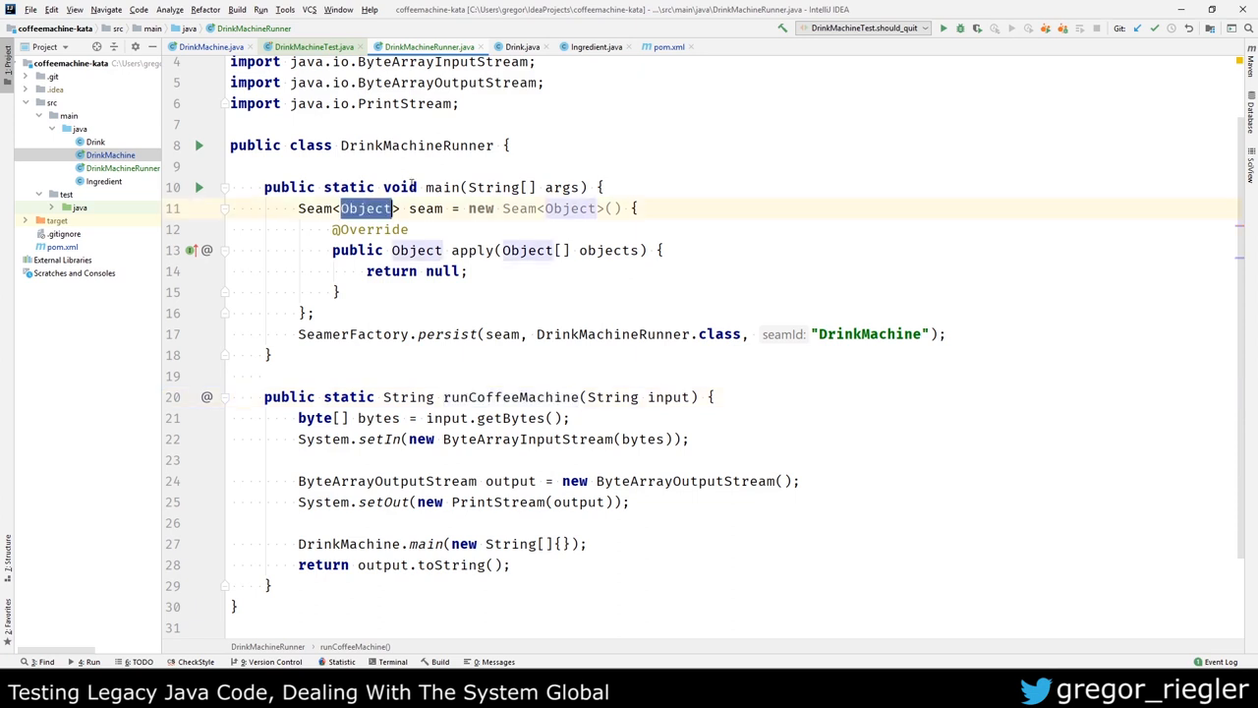
Step: Define seam as a Seam<String> lambda calling runCoffeeMachine((String) arguments[0])
text(String)
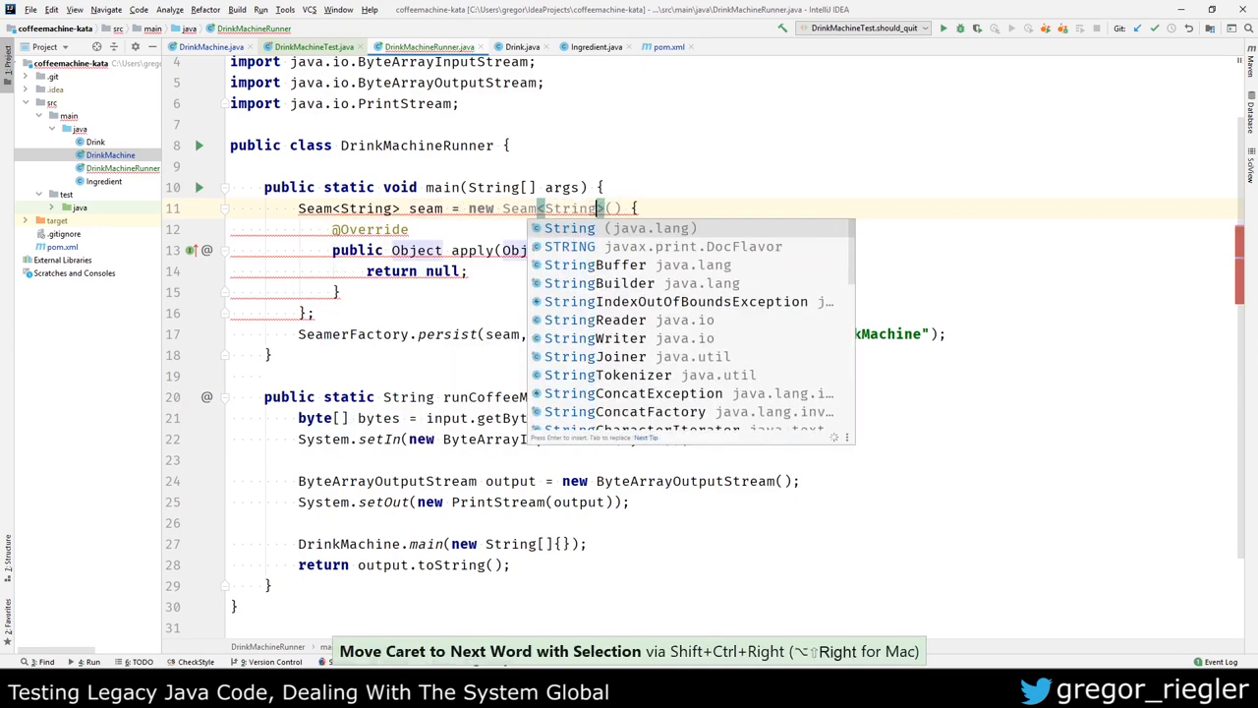
key(Escape)
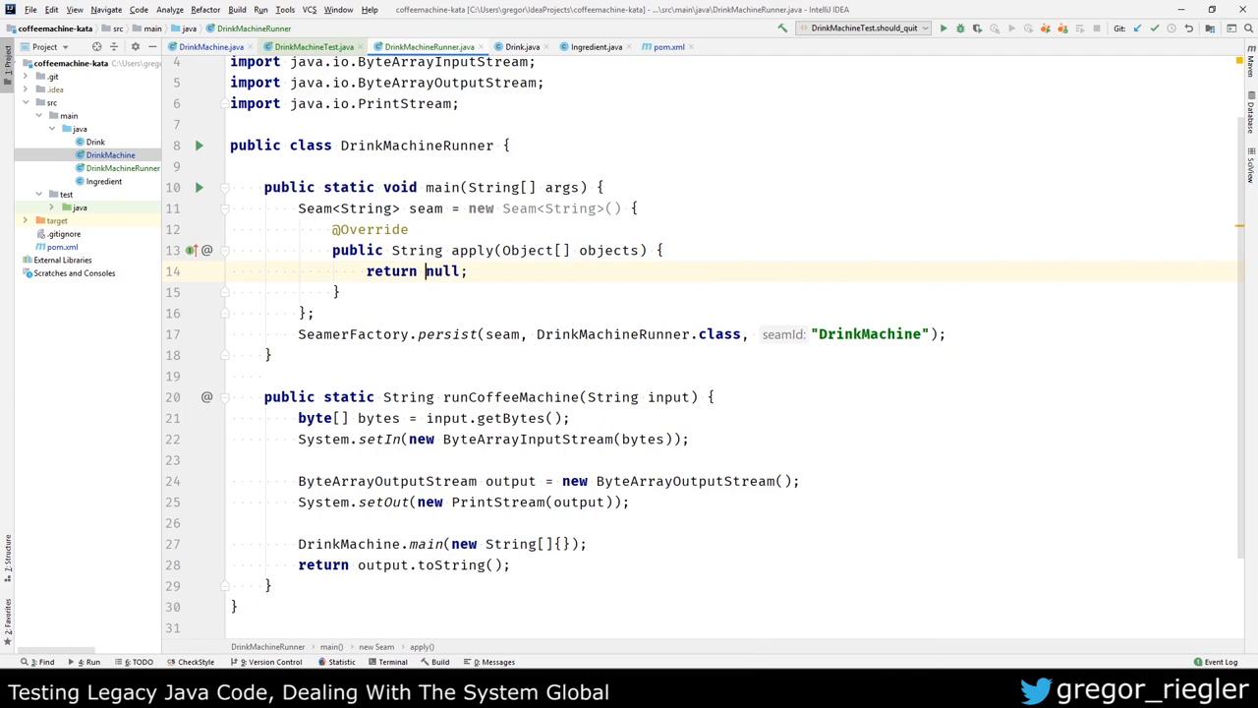
text(runCoffeeMachine()
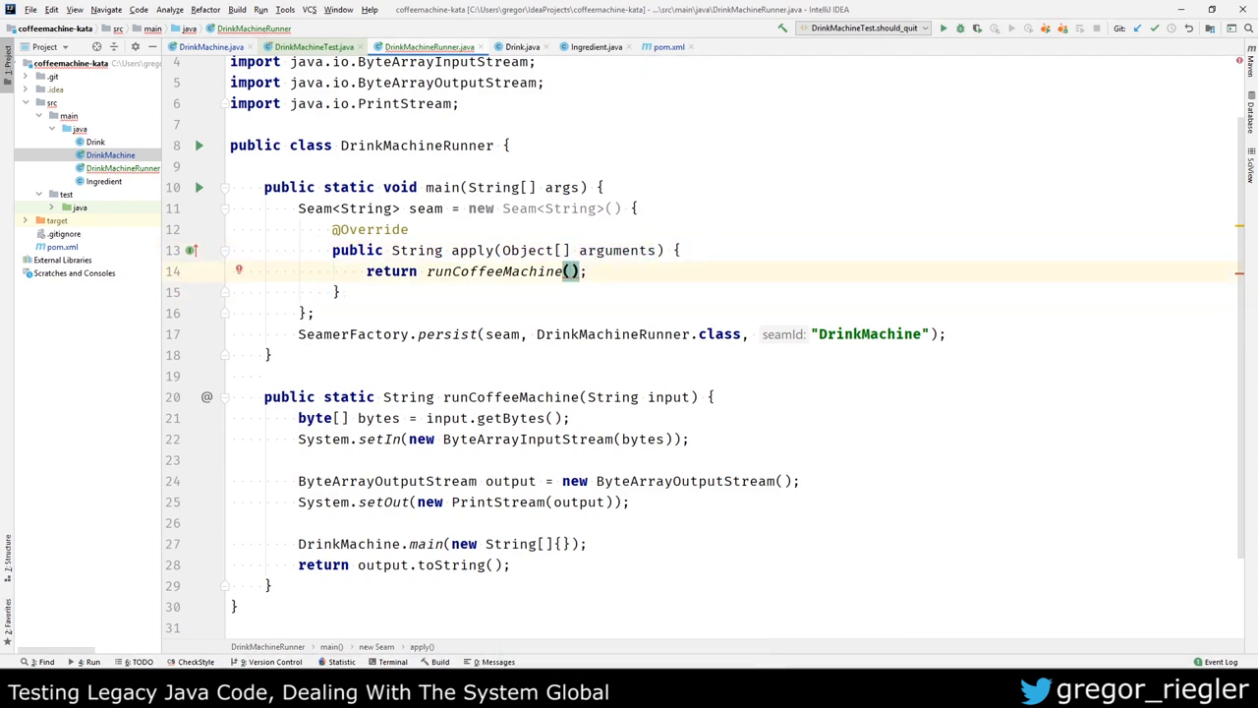
text(arguments[)
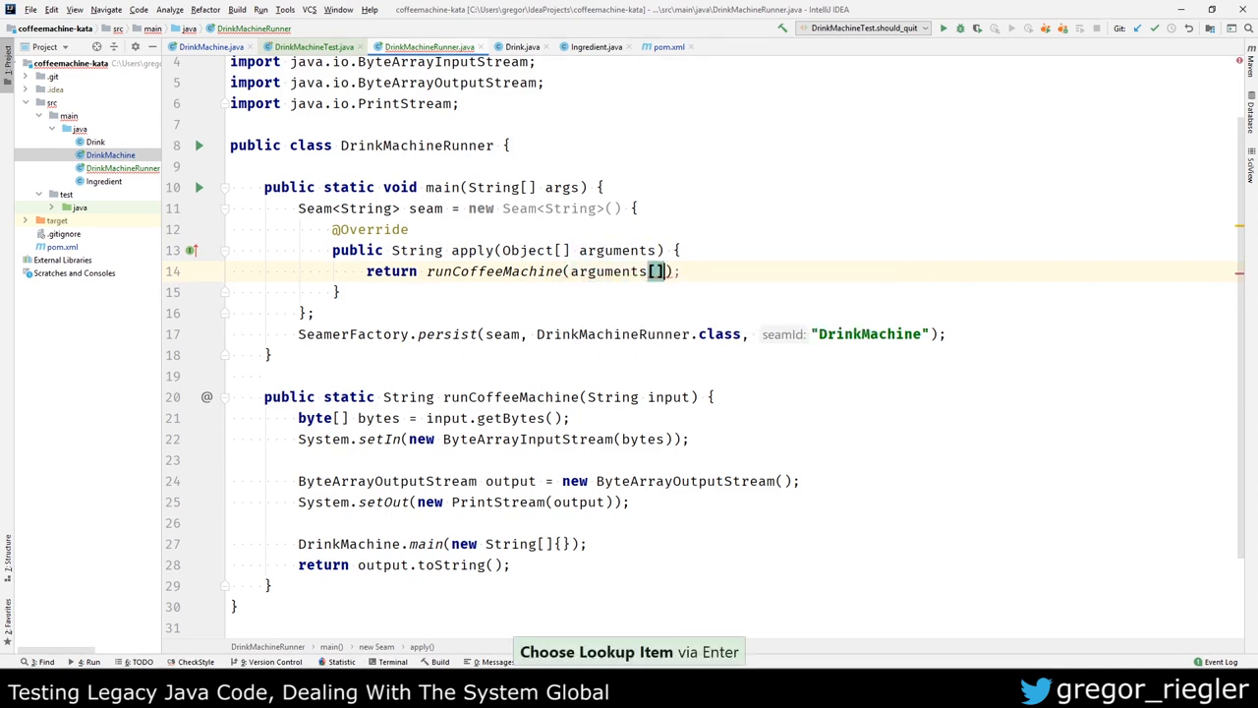
text(0)
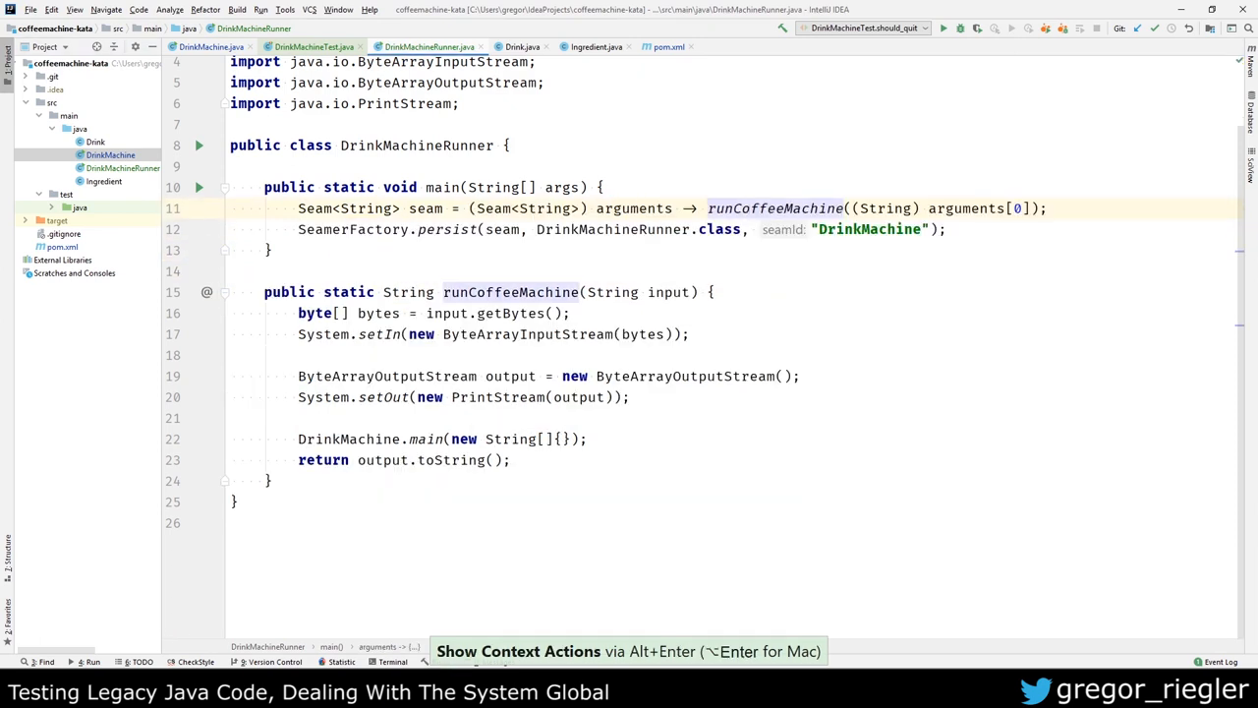
click(723, 228)
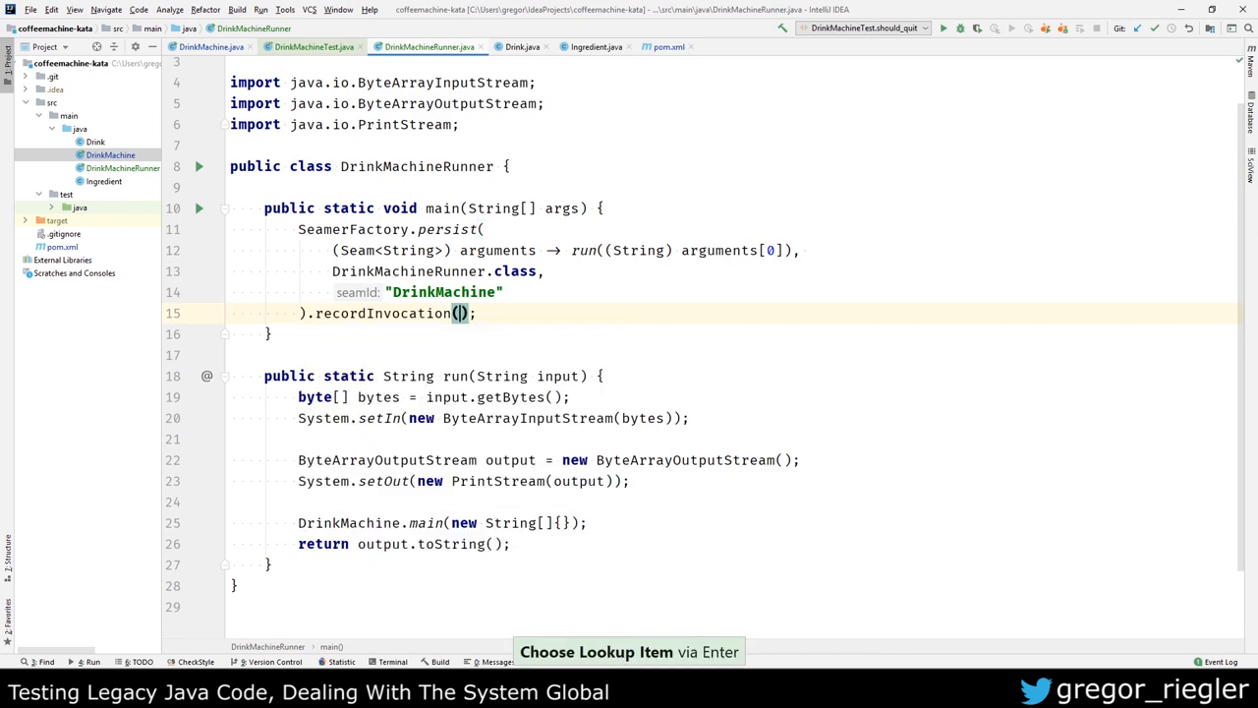
Step: Append .recordInvocation(new Object[]{"1\nq\n"}) to the persist call
text(new S)
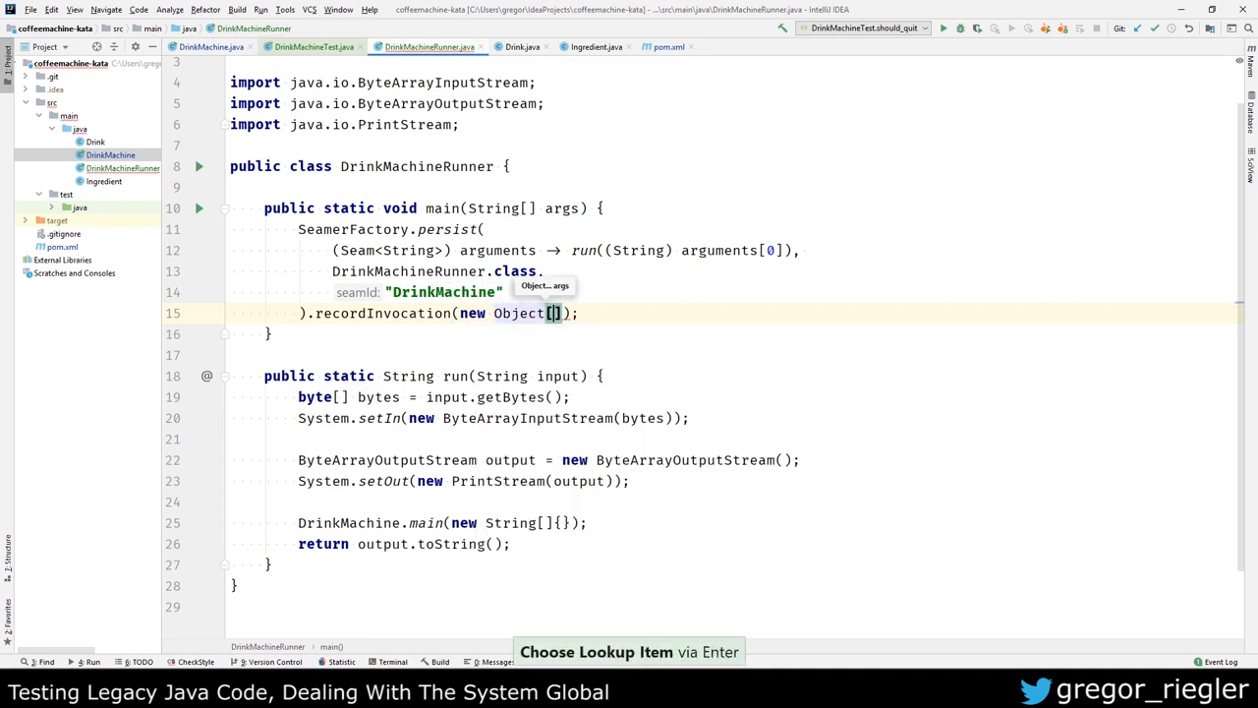
text({})
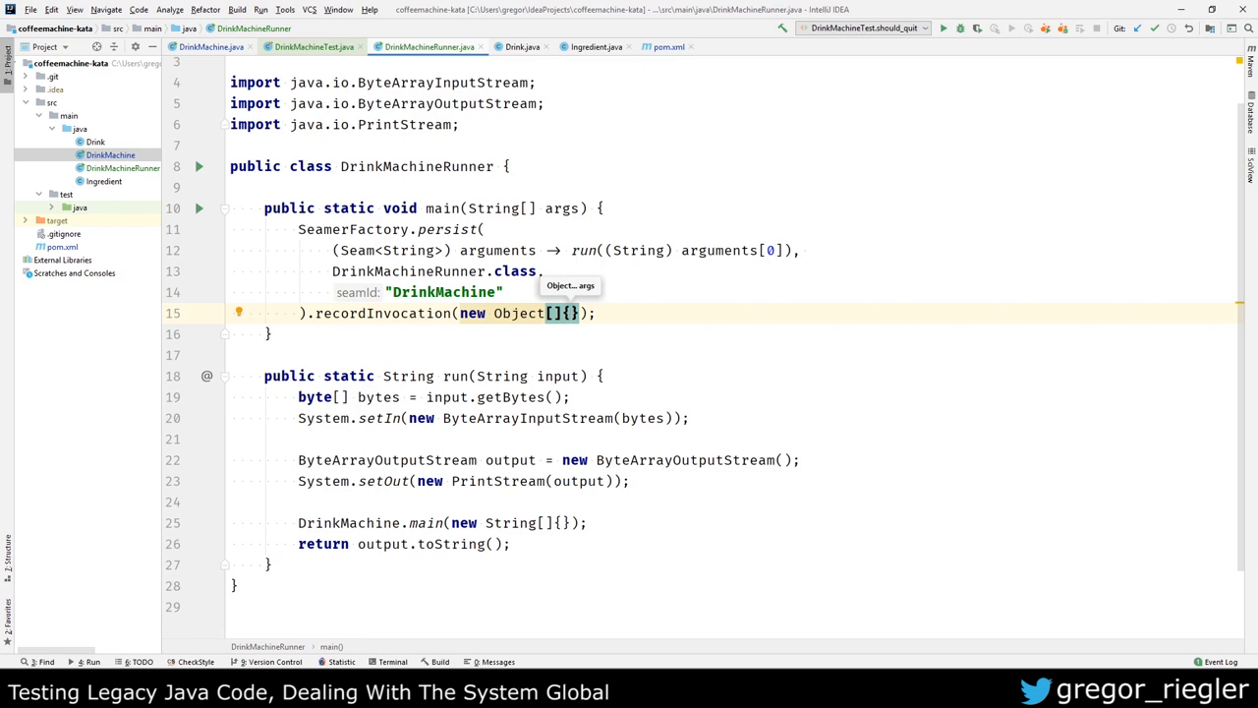
text("1")
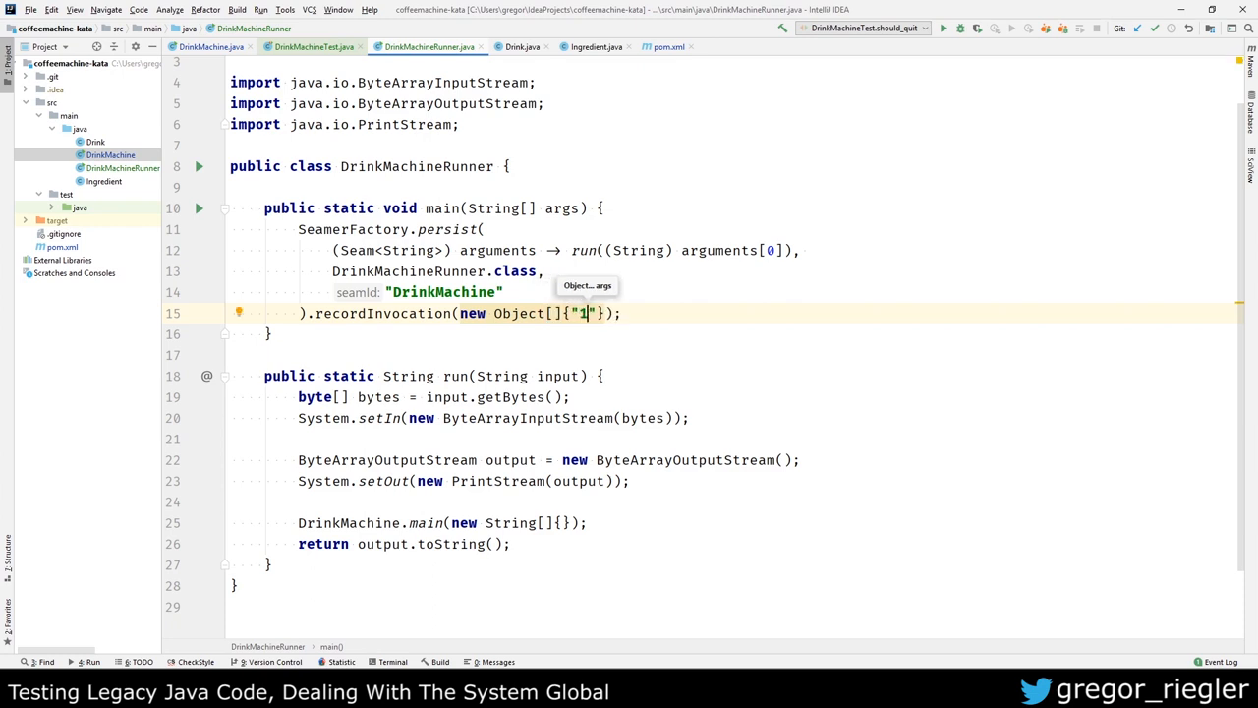
text(\n)
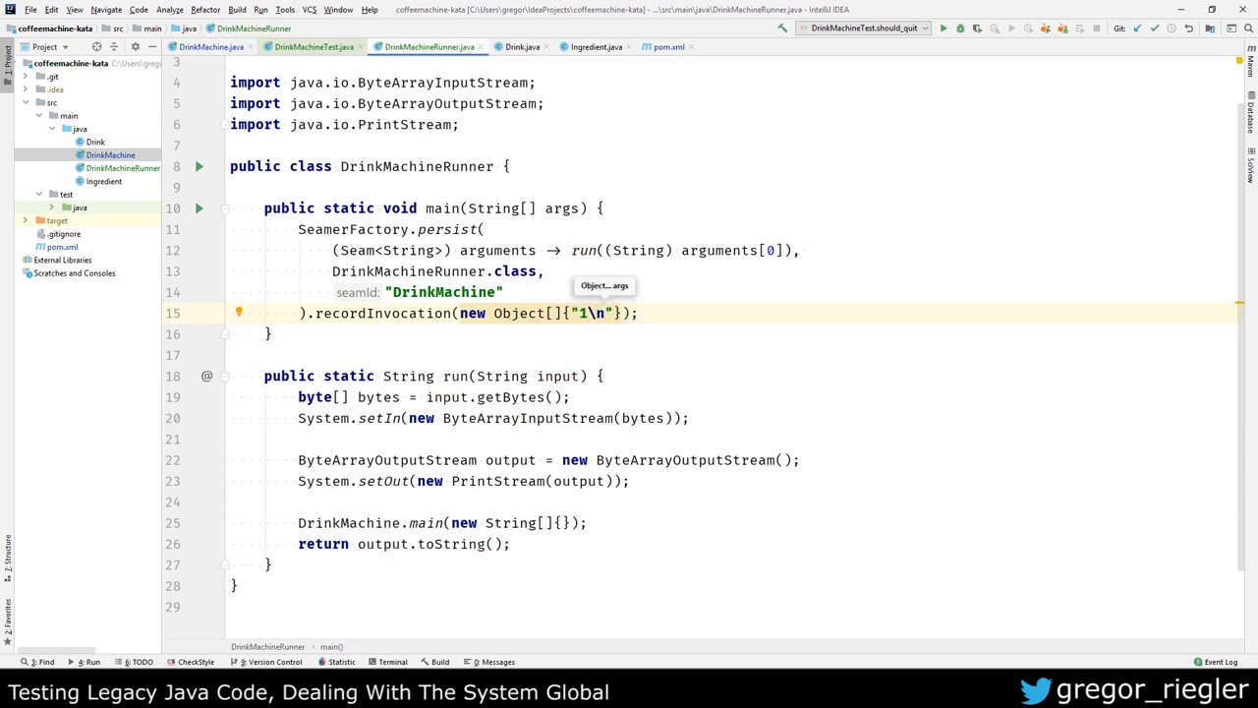
text(q\)
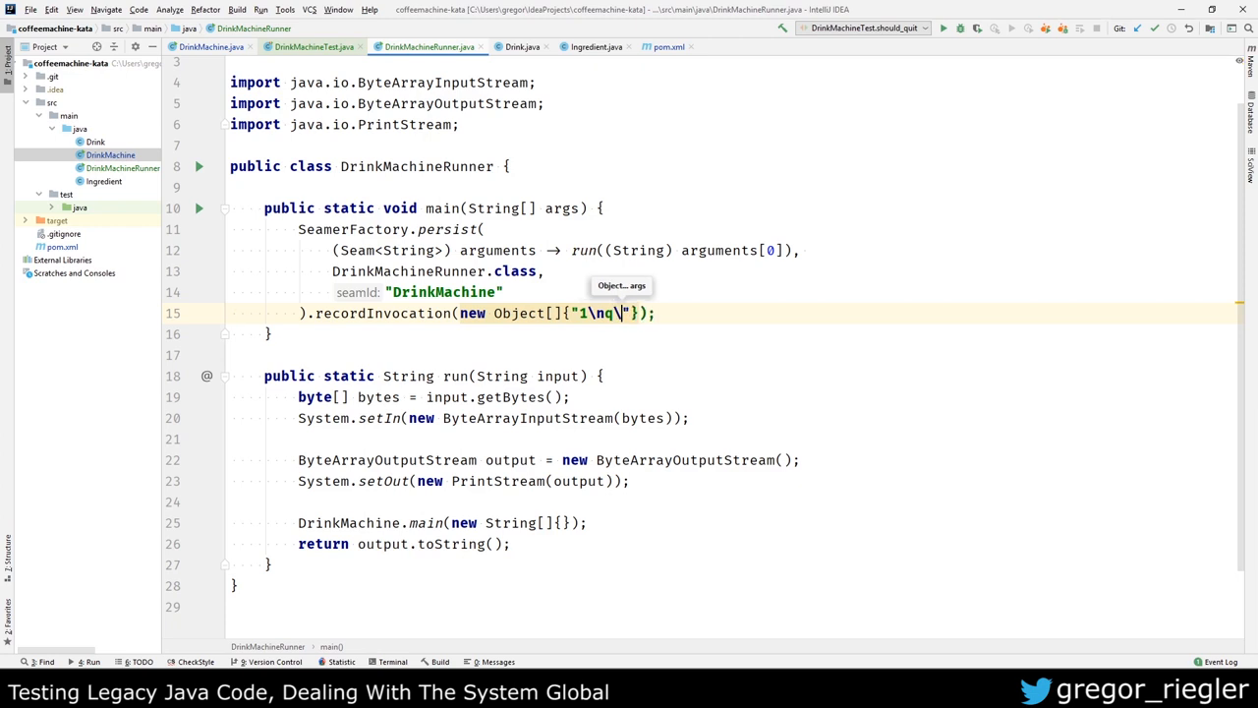
text(n)
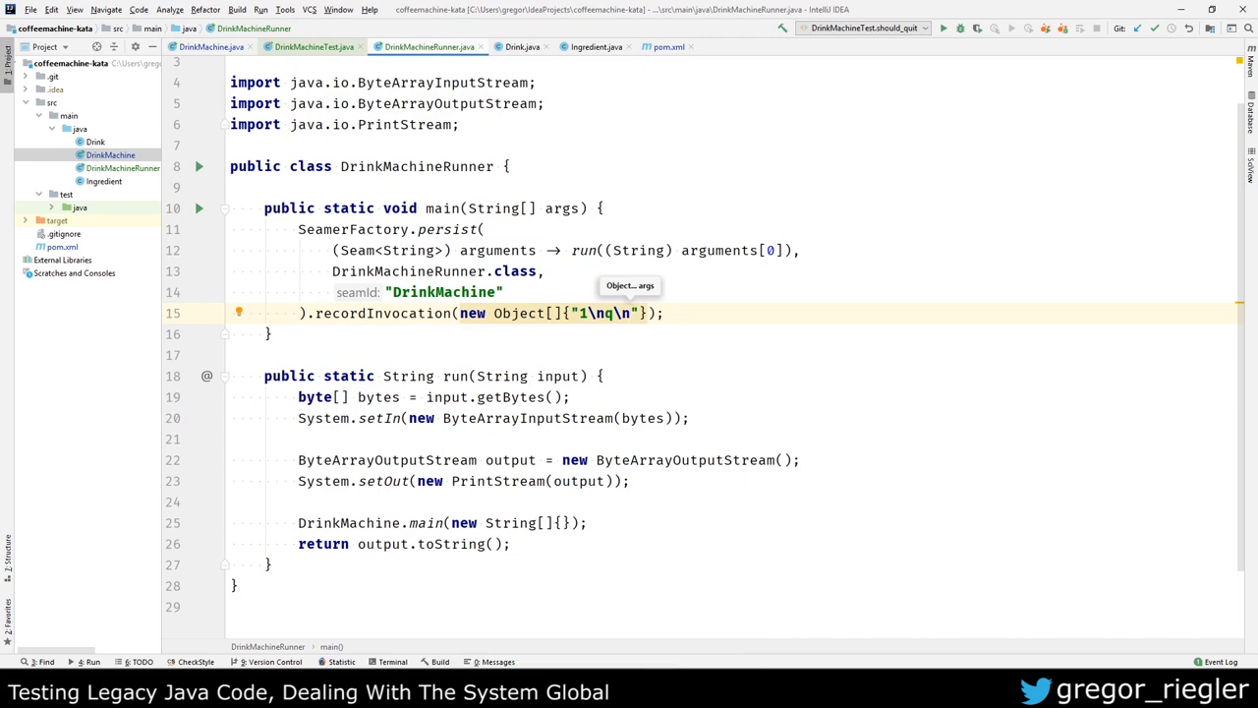
Step: Make DrinkMachineTest extend SeamTest and implement both of its abstract methods
click(312, 47)
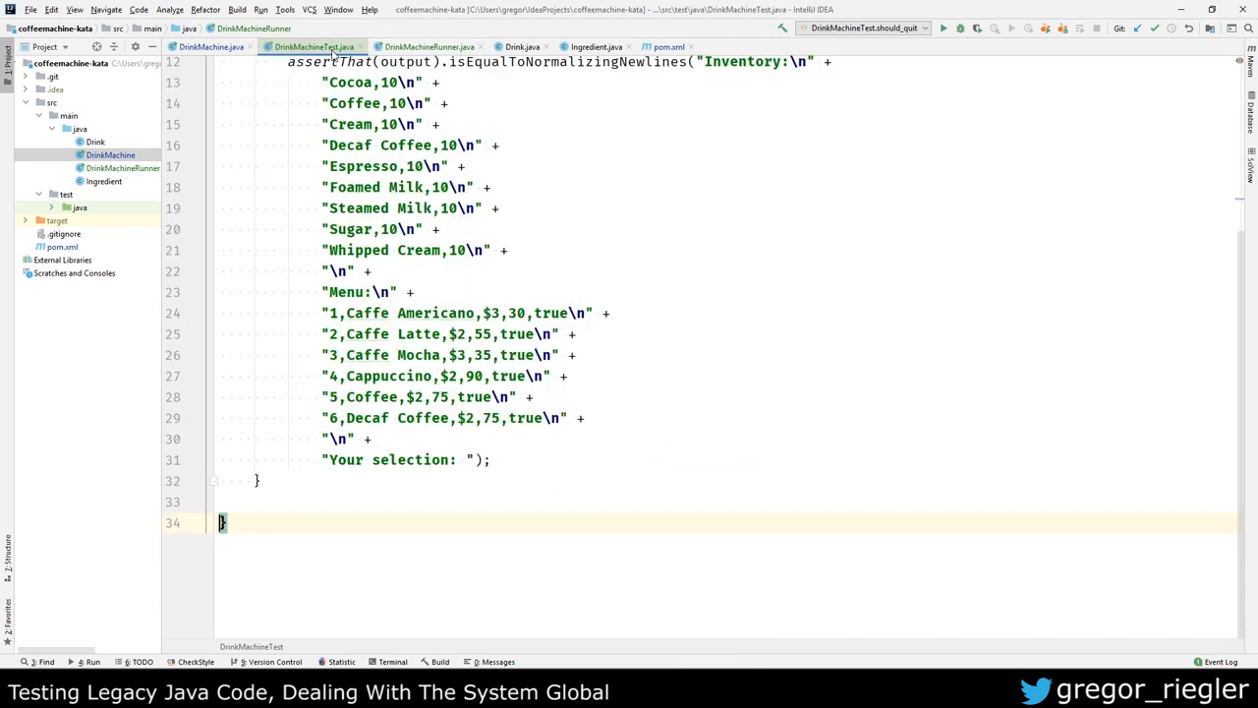
scroll(up, 3)
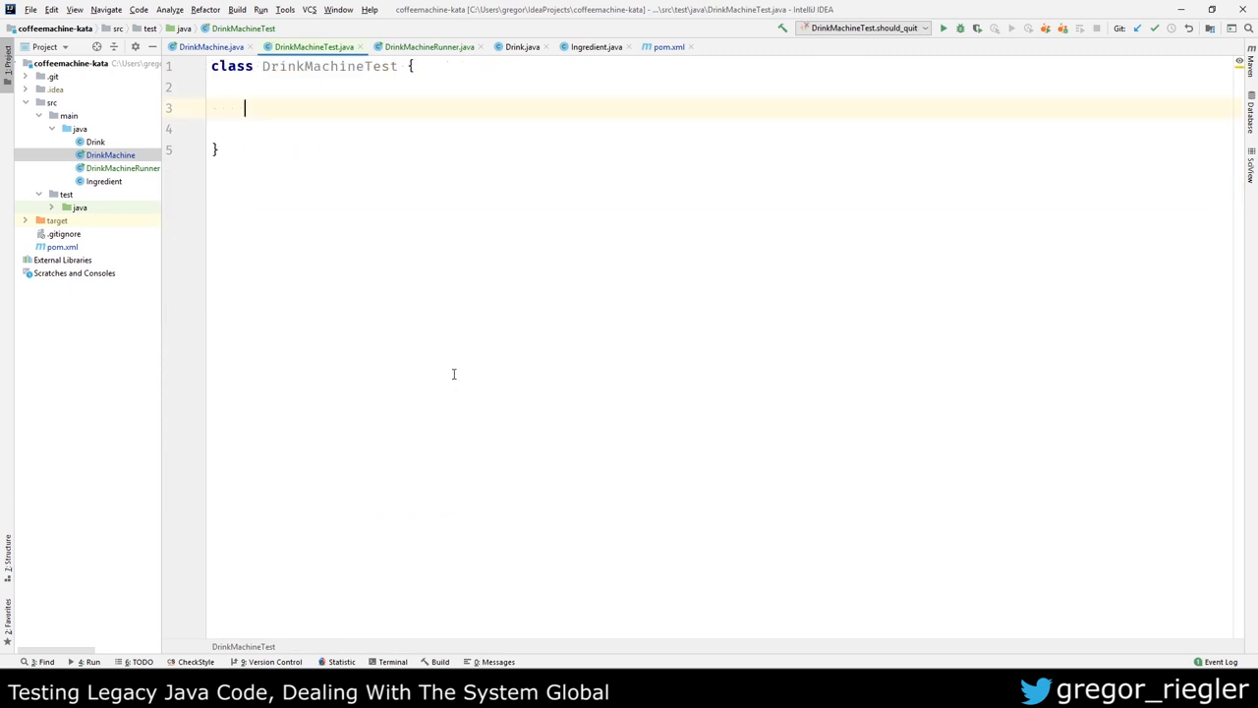
text(extends SeamTest)
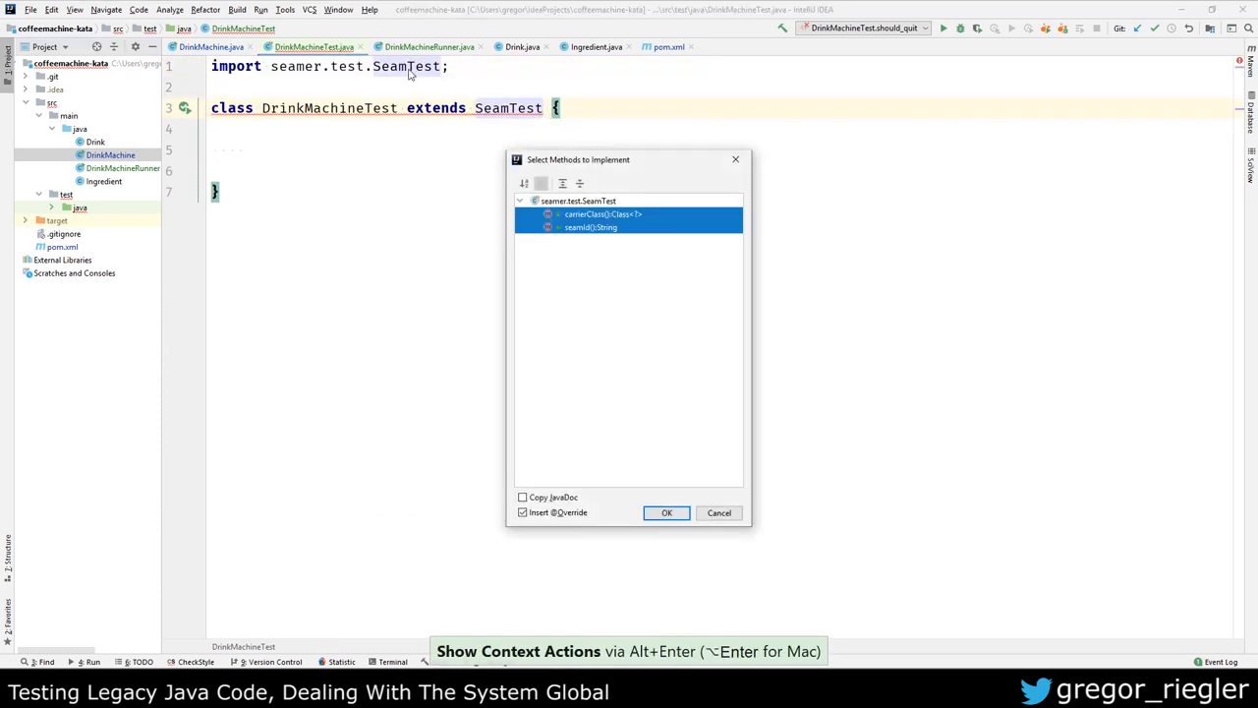
click(667, 511)
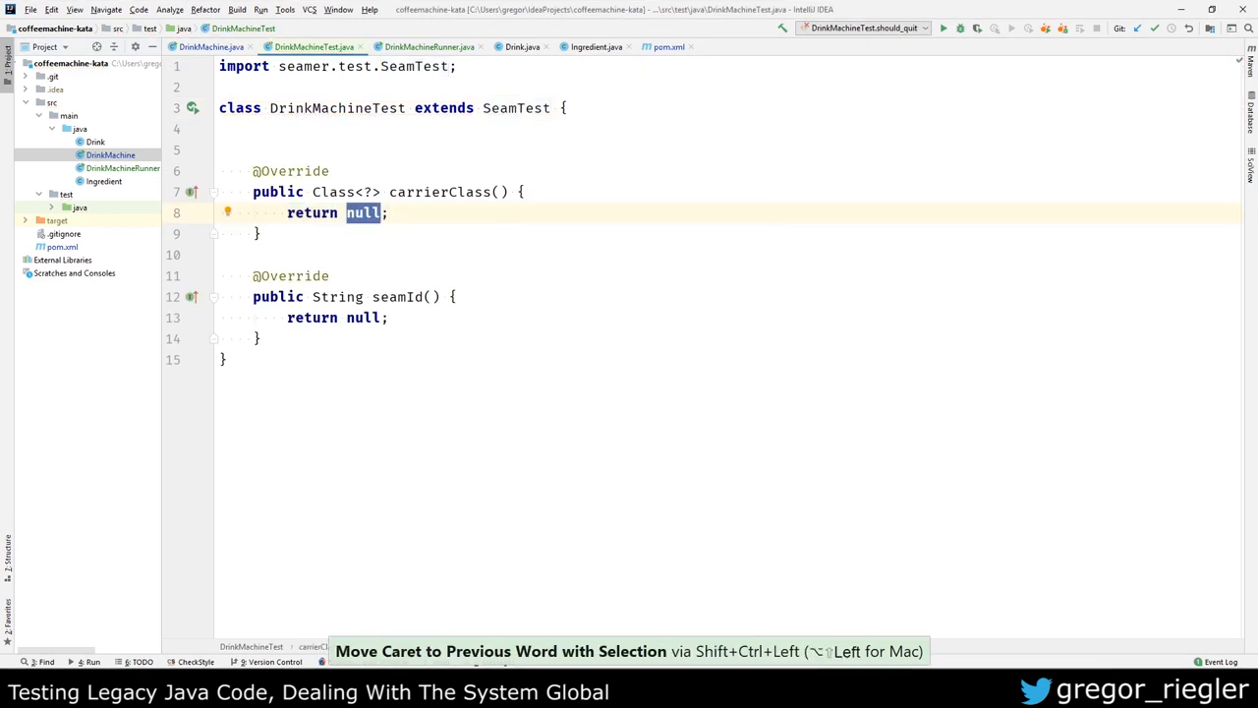
Step: Return DrinkMachineRunner.class as carrier class and "DrinkMachine" as seam id
text(DrinkMachineRunner.class)
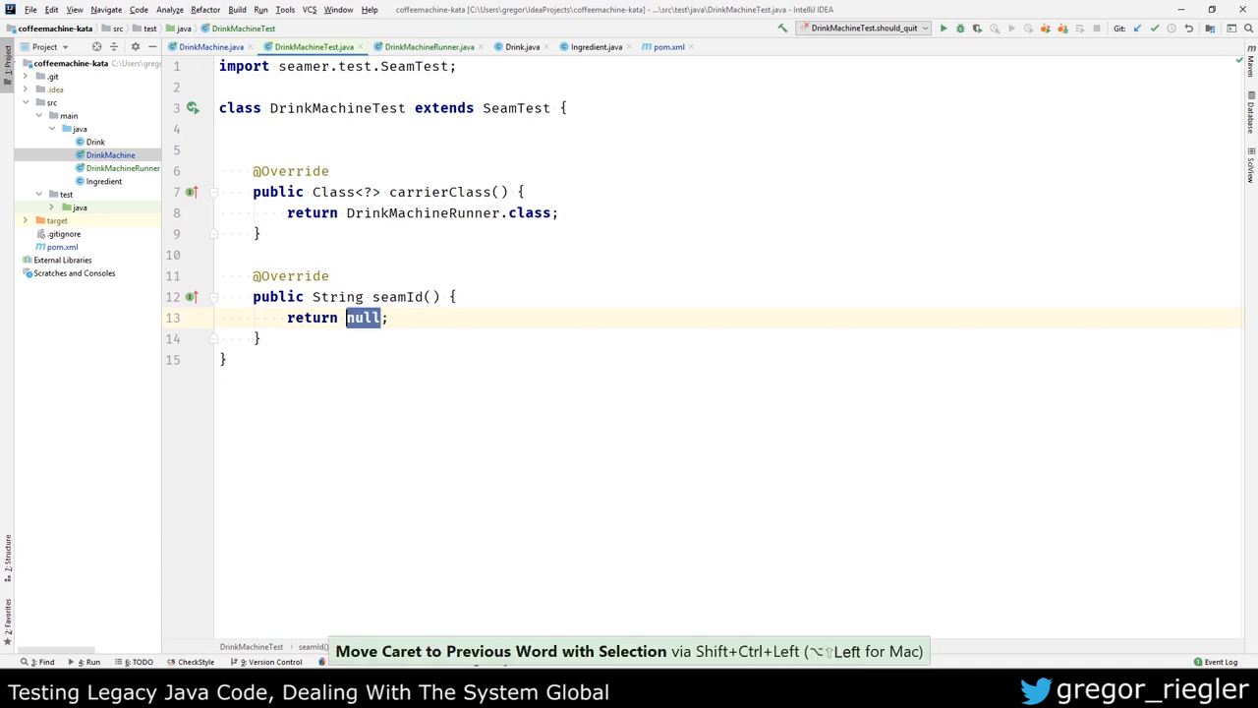
text("Drink")
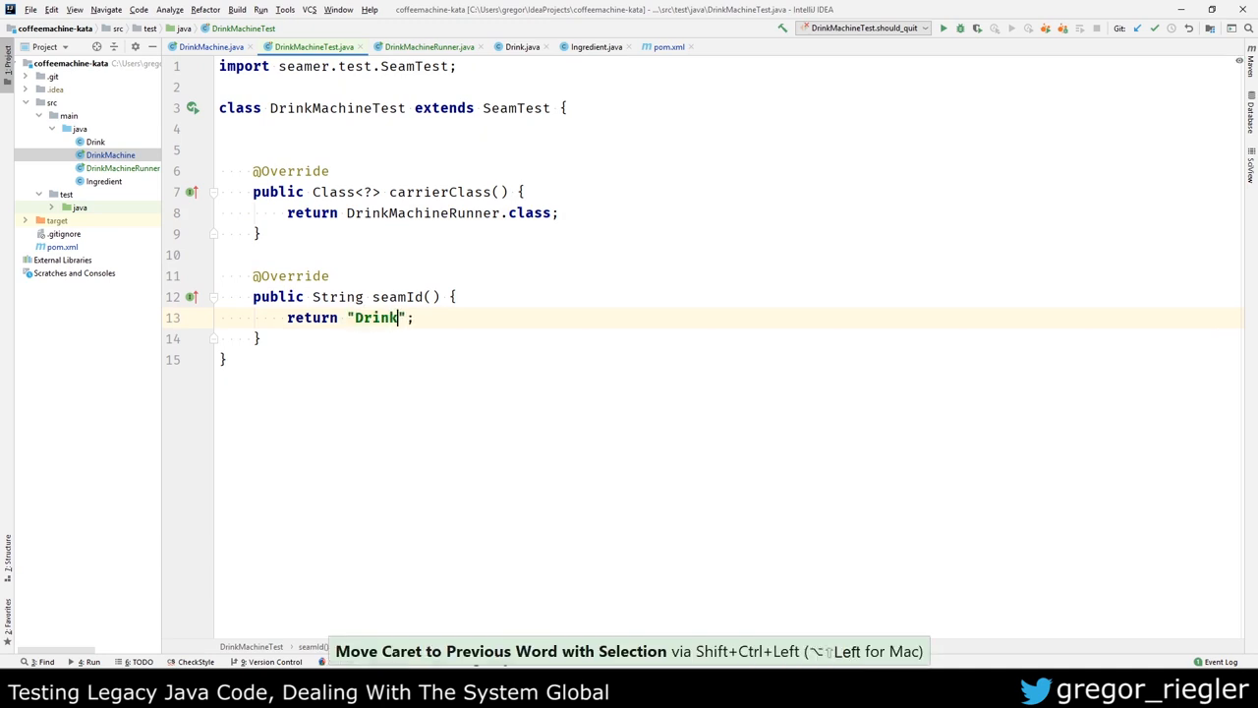
text(Machine)
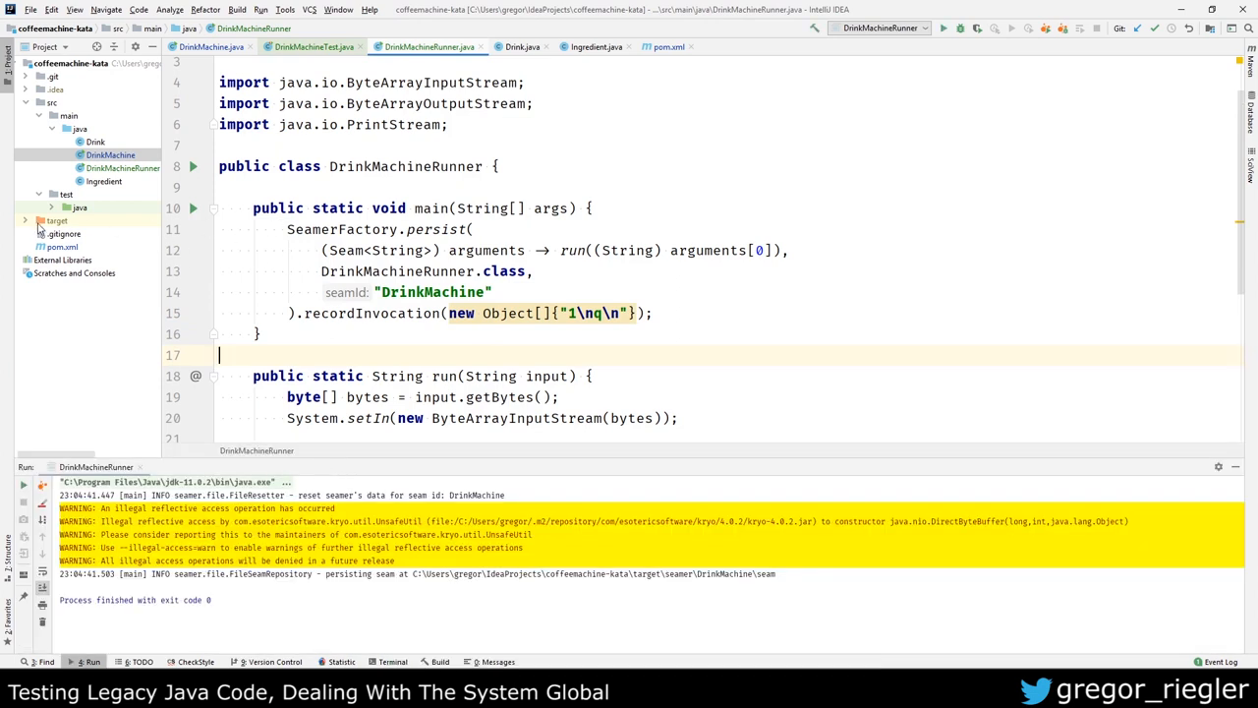
Step: View the persisted target/seamer/DrinkMachine invocations file, then return to DrinkMachineRunner
click(55, 220)
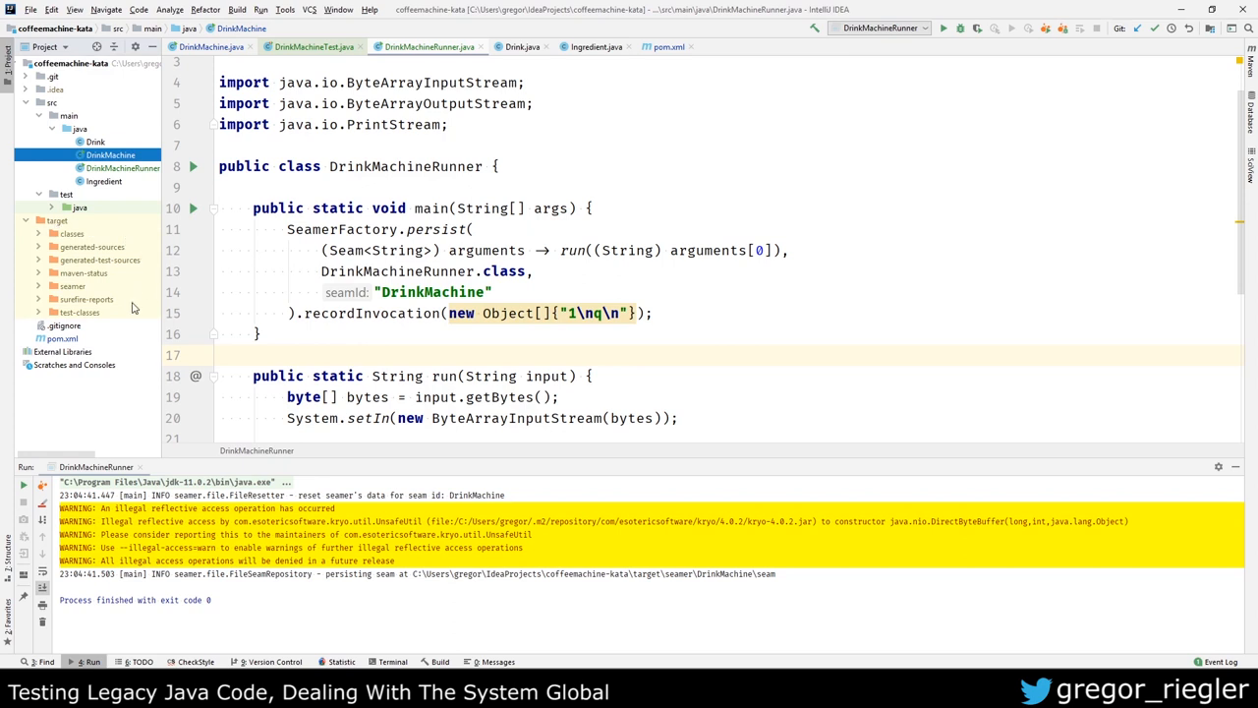
click(70, 285)
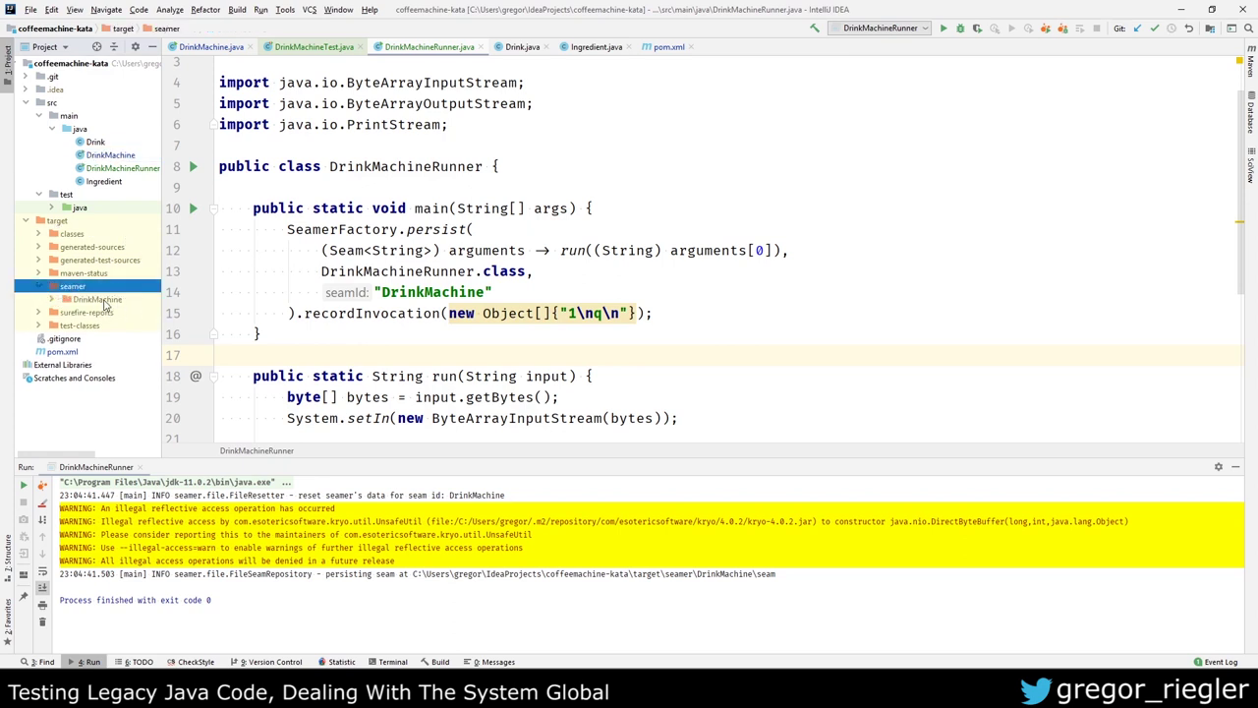
click(98, 299)
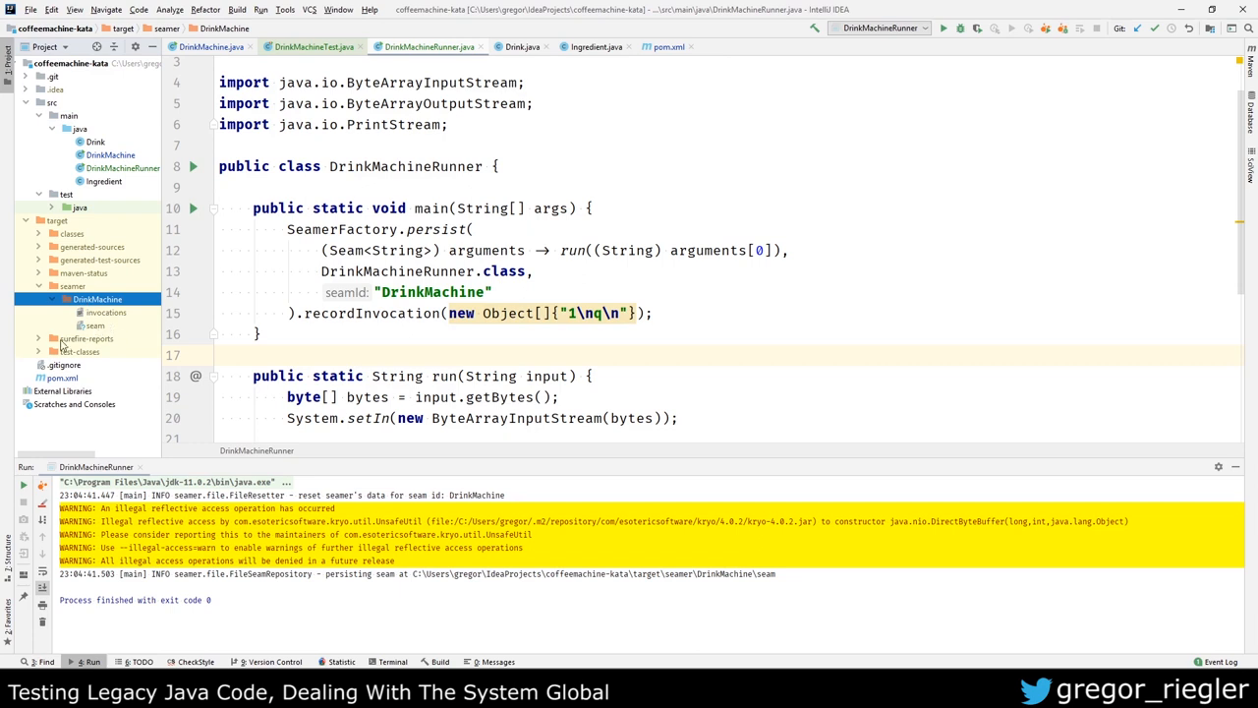
click(95, 326)
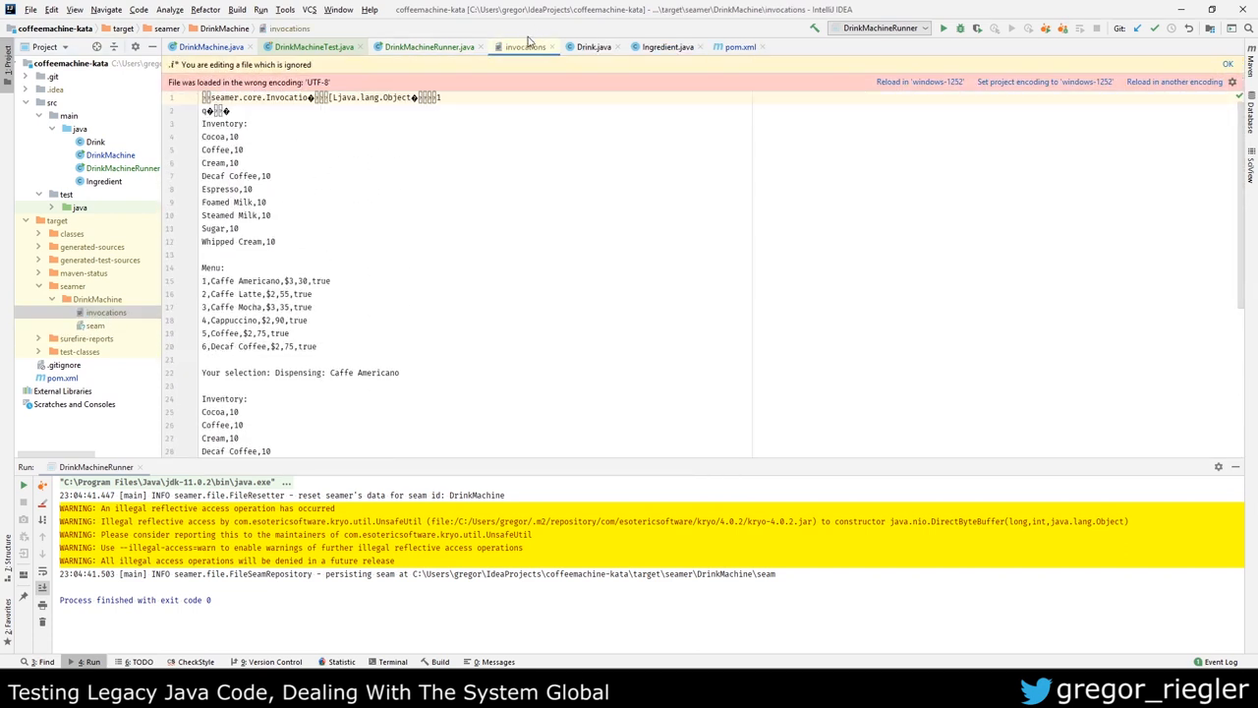
click(429, 48)
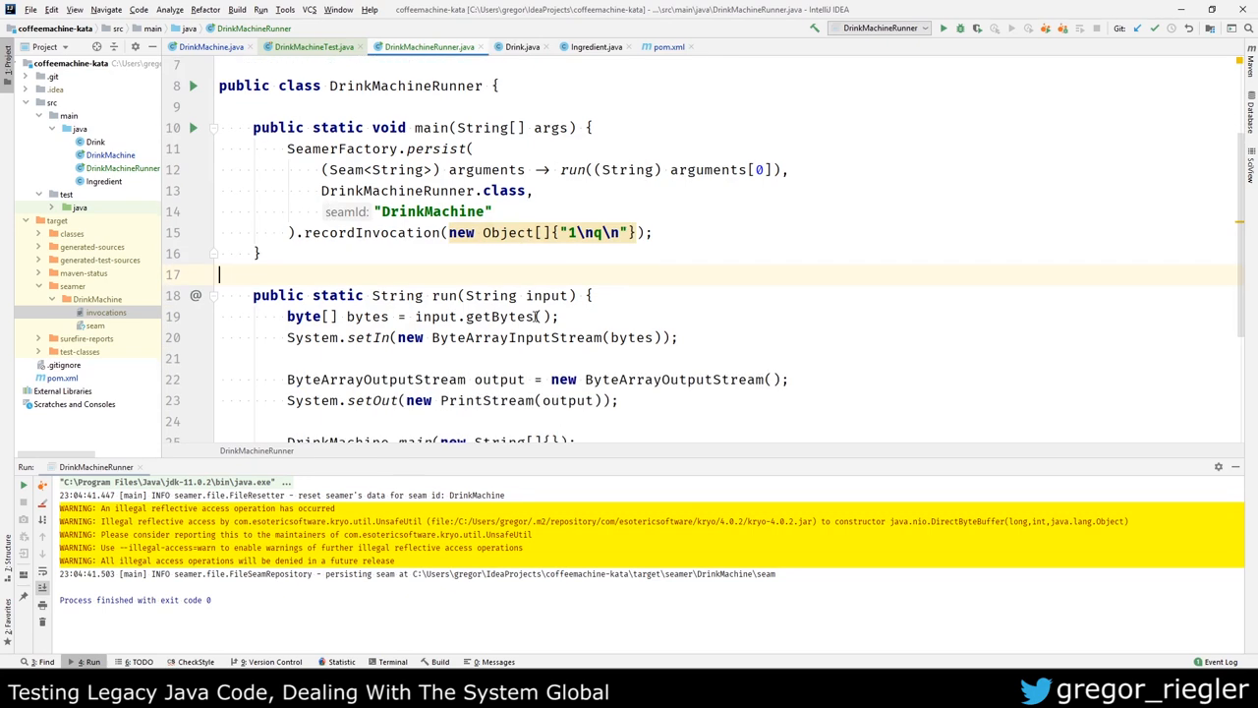
Step: Run DrinkMachineTest with Coverage and inspect which DrinkMachine lines the invocation covers
click(312, 47)
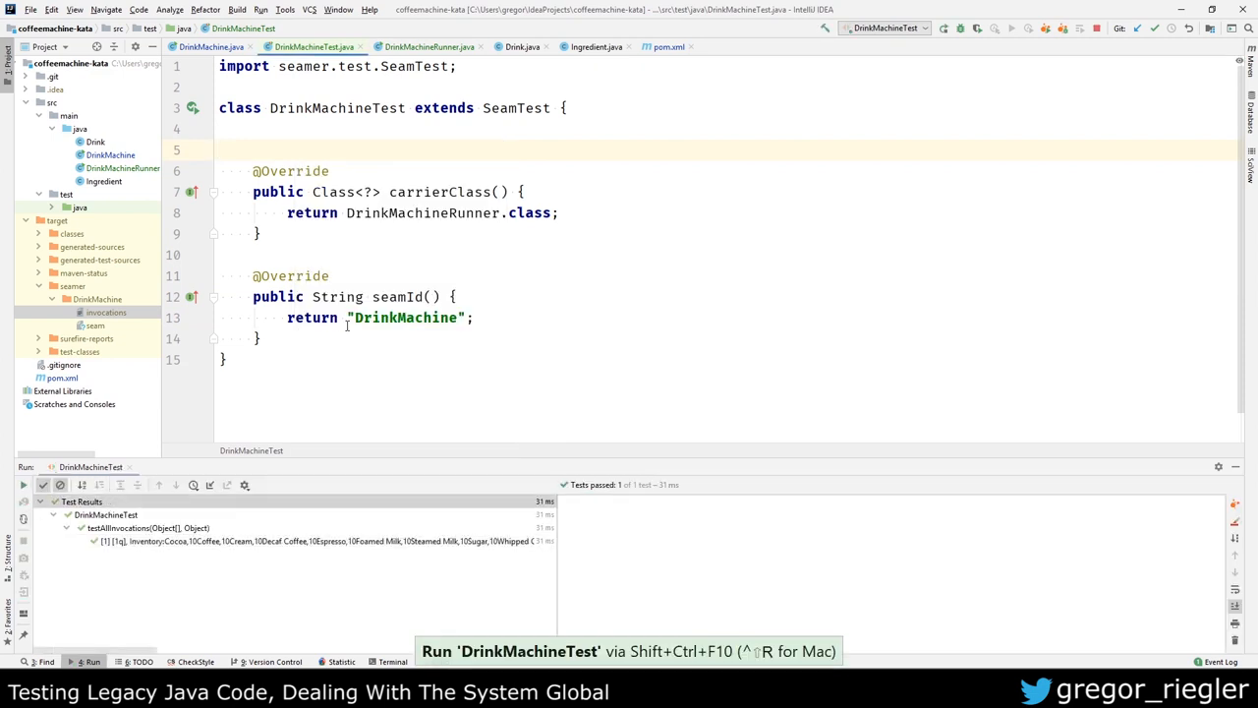
click(177, 542)
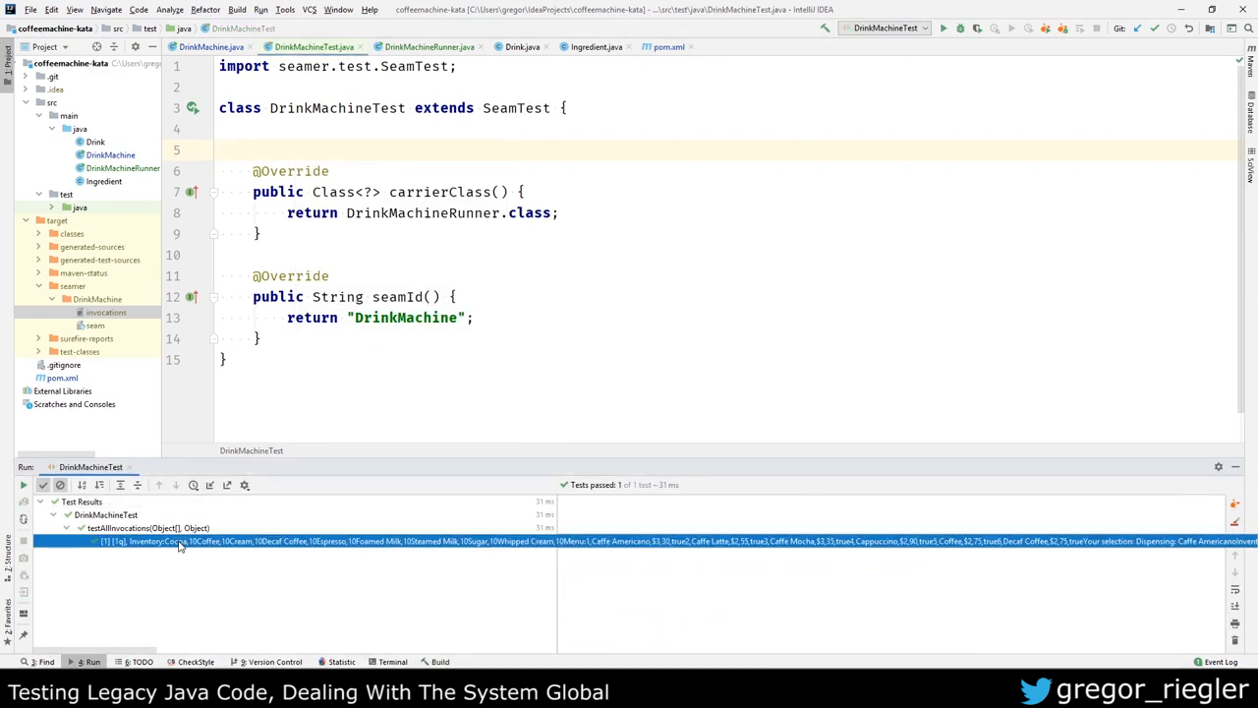
click(261, 149)
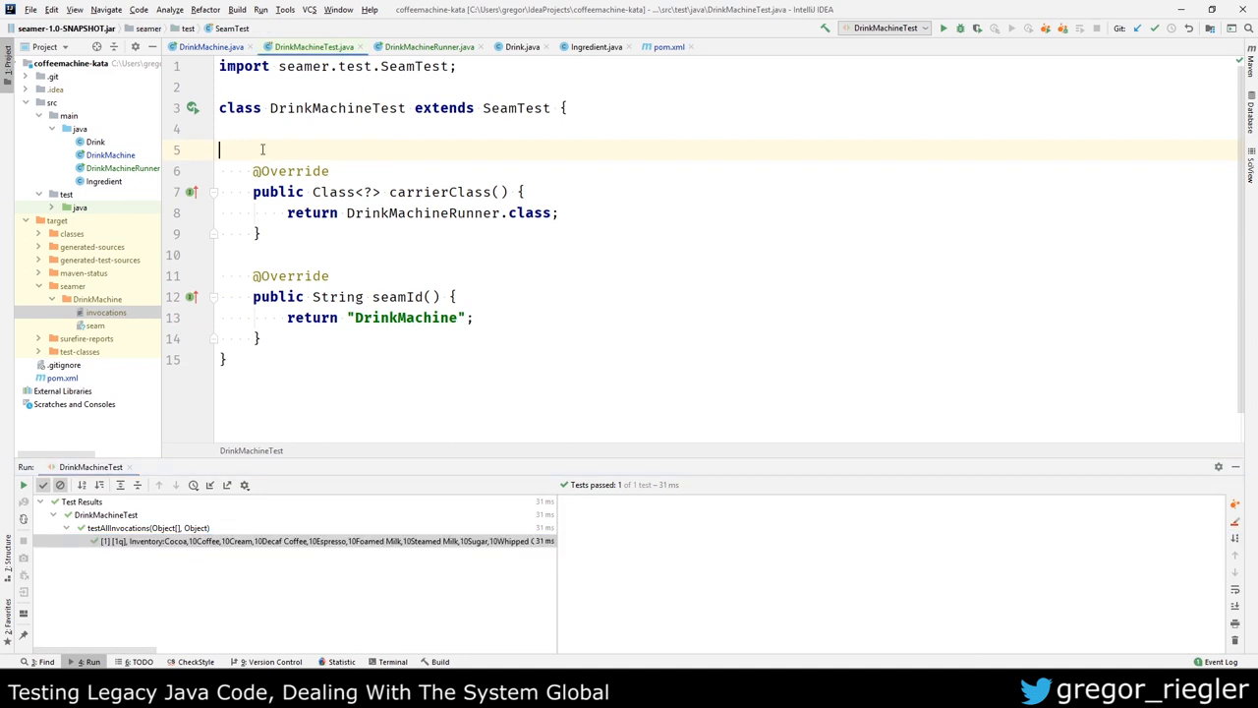
mouse_move(977, 28)
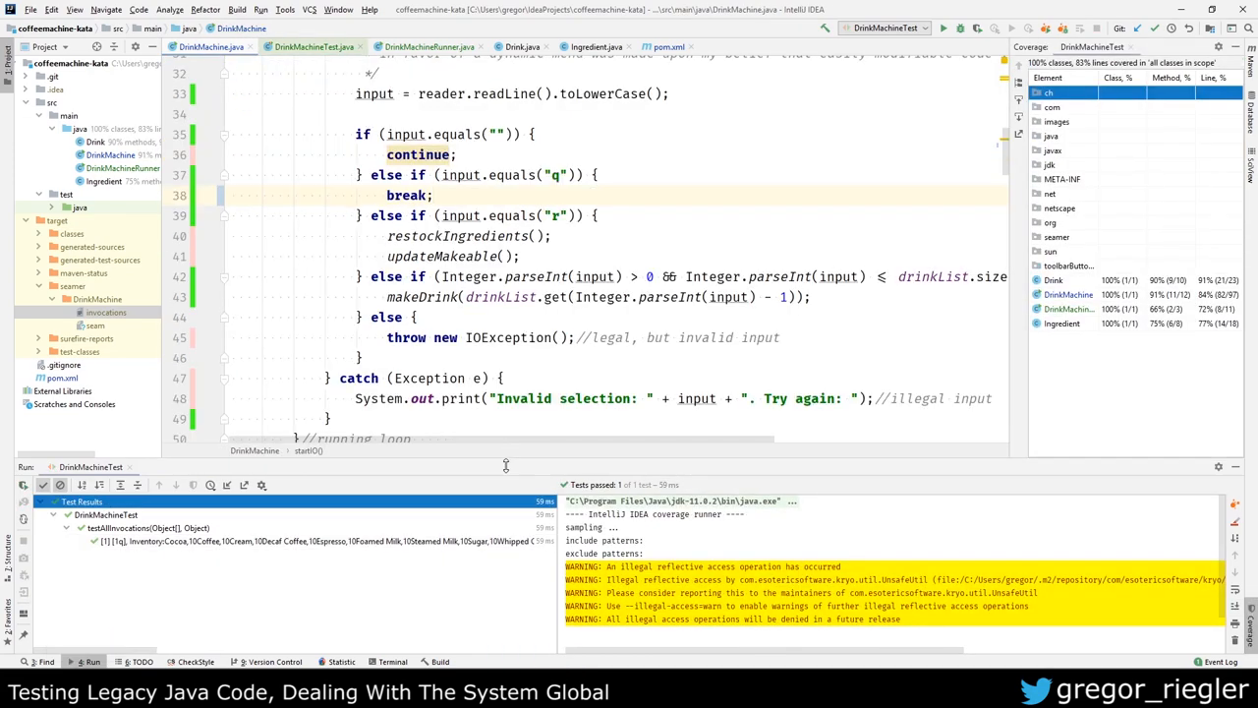
scroll(up, 3)
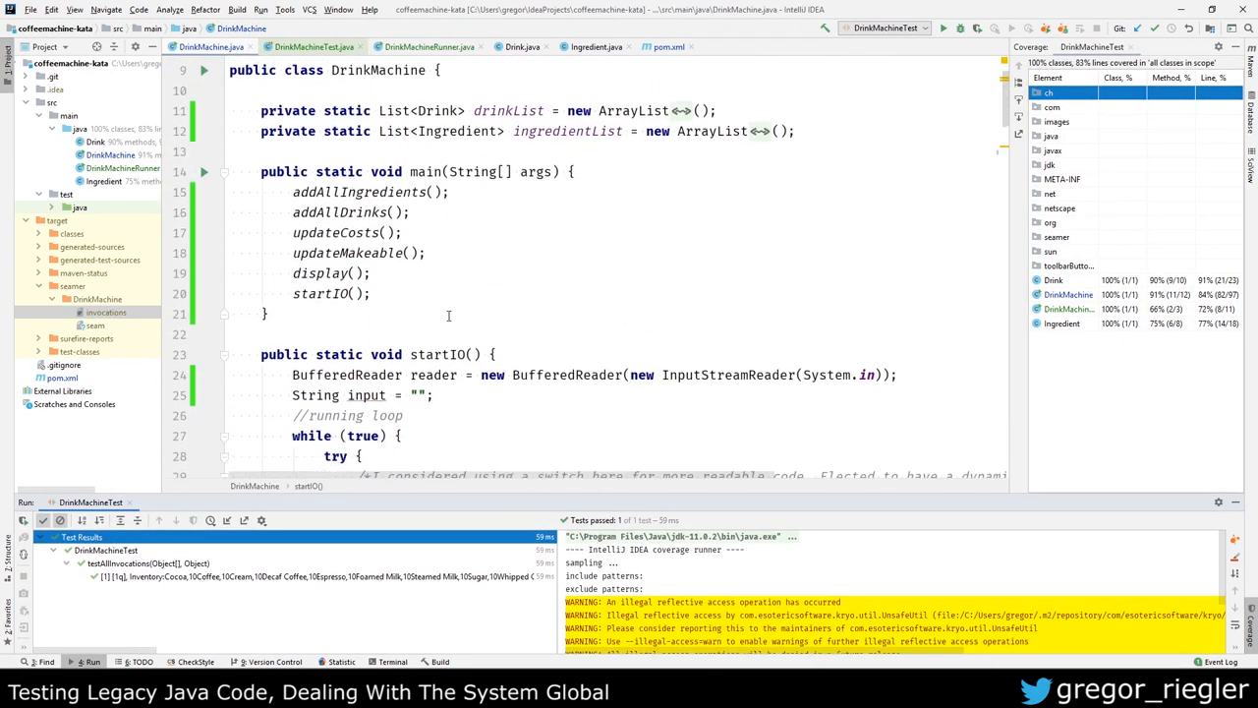
scroll(down, 3)
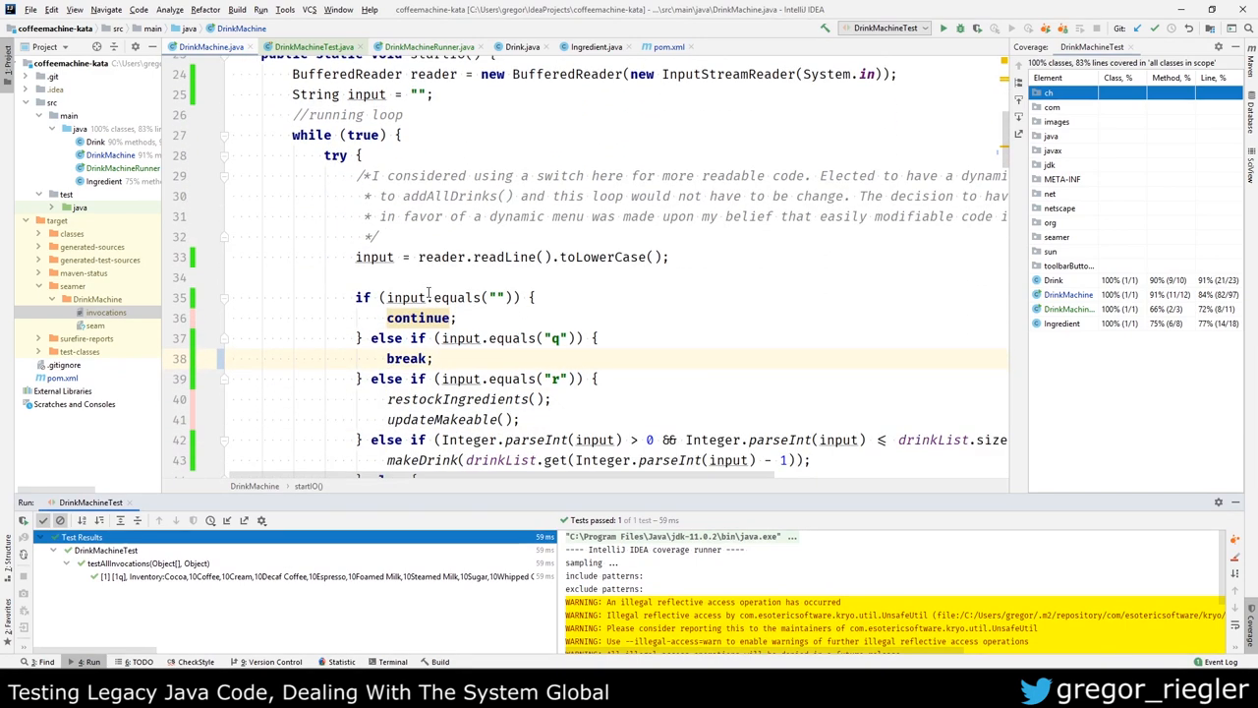
scroll(down, 3)
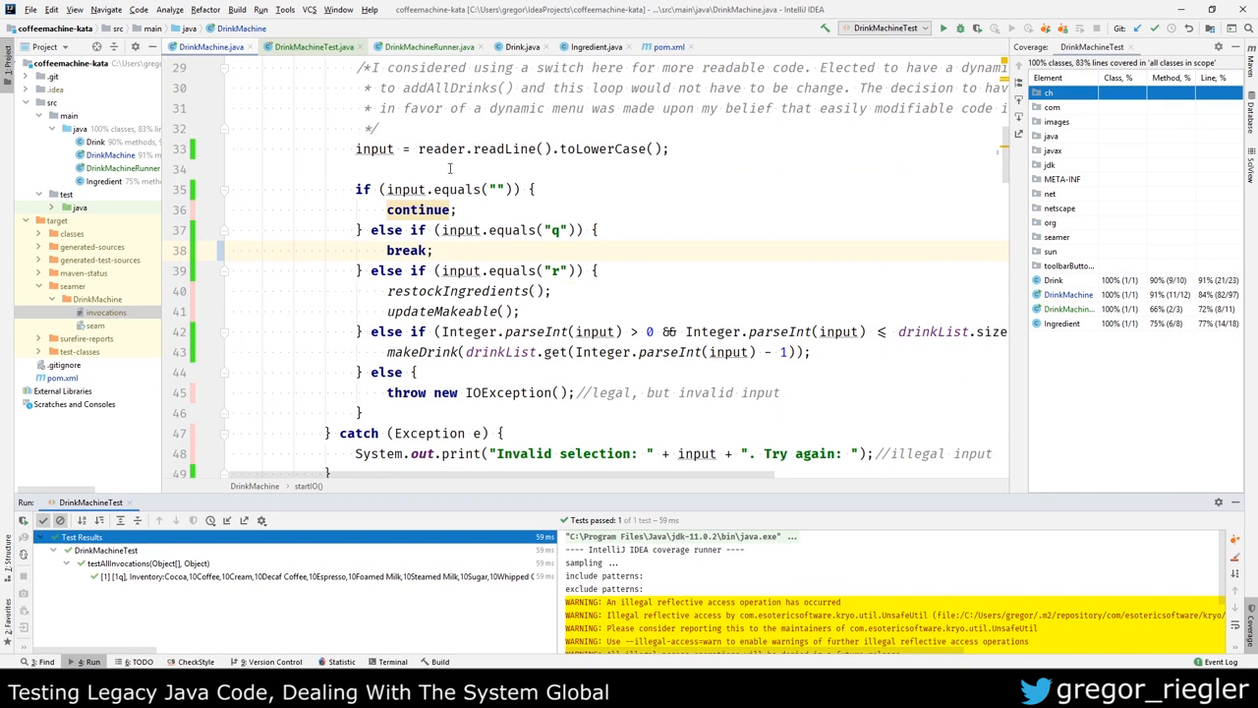
click(314, 47)
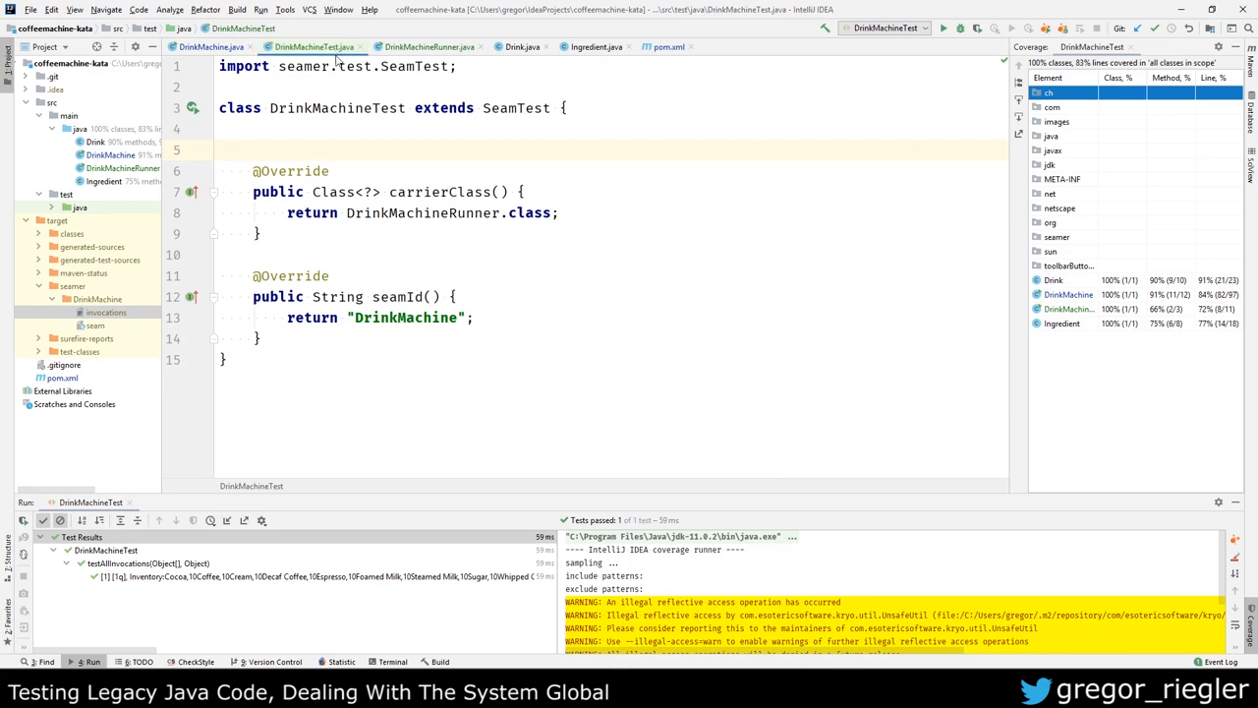
click(429, 47)
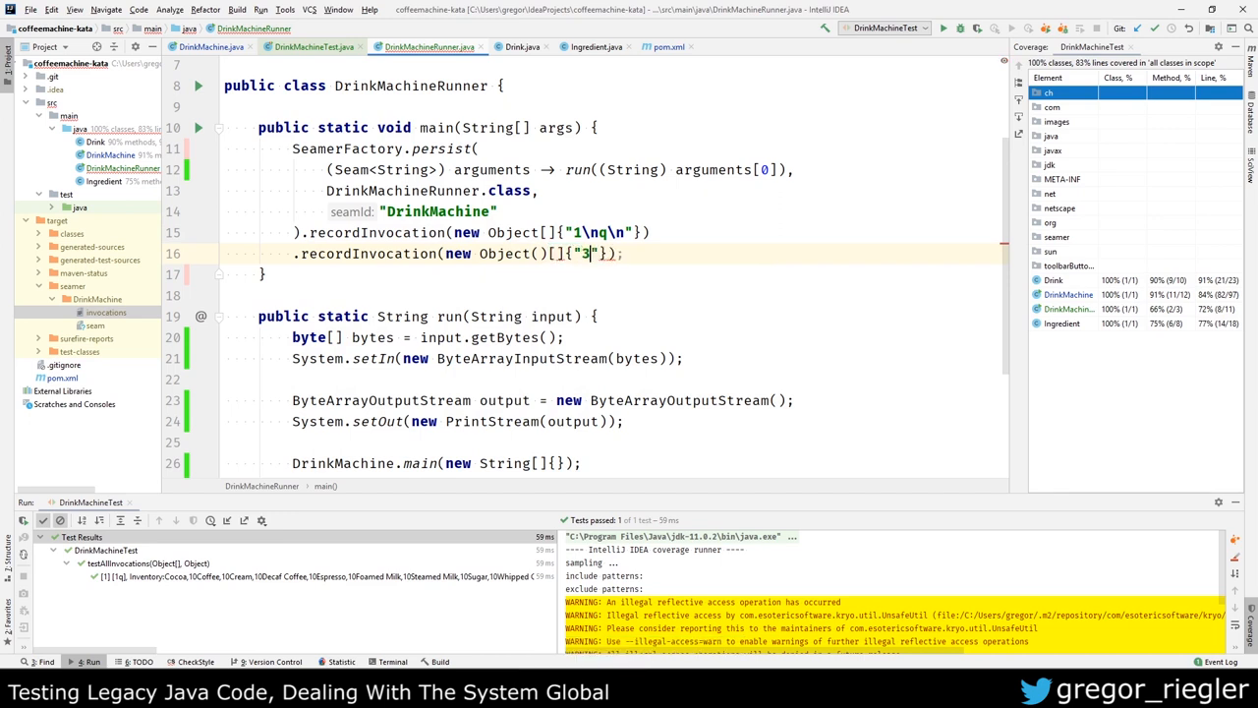
Step: Set the second recordInvocation input to "3\nr\nq\n" and run the runner to persist it
text(\)
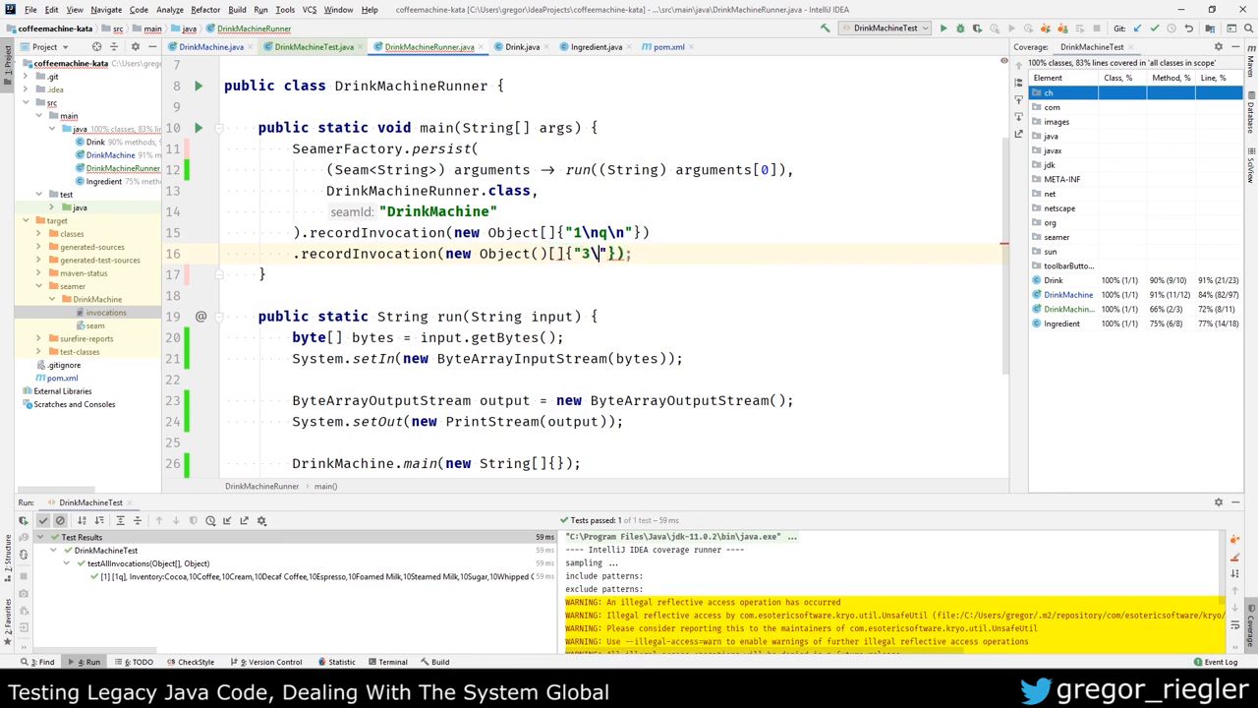
text(nr)
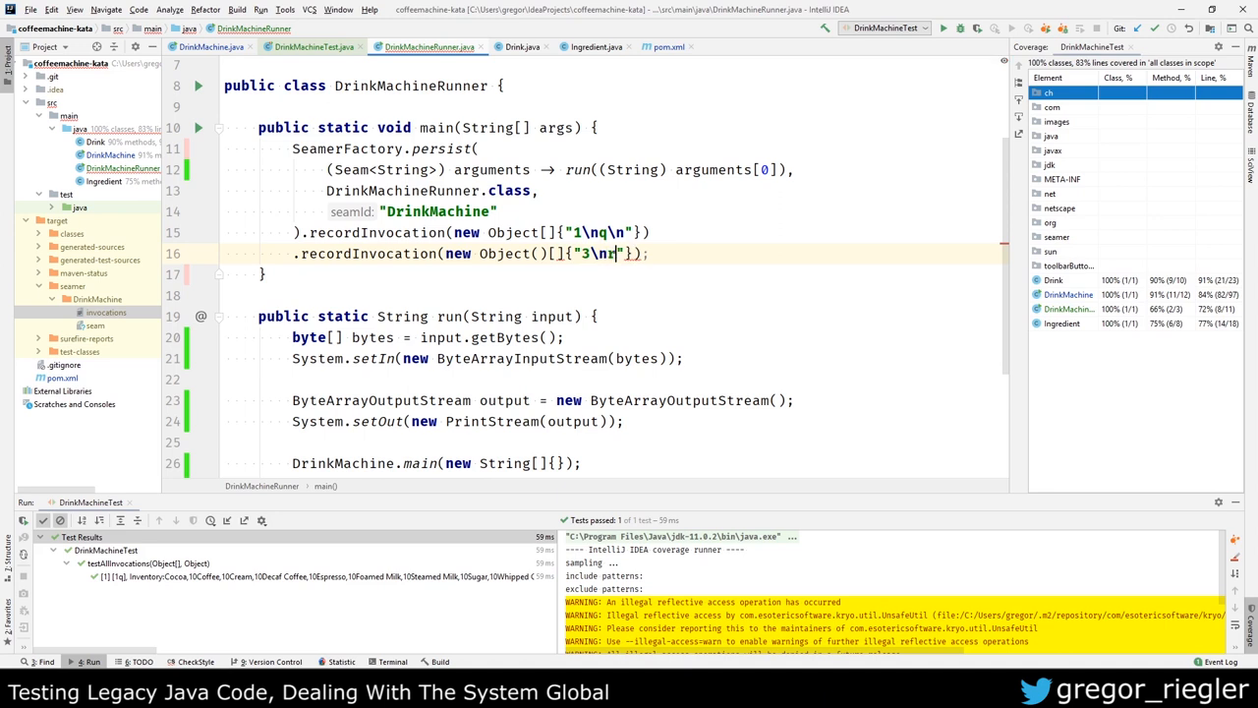
text(\n)
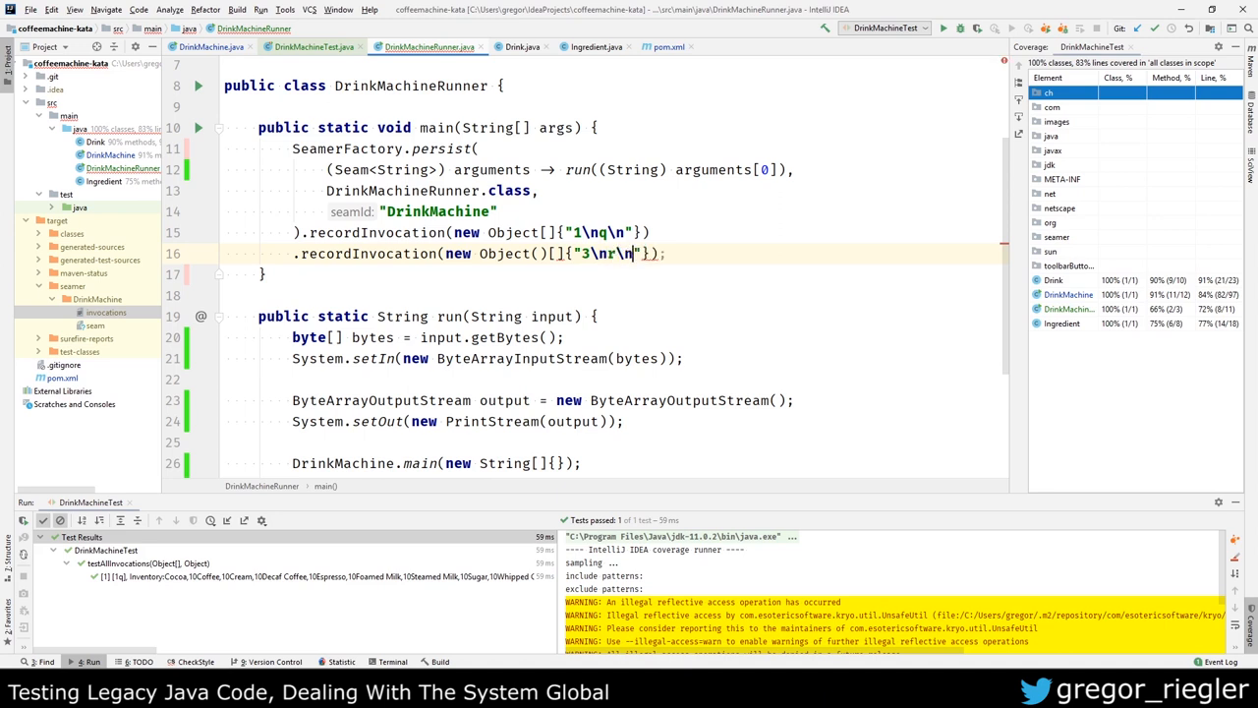
text(nq\n)
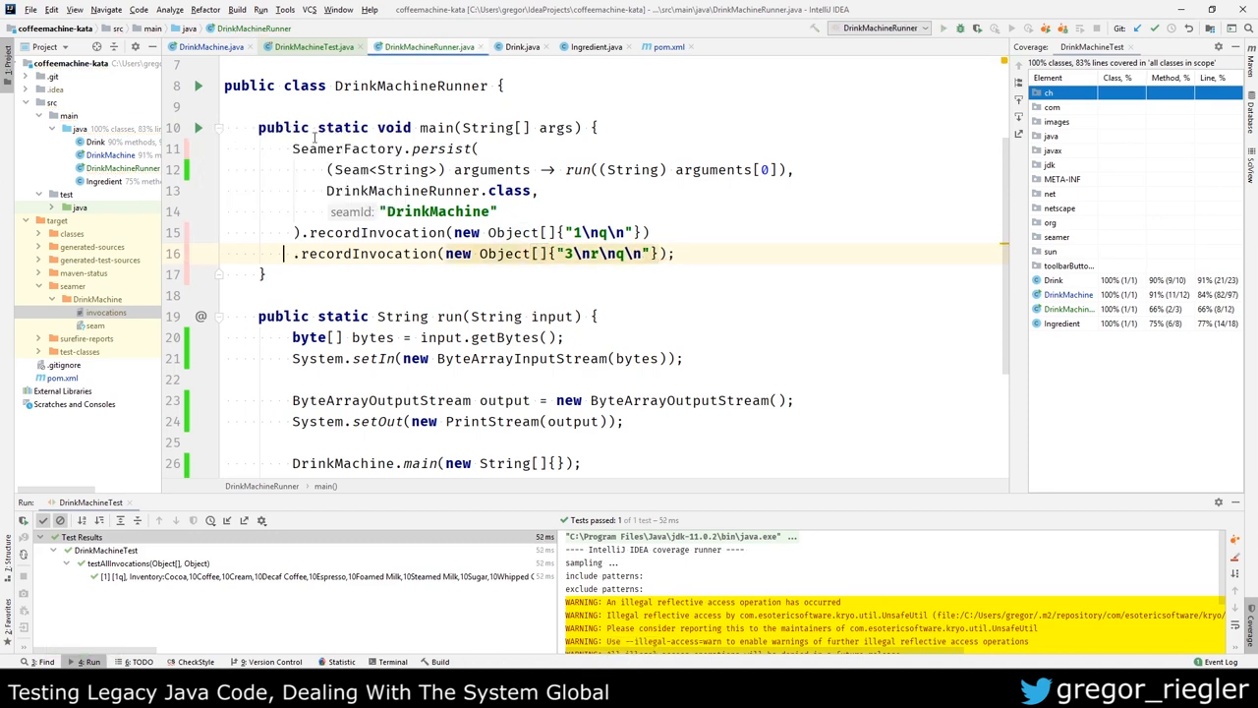
click(942, 27)
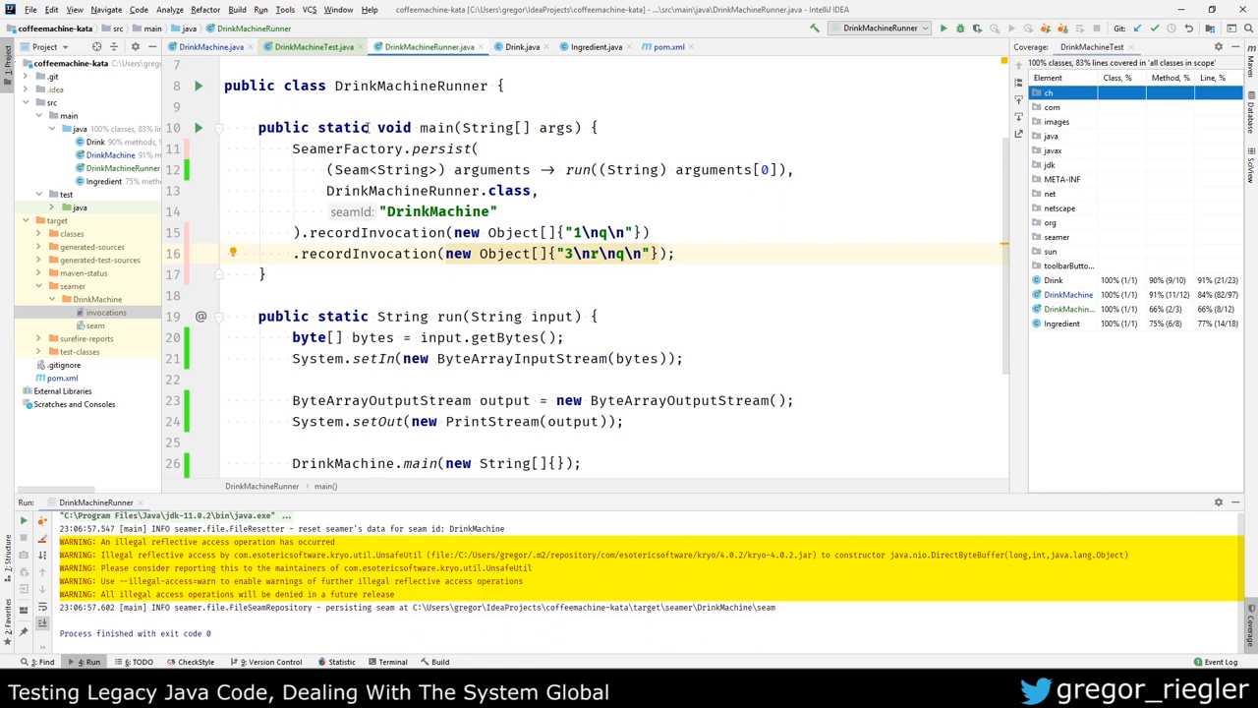
Step: Rerun DrinkMachineTest with coverage and review the DrinkMachine lines still uncovered
click(312, 48)
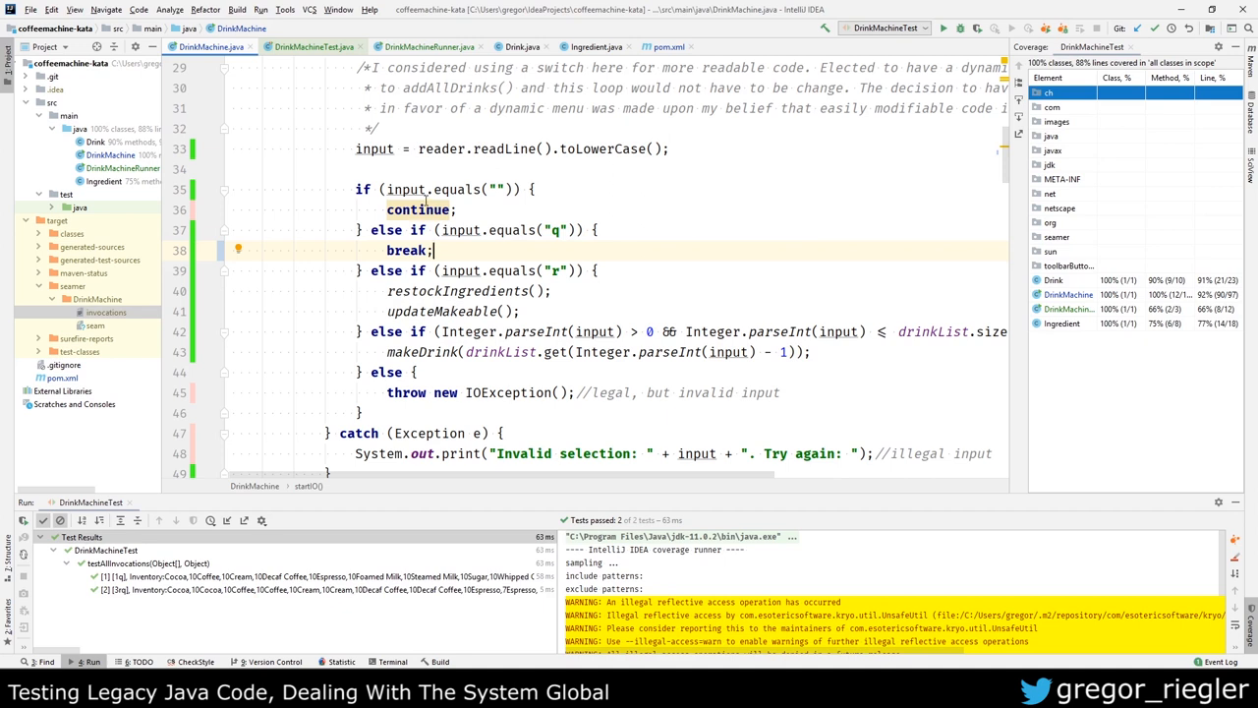
scroll(down, 3)
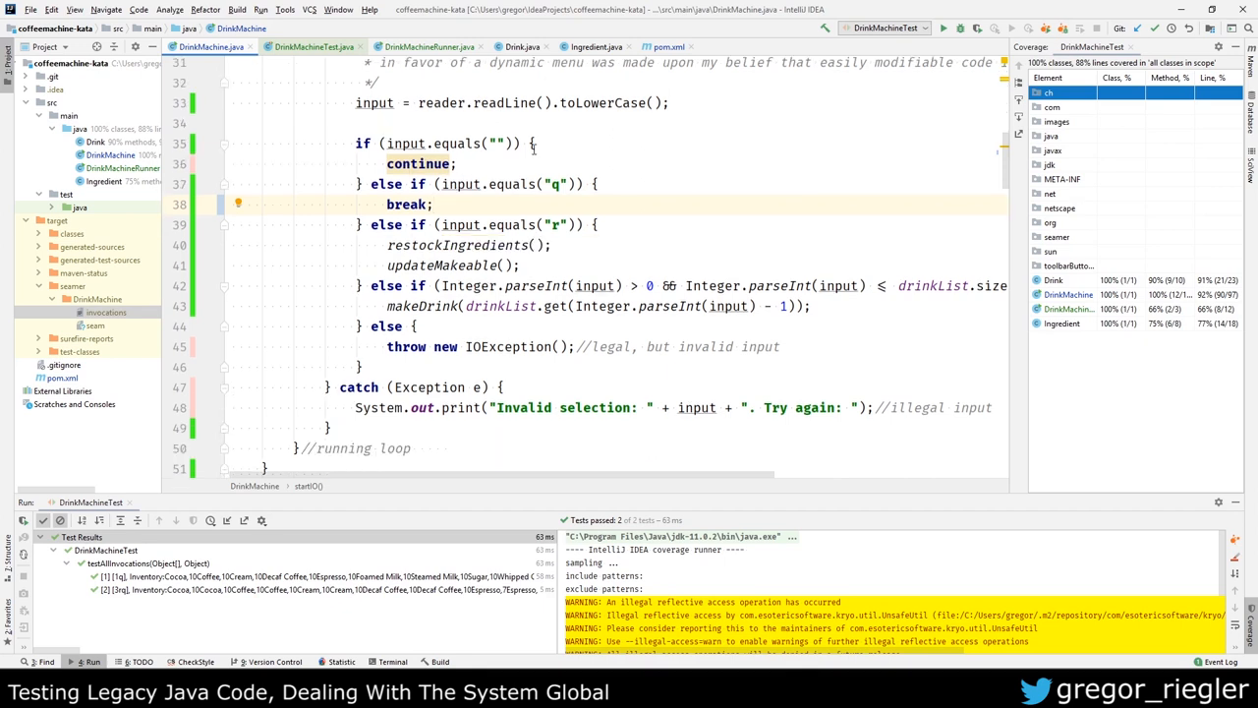
scroll(down, 3)
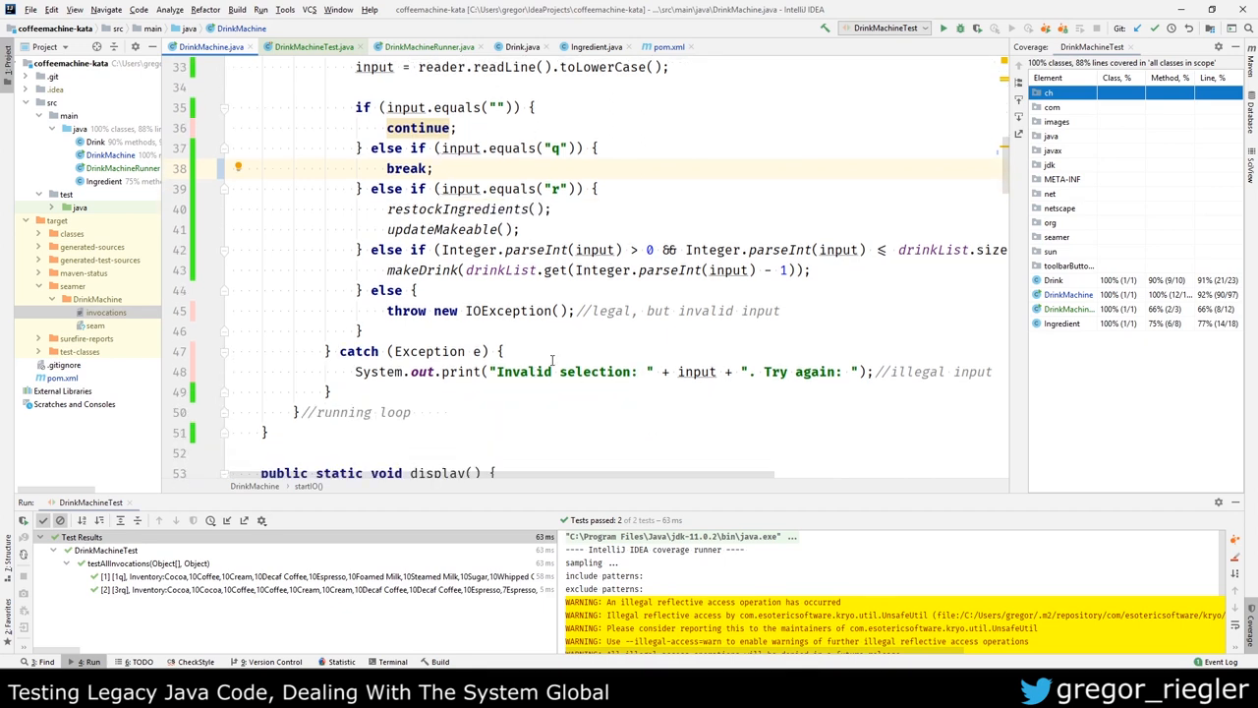
click(429, 48)
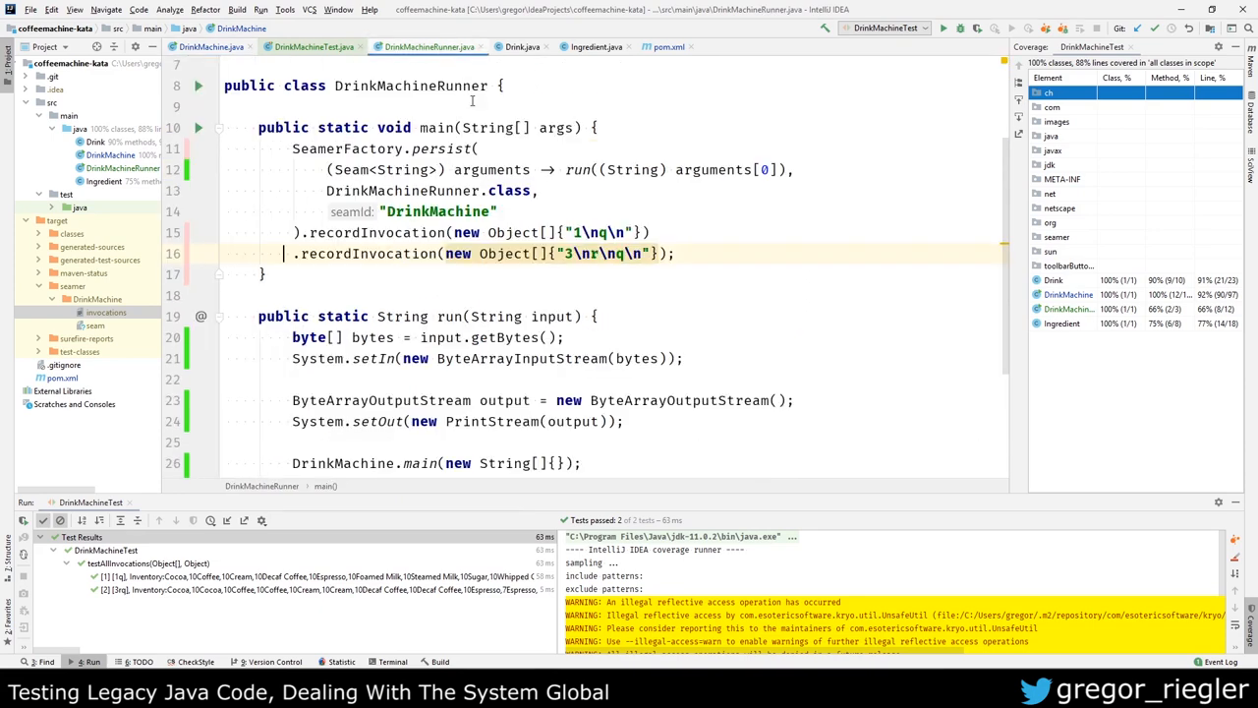
mouse_move(802, 165)
text(.recordInvocation(new Object[]{" \nq\n"});)
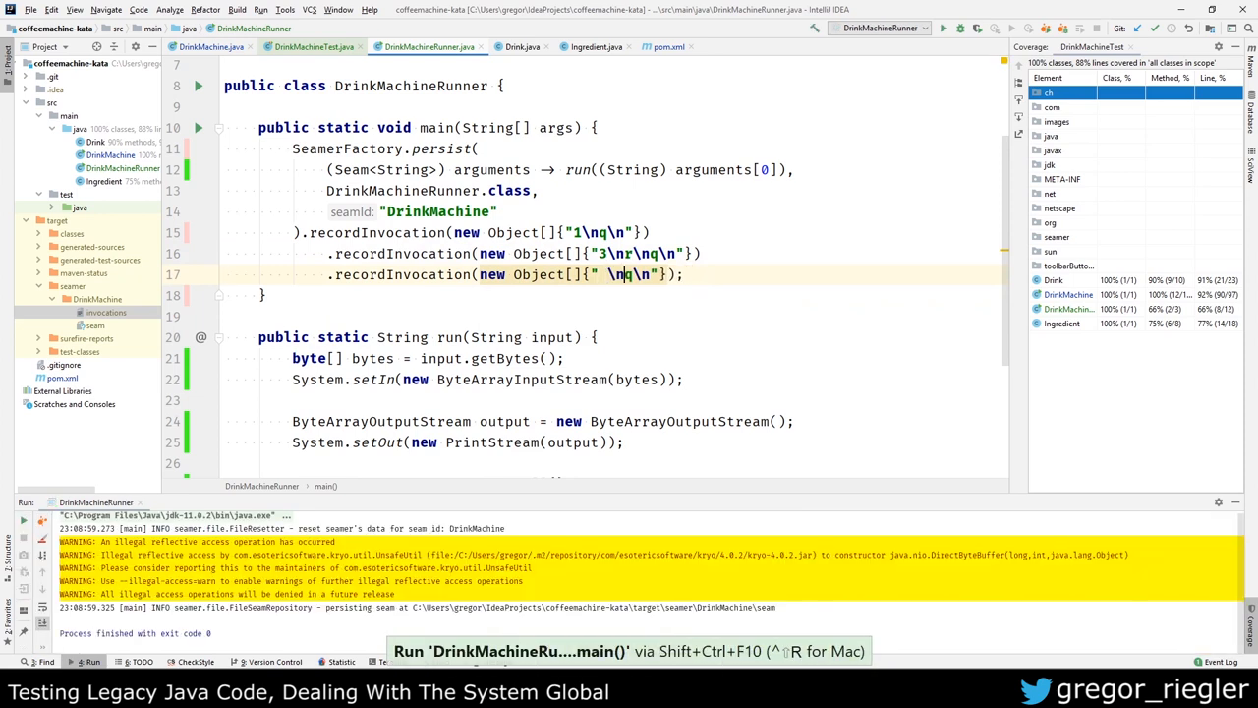
click(312, 47)
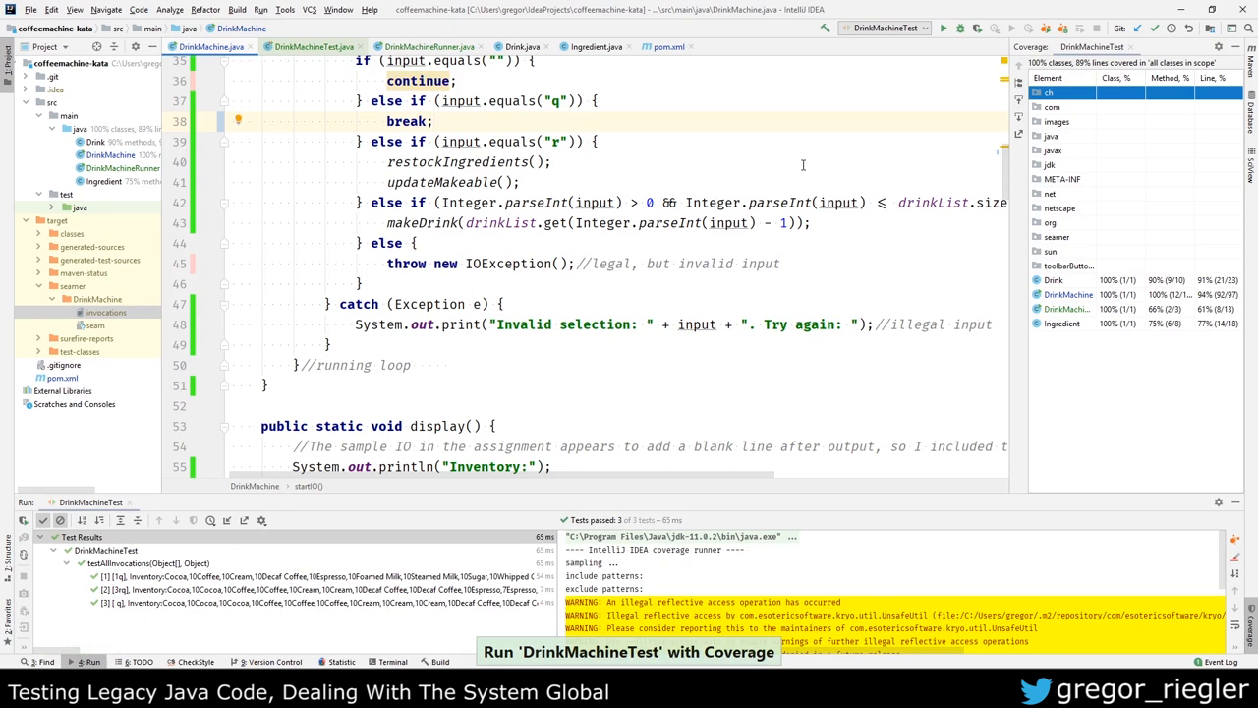
scroll(up, 3)
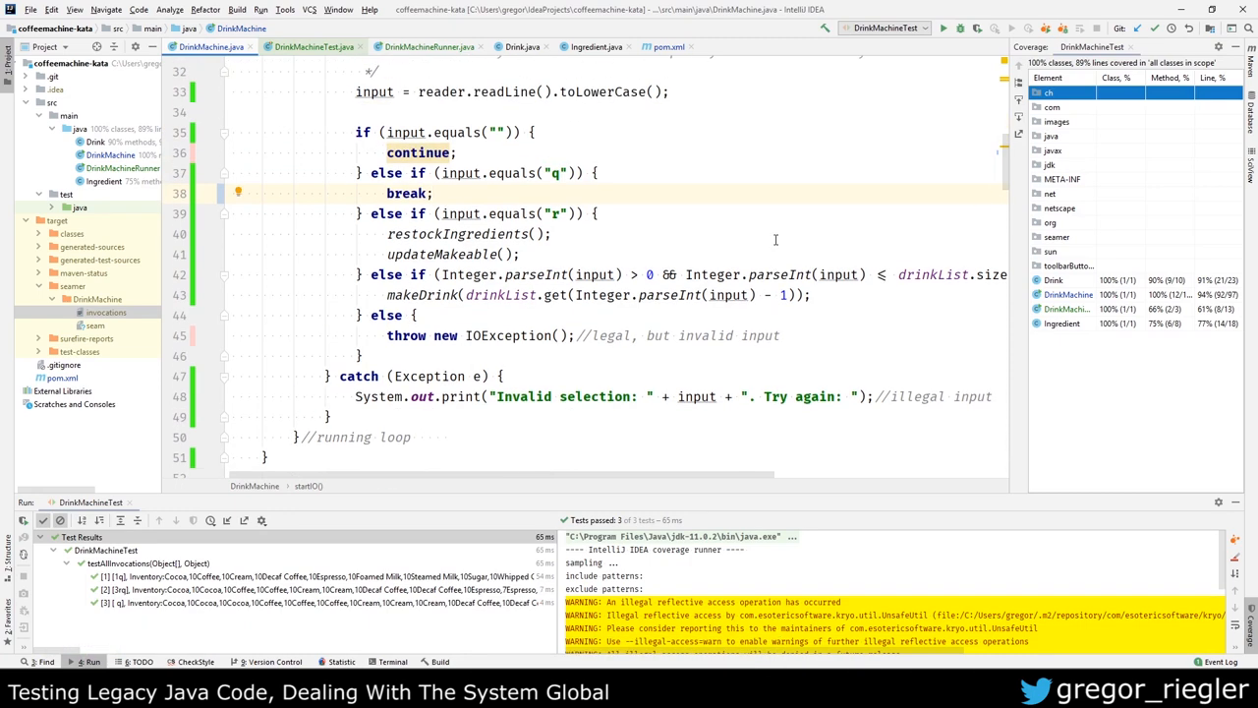
Step: Add a third recordInvocation with input "\nq\n", run the runner, then rerun coverage
click(312, 47)
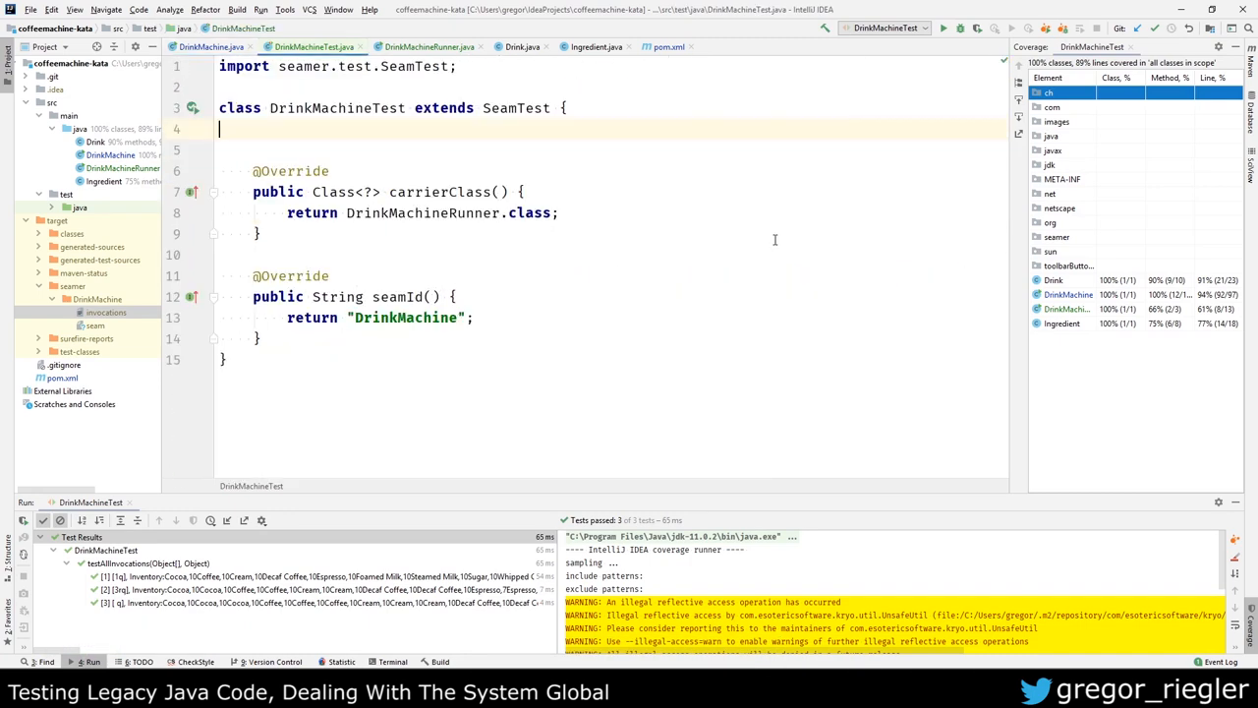
click(429, 47)
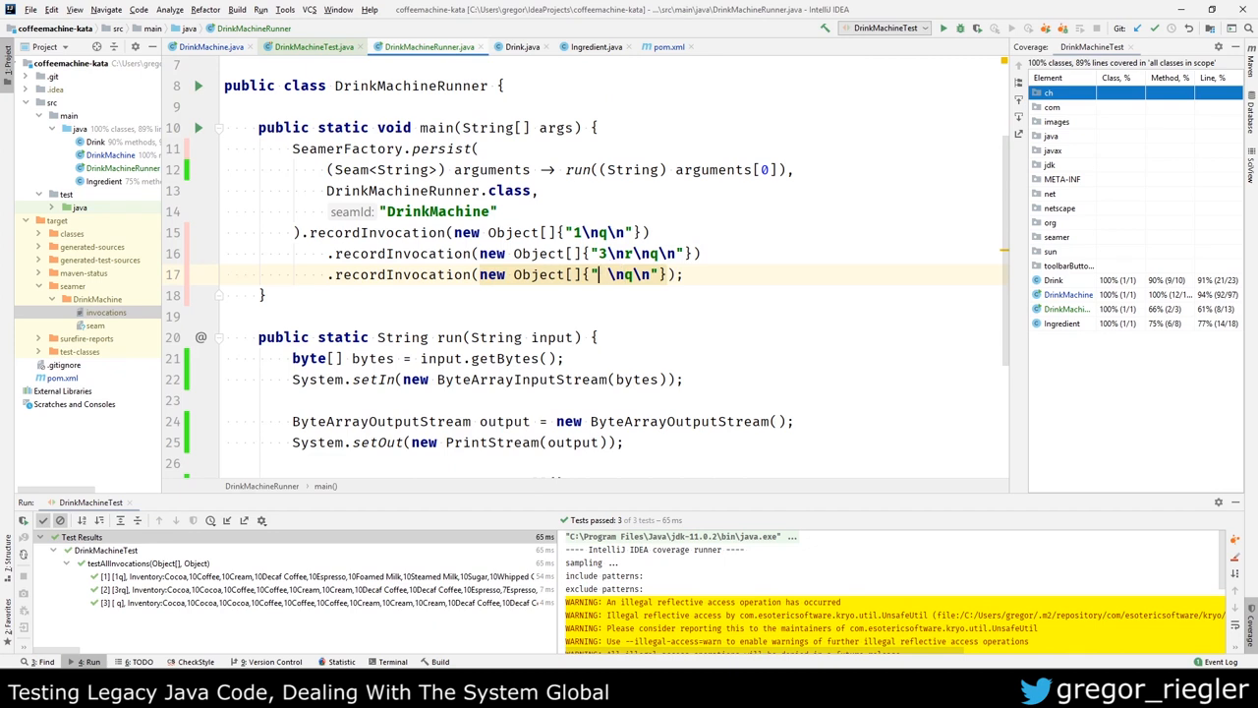
text(\h)
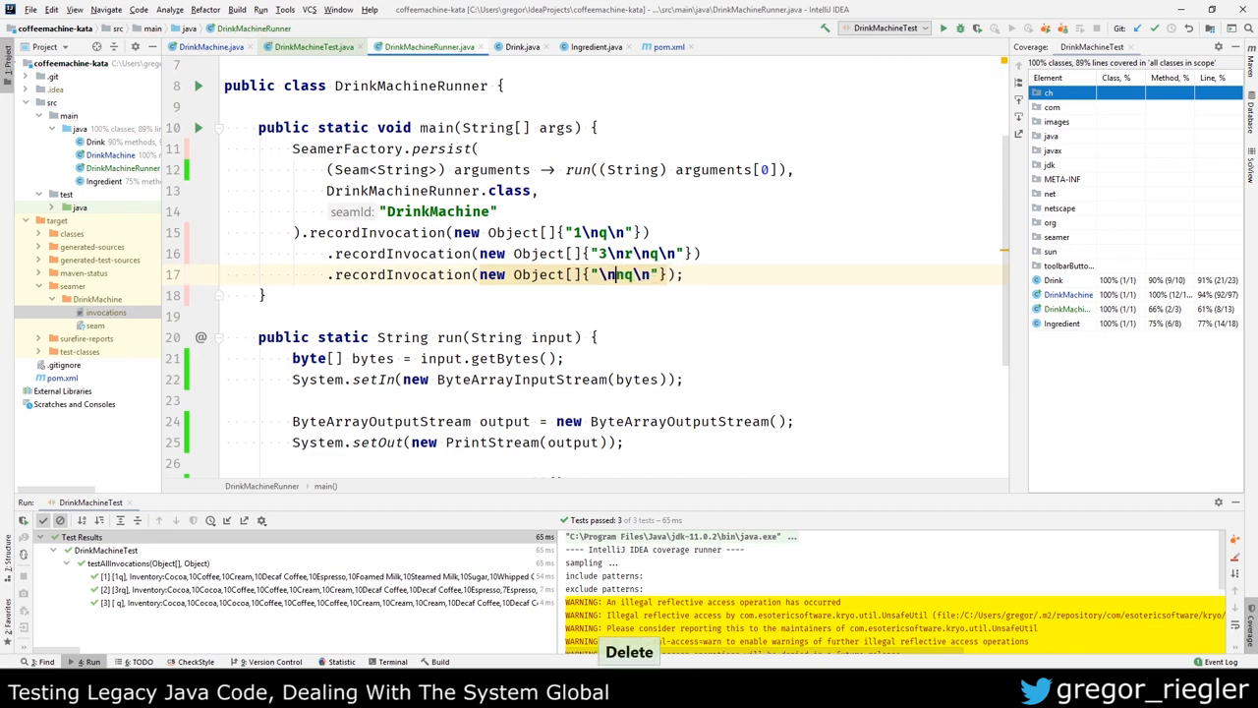
click(942, 28)
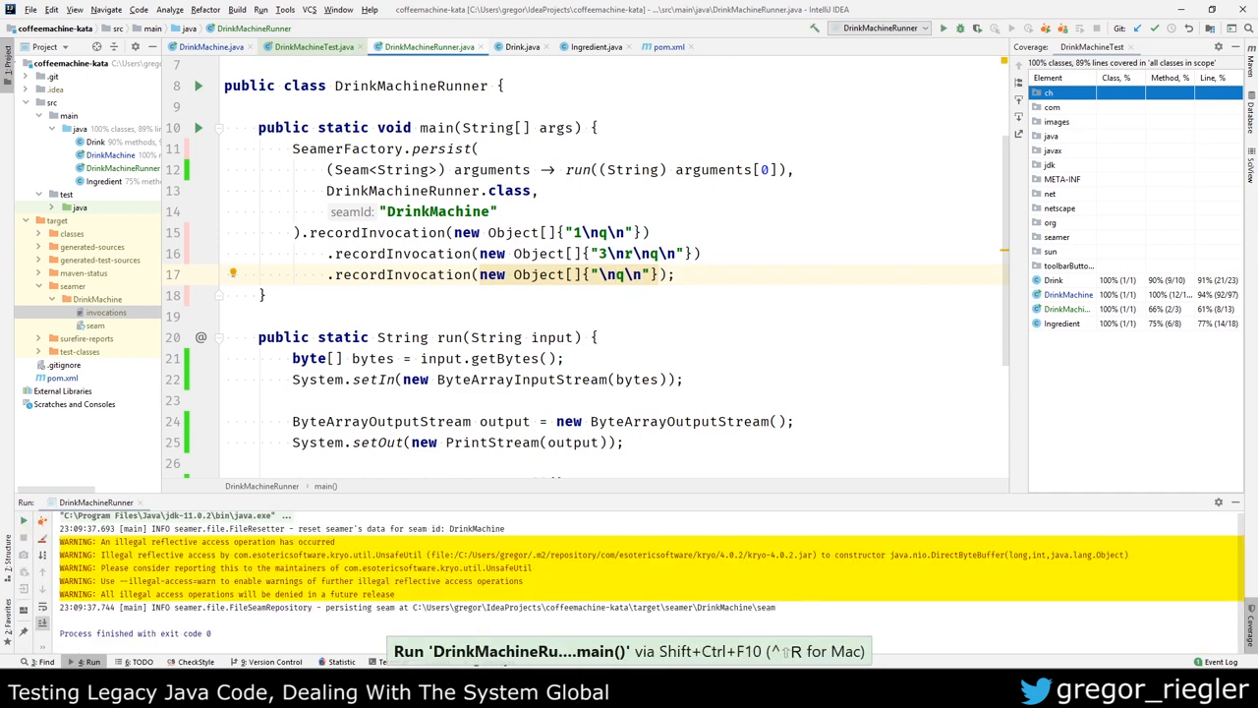
click(314, 47)
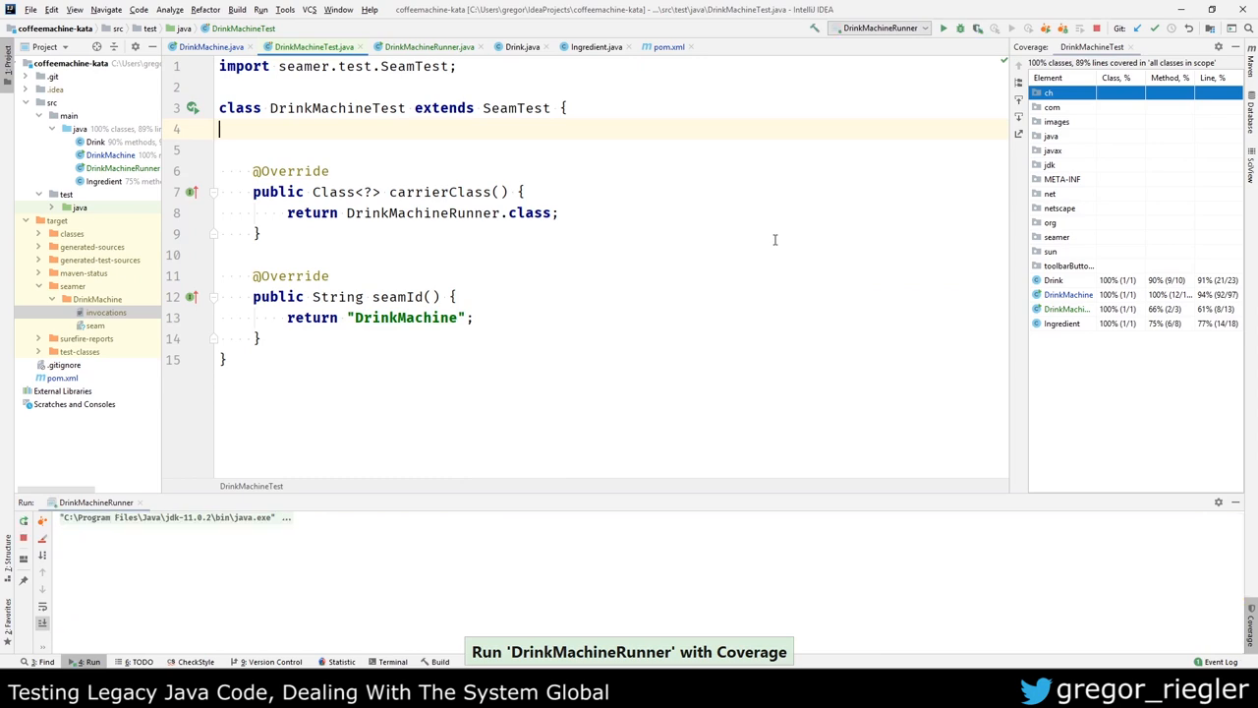
click(959, 28)
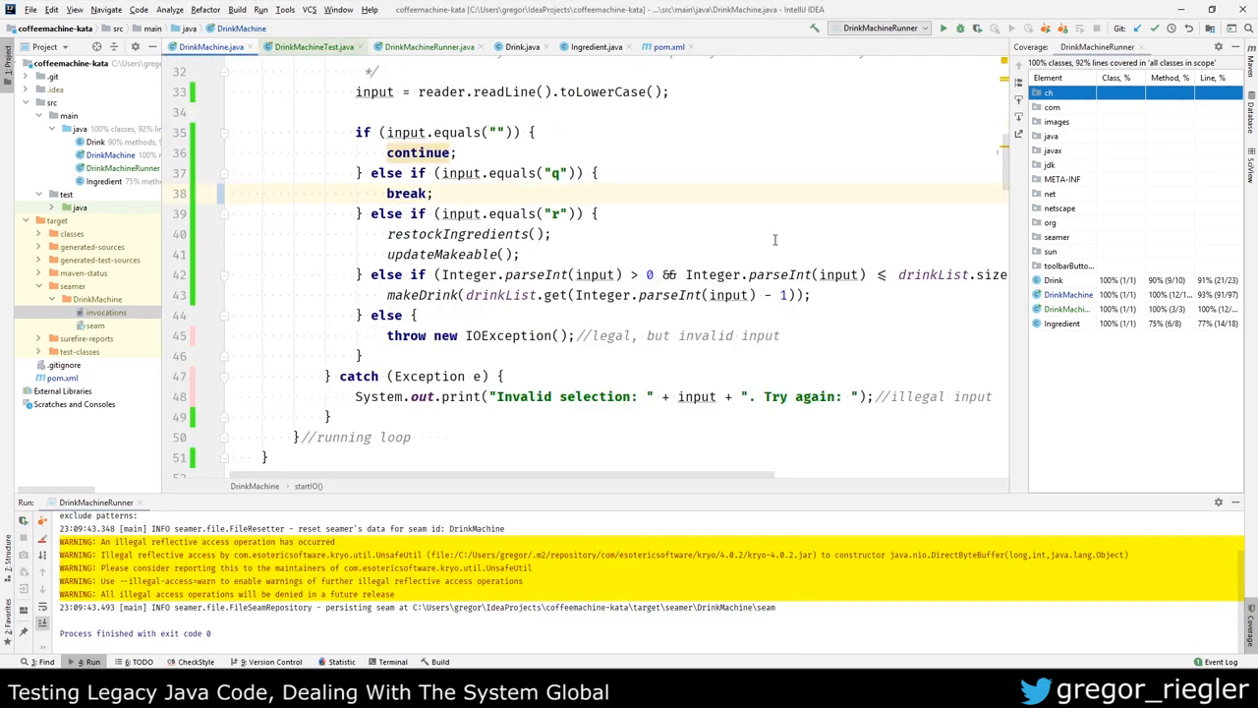
scroll(up, 3)
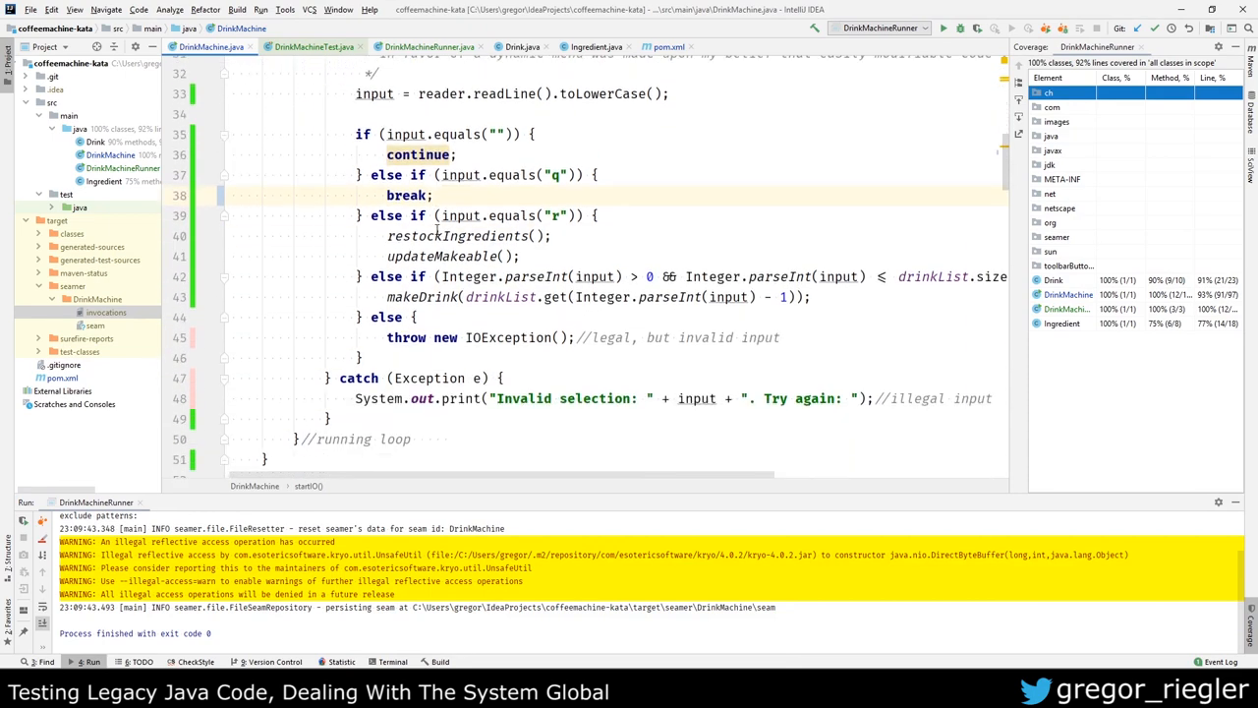
Step: Add a fourth recordInvocation with input "999\nq\n" in DrinkMachineRunner
scroll(down, 3)
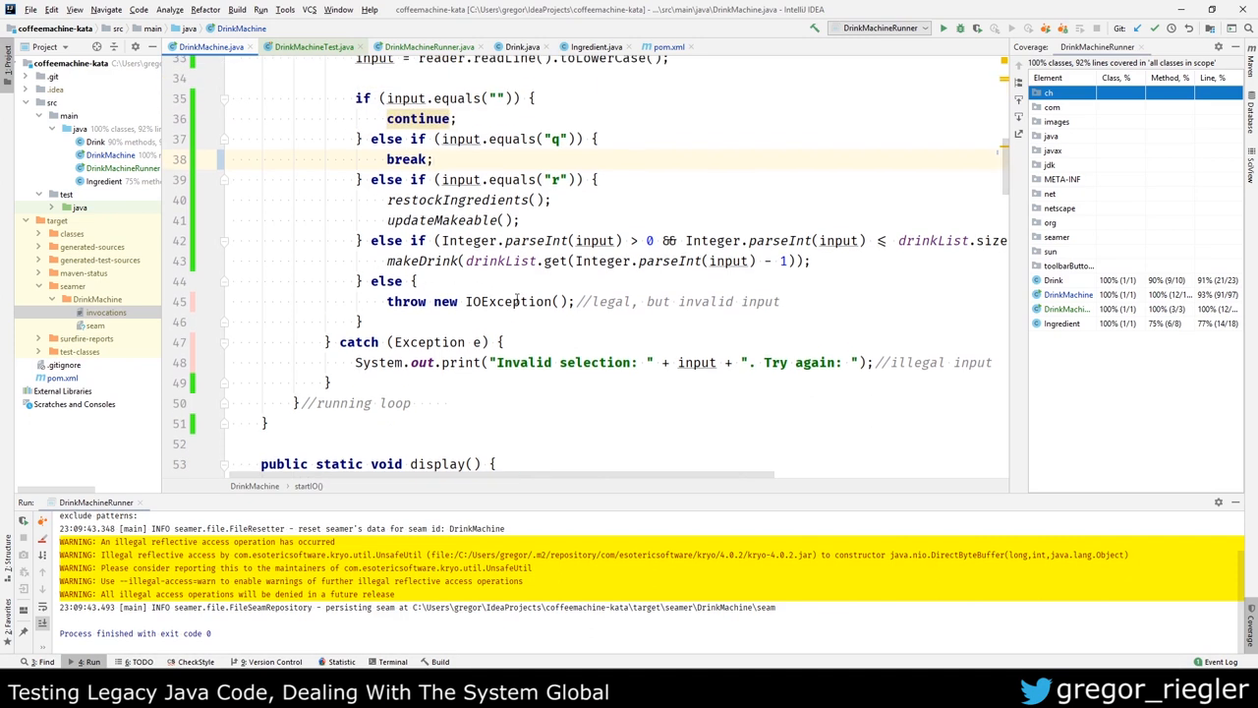
scroll(up, 3)
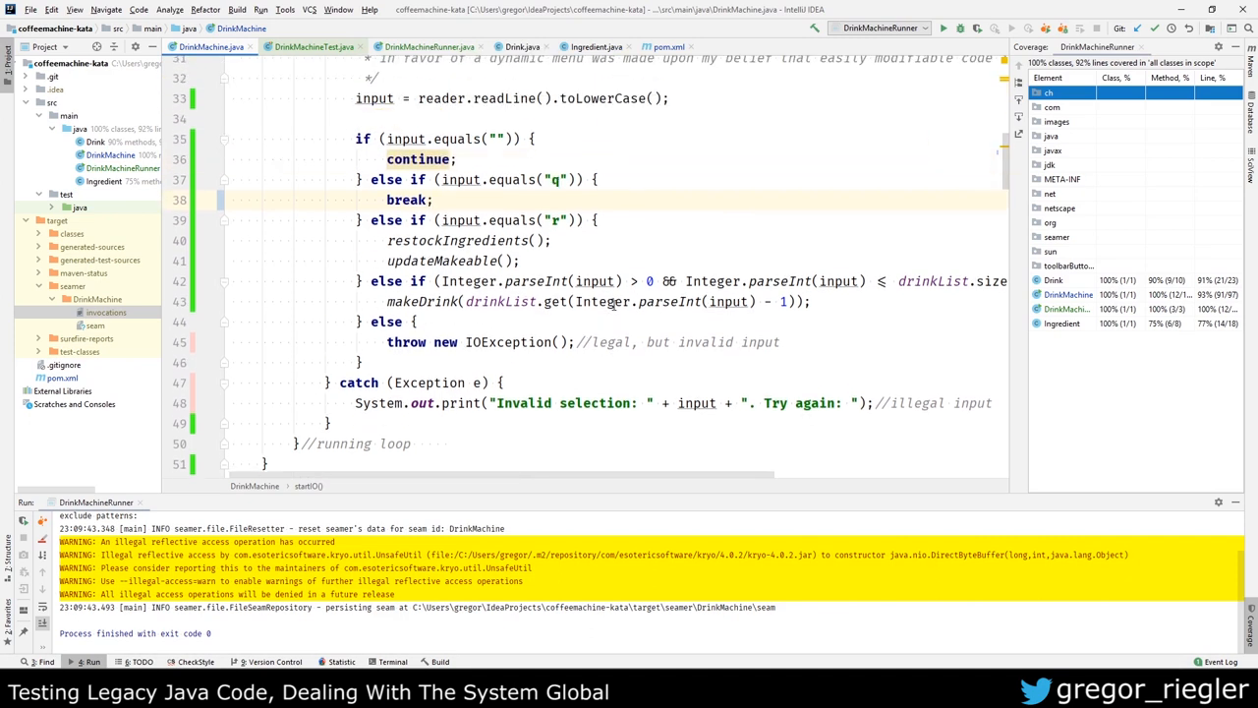
scroll(up, 3)
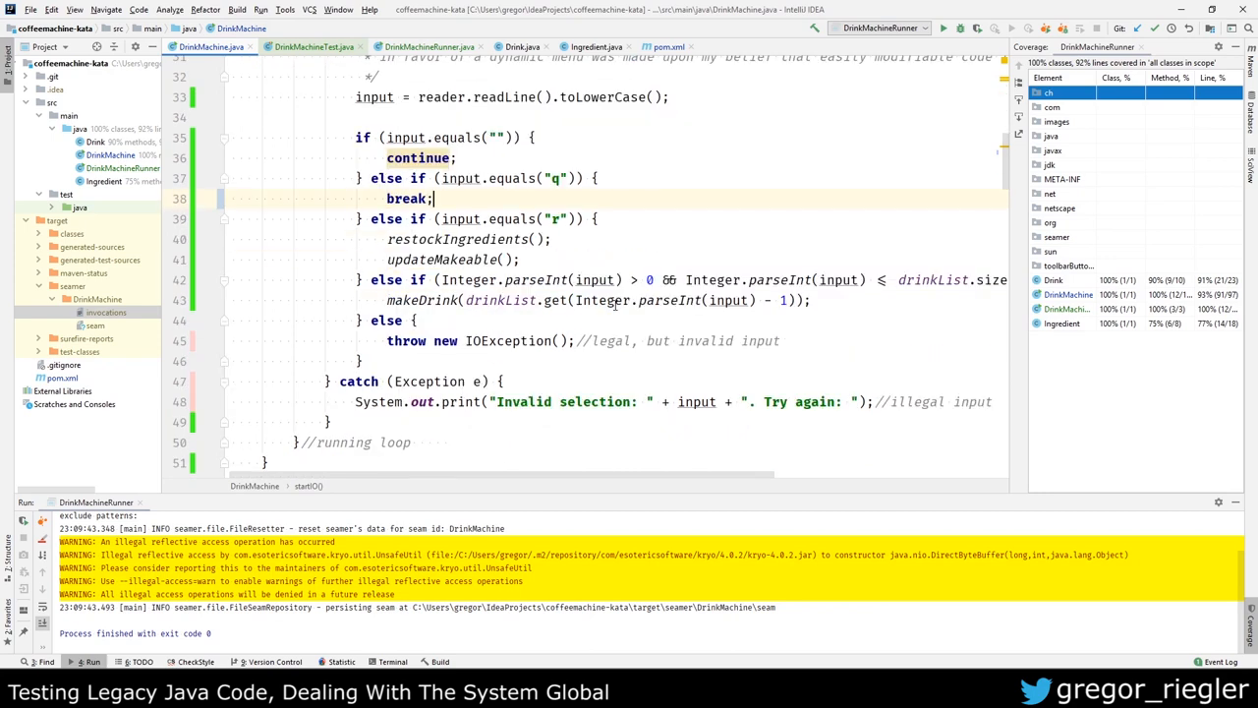
click(428, 47)
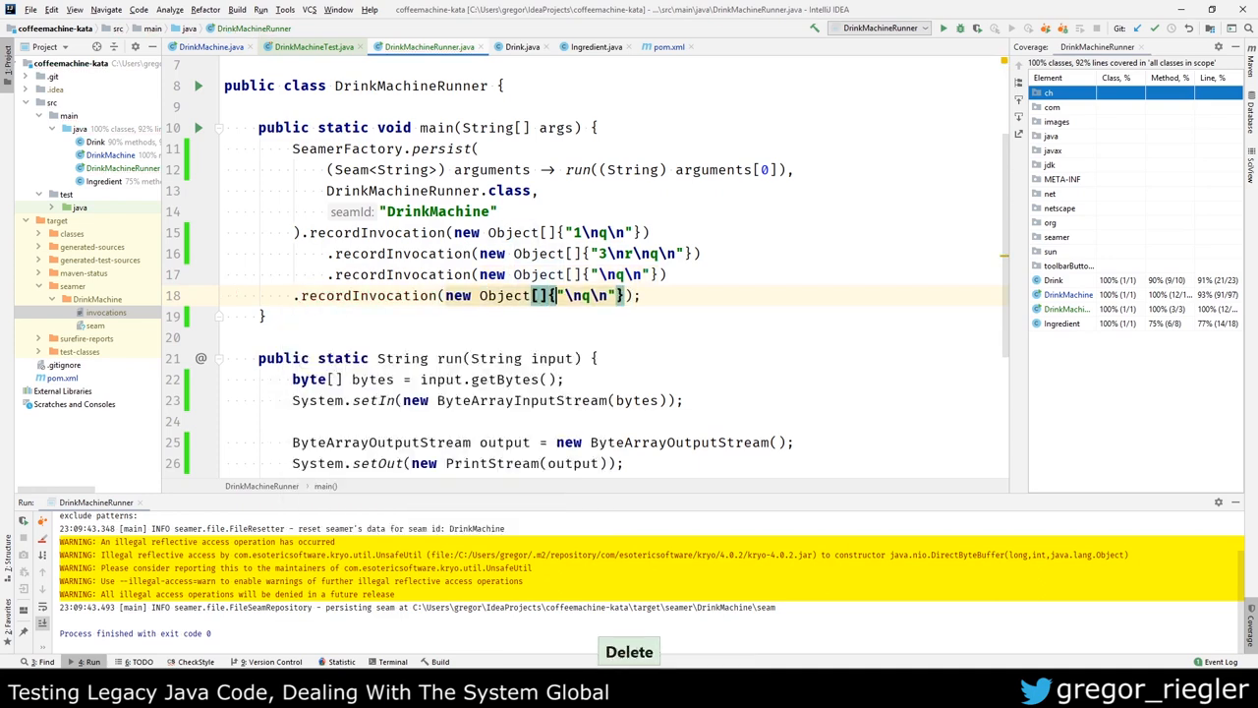
text(999)
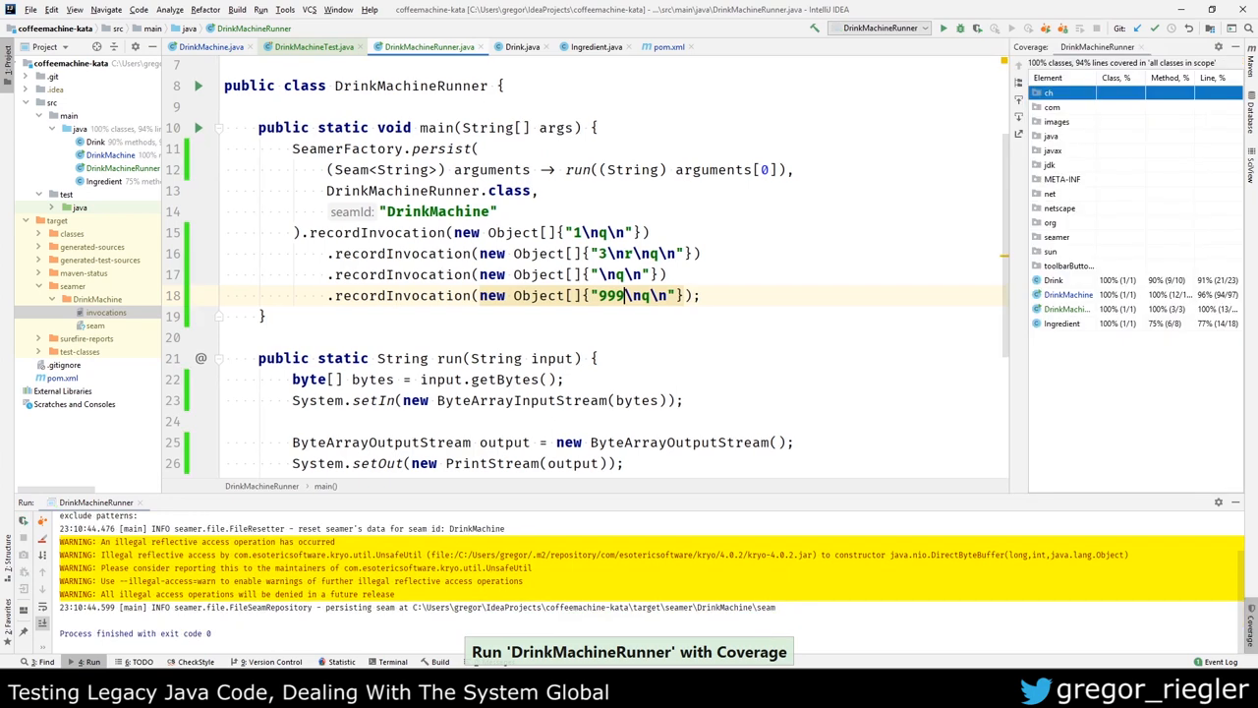
Step: Run DrinkMachineTest with Coverage, apply the results and view DrinkMachine's line markers
click(314, 48)
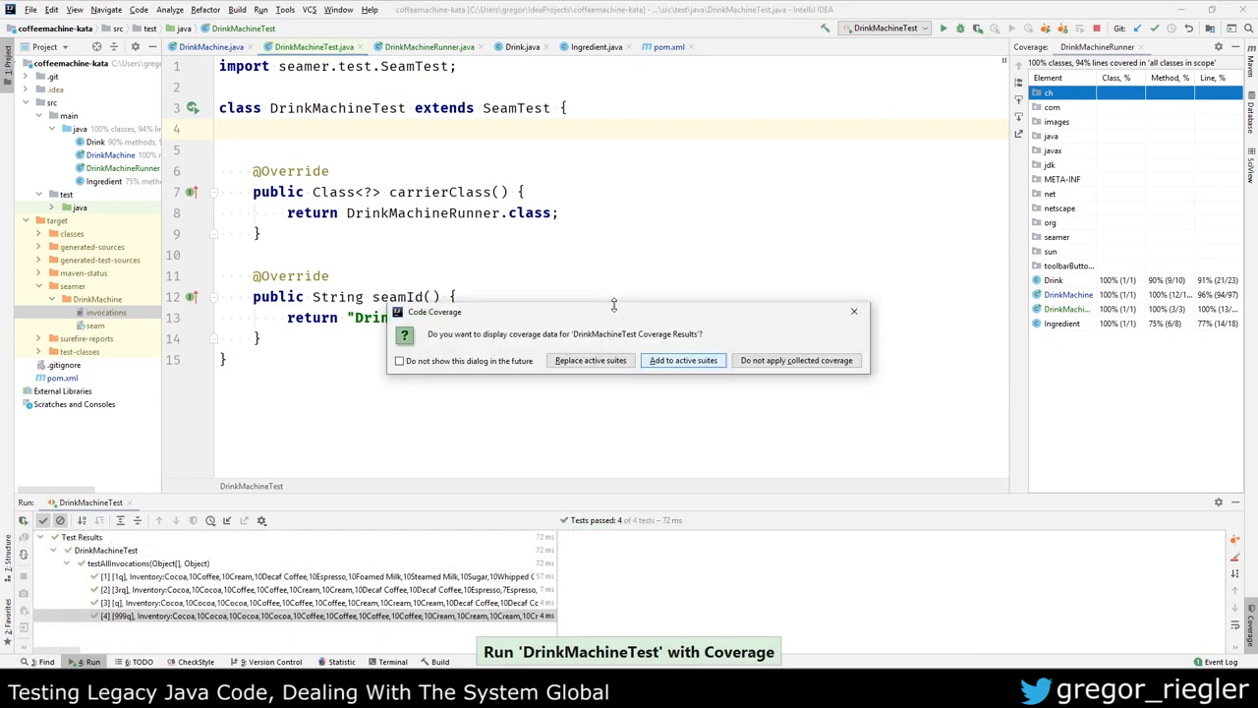
click(682, 360)
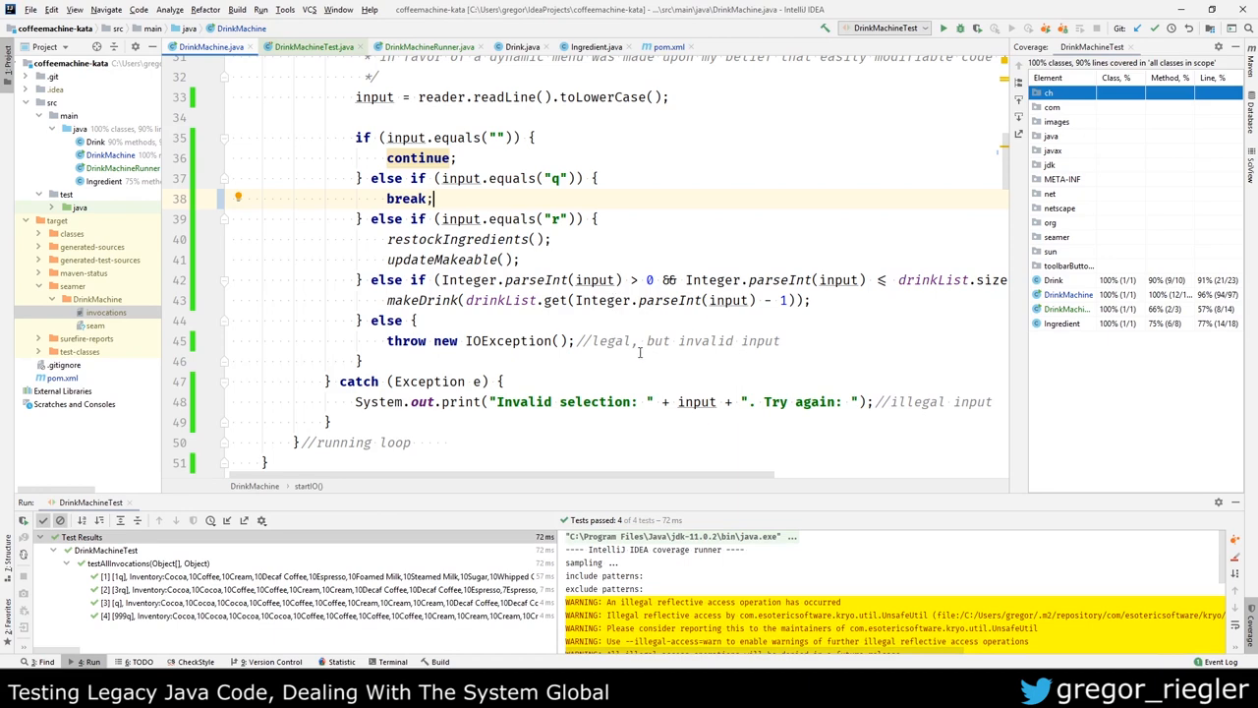
scroll(down, 3)
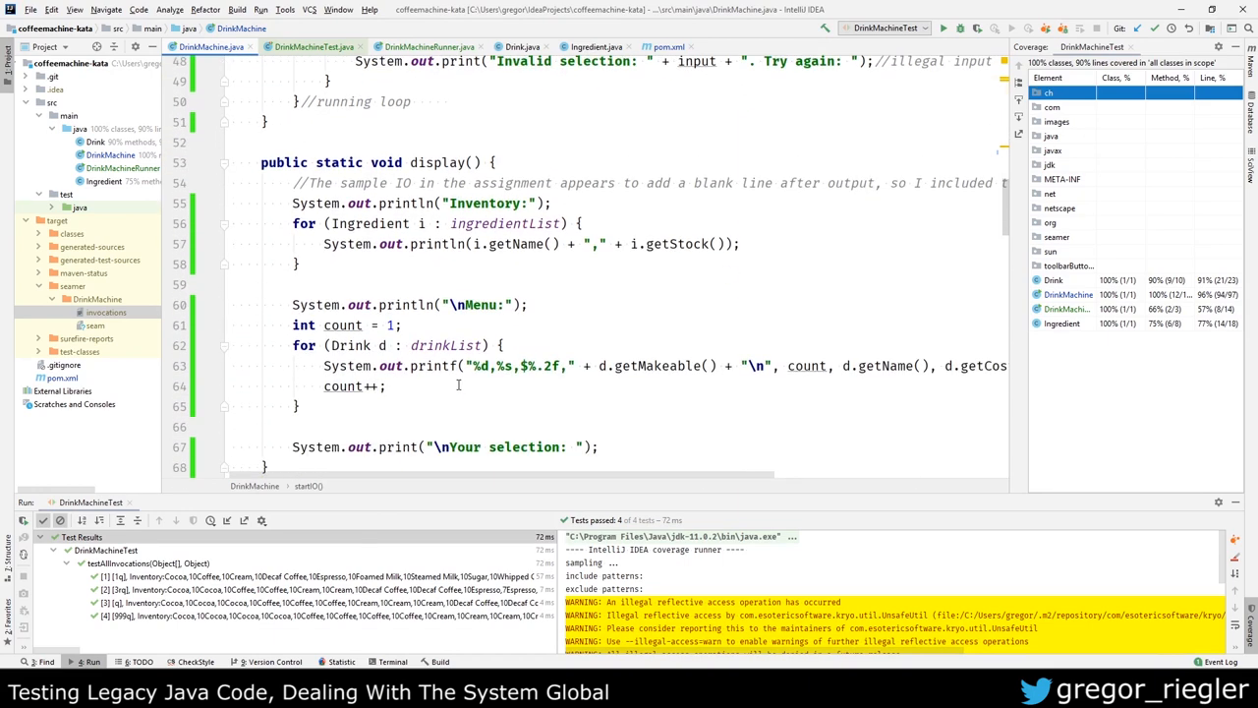
scroll(down, 3)
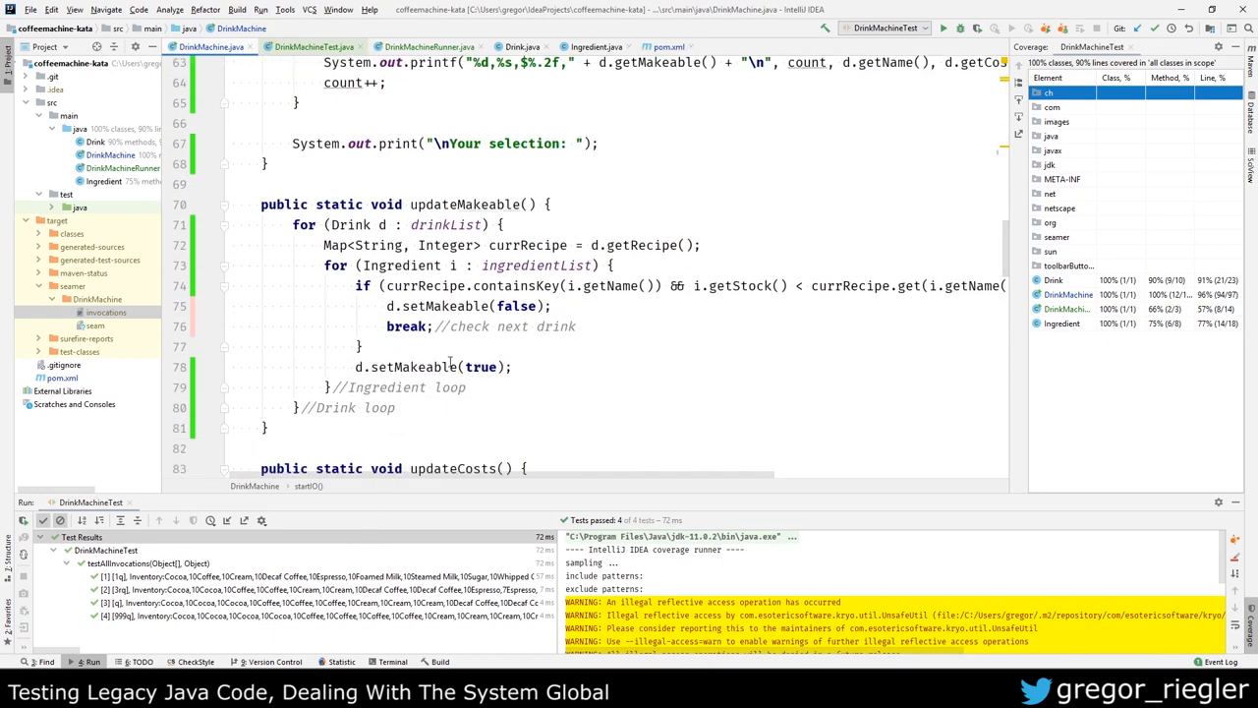
Step: Scroll through the DrinkMachine source reviewing its coverage gutter markers
click(1239, 47)
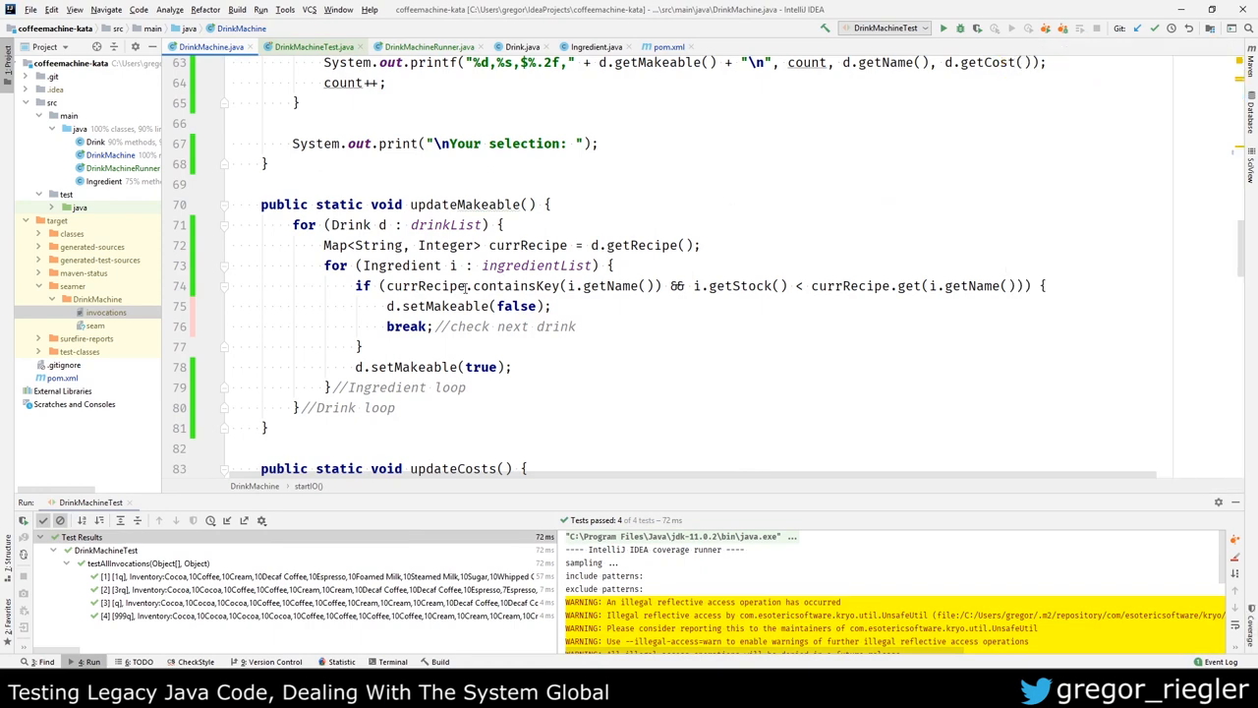
scroll(up, 3)
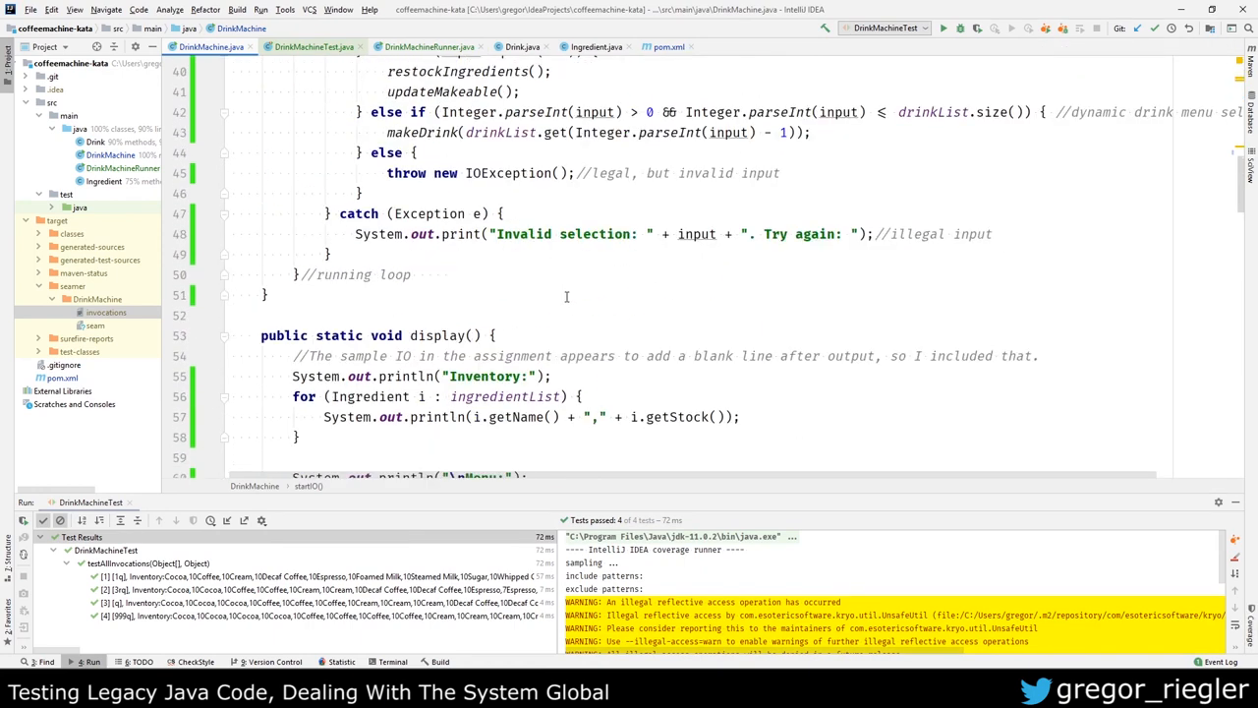
scroll(down, 3)
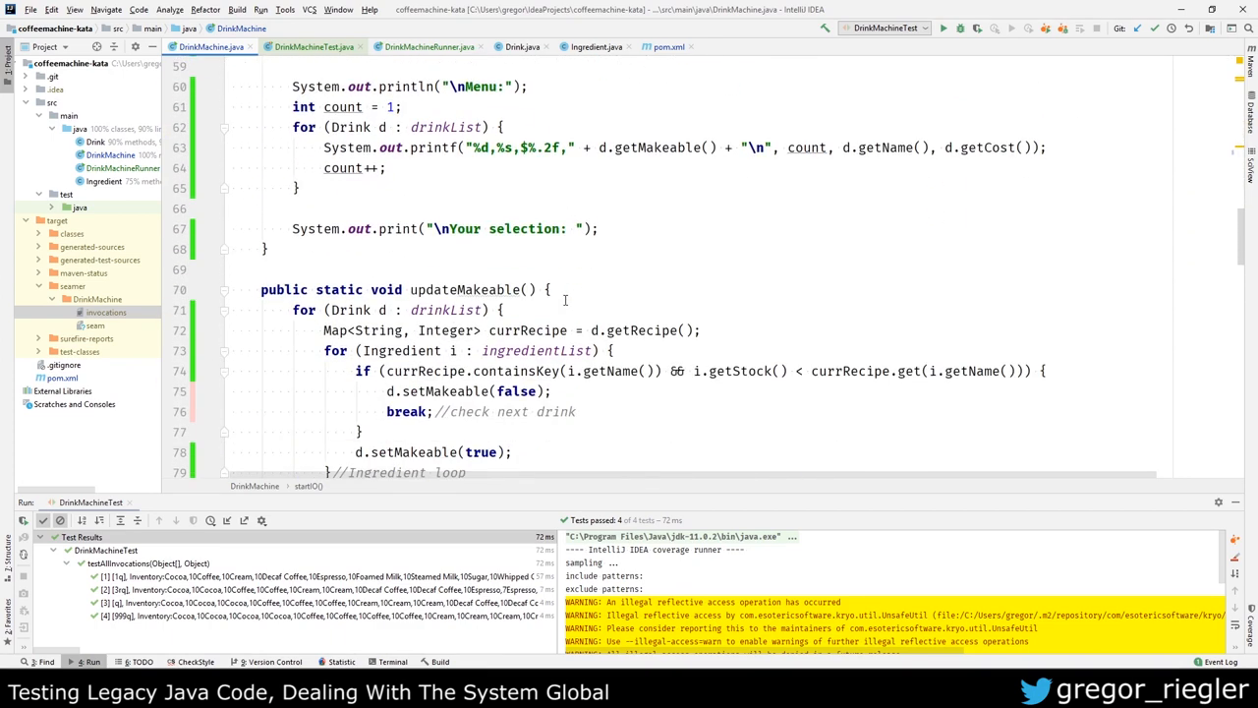
scroll(down, 3)
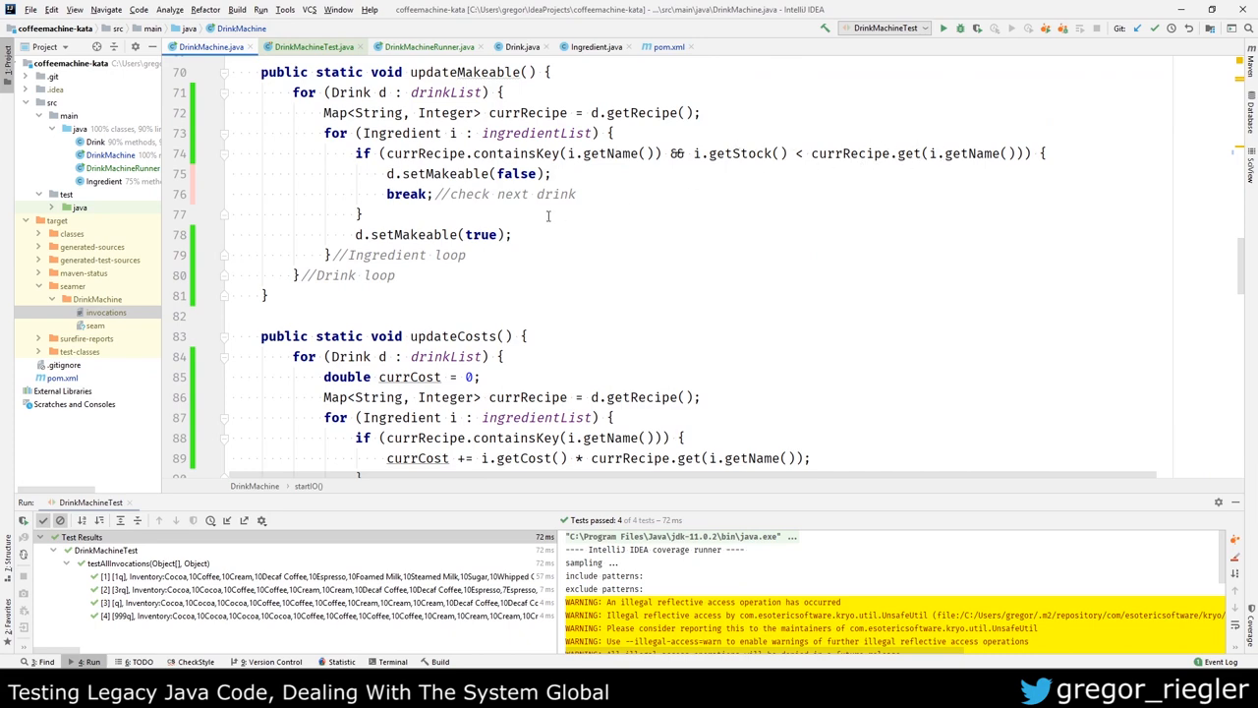
scroll(down, 3)
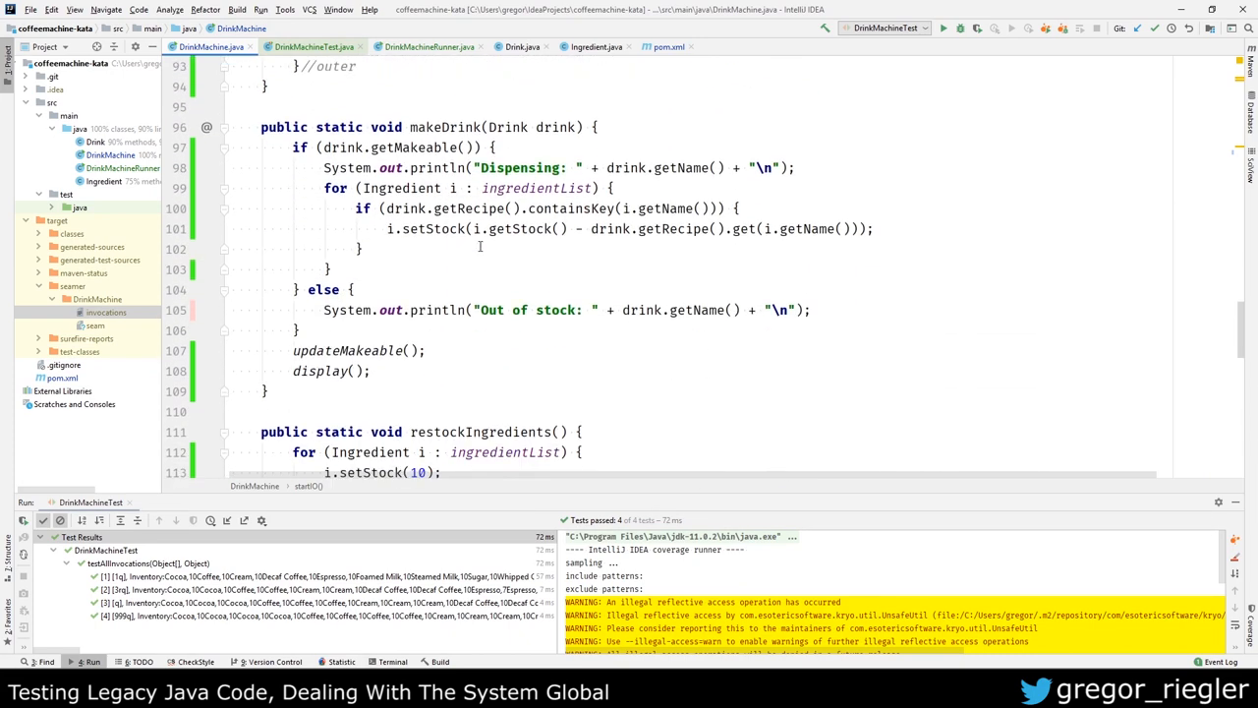
scroll(down, 3)
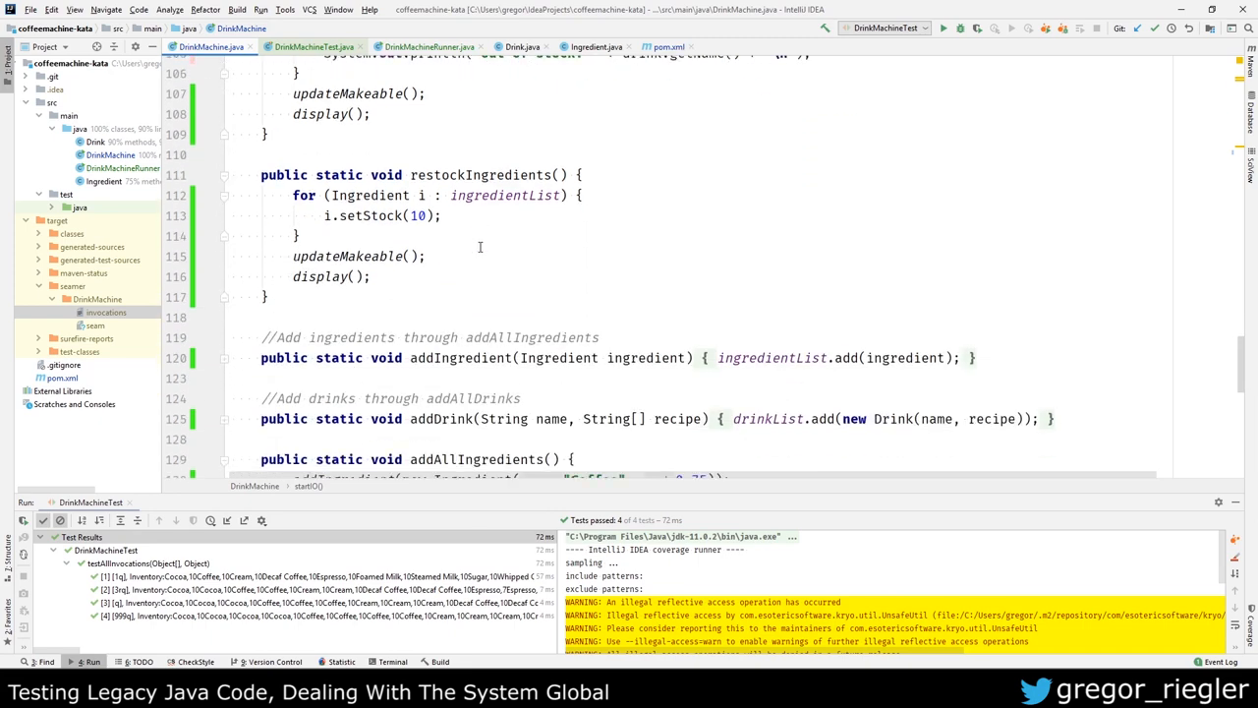
scroll(up, 3)
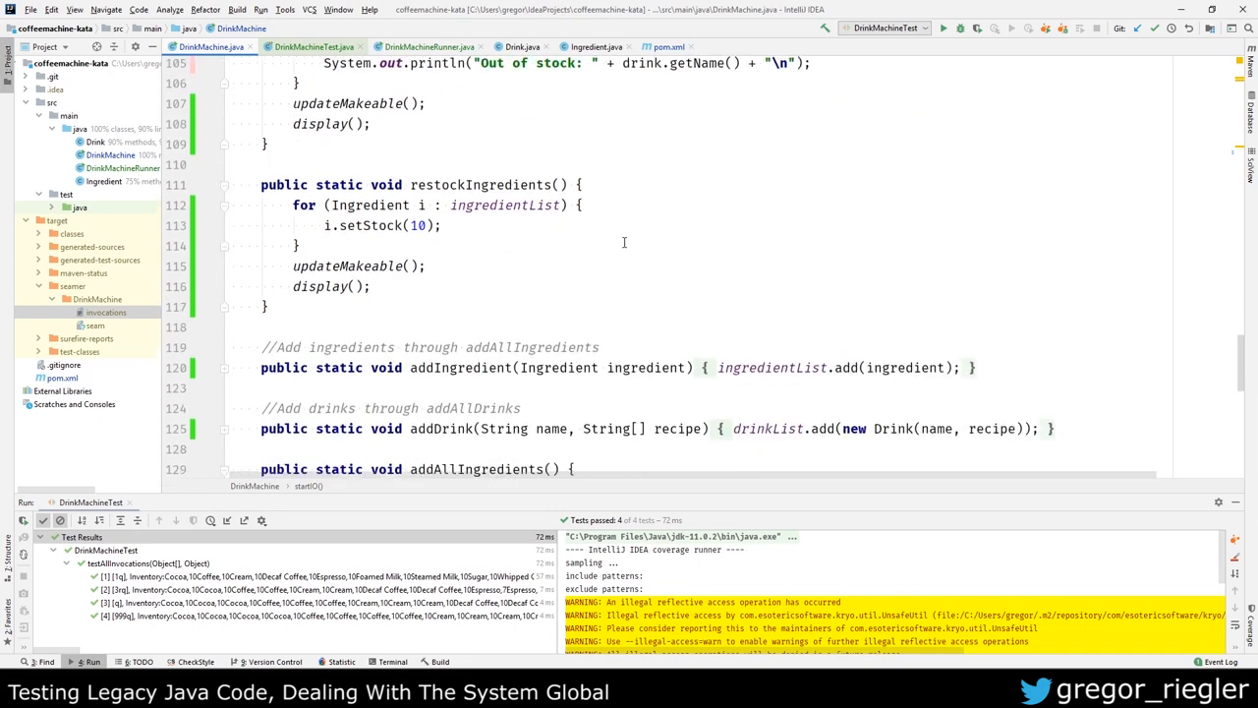
scroll(down, 3)
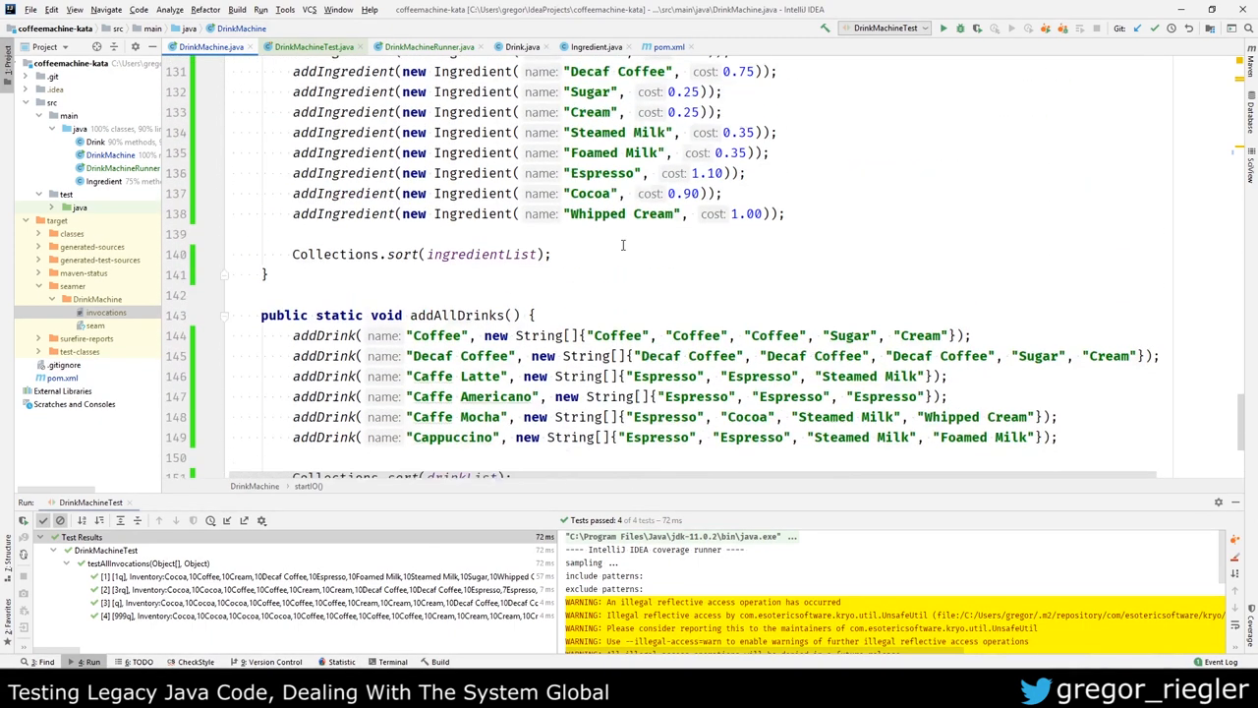
scroll(up, 3)
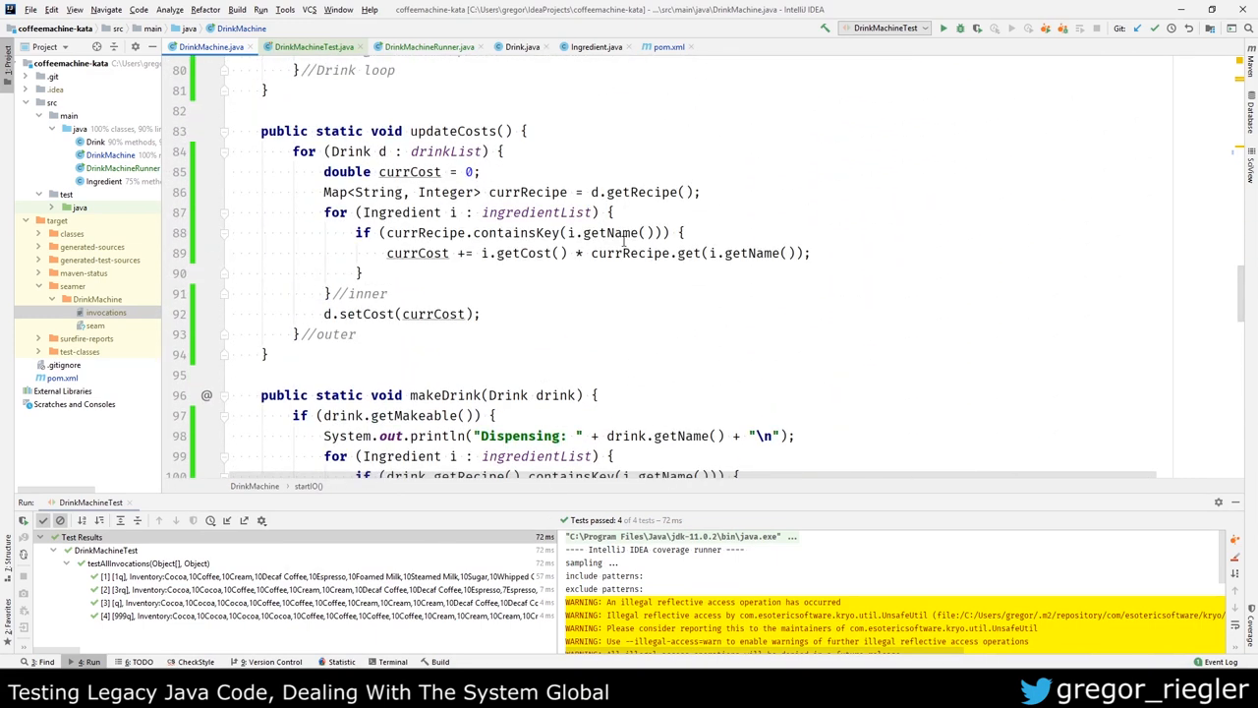
Step: Duplicate the last recordInvocation with input "3\n3\n3\n3\n3\n3\nq\n" selecting drink 3 repeatedly
click(428, 47)
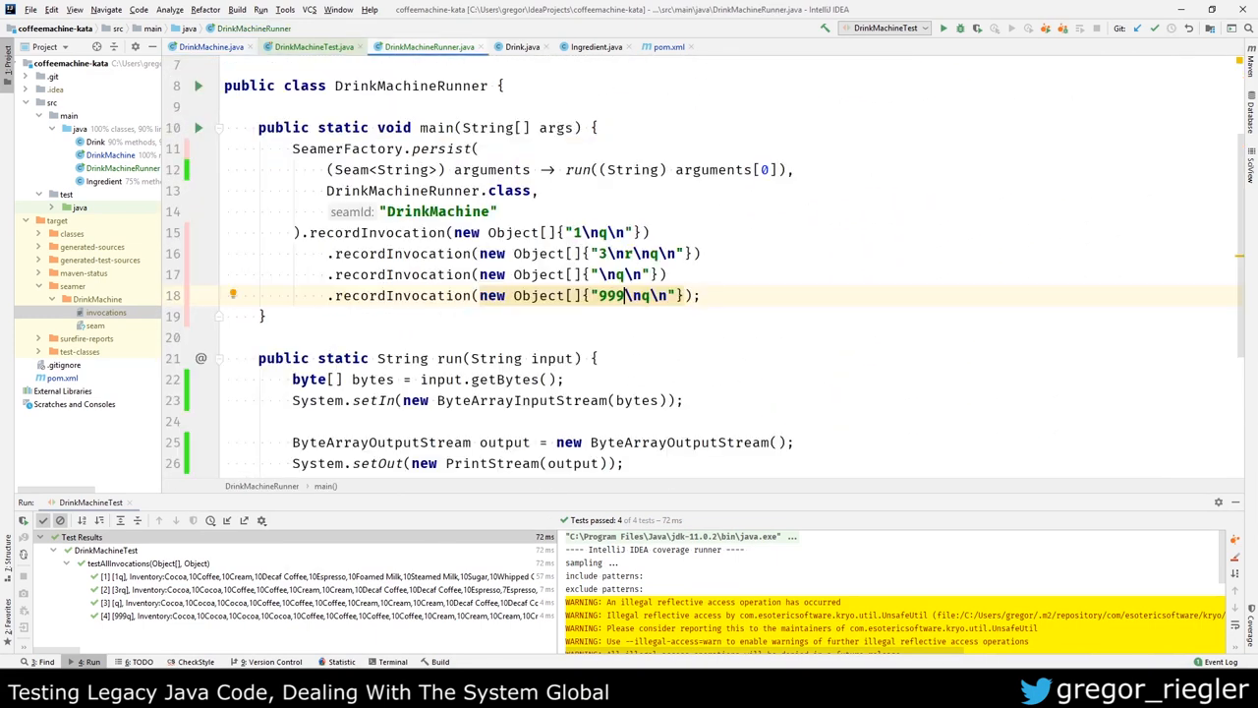
key(ctrl+d)
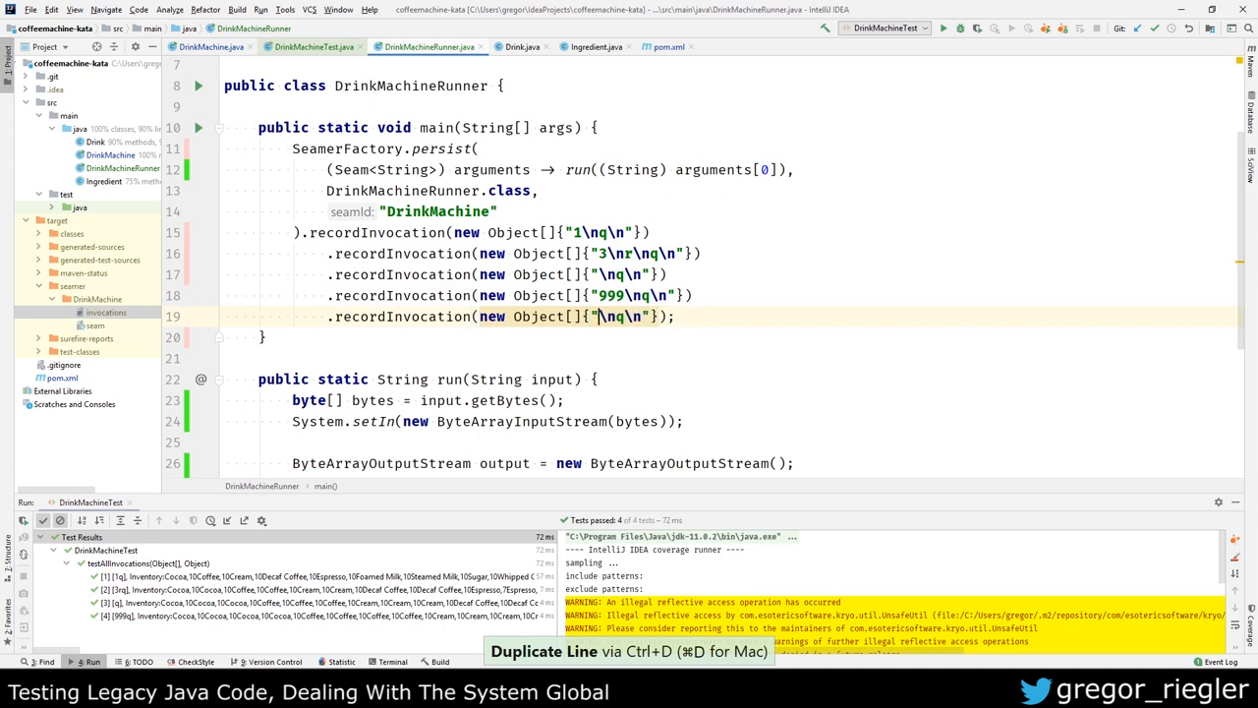
text(3\n)
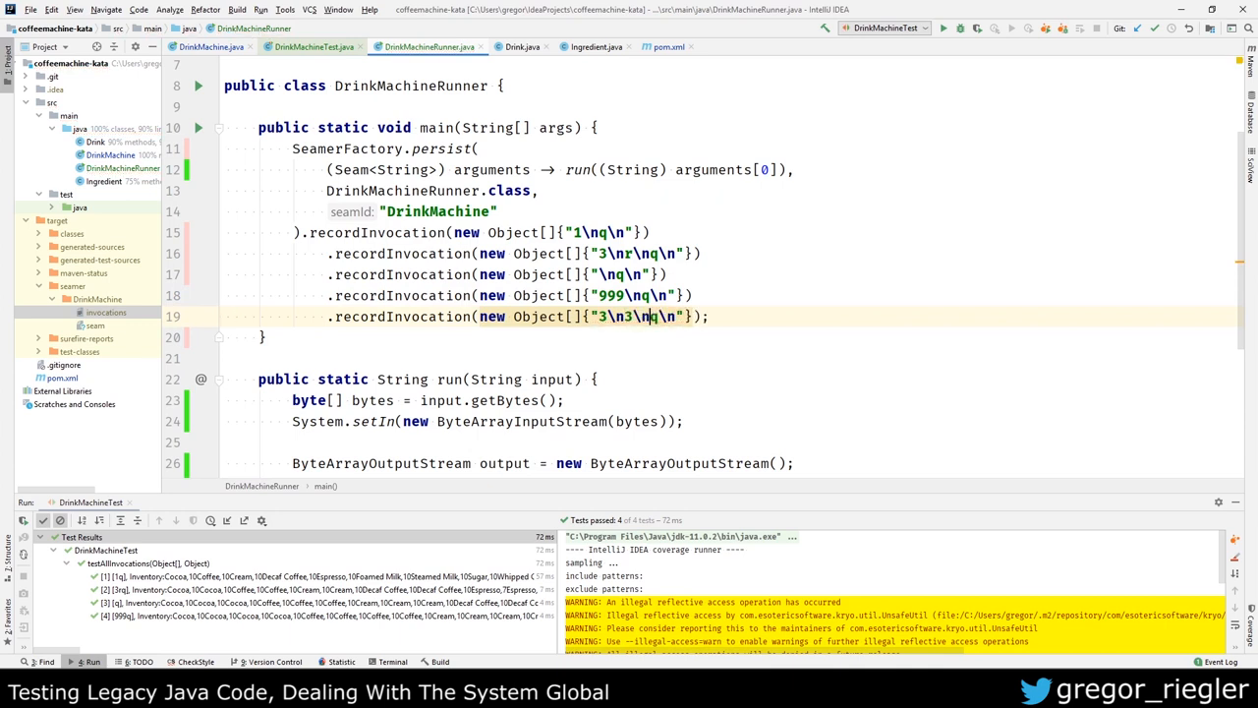
text(3\n3\n3\n)
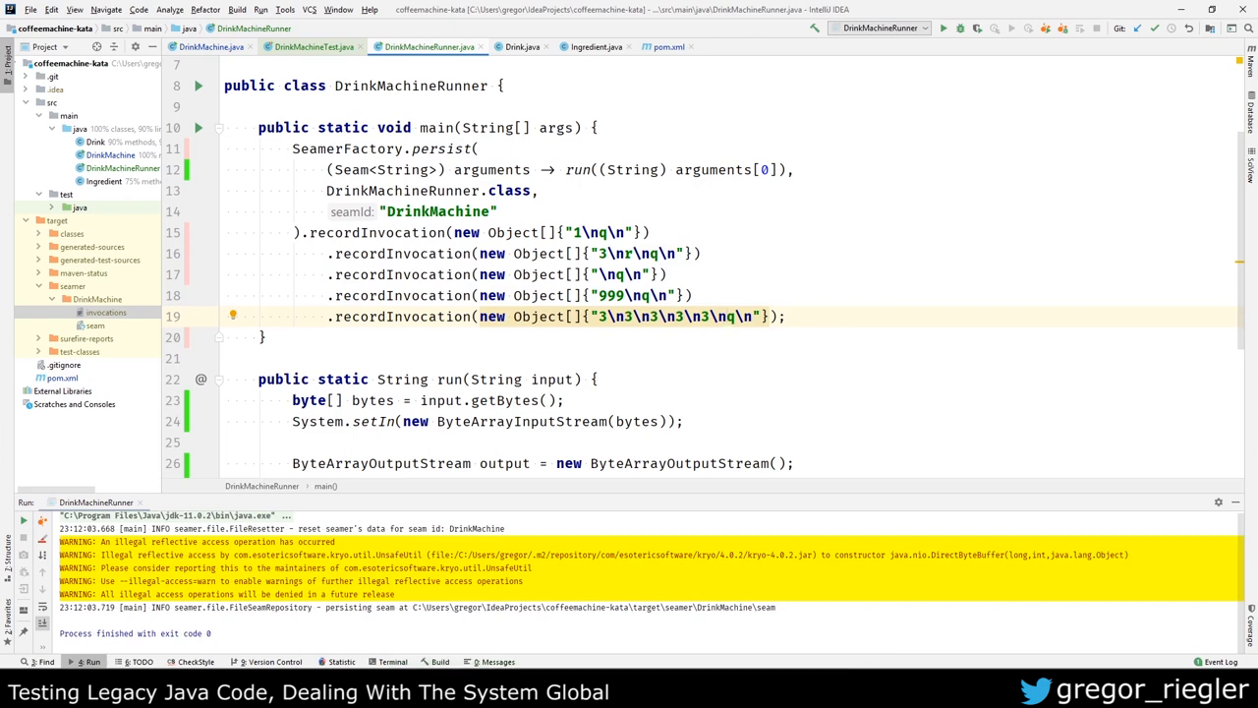
click(313, 47)
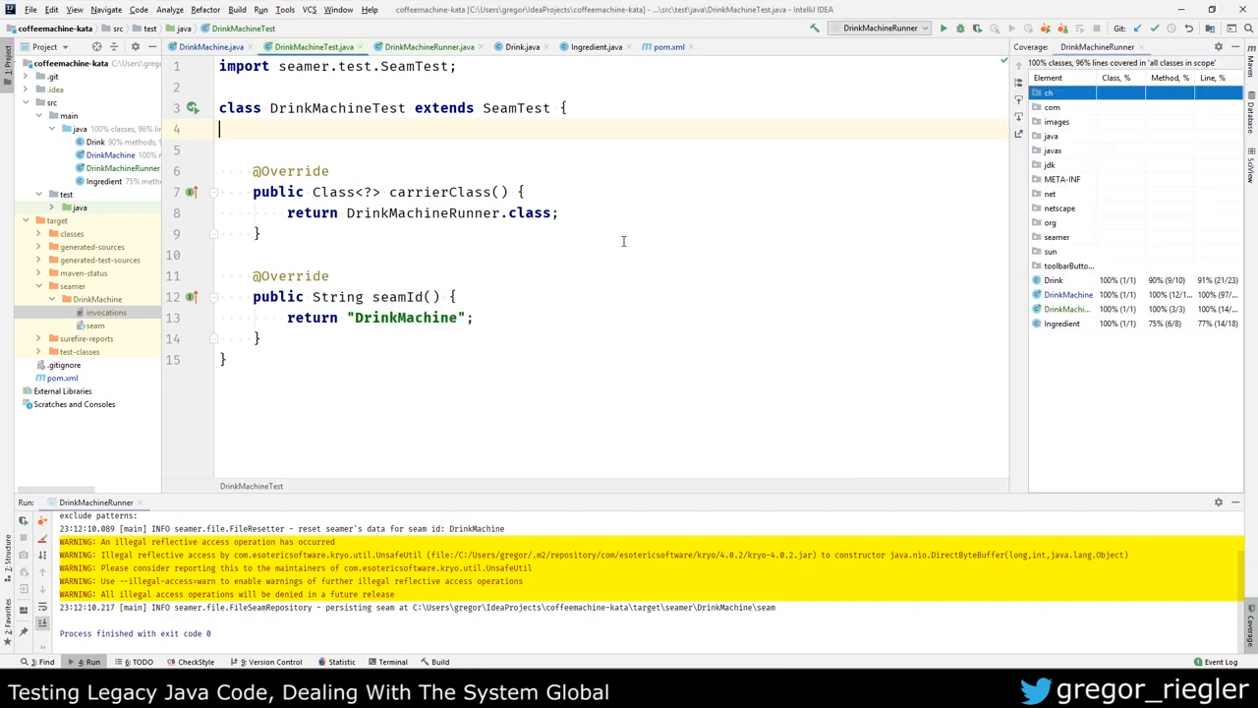
Step: Scroll through DrinkMachine.java confirming its methods show 98% line coverage in the gutter
click(211, 48)
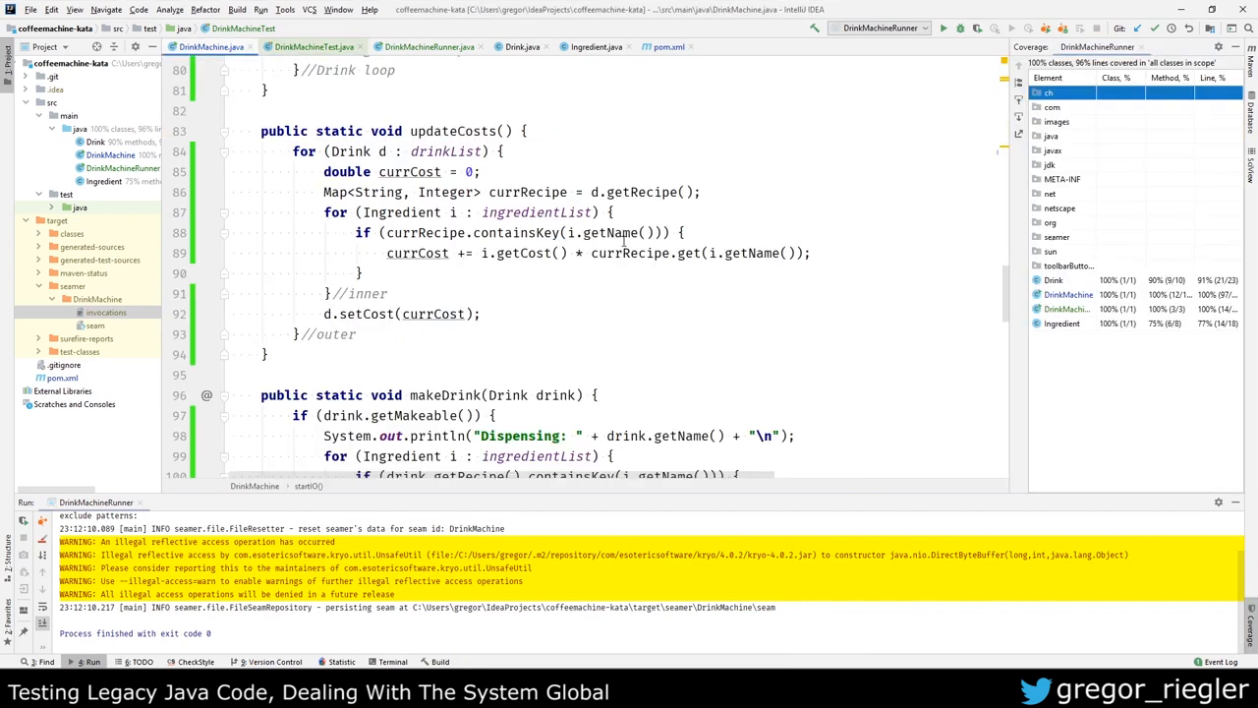
scroll(up, 3)
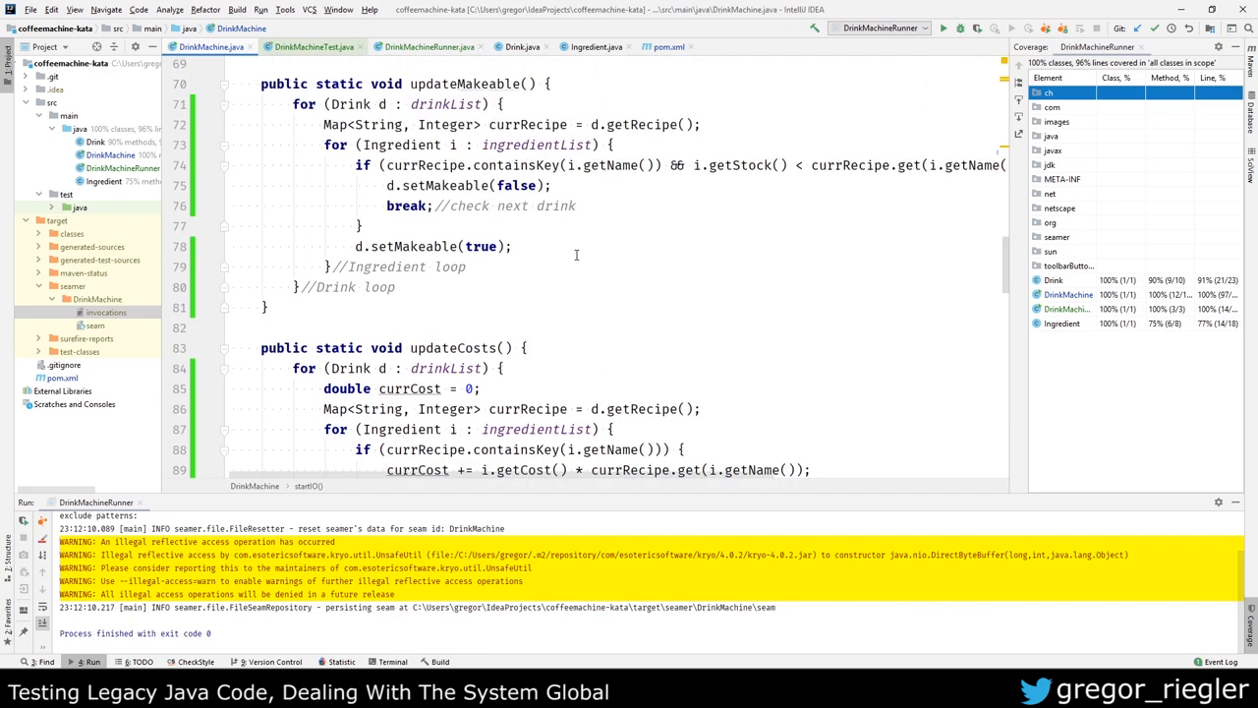
scroll(up, 3)
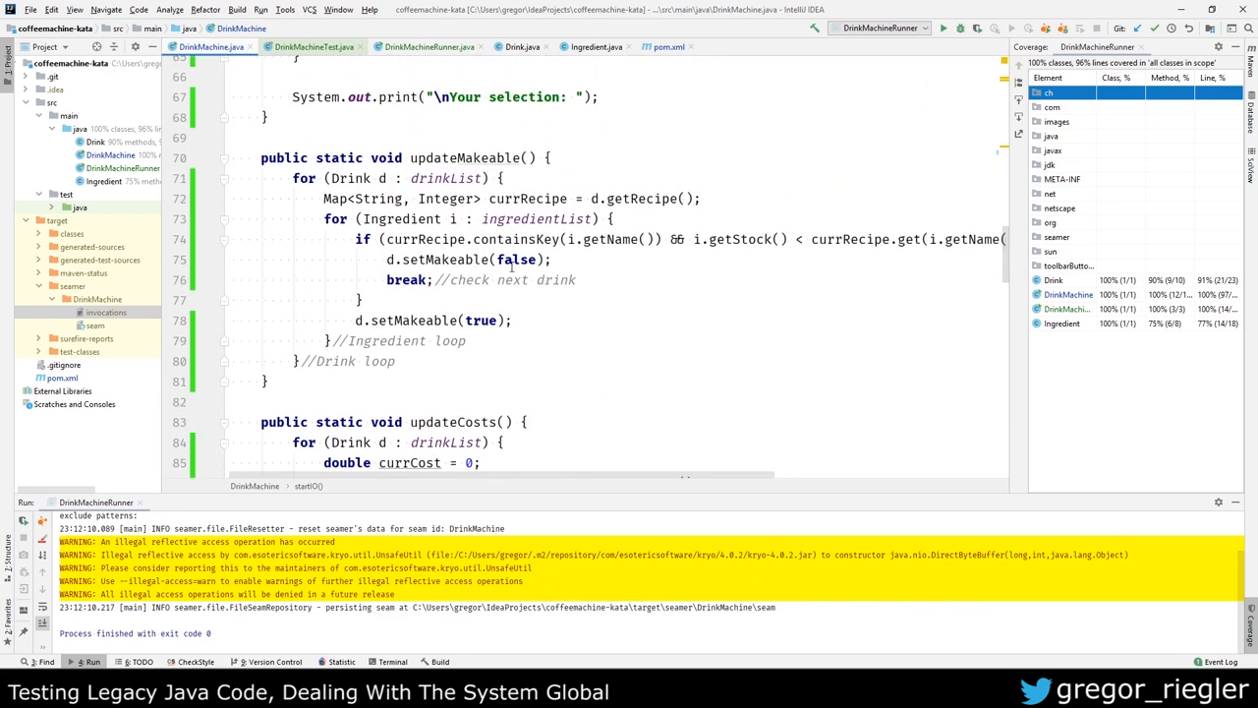
scroll(down, 3)
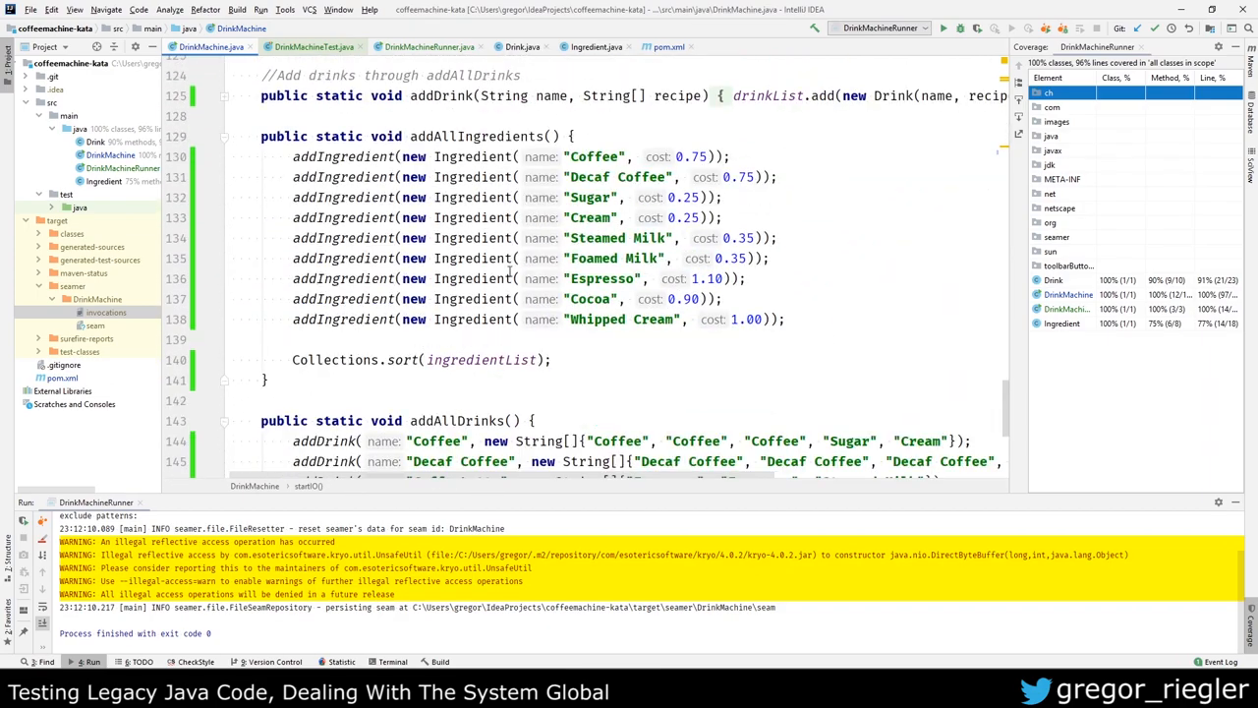
scroll(up, 3)
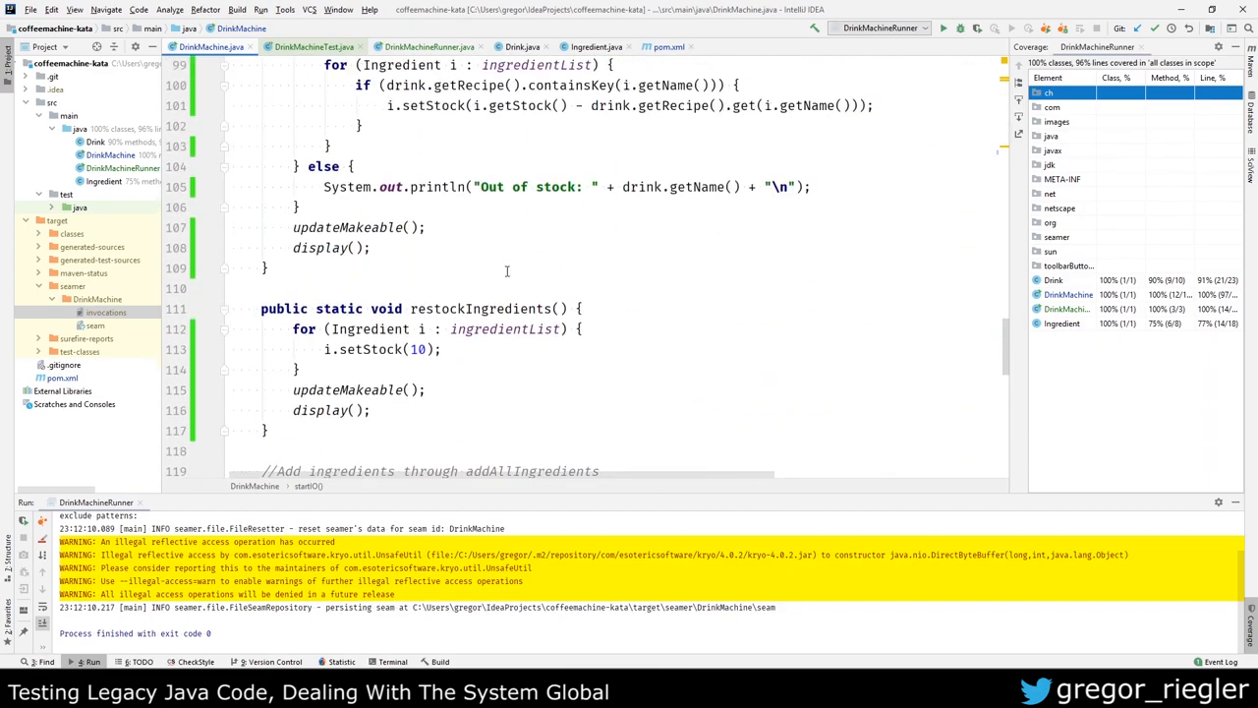
scroll(up, 3)
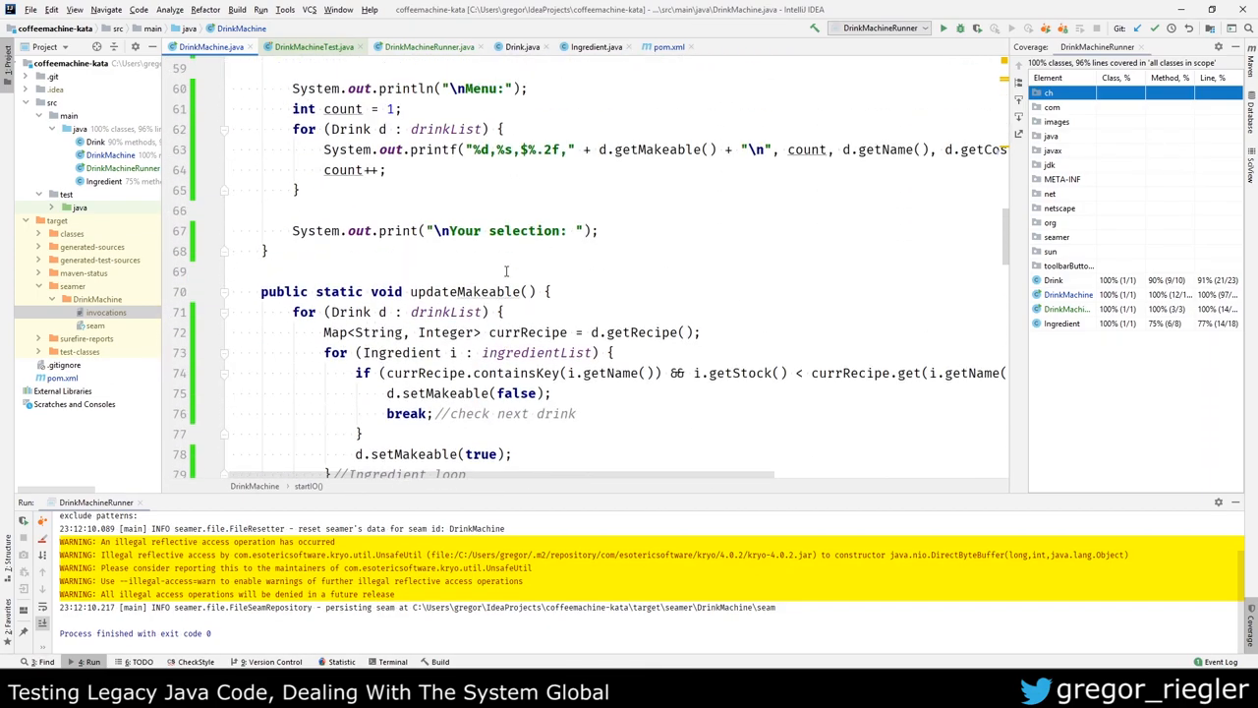
scroll(up, 3)
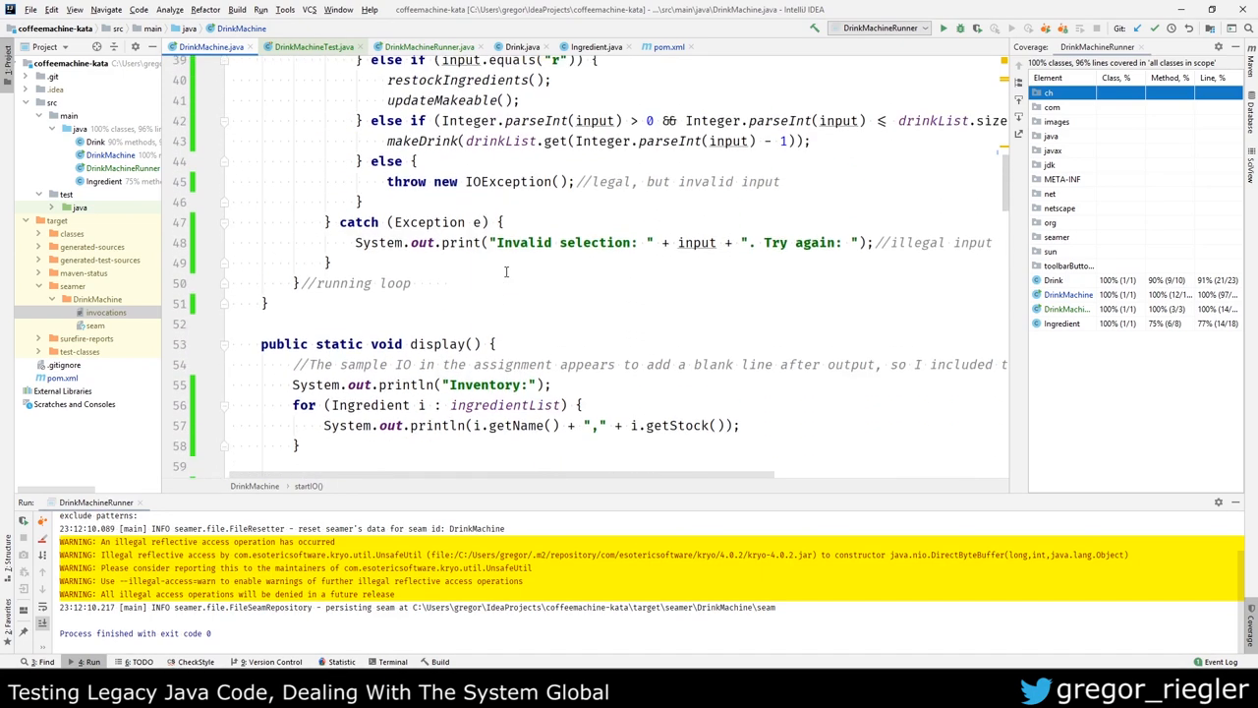
scroll(up, 3)
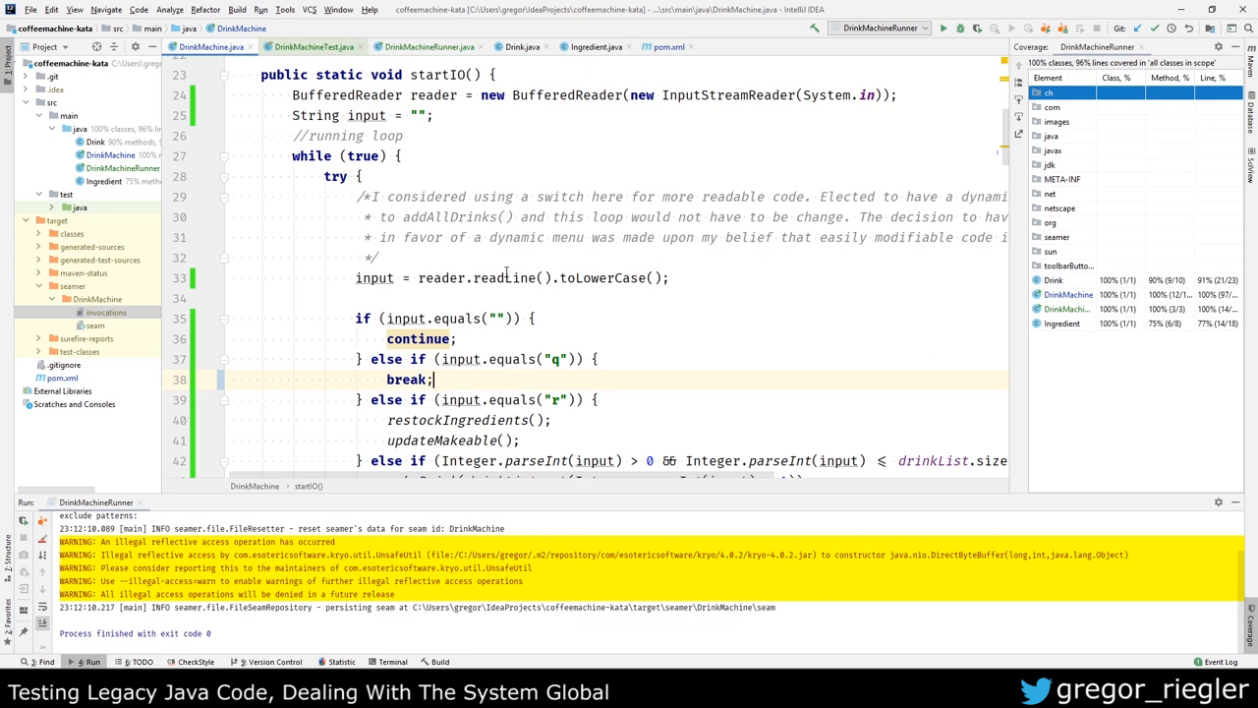
scroll(up, 3)
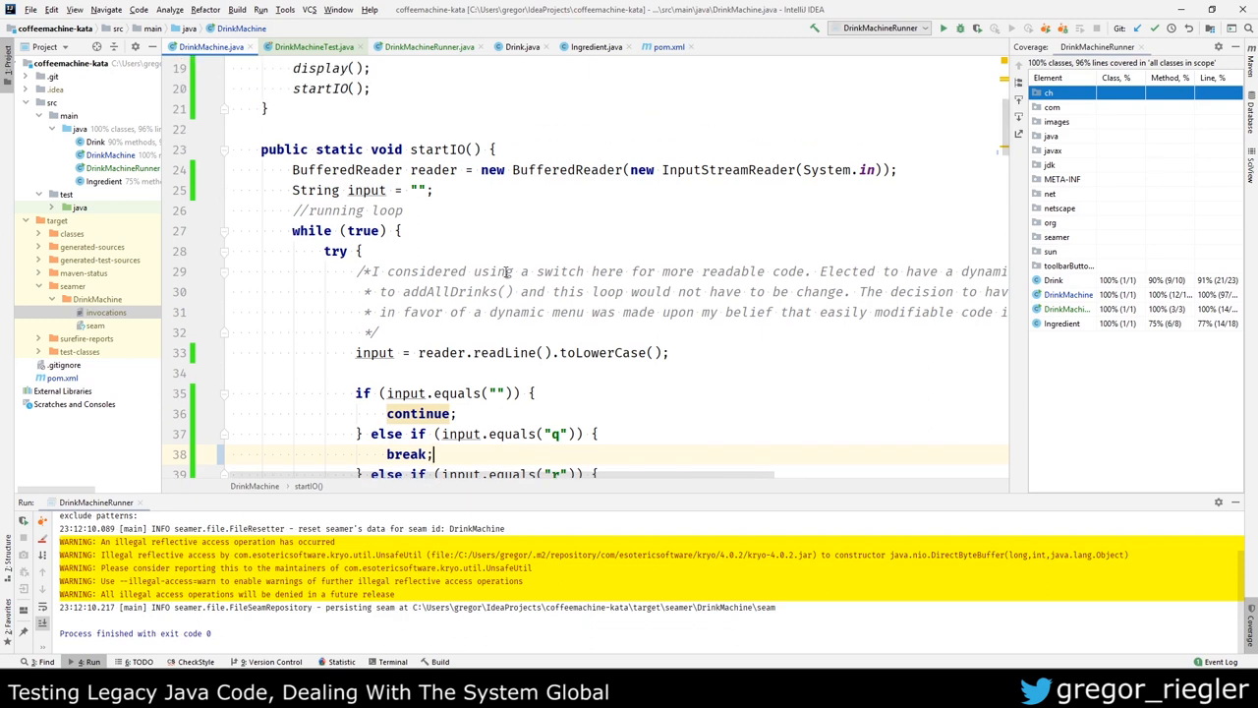